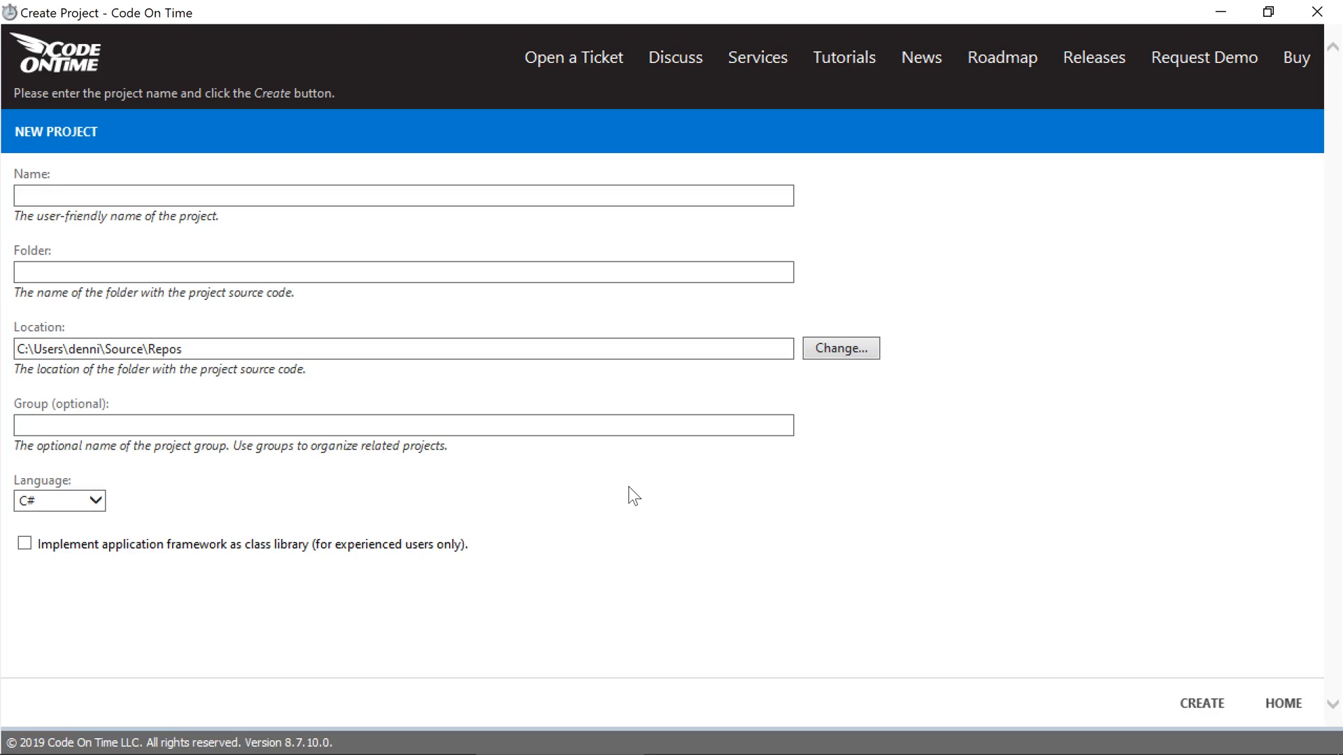
- Create a new project named 'Model Builder Sample' and accept the namespace settings
left_click(404, 195)
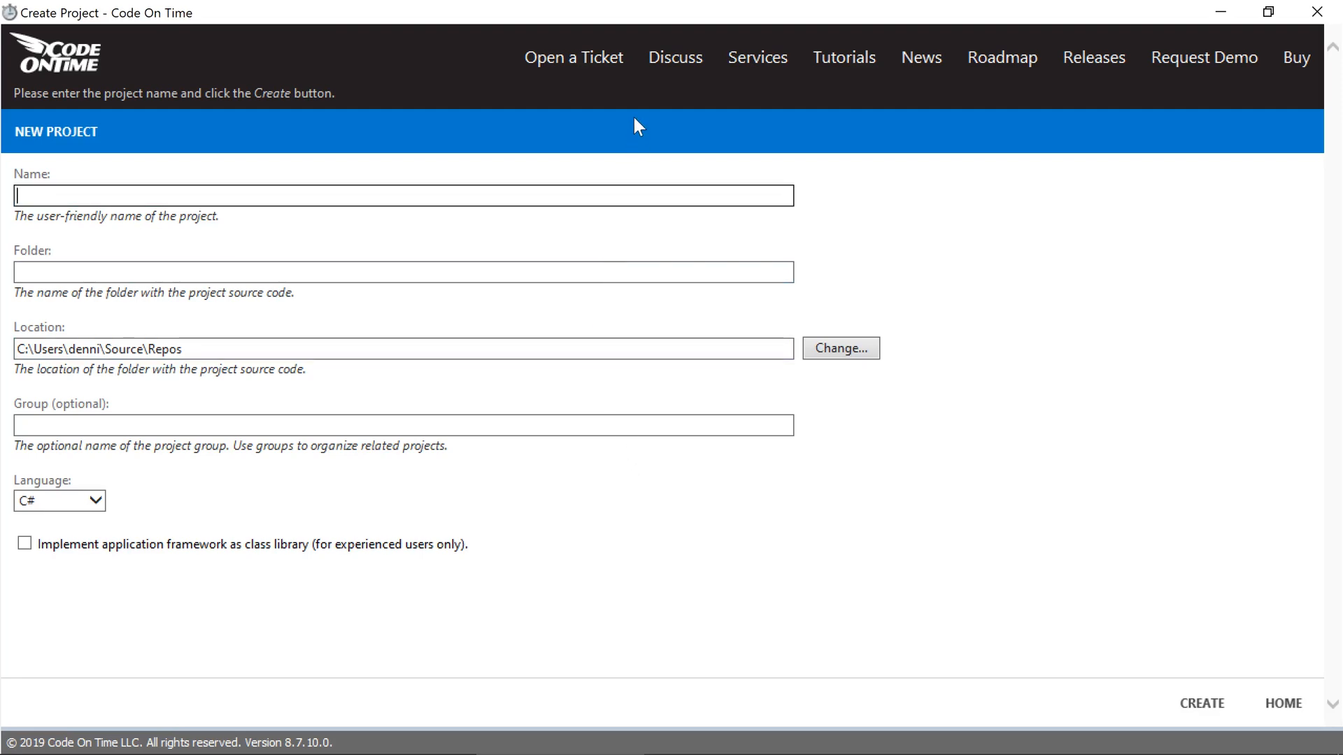
type("Model B")
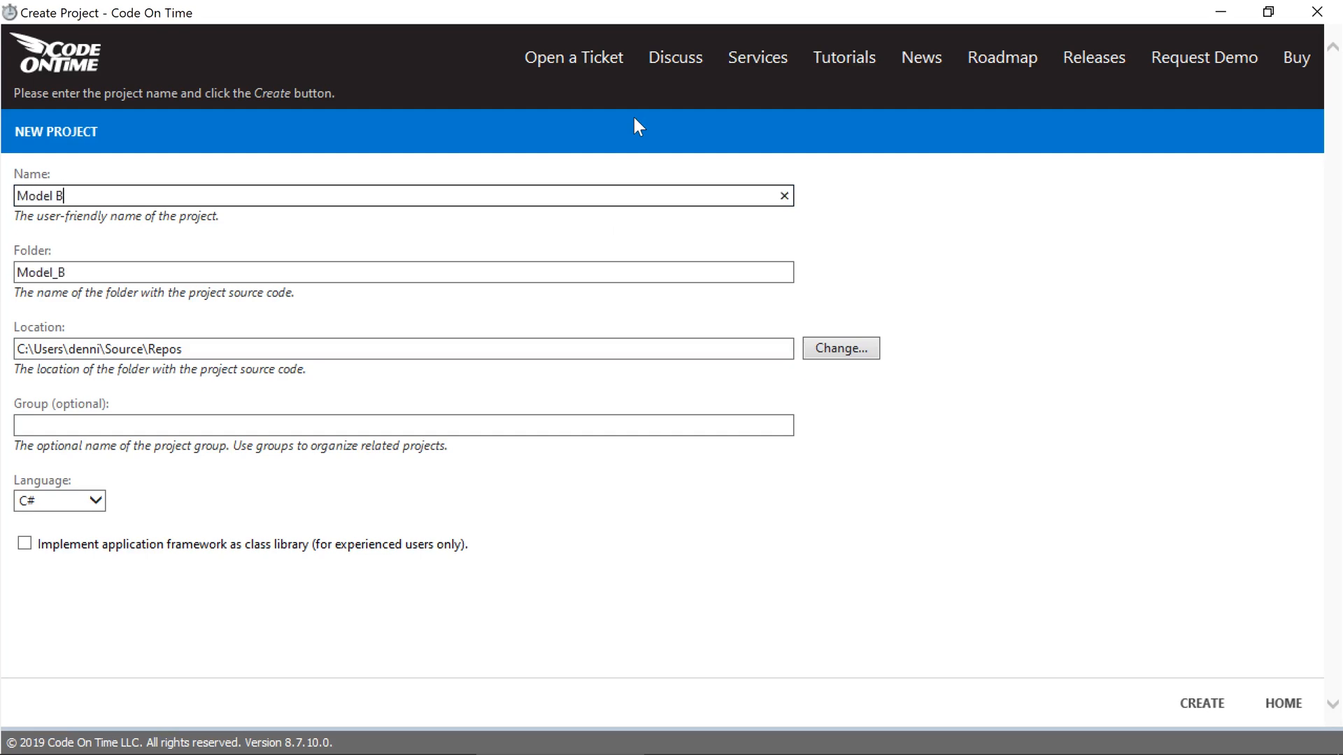
type("Builder Sample")
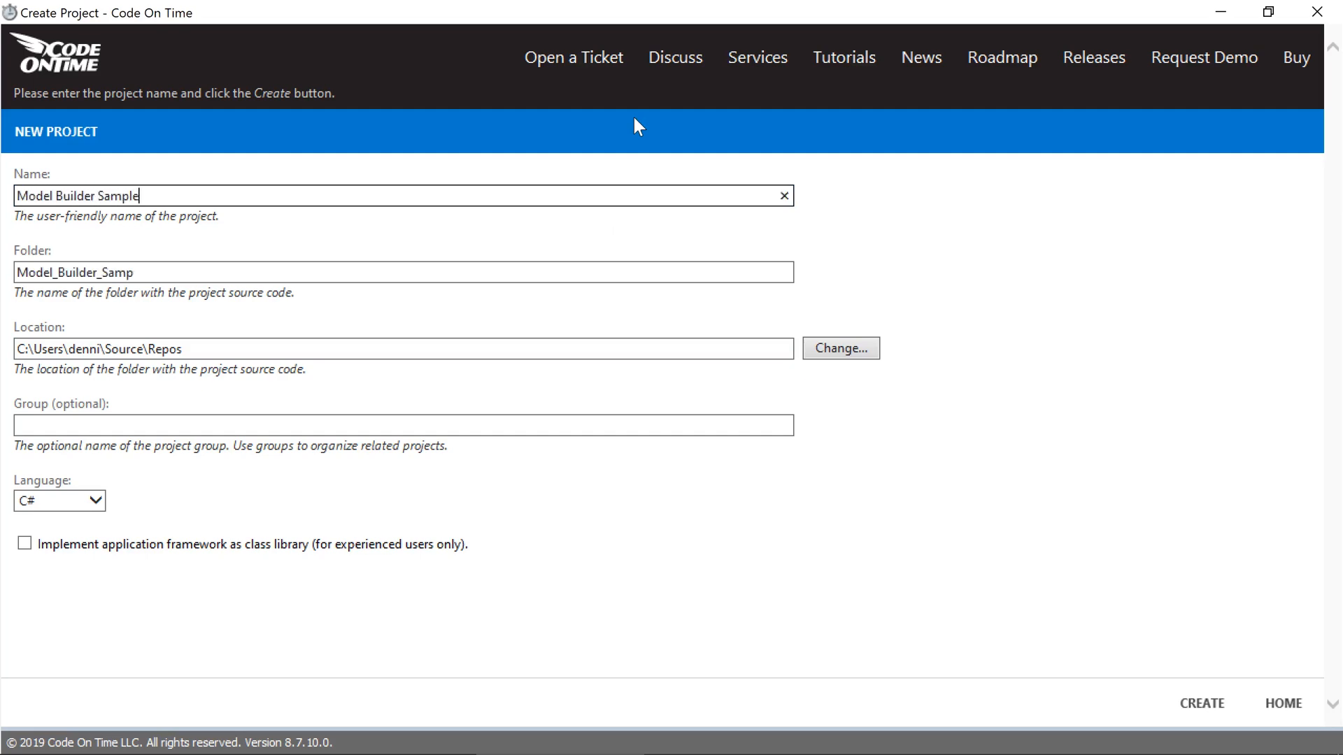
left_click(1200, 703)
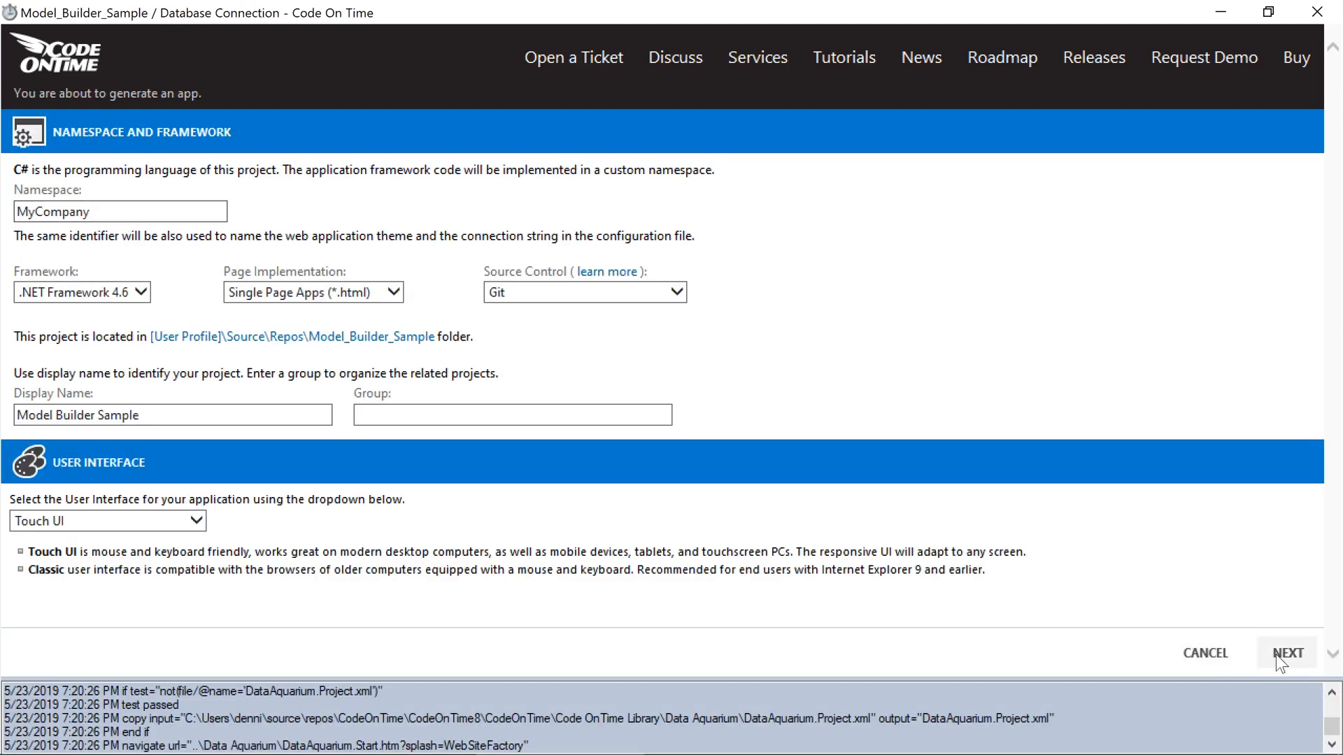
left_click(1287, 653)
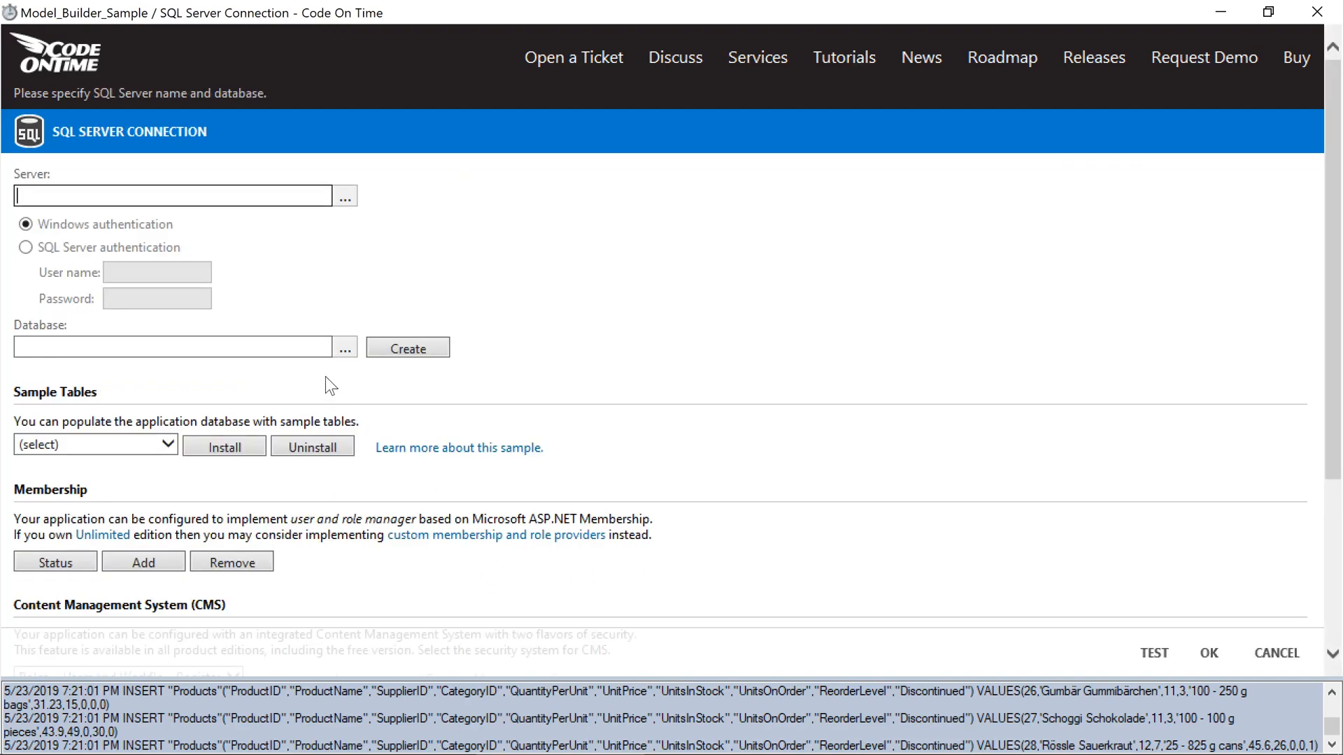
- Connect the project to the NorthwindModelBuilder database and start loading its schema
type("NorthwindModelBuilder")
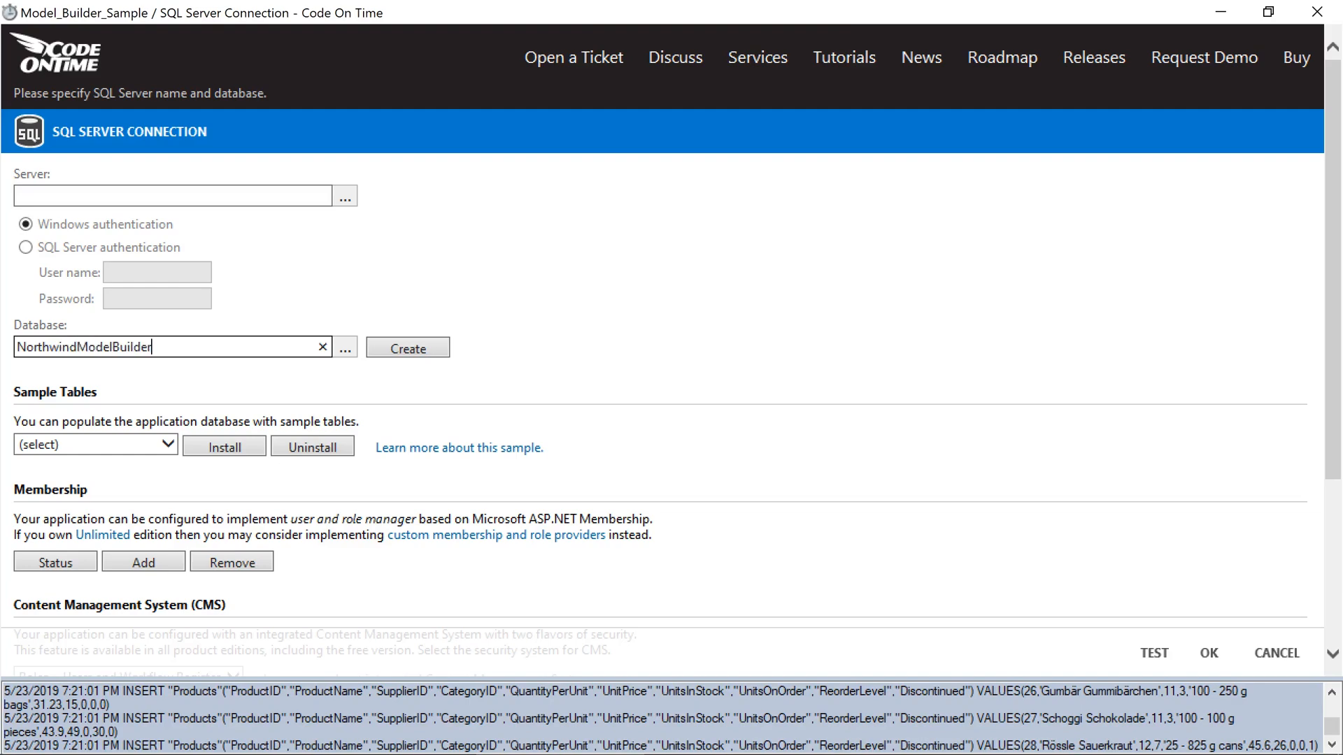
left_click(1208, 653)
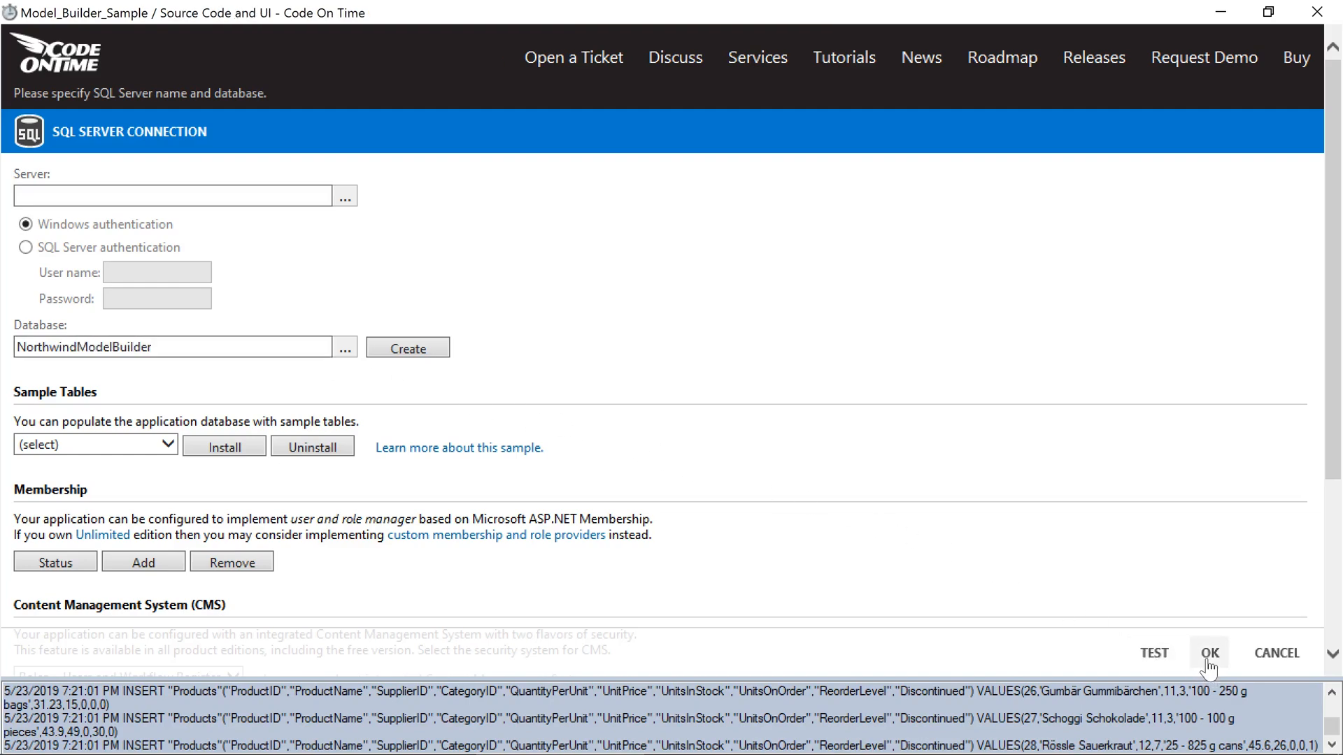
left_click(1208, 653)
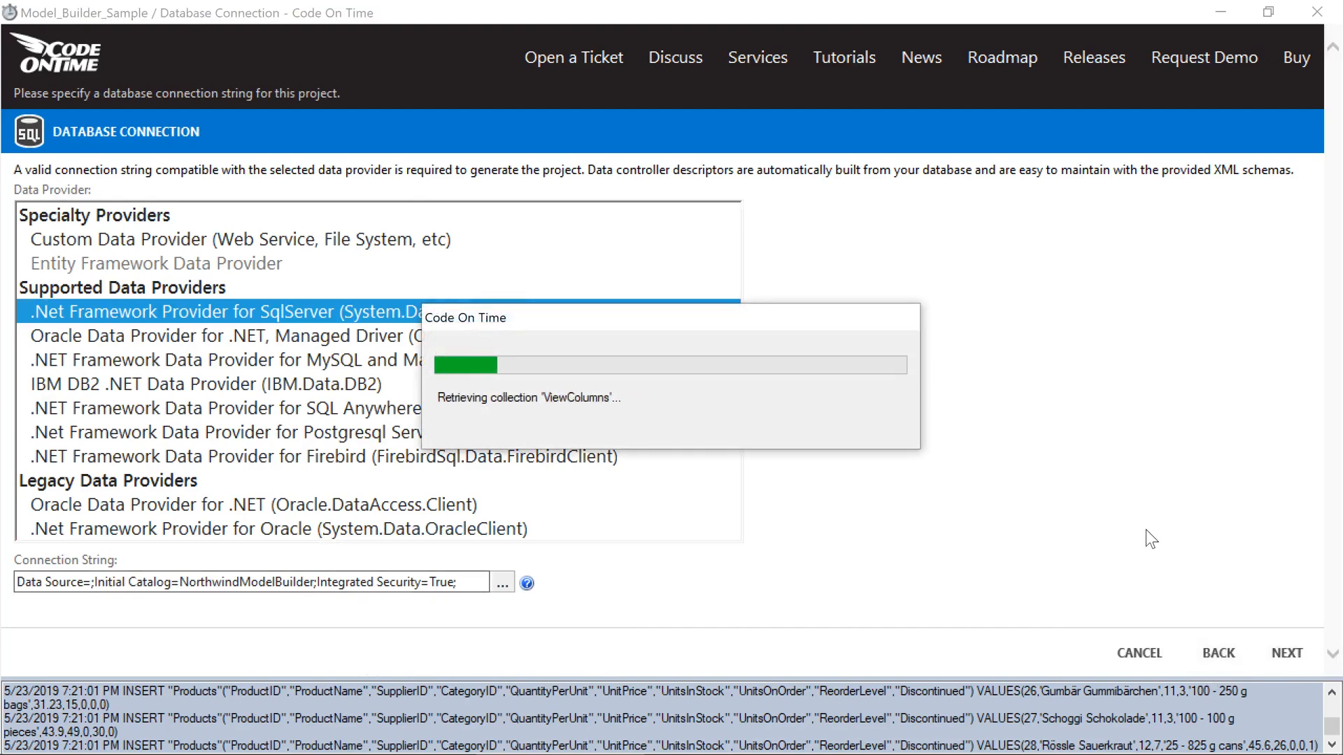
left_click(1284, 653)
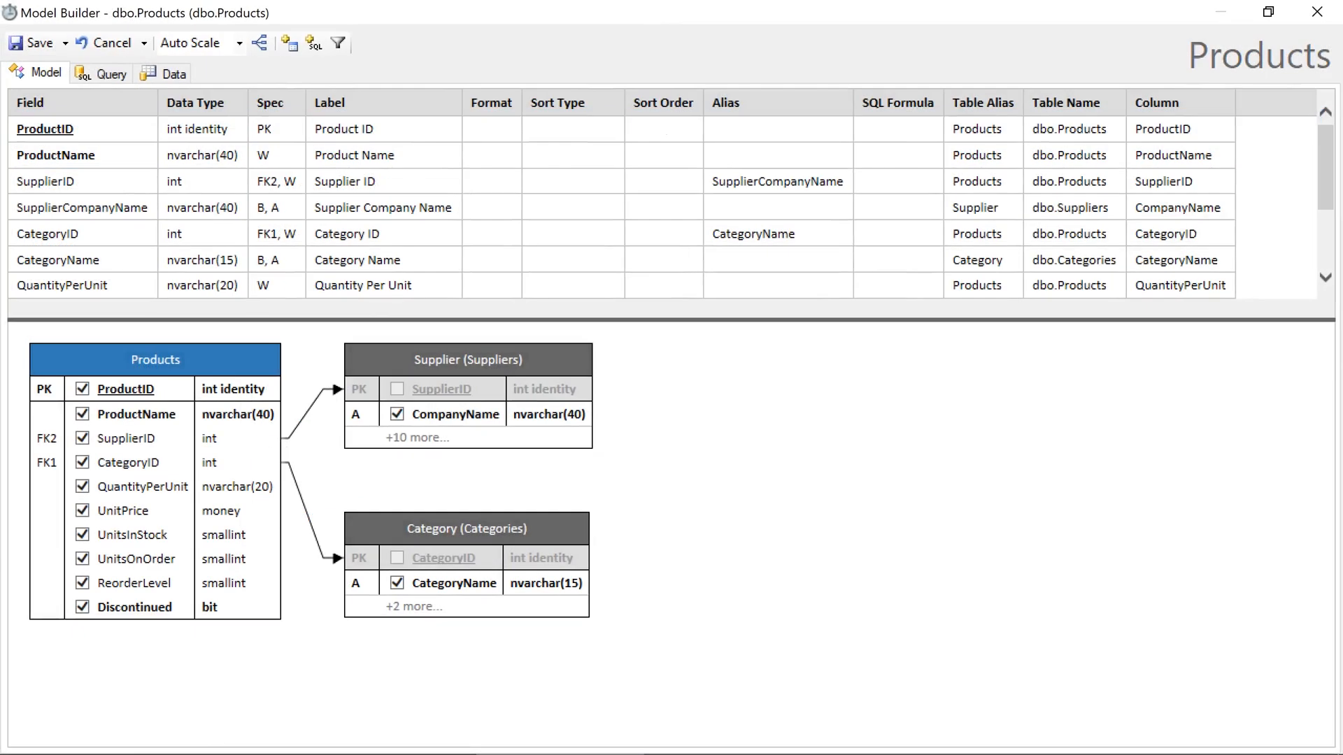
mouse_move(670, 479)
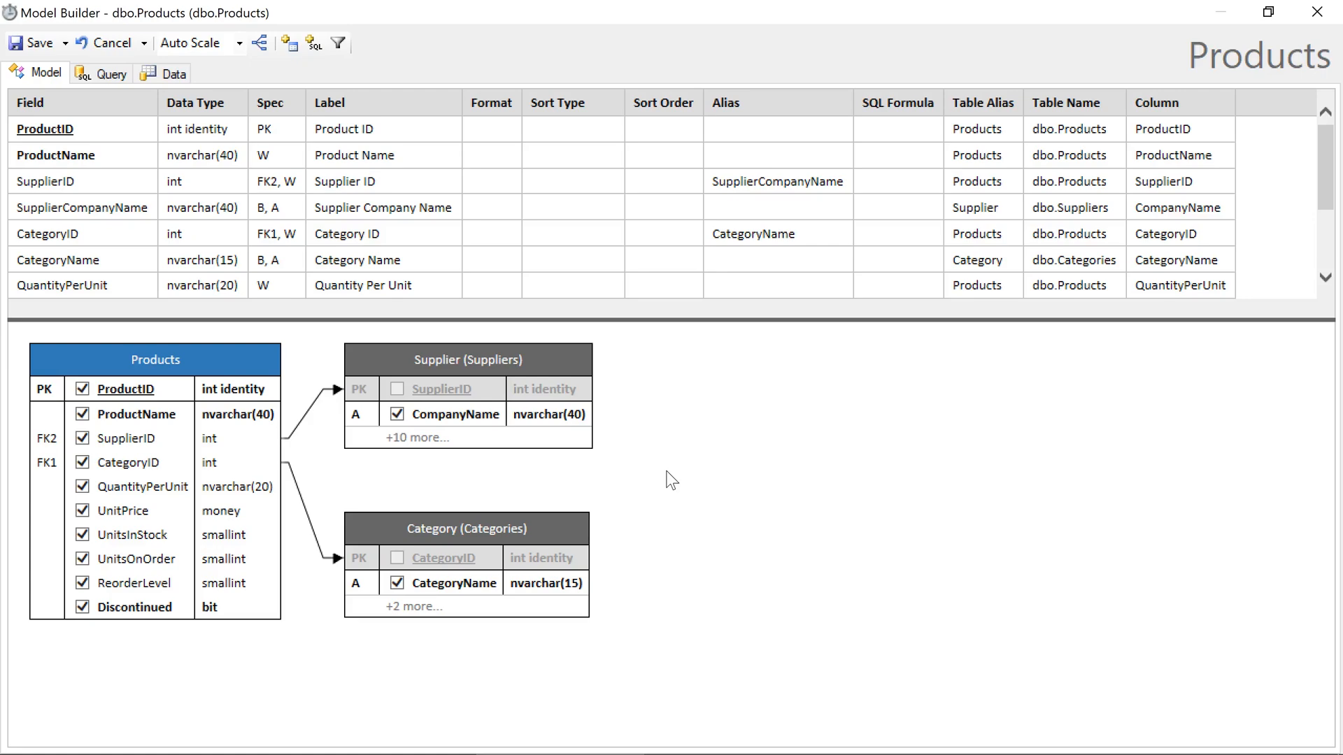
mouse_move(585, 365)
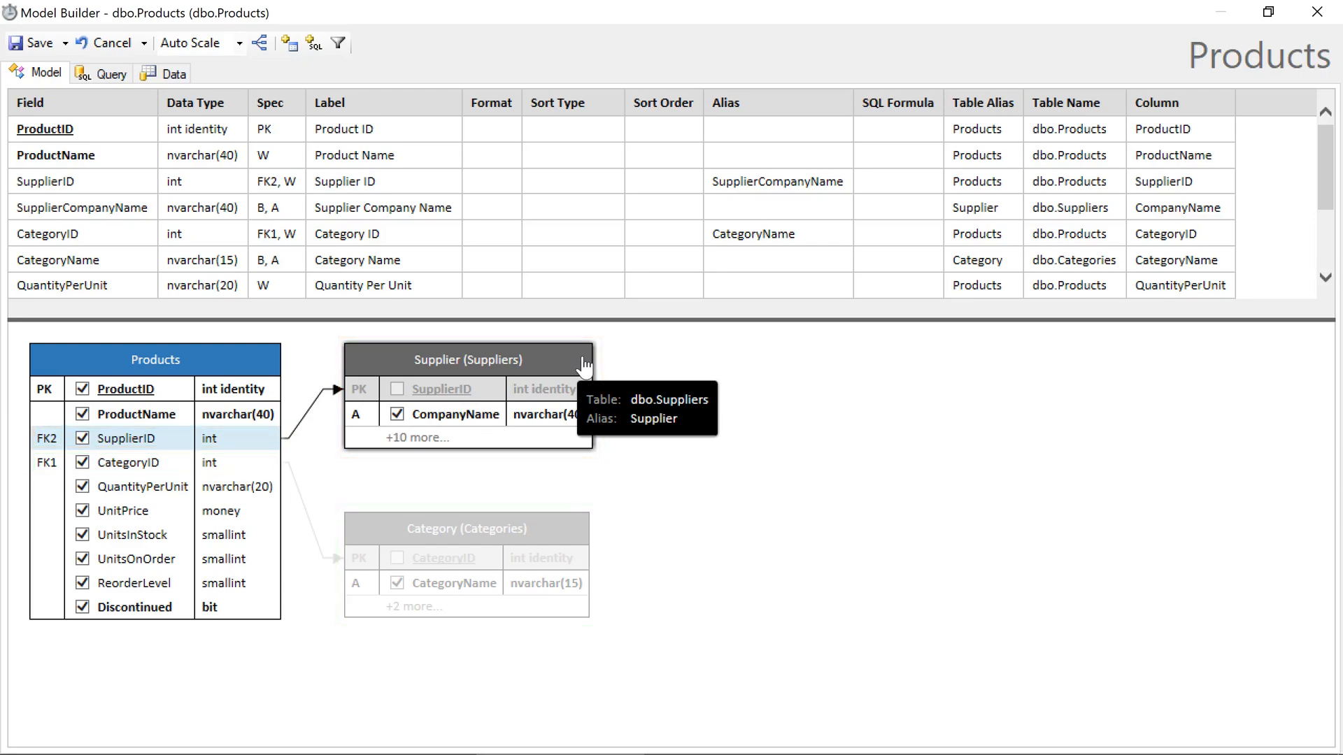
mouse_move(359, 419)
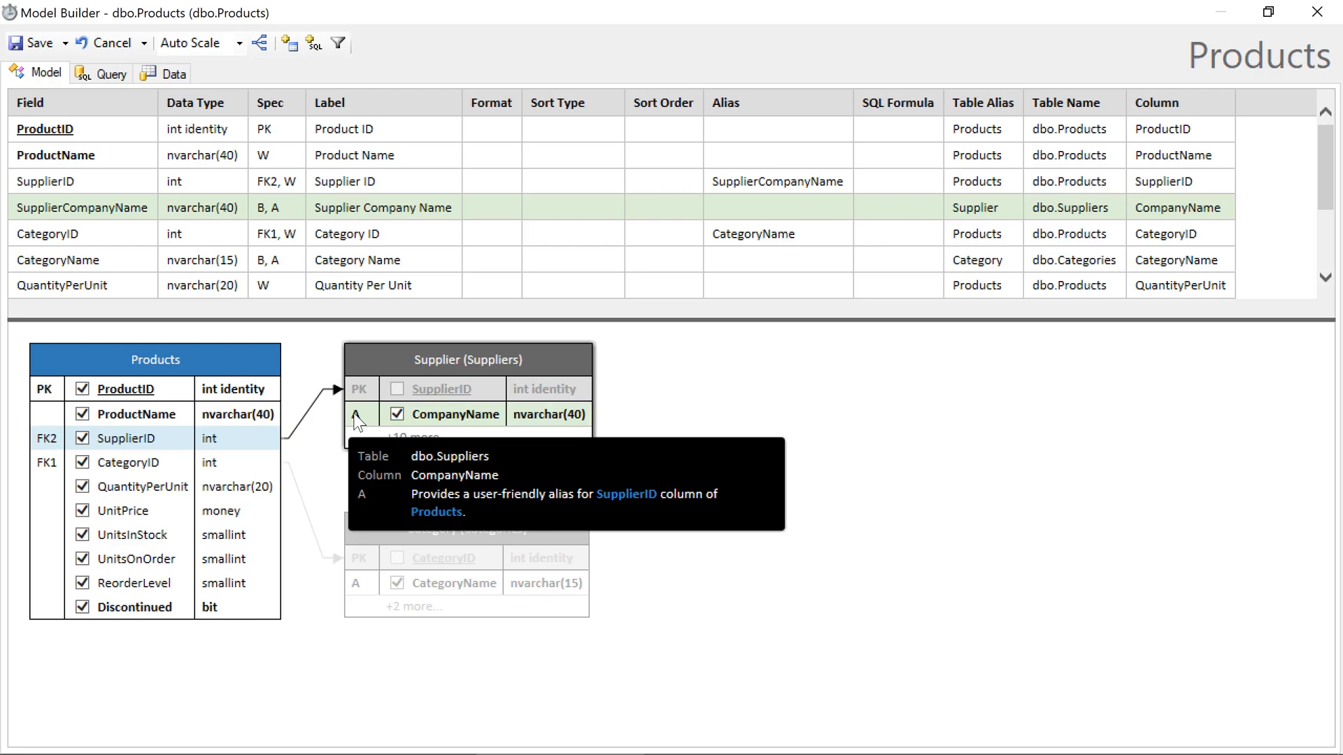
mouse_move(604, 406)
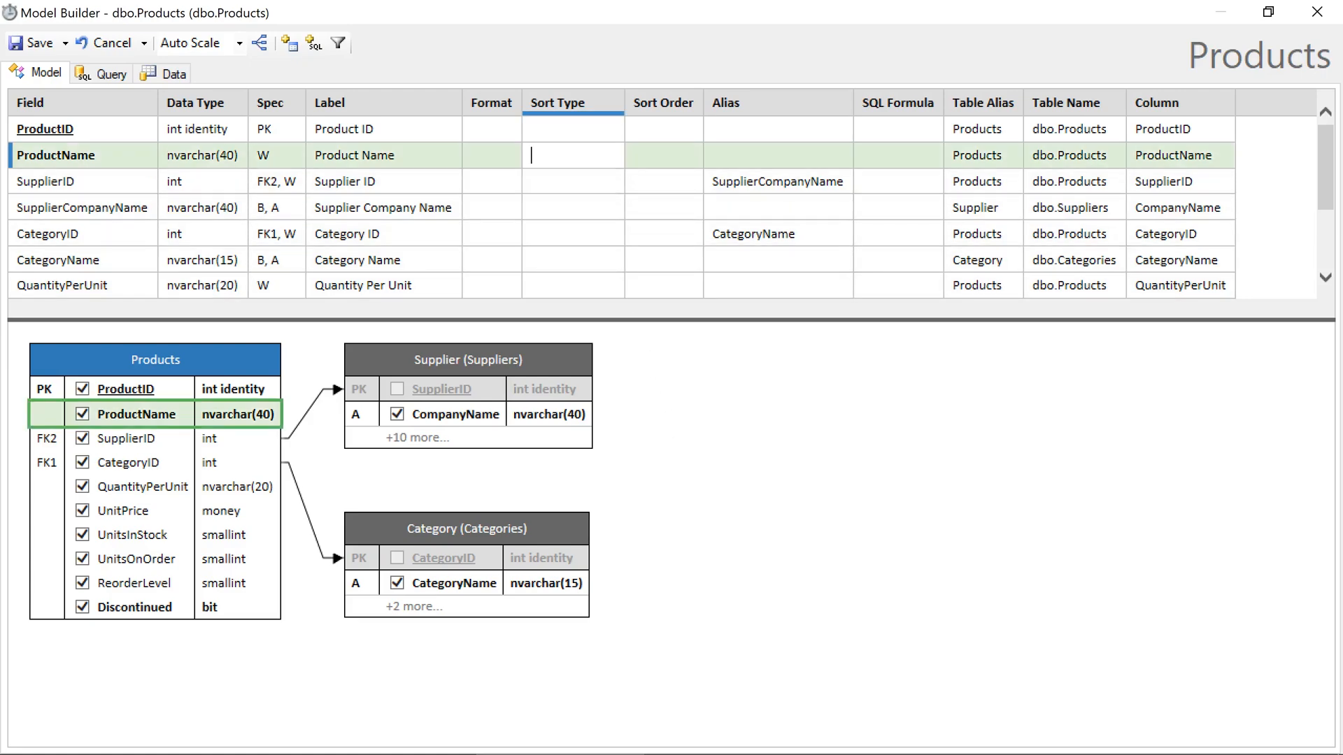
- Edit the Sort Type for the ProductName field in the Products model
left_click(572, 155)
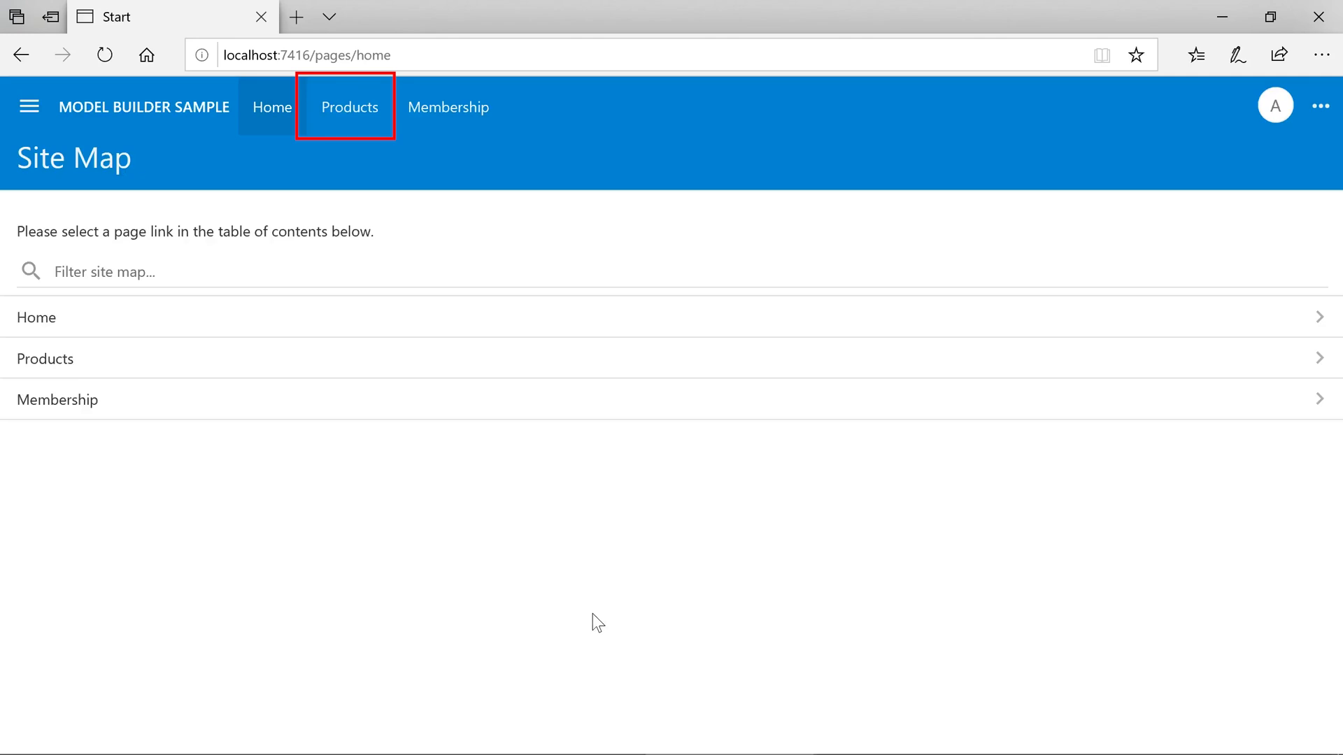
- Sort Products by Supplier Company Name and filter Category Name to Beverages and Condiments
left_click(350, 108)
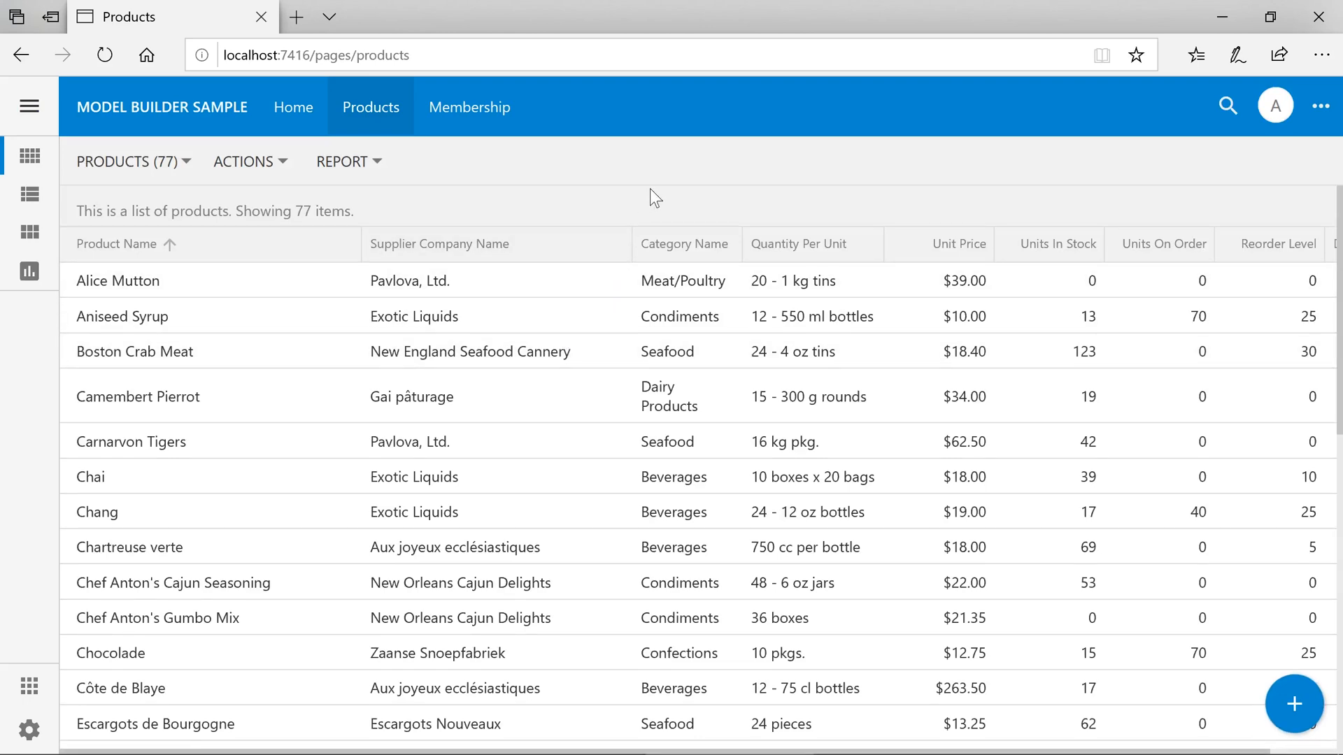
mouse_move(428, 251)
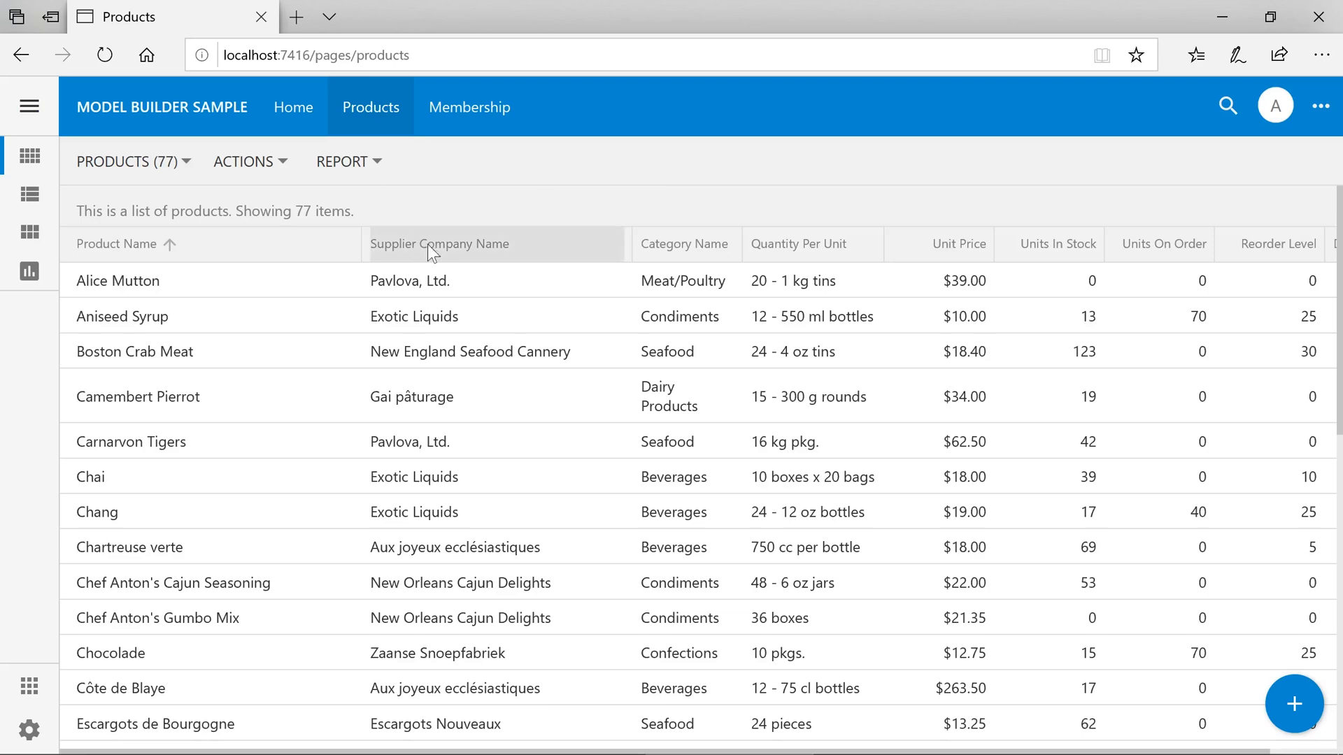
left_click(439, 244)
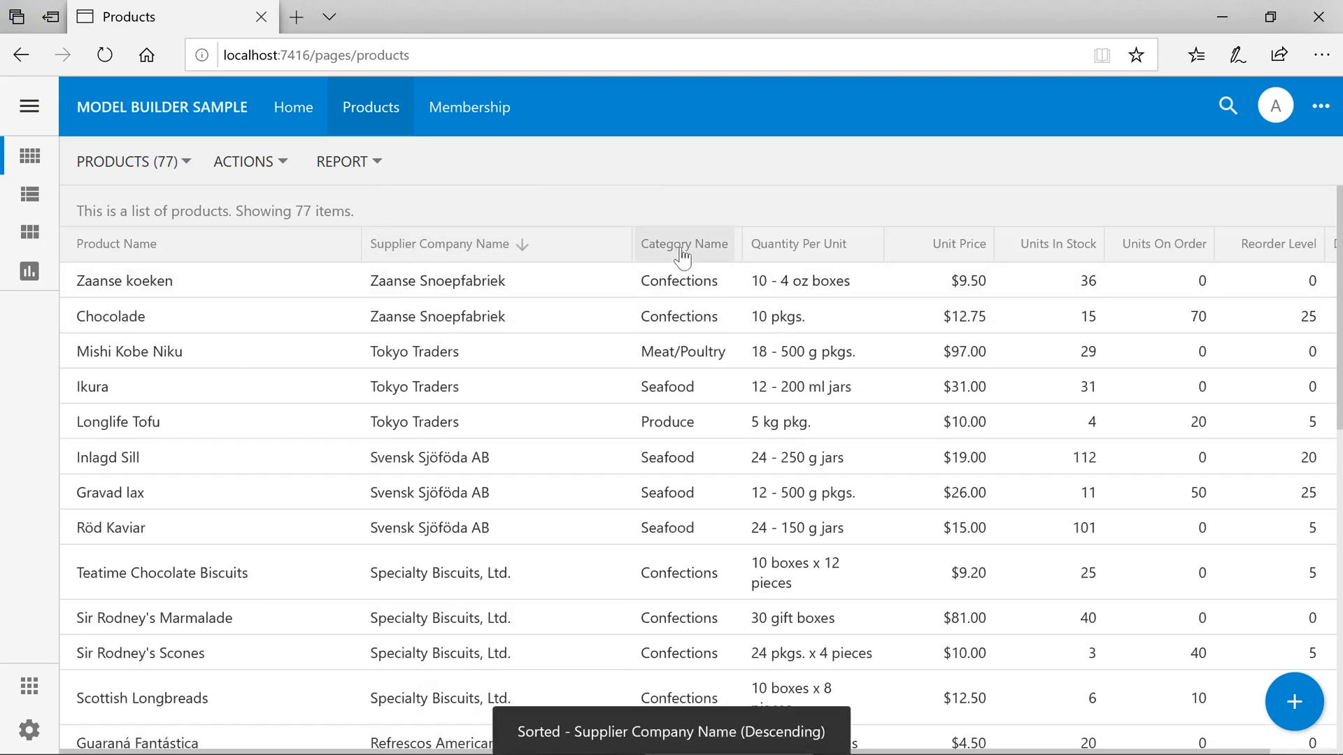
left_click(684, 243)
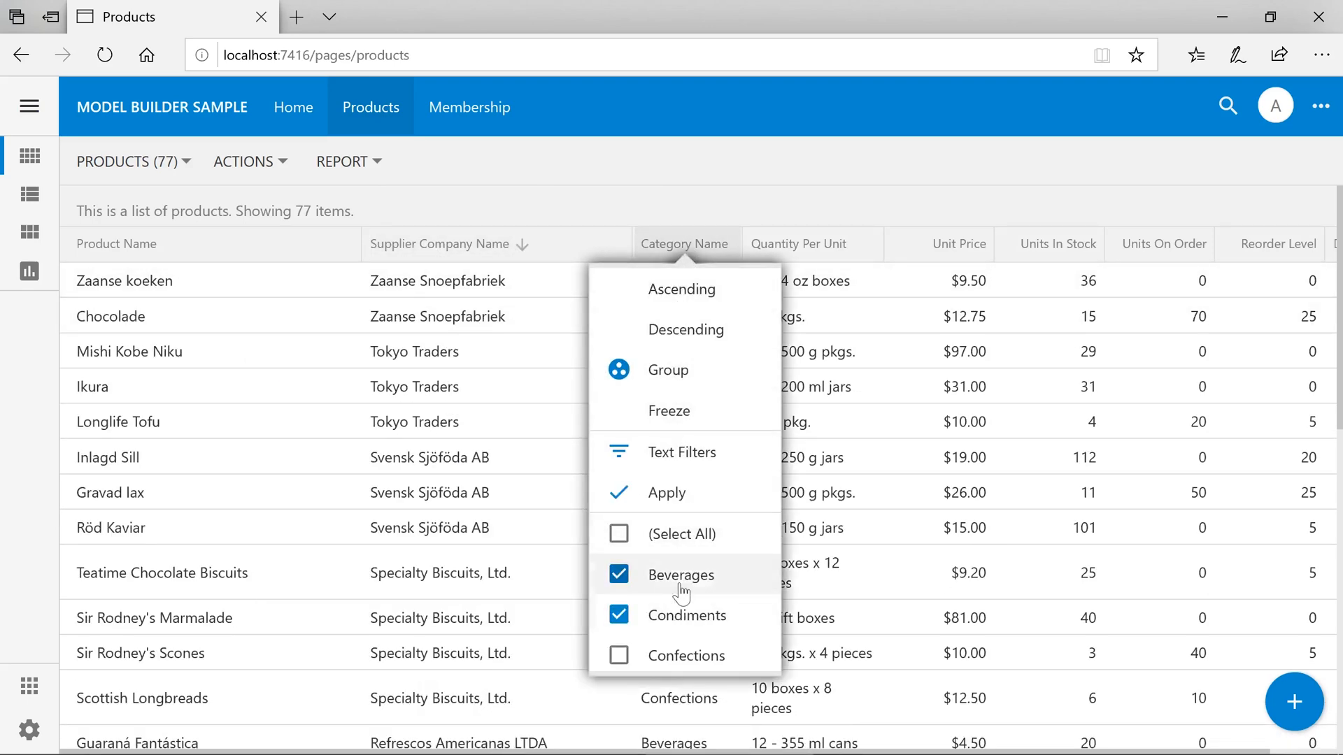
left_click(666, 493)
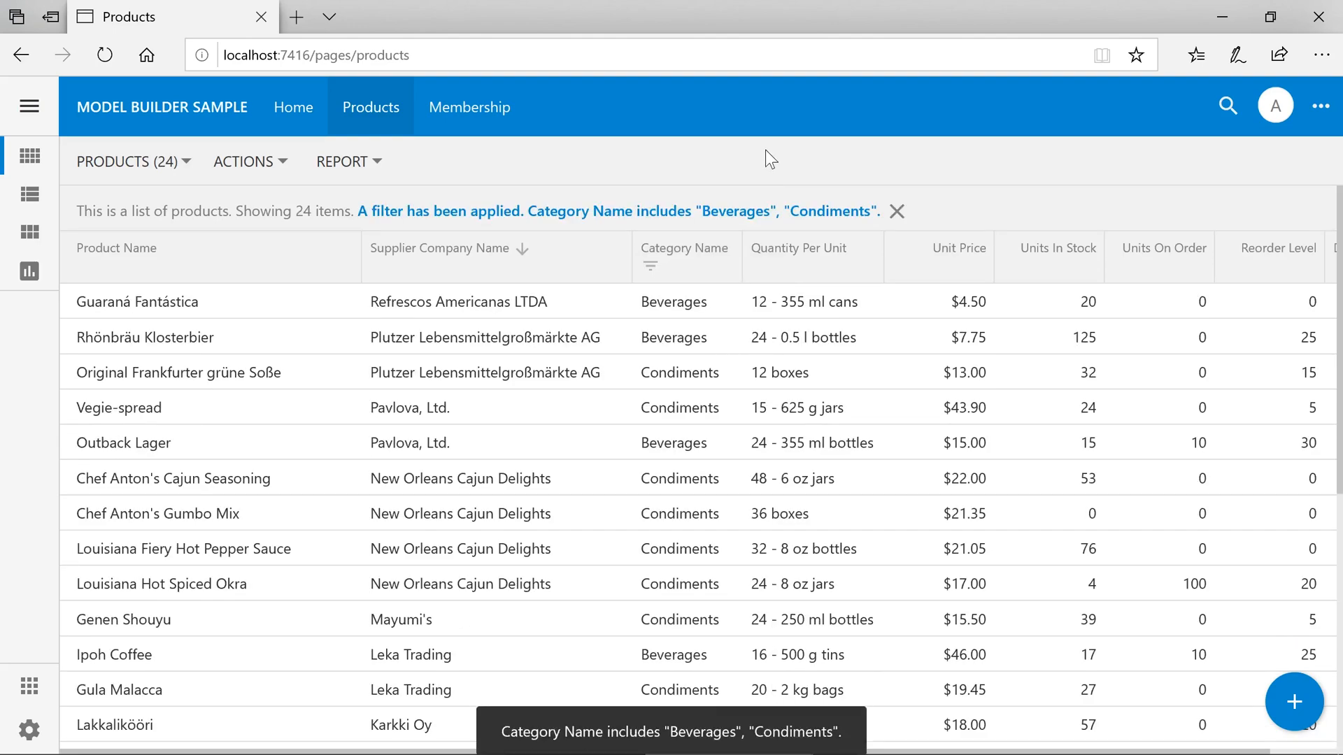
- Change Guaraná Fantástica's Unit Price to $65.00, save, and reopen it for editing
left_click(161, 302)
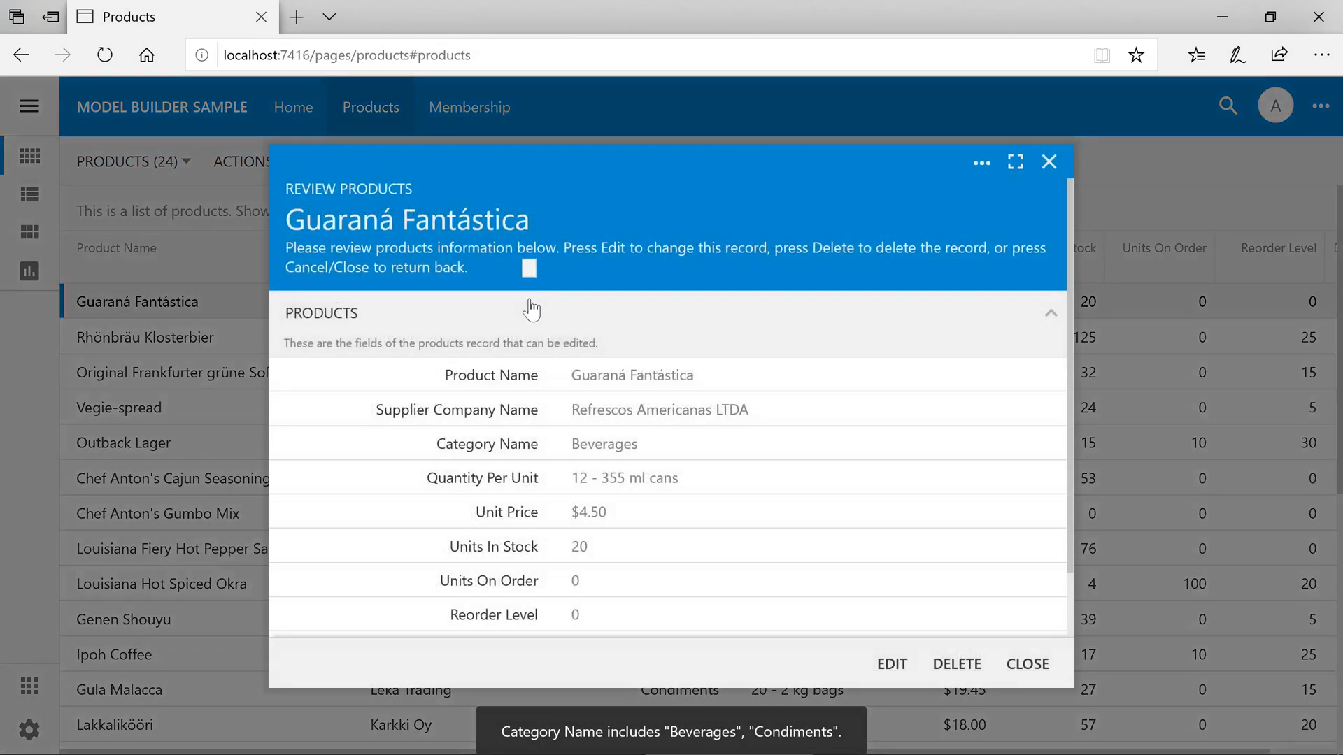
left_click(891, 663)
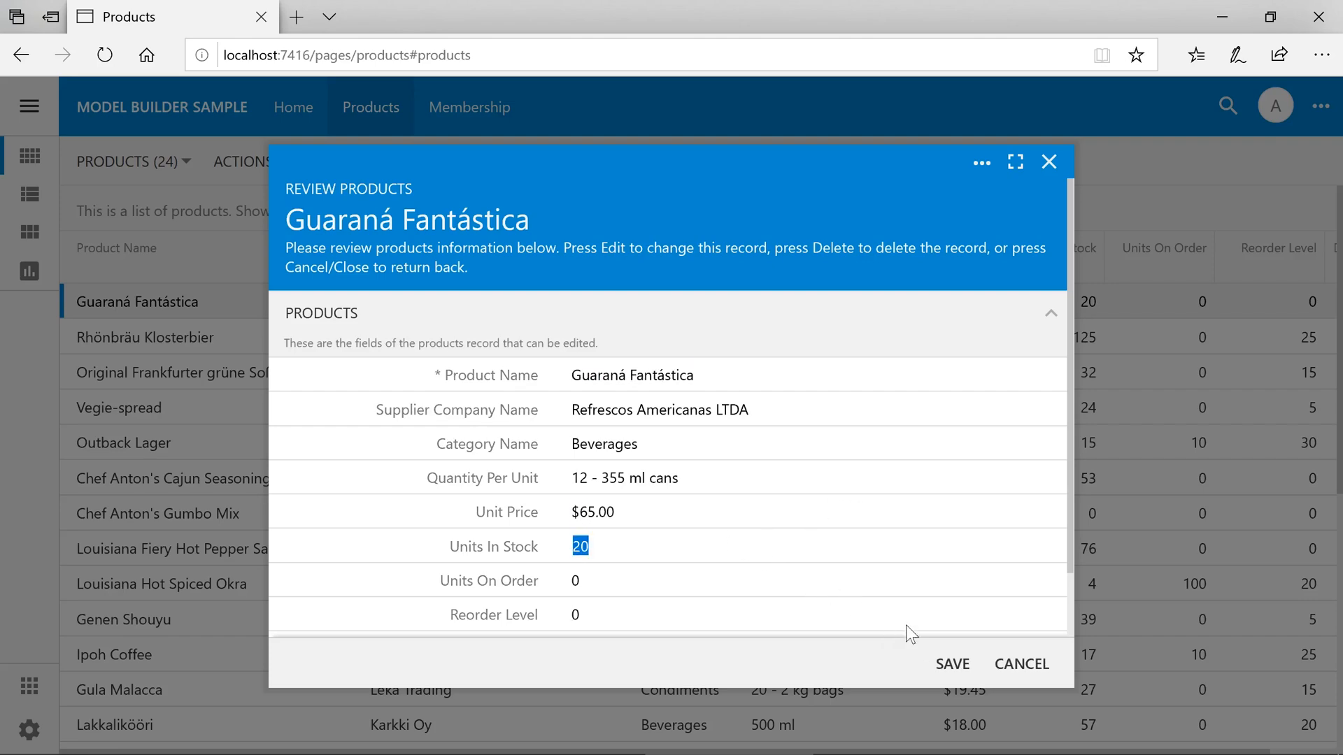
left_click(951, 663)
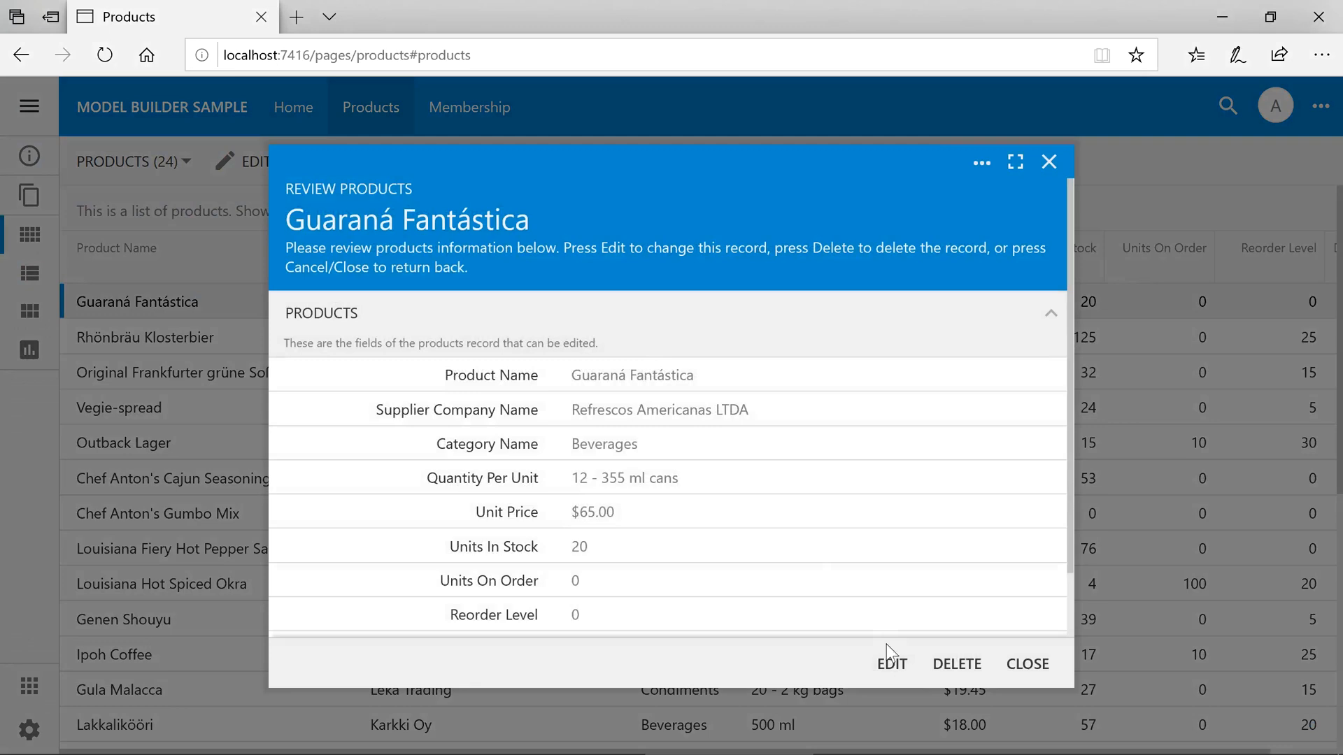
left_click(891, 663)
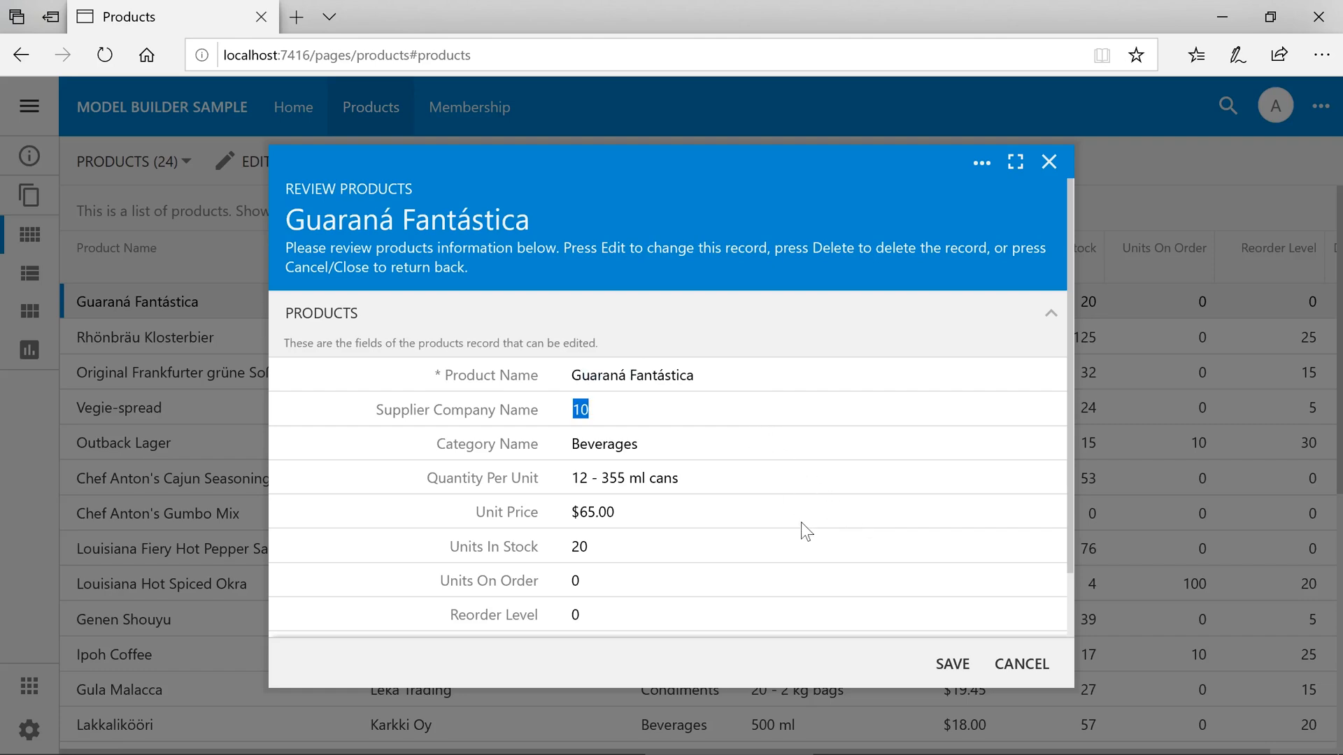
mouse_move(811, 548)
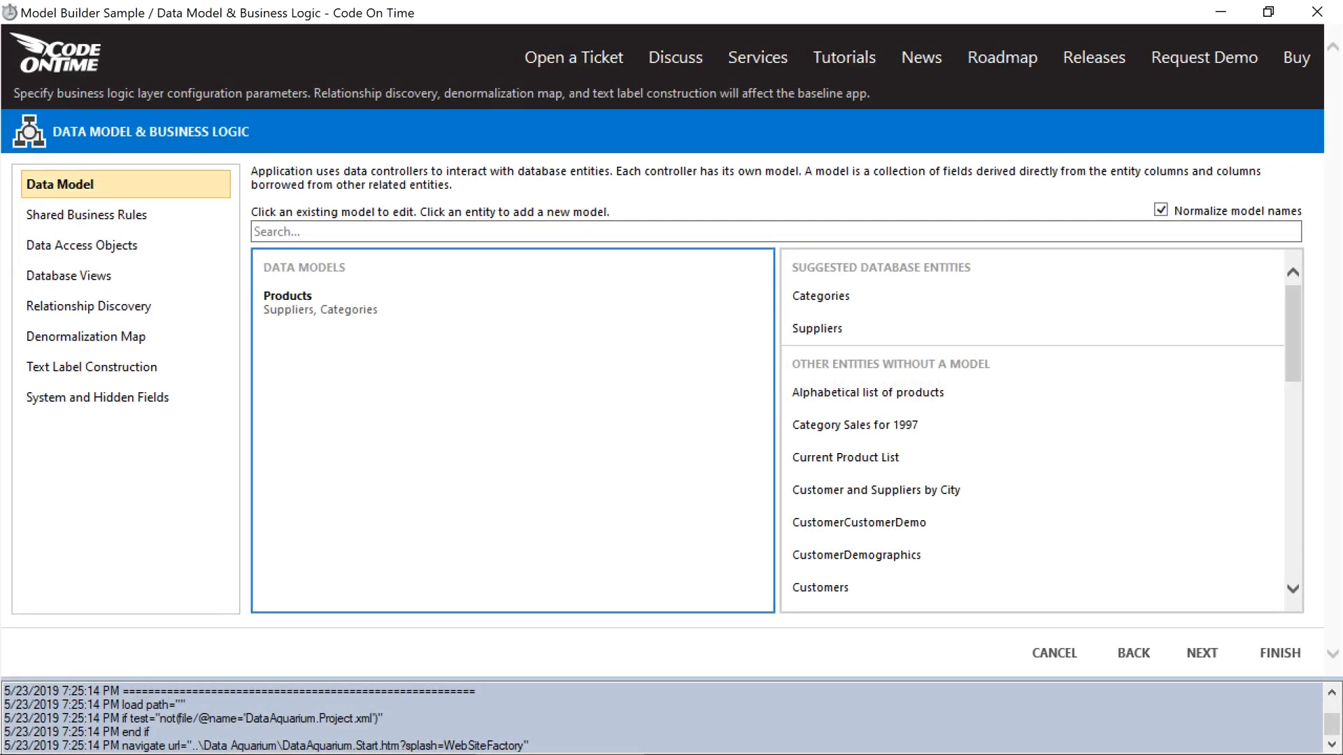
- Start a Suppliers model and exclude the HomePage column
left_click(815, 329)
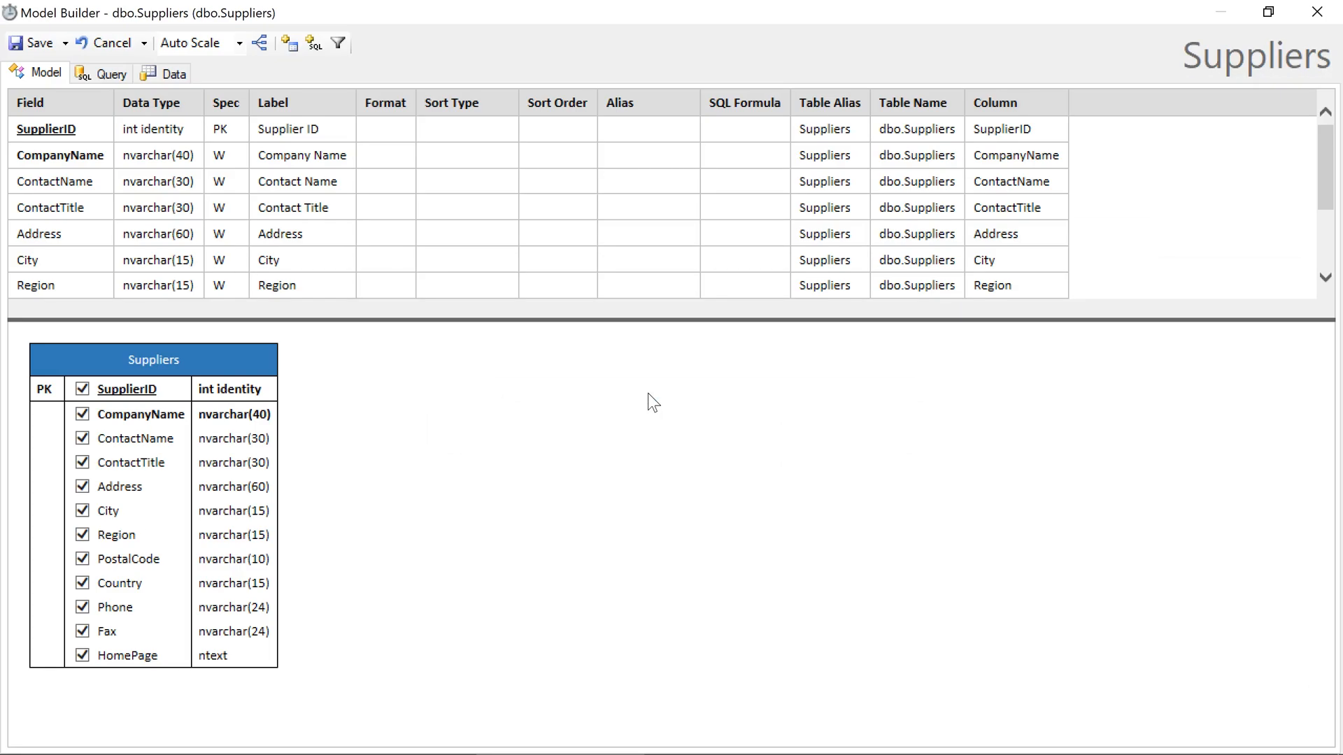
mouse_move(388, 441)
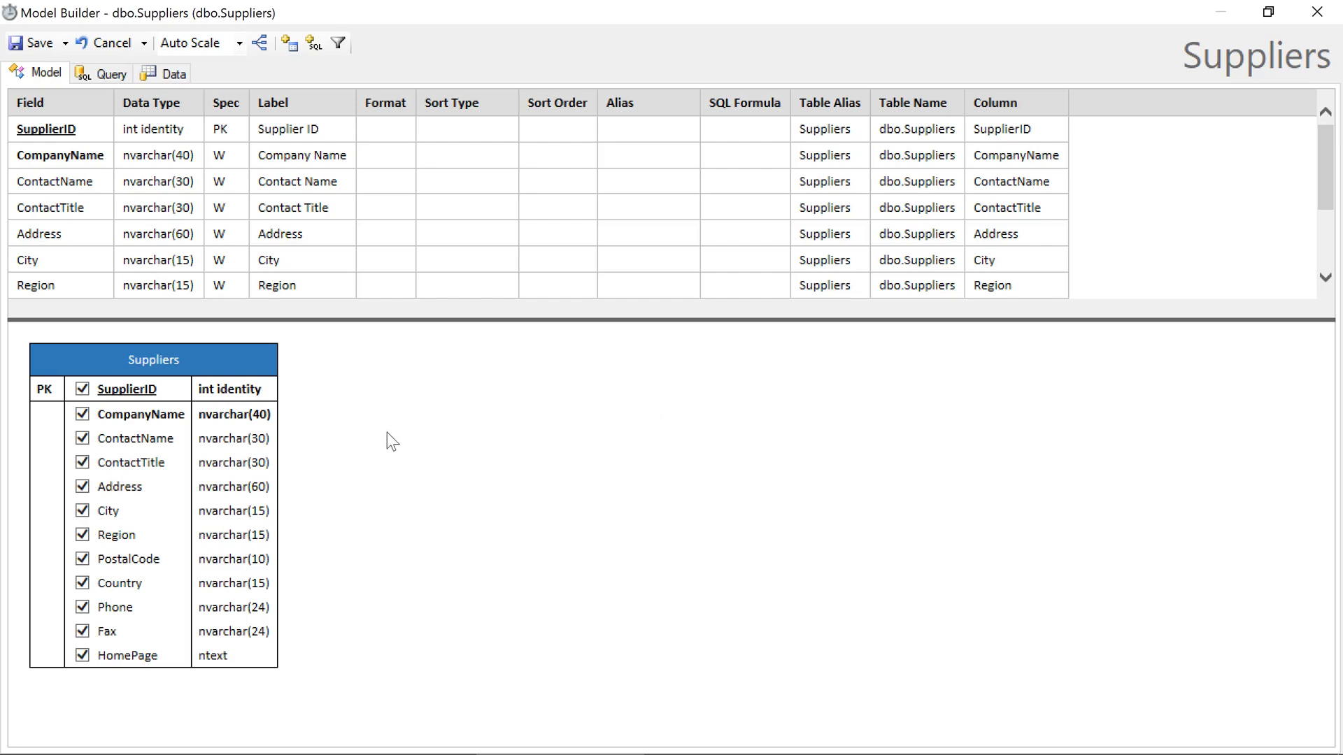
left_click(82, 655)
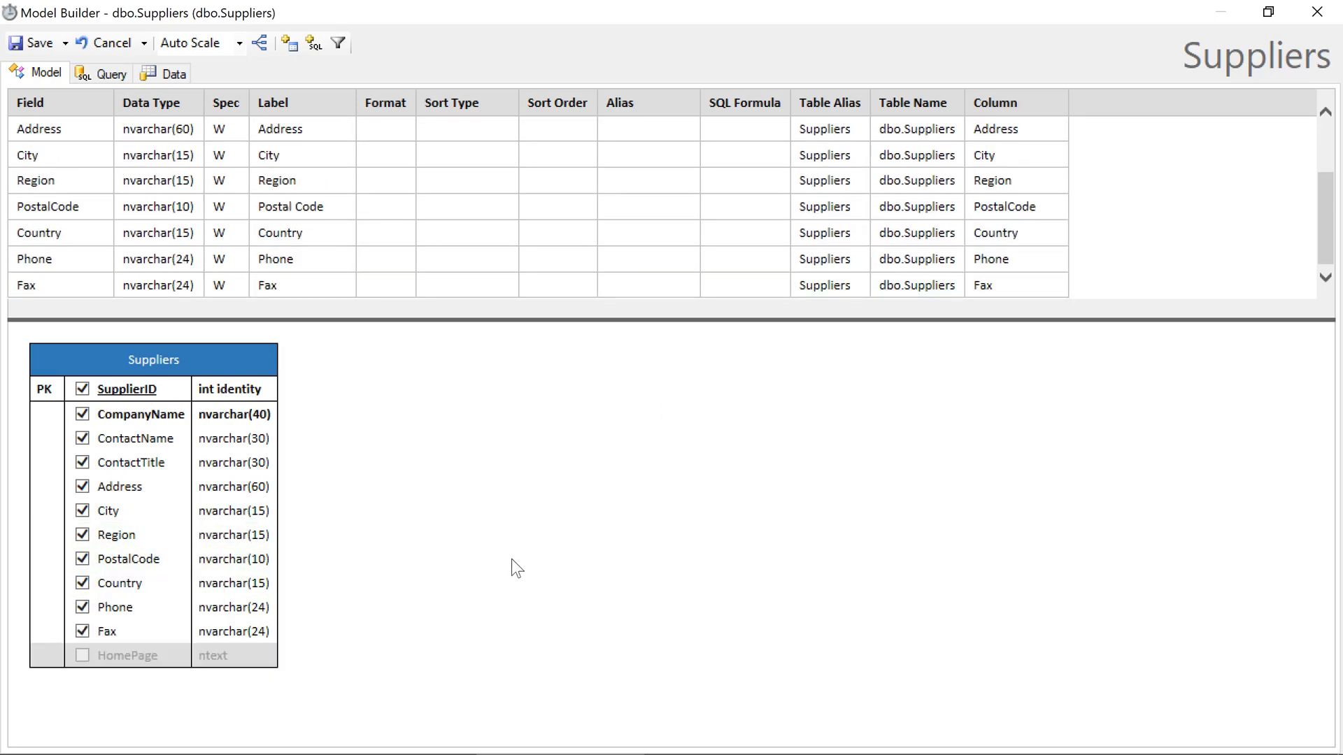
scroll("up", 3)
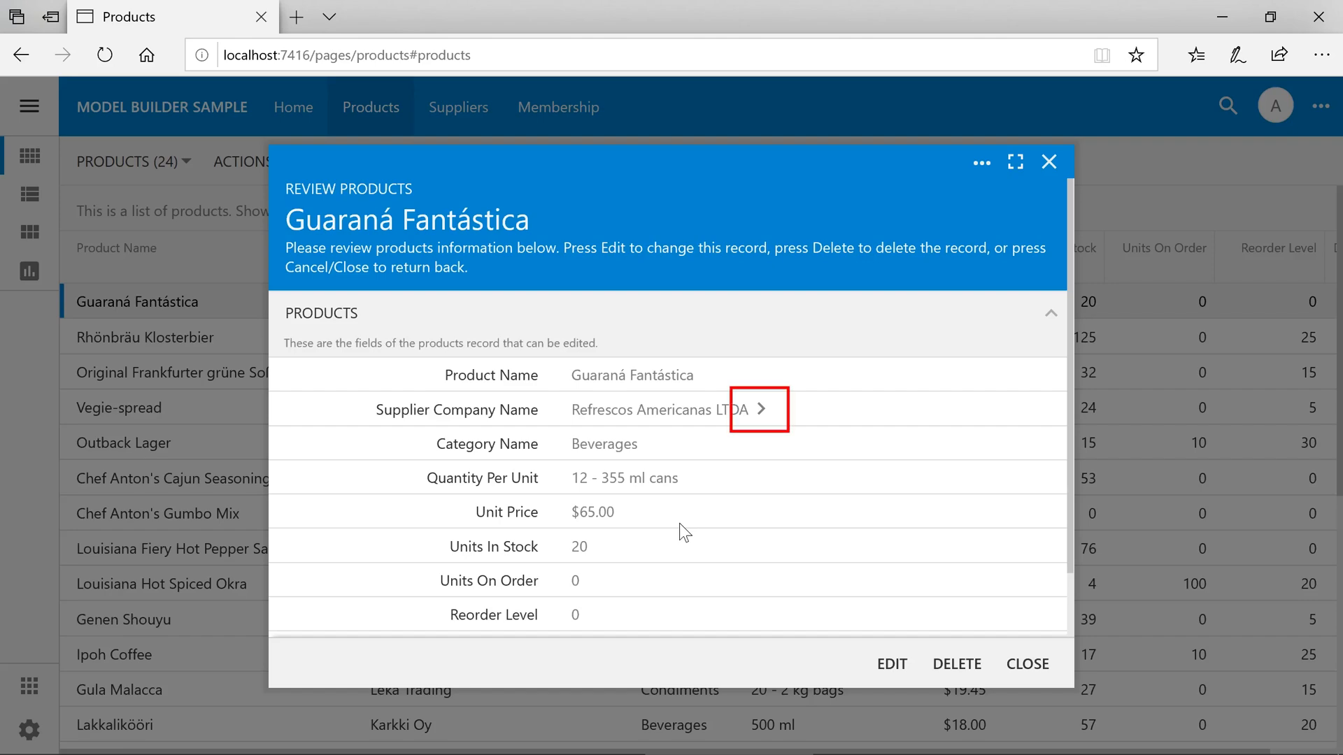
mouse_move(761, 421)
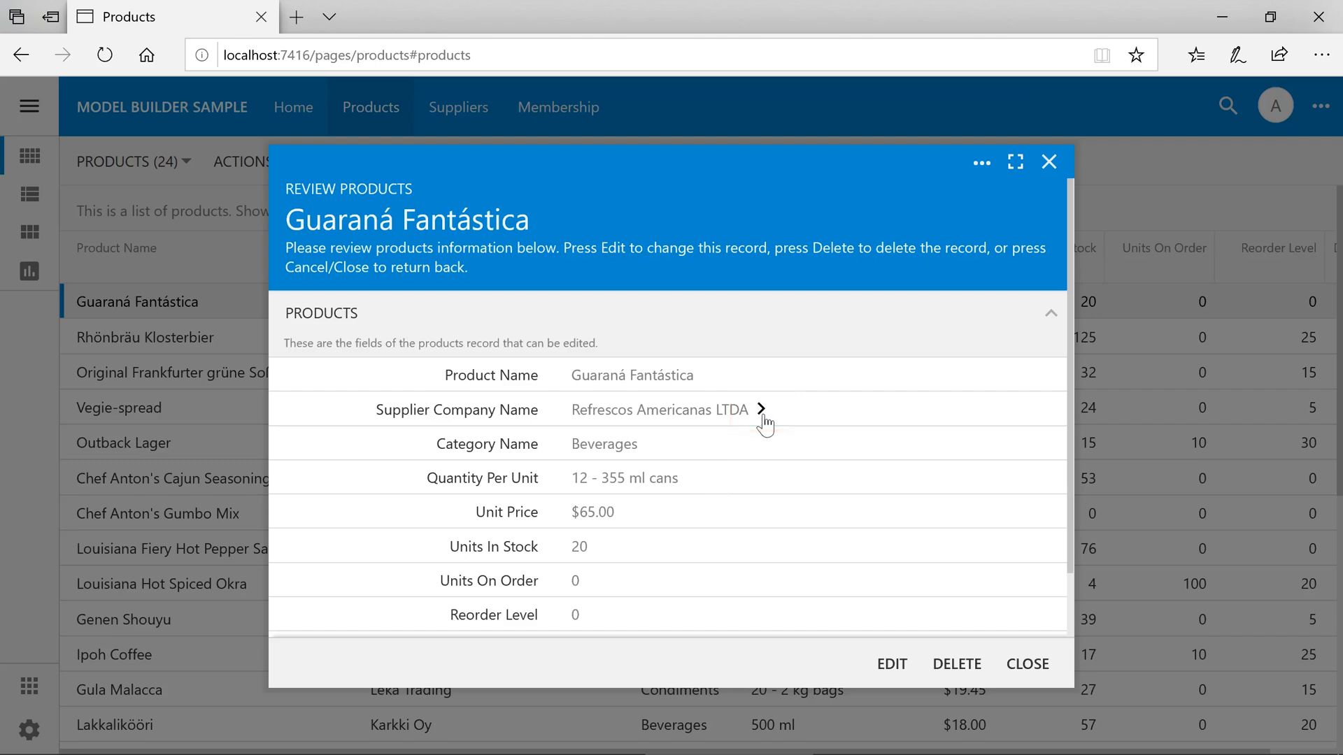
- View the linked supplier, then edit Guaraná Fantástica and select its supplier value
left_click(760, 410)
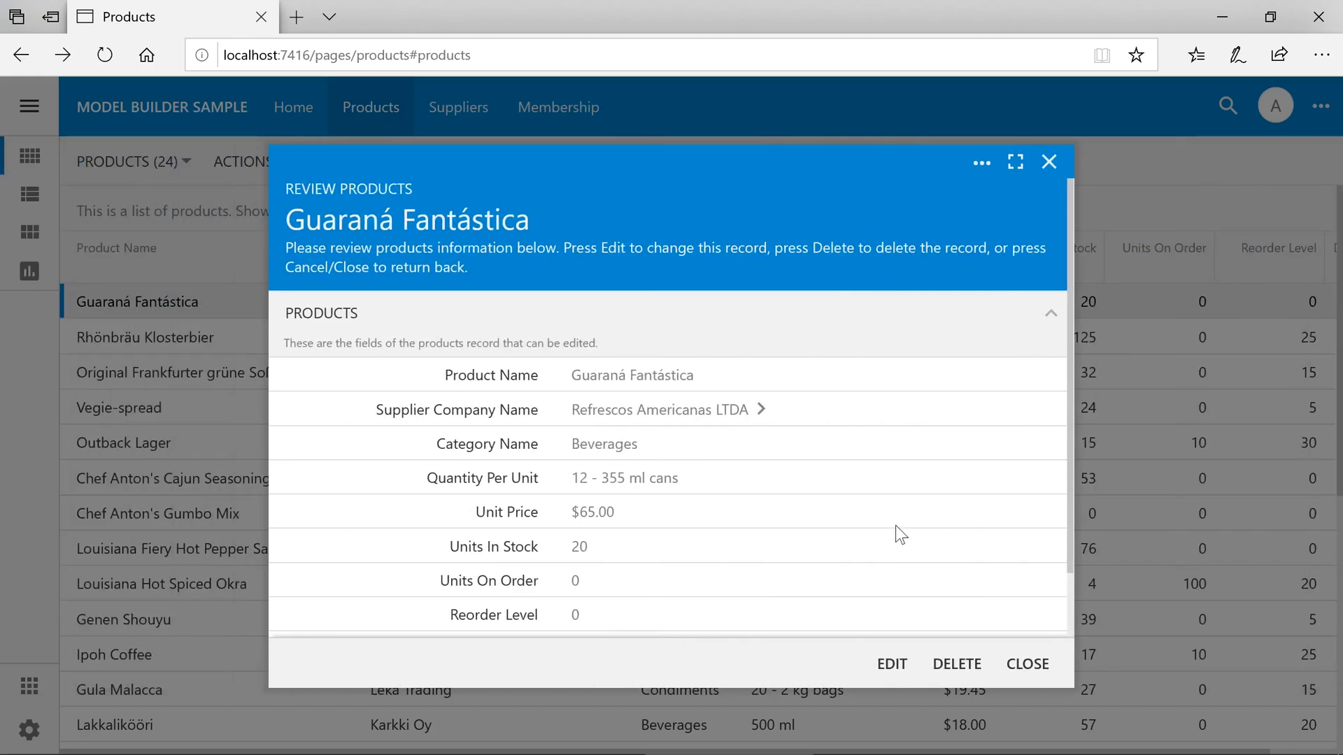
left_click(891, 663)
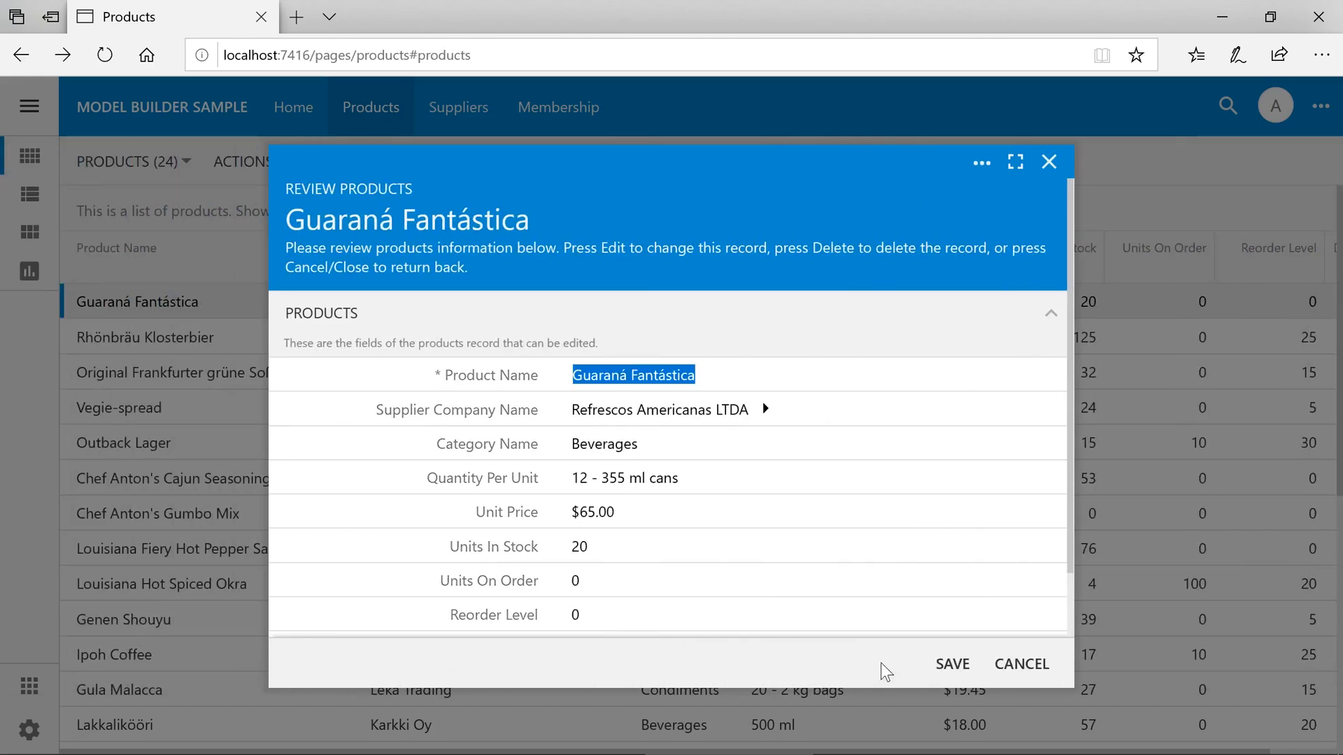
mouse_move(779, 503)
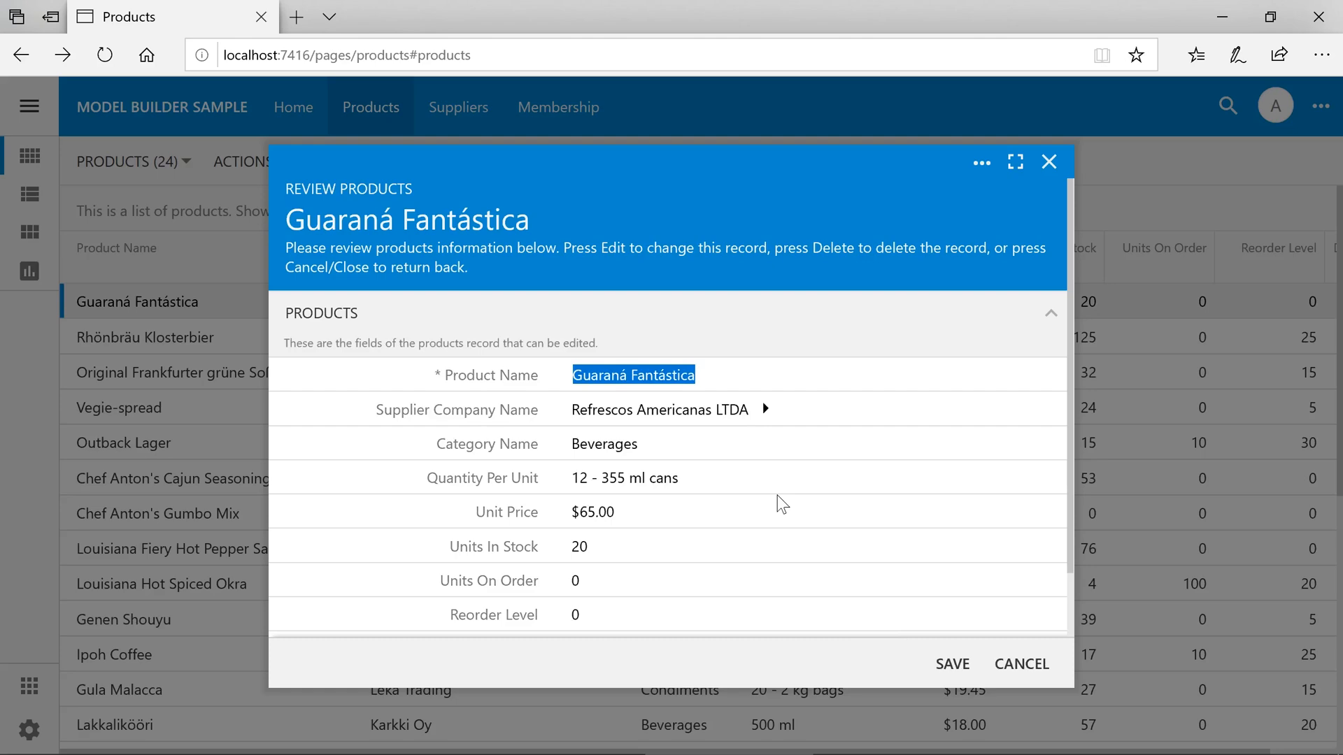
double_click(659, 410)
type("aux")
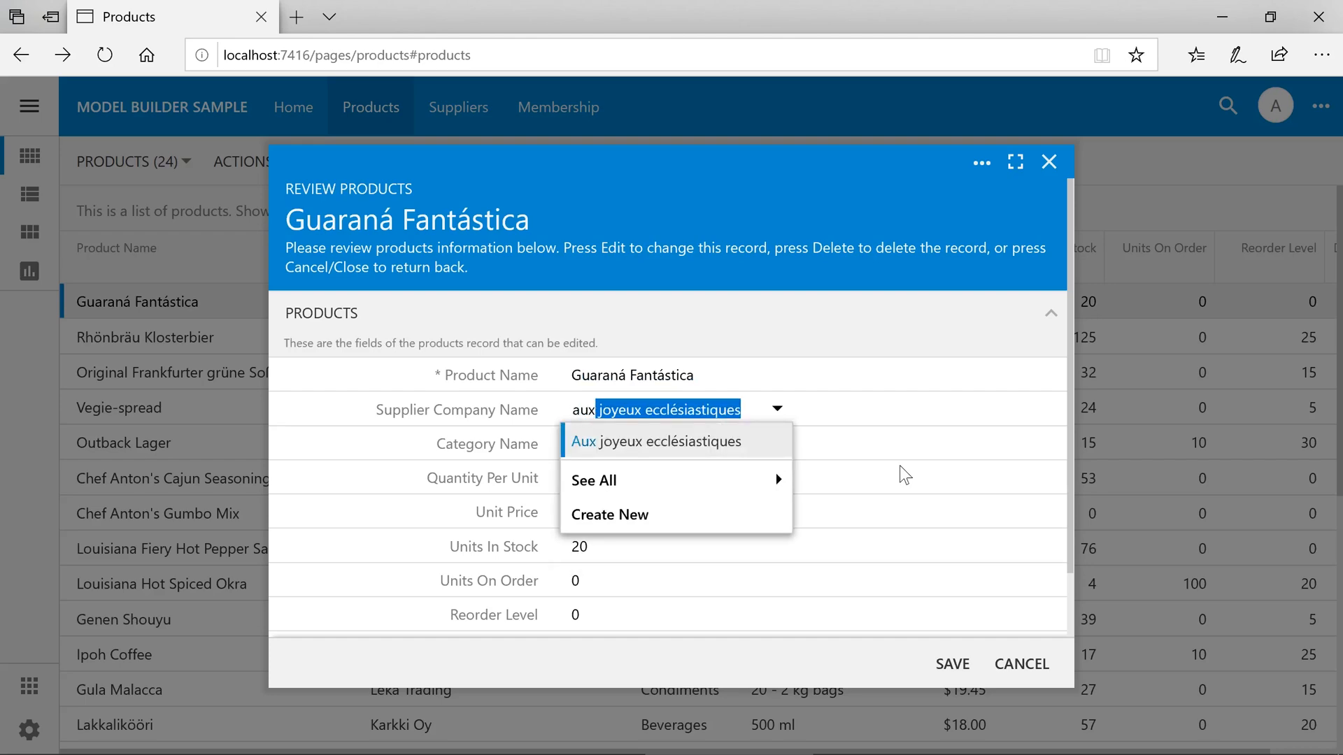
- Browse the full supplier list via See All, close it, and cancel the edits
left_click(594, 480)
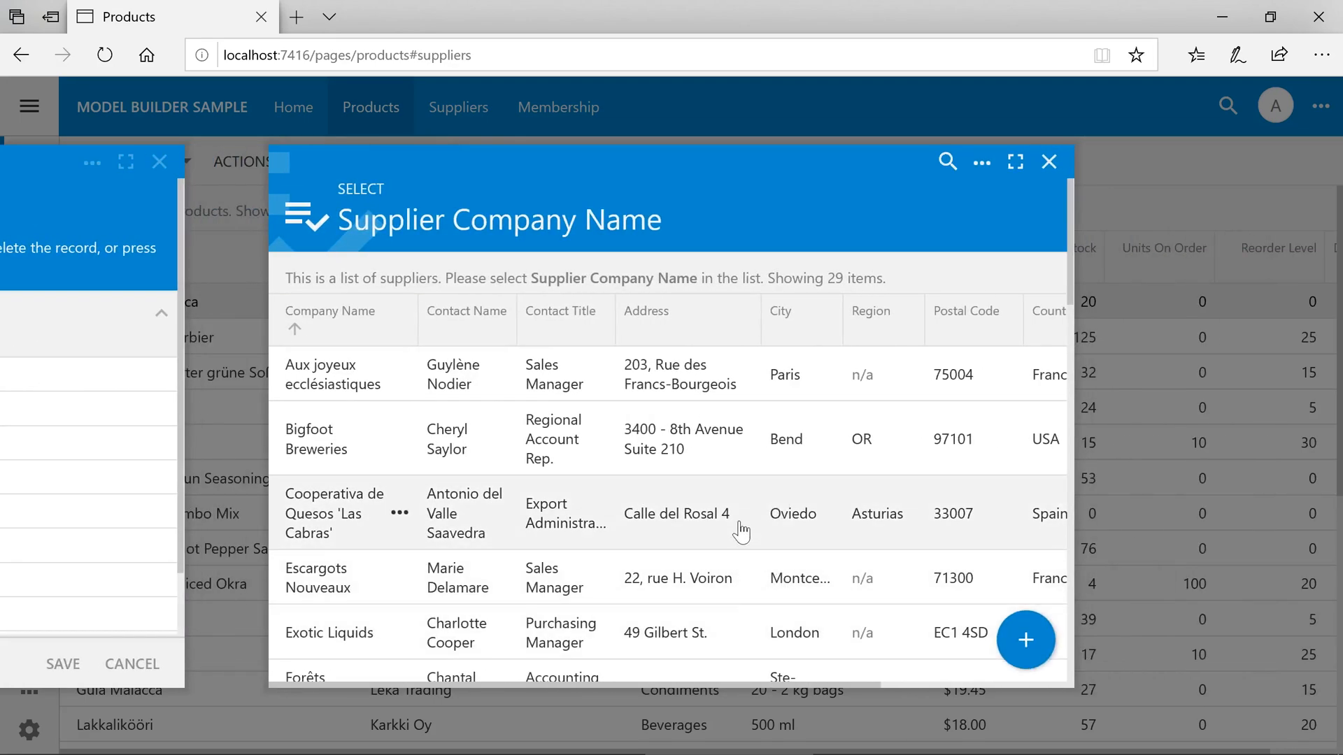
left_click(1048, 162)
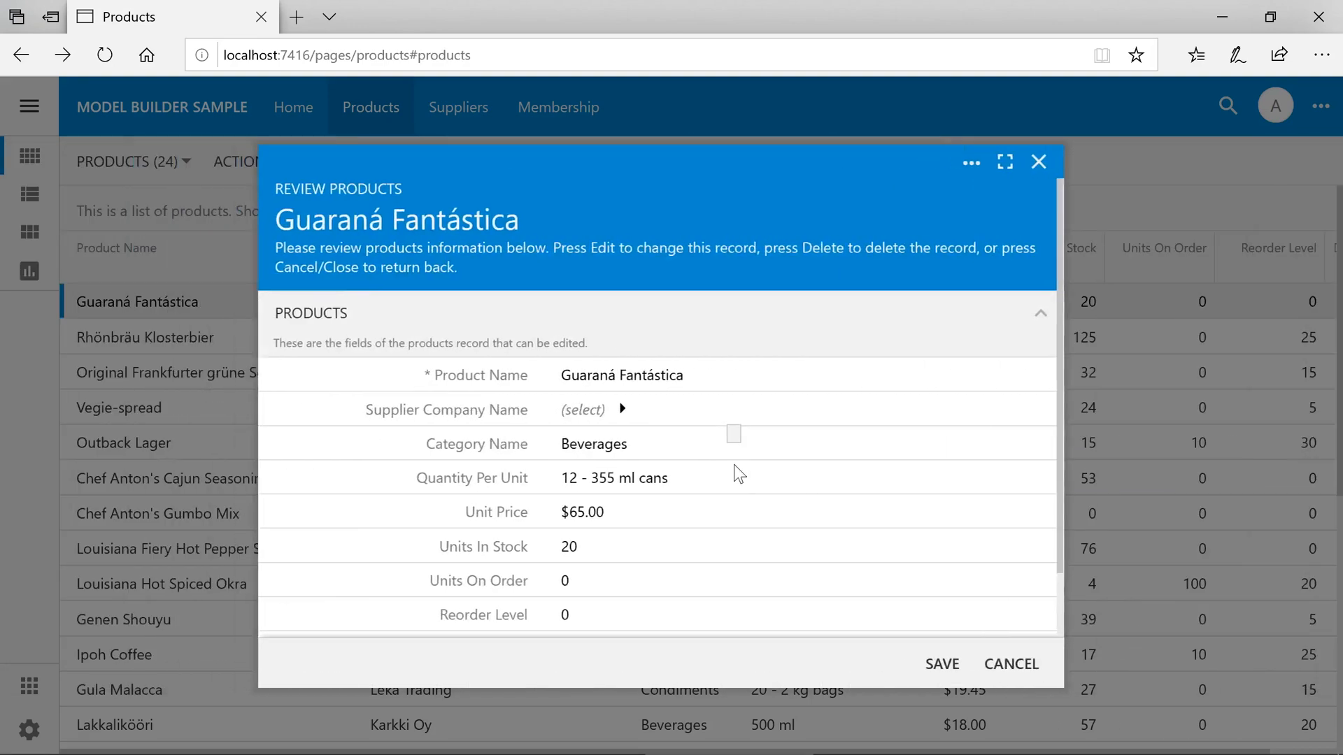
left_click(582, 408)
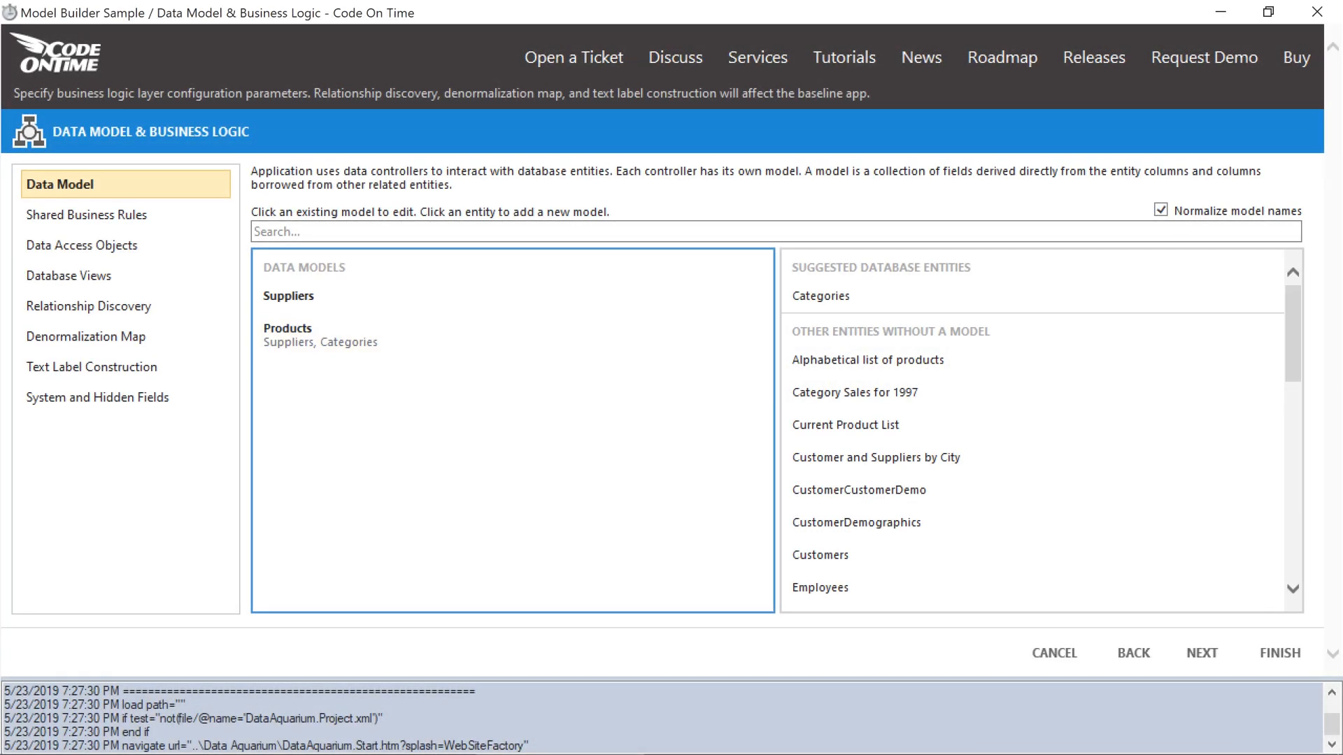
- Add a data model for the Categories table
left_click(818, 295)
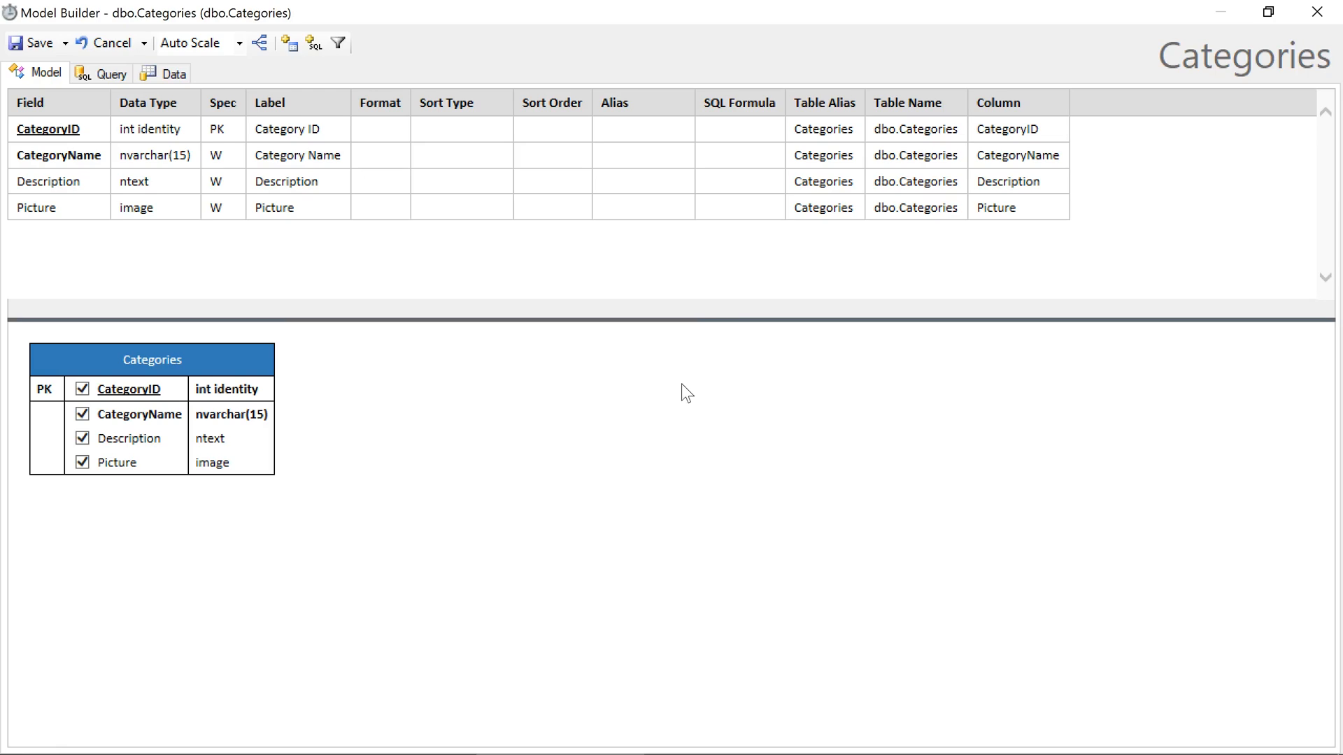
mouse_move(675, 377)
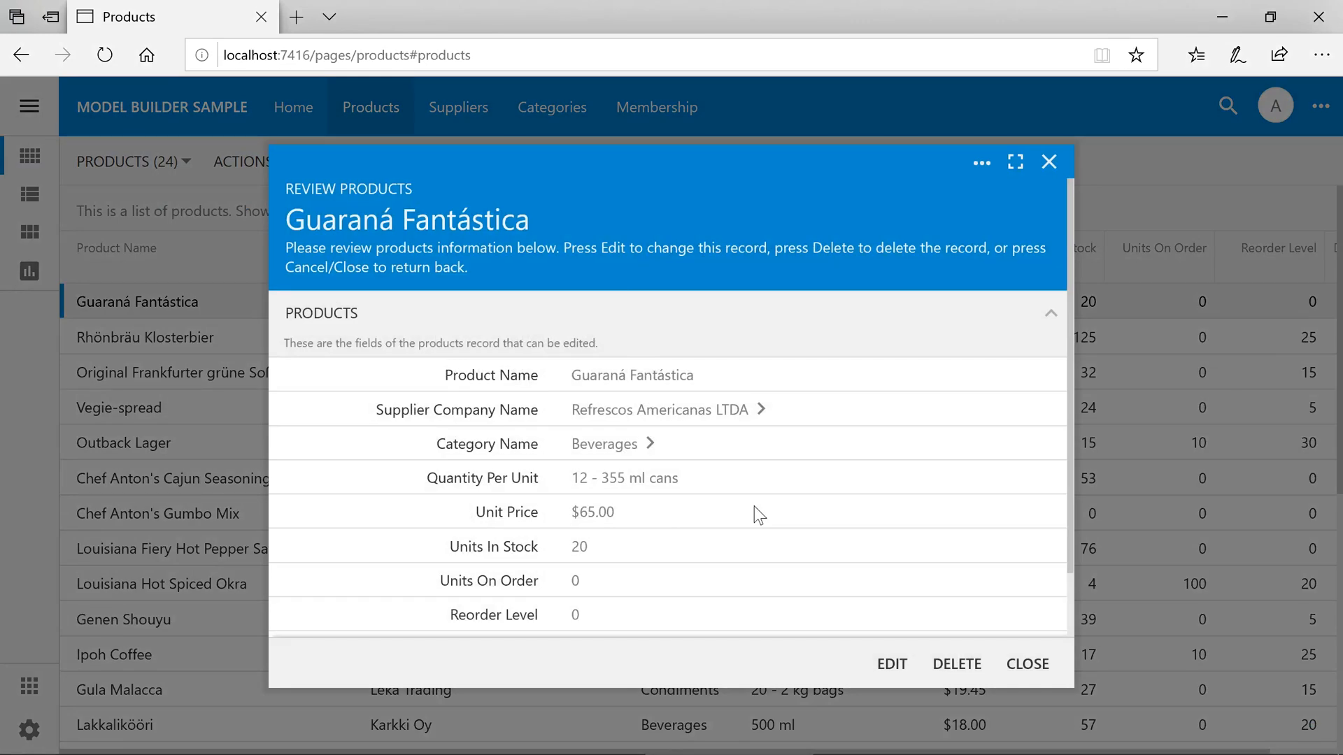
mouse_move(654, 459)
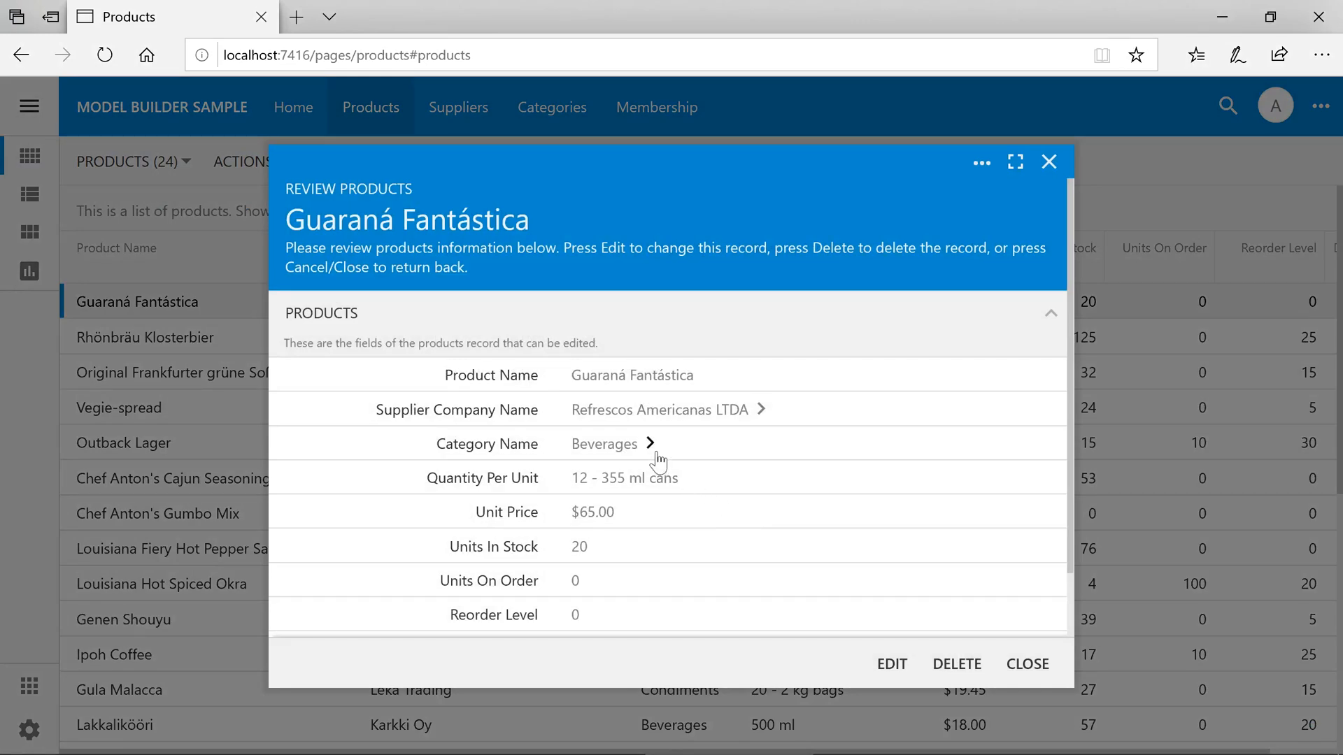
- View the linked Beverages category, close it, and switch the product into edit mode
left_click(647, 443)
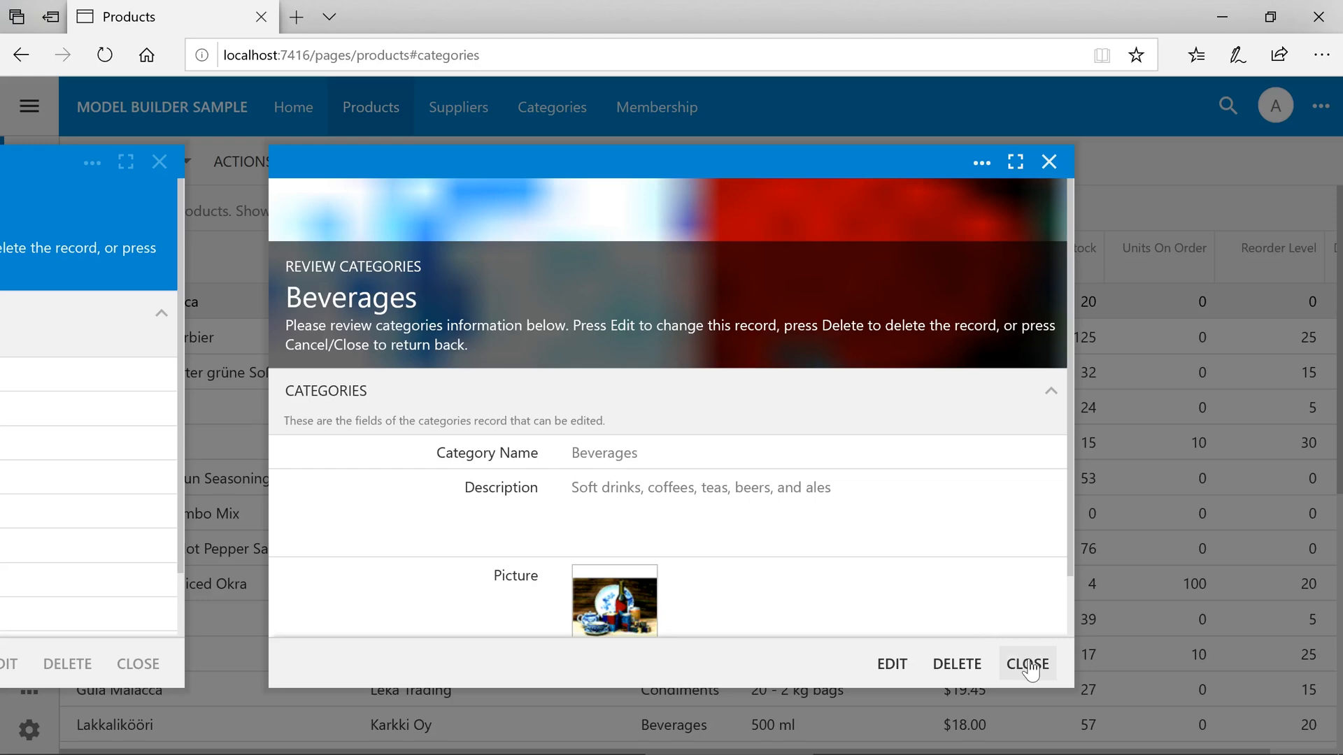
mouse_move(1027, 606)
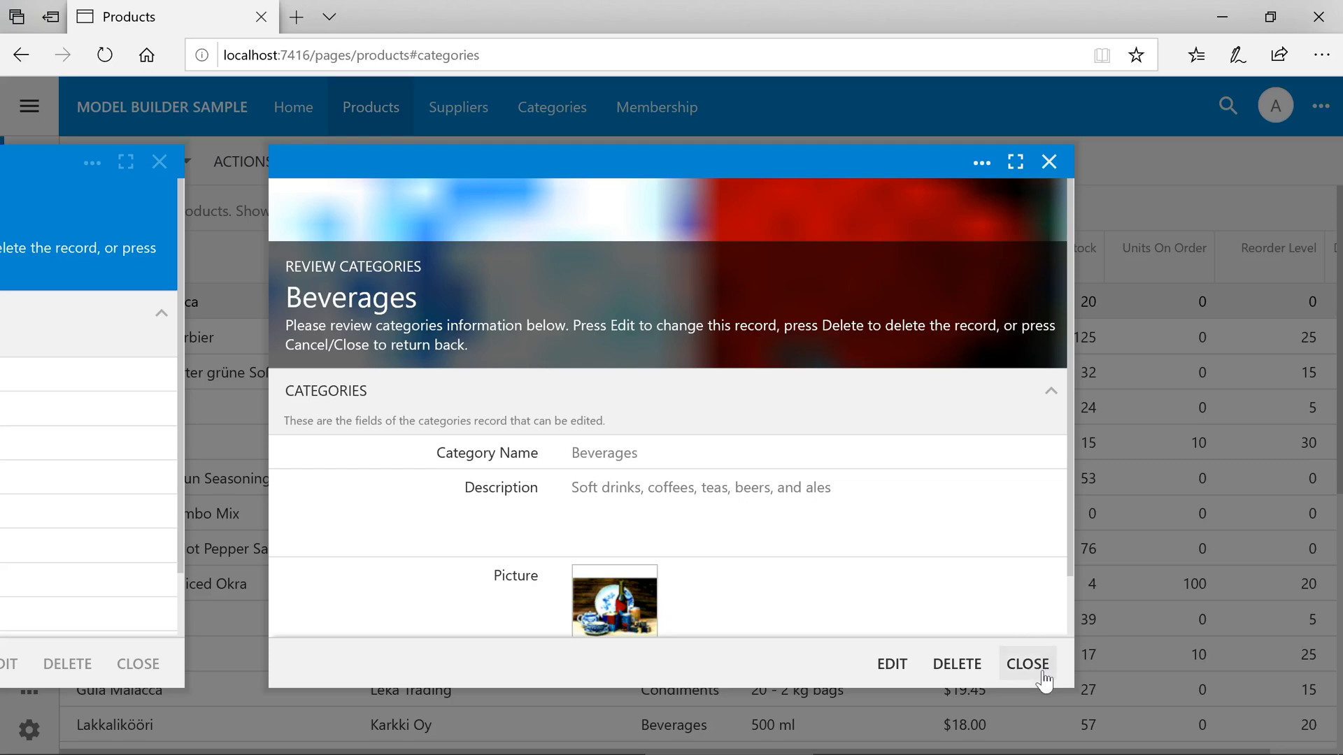
left_click(1027, 663)
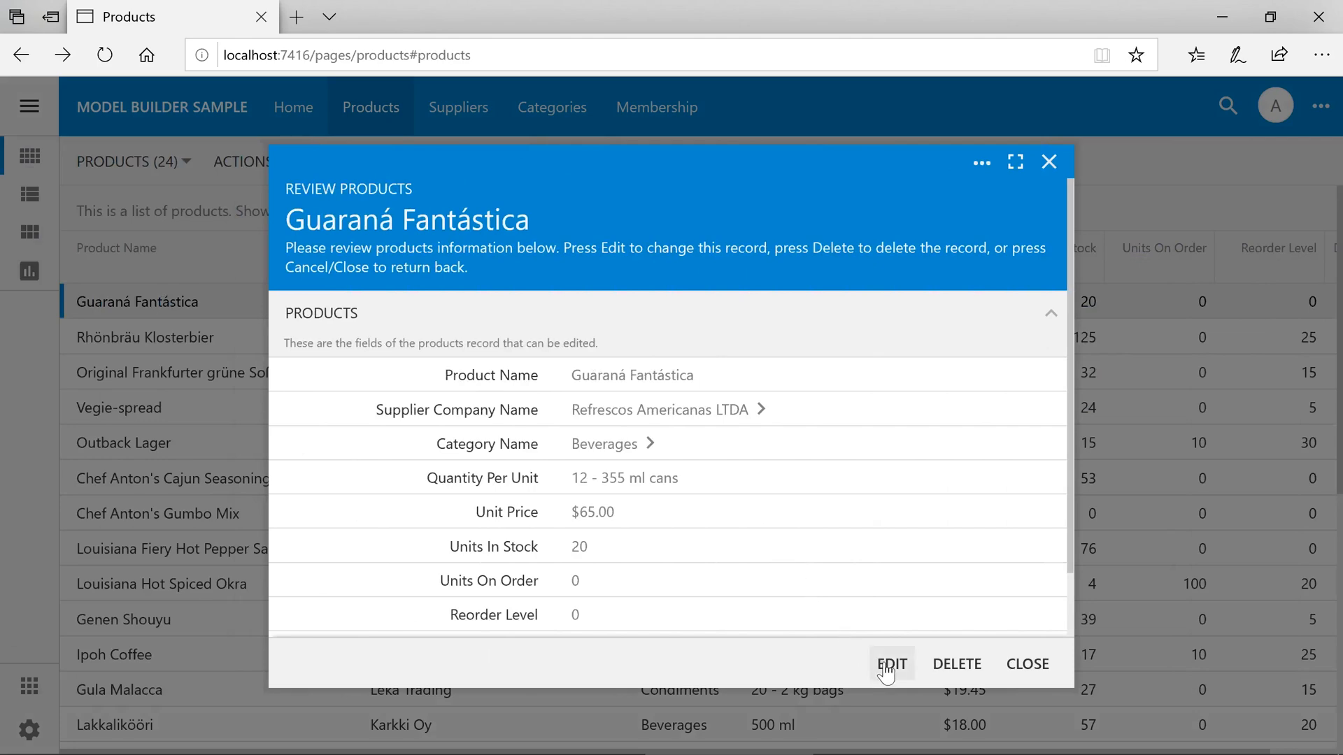
left_click(891, 663)
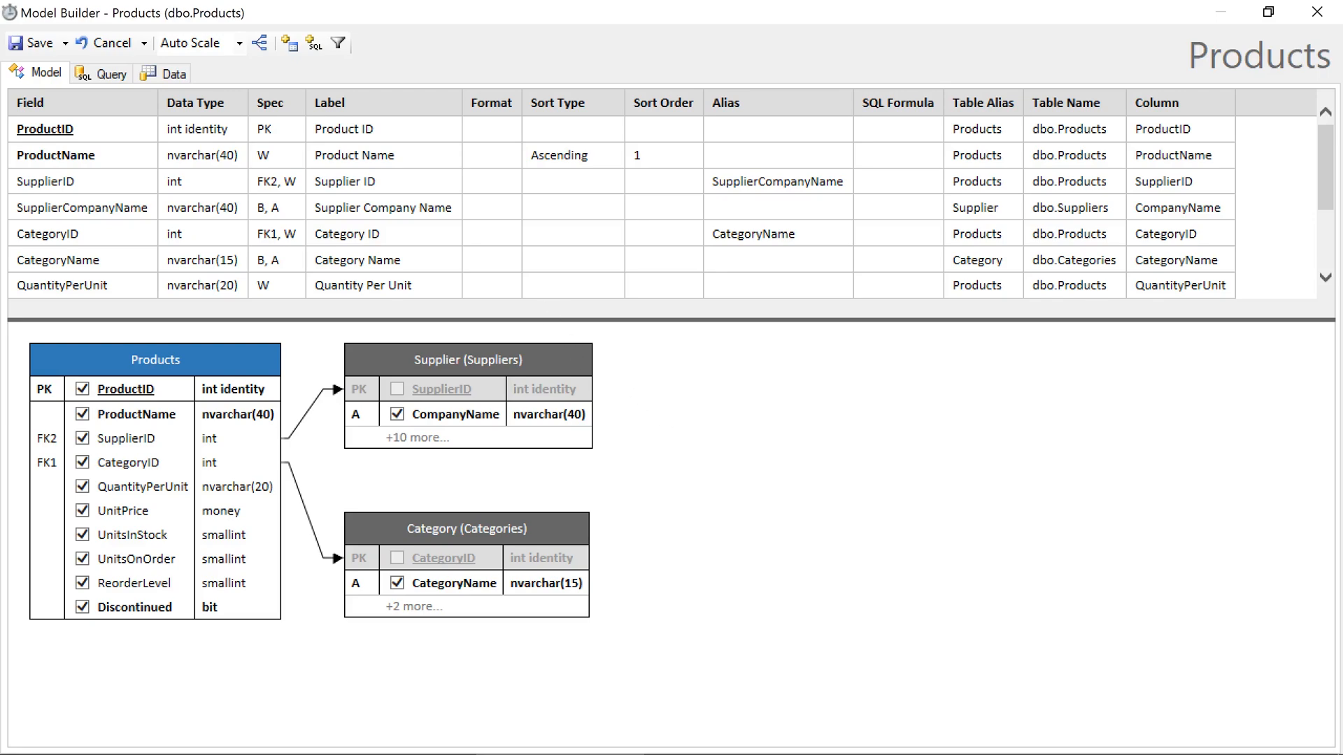
- Add calculated field TotalStock = Products.UnitsInStock + Products.UnitsOnOrder and move it after UnitsOnOrder
left_click(313, 44)
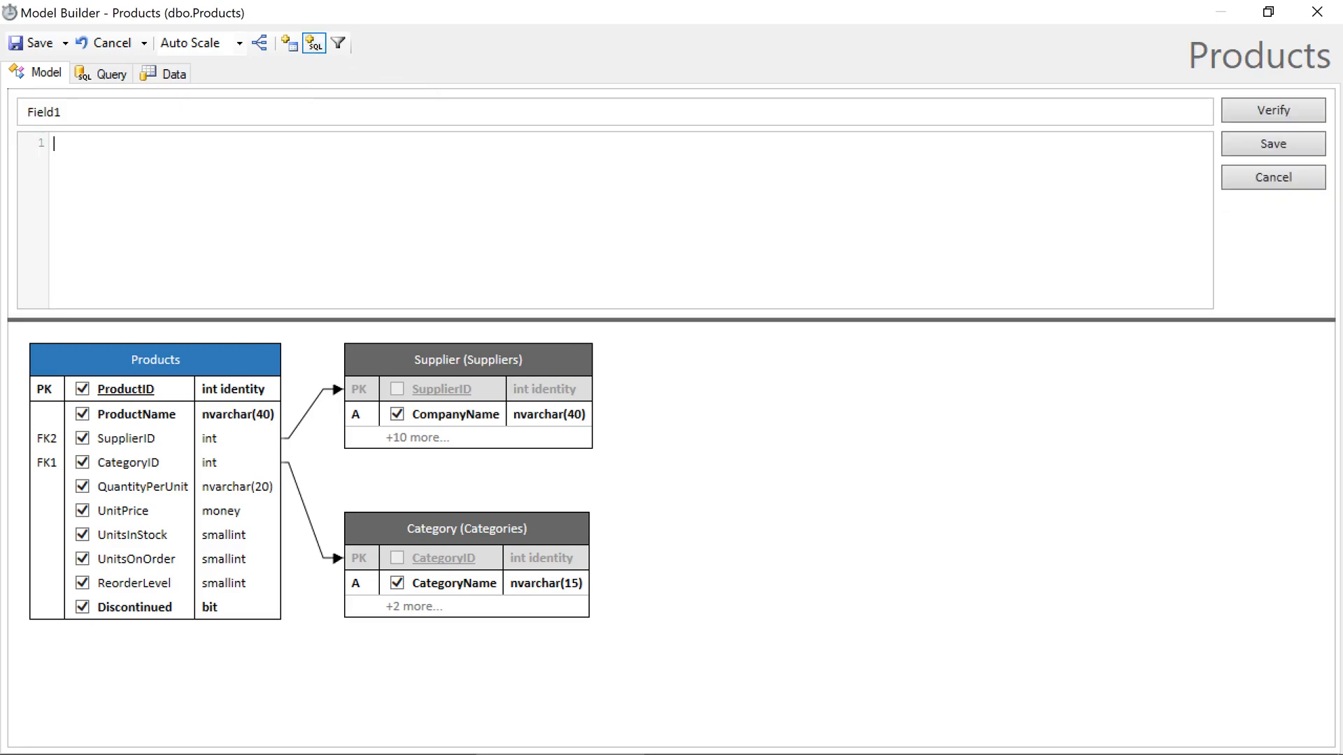
type("Total")
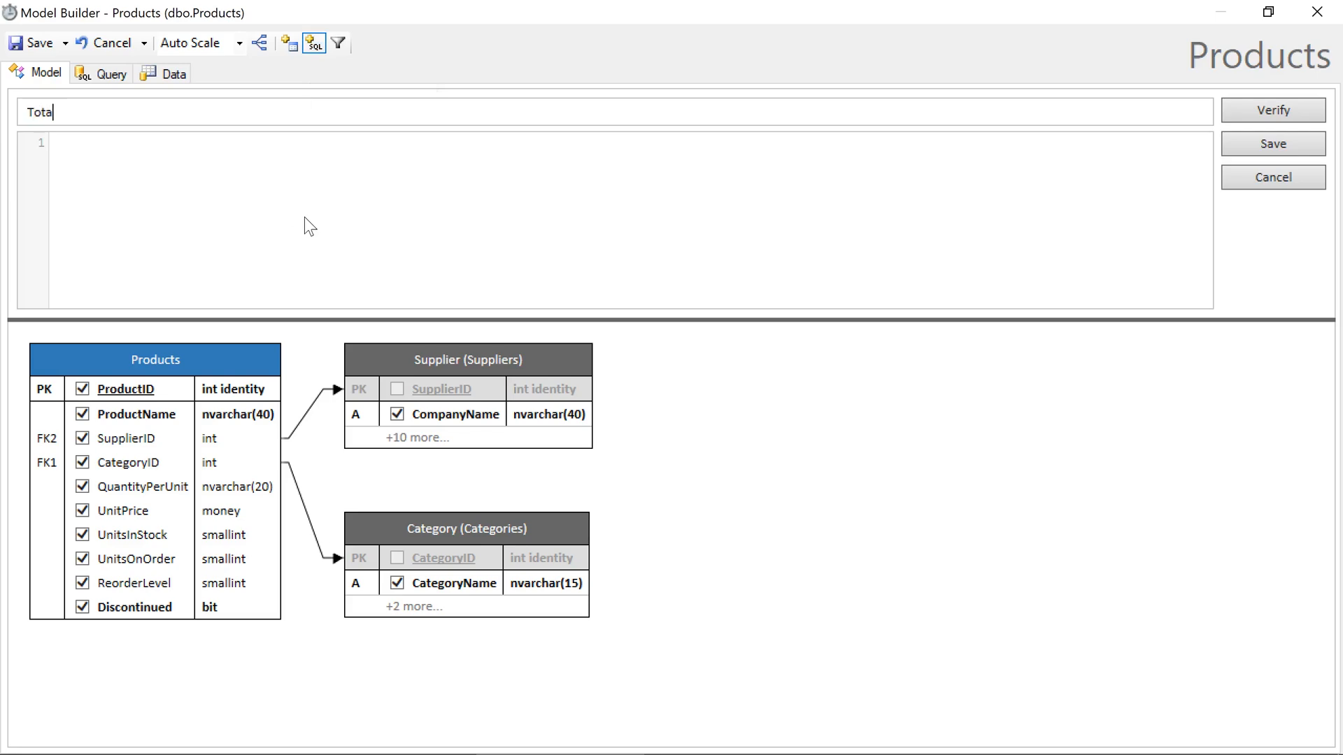
type("lStock")
left_click(631, 220)
type("Products.UnitsInStock")
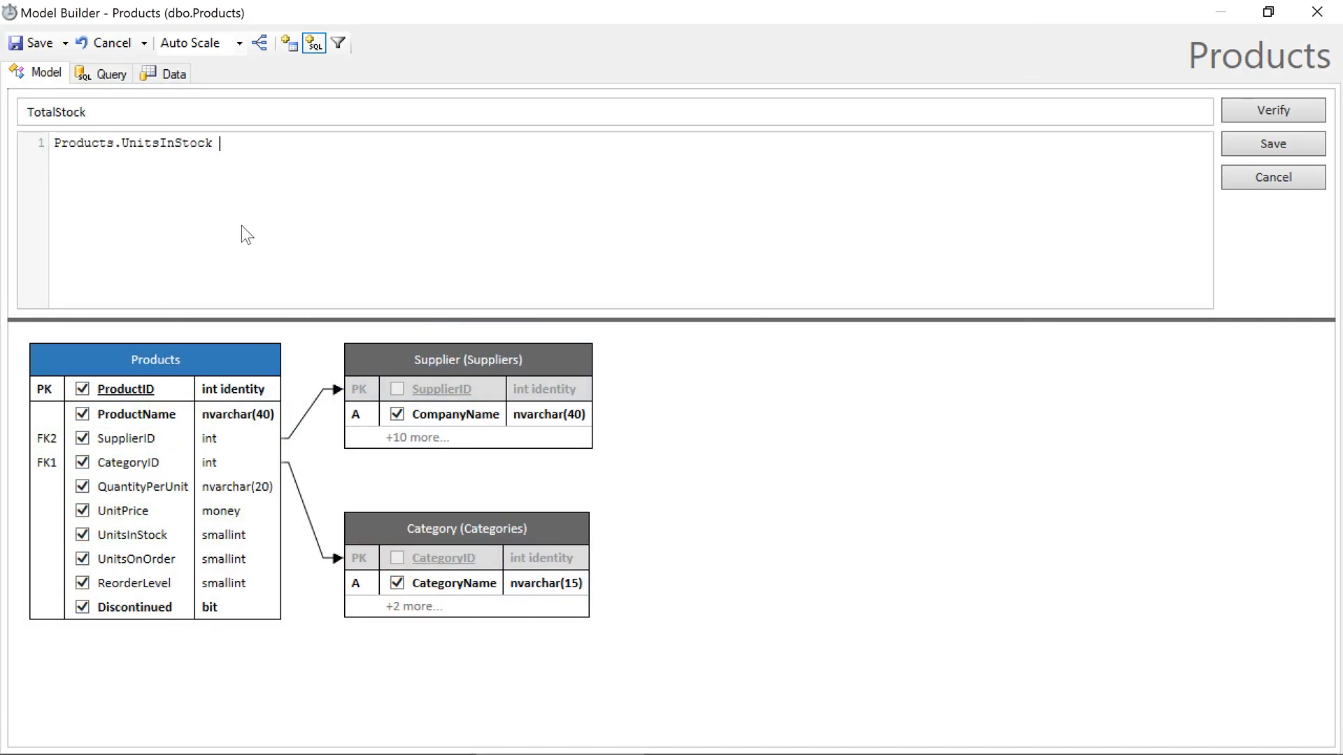
type("+")
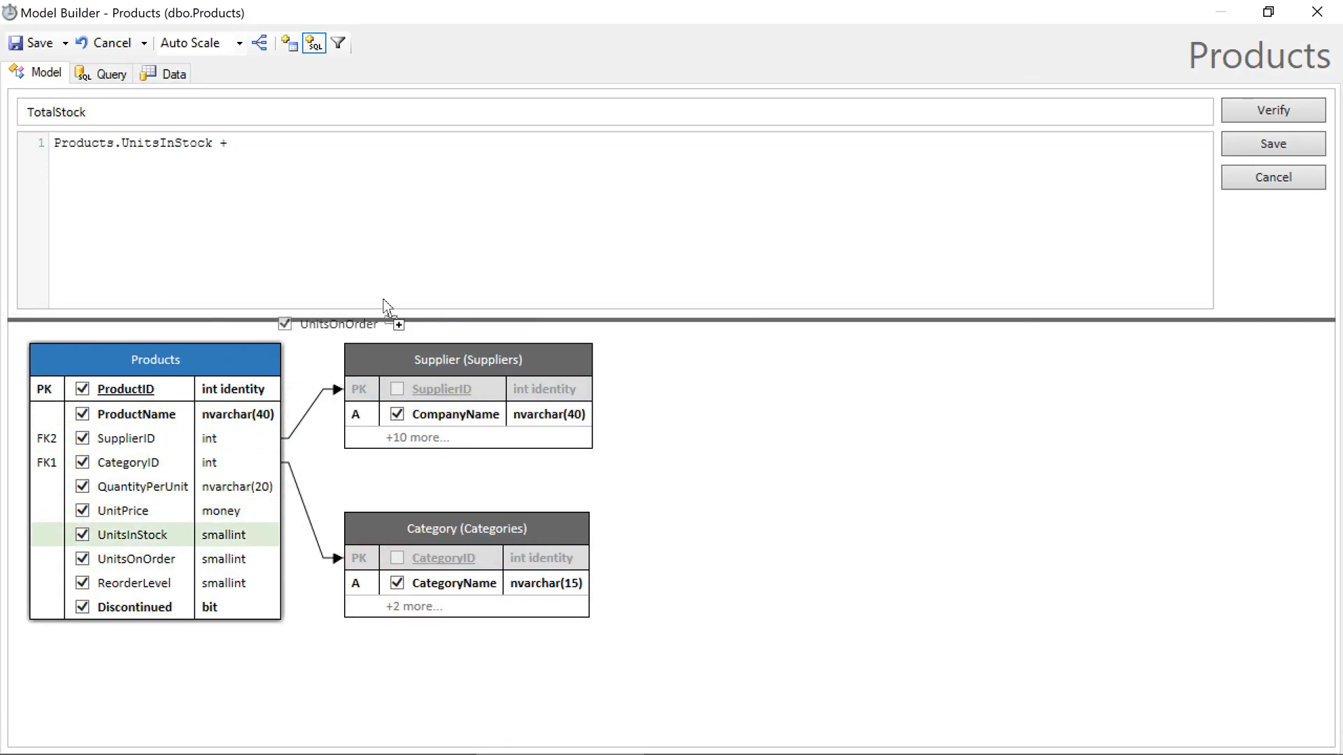
type("Products.UnitsOnOrder")
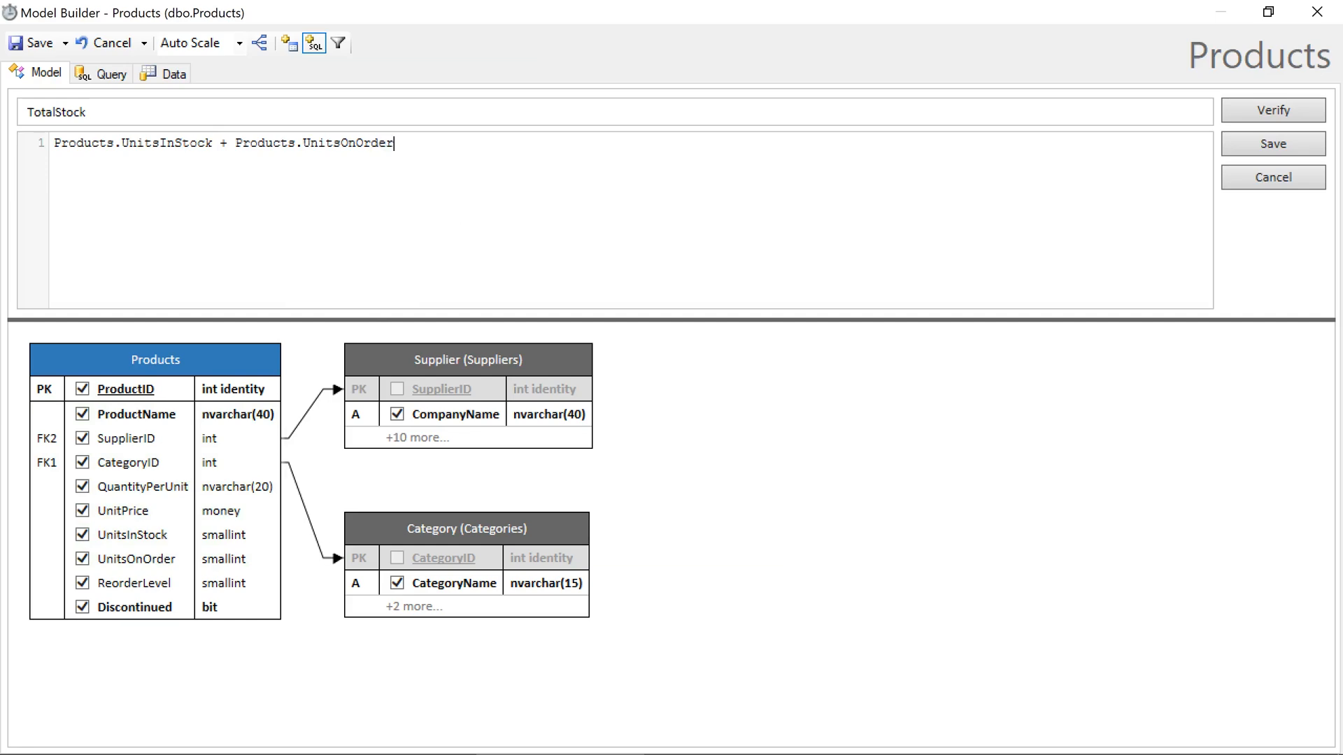
left_click(1272, 142)
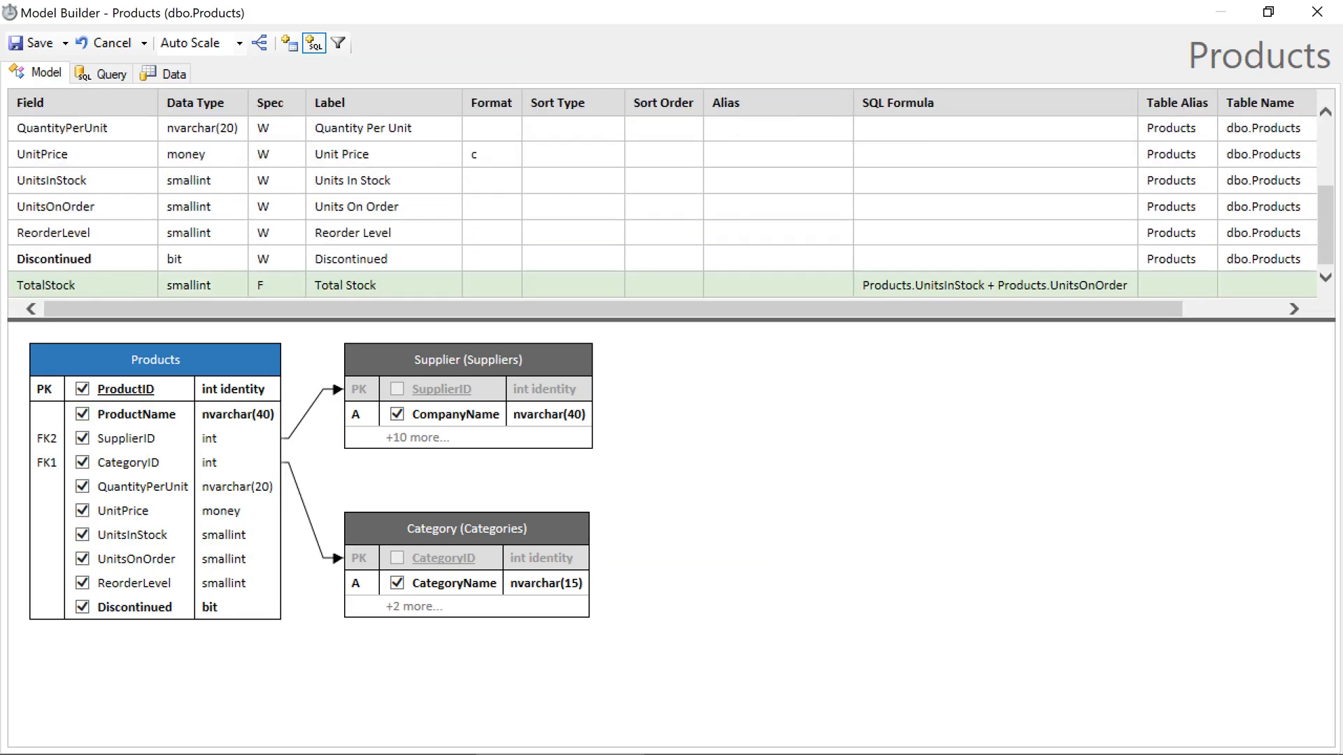
left_click(45, 284)
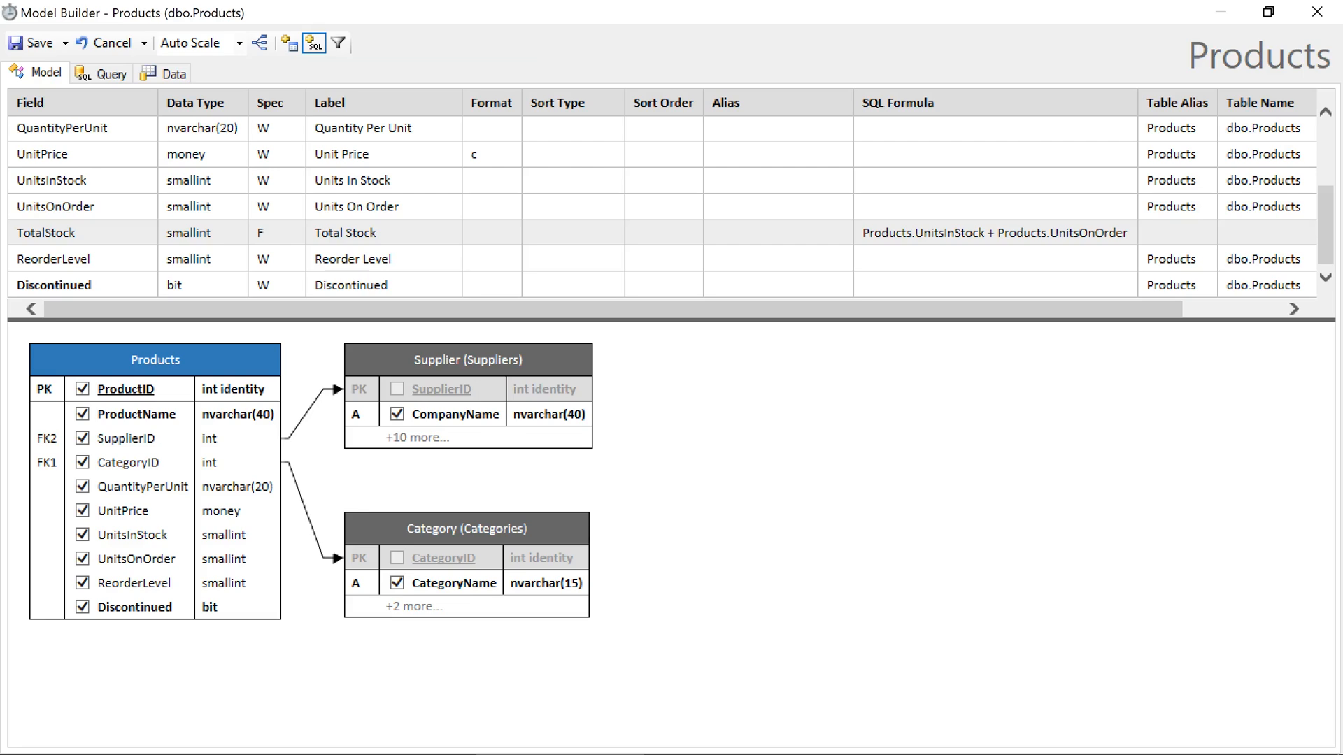
- Review the generated SQL query and highlight the TotalStock expression
left_click(108, 73)
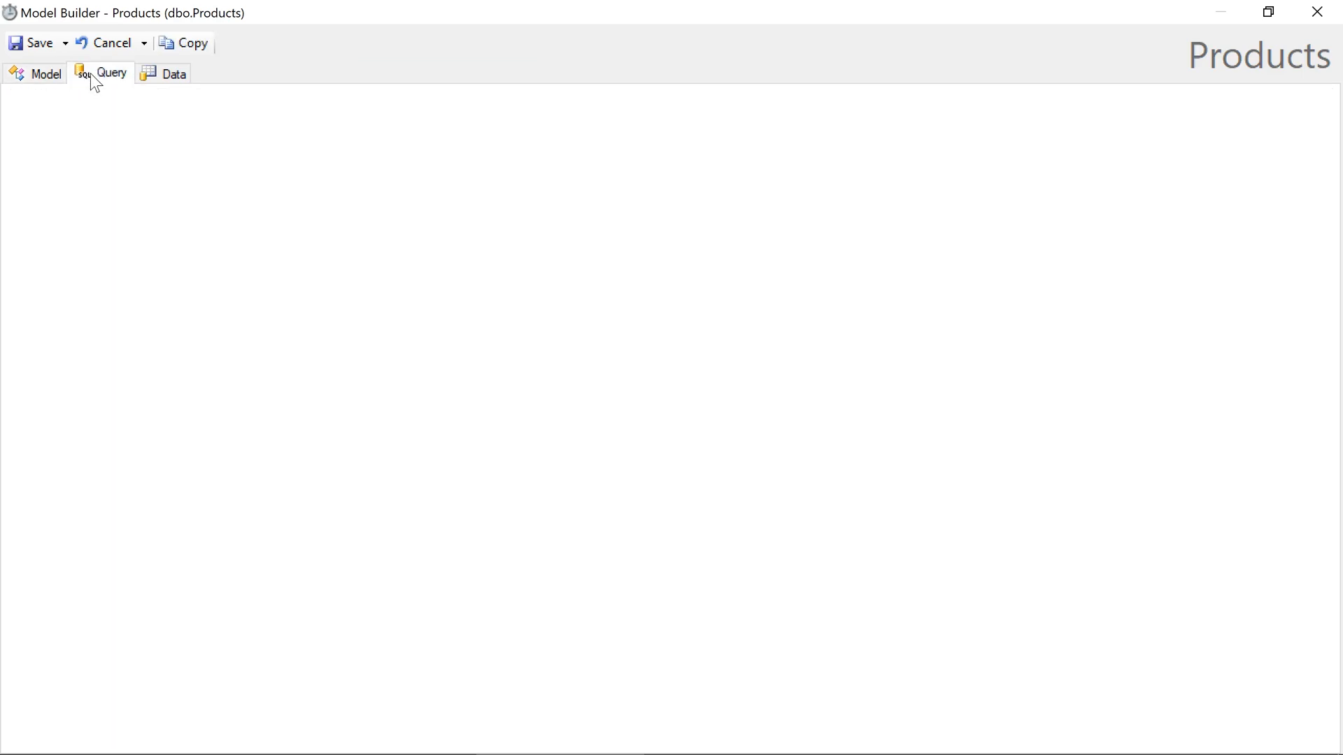
left_click(101, 73)
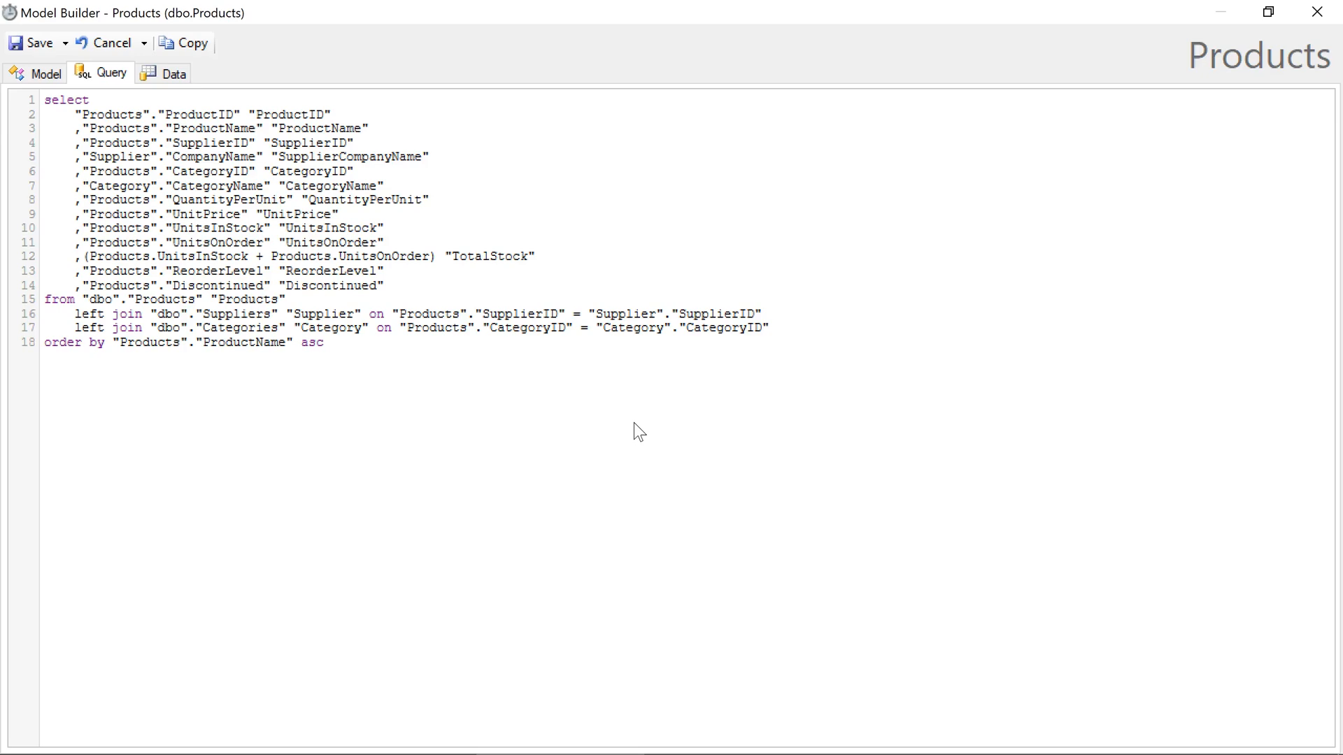
left_click(304, 254)
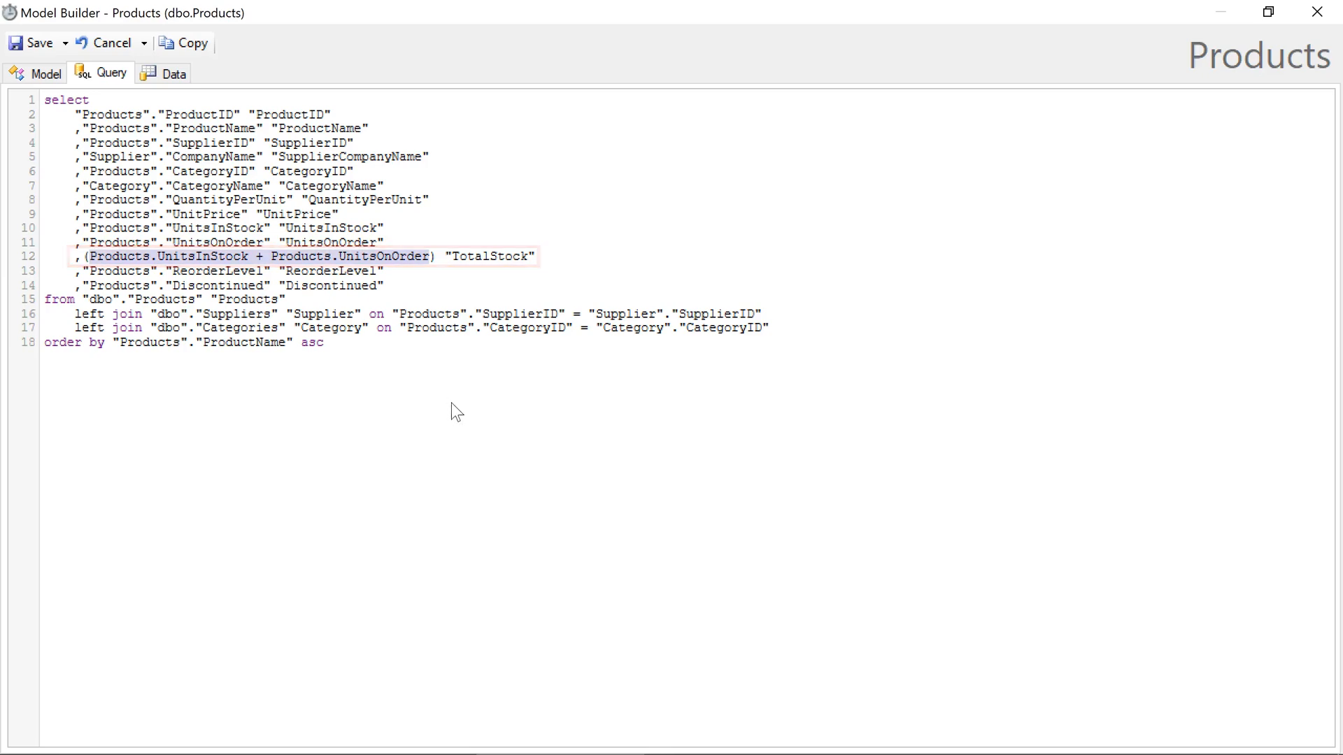
left_click(323, 343)
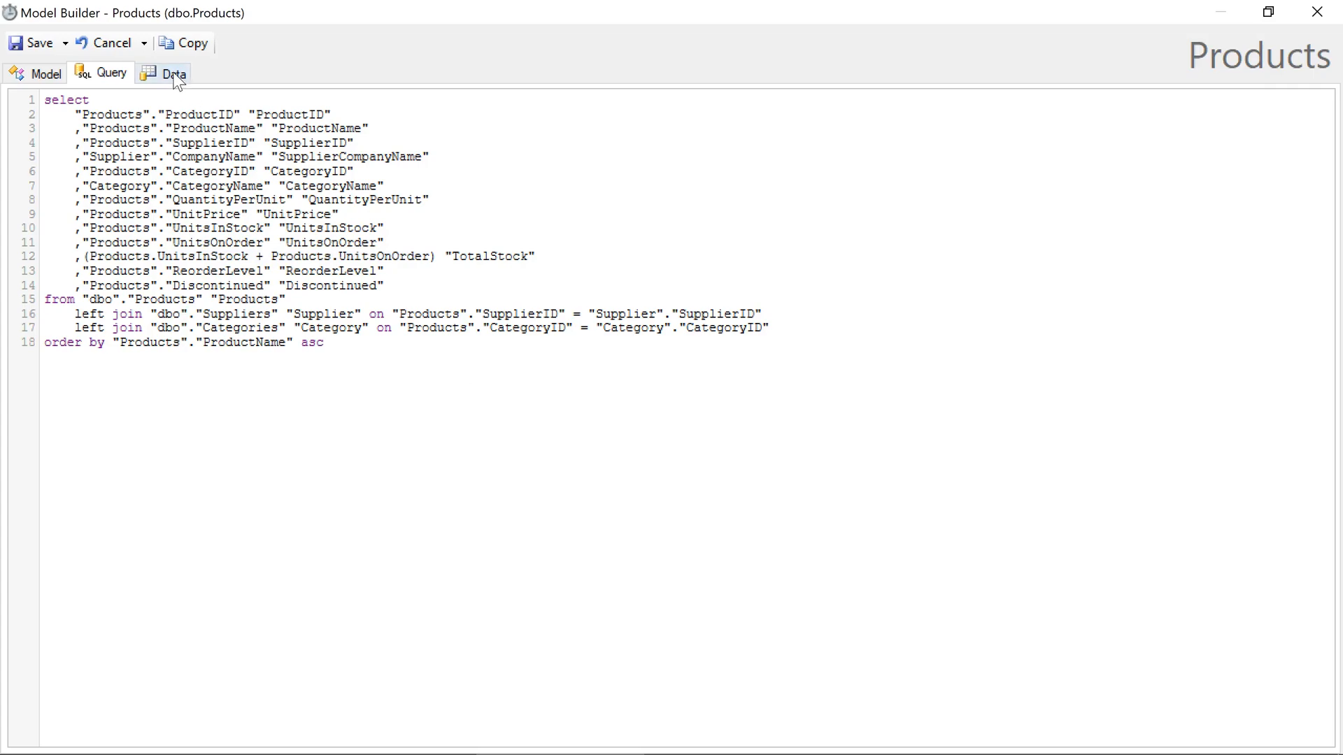
- Preview the Products data with readable labels, including the Total Stock column
left_click(171, 73)
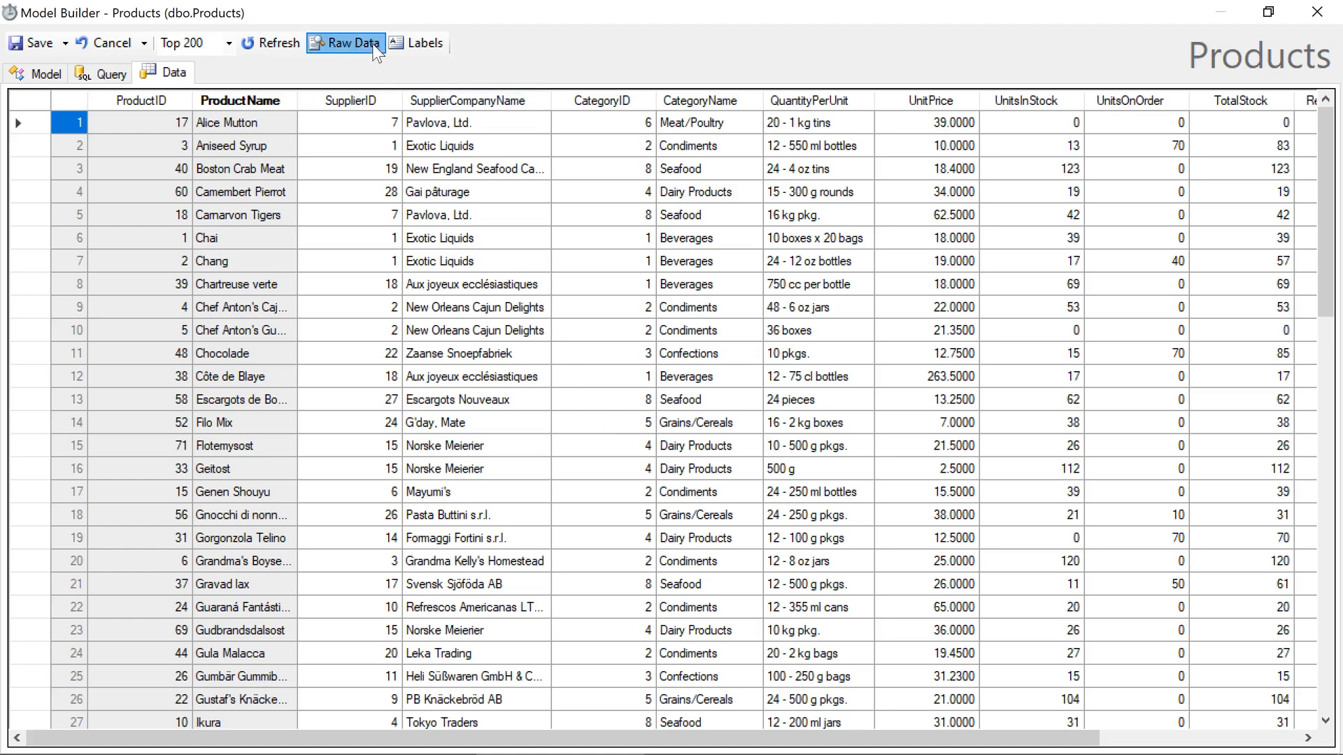
left_click(424, 43)
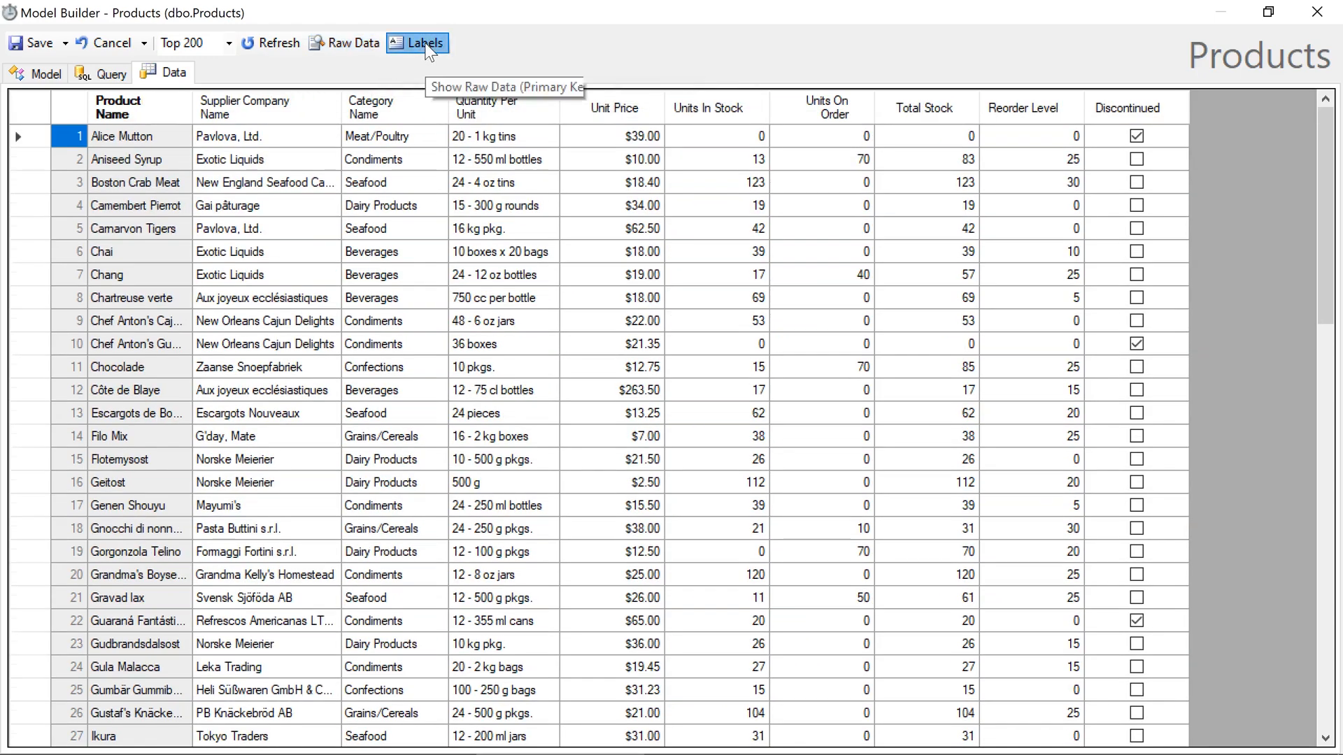
mouse_move(624, 298)
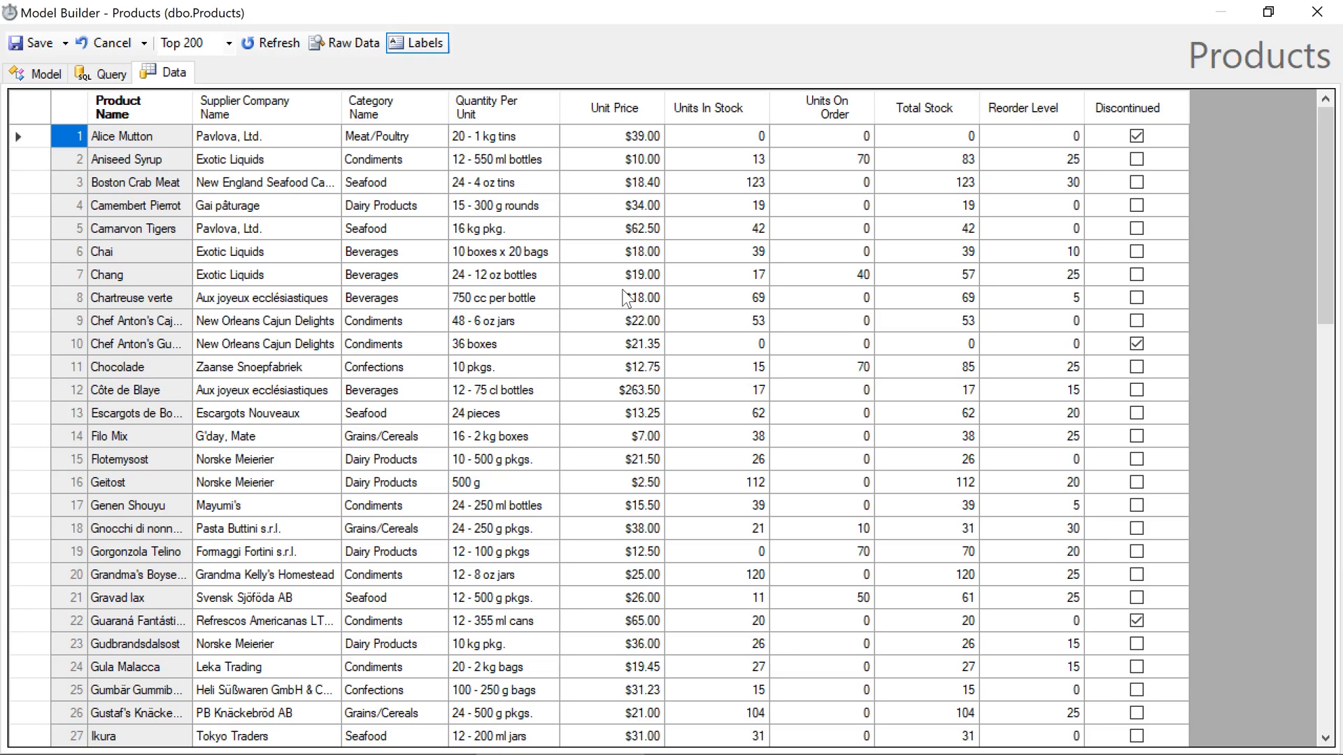
left_click(716, 158)
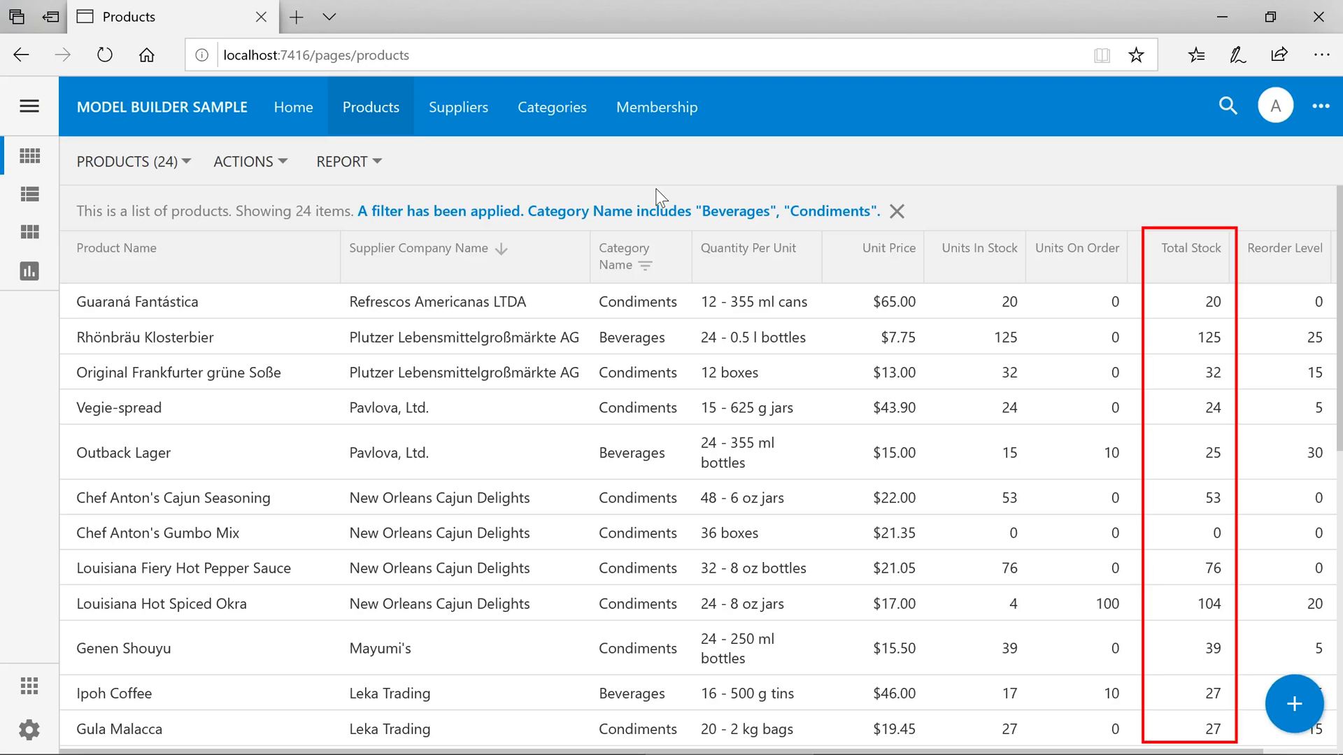
- Review Rhönbräu Klosterbier's record showing Total Stock 125
left_click(146, 337)
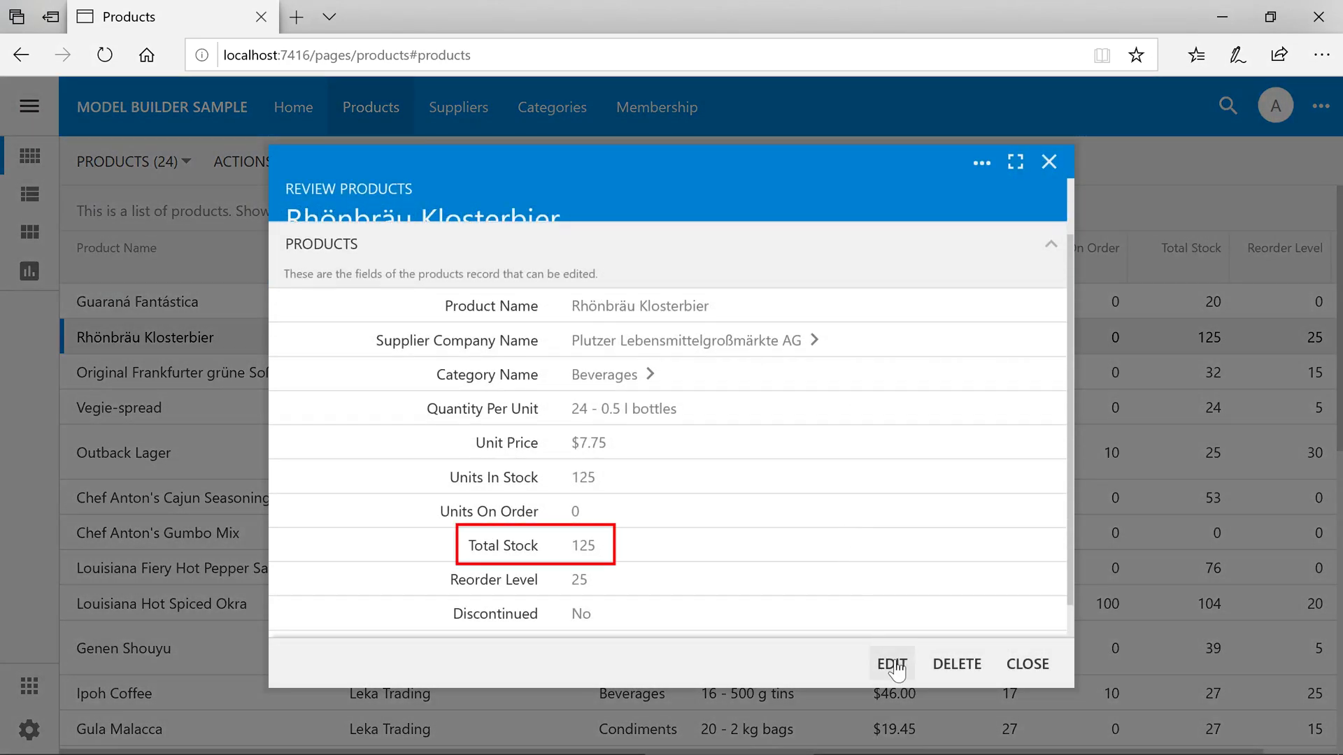
left_click(891, 663)
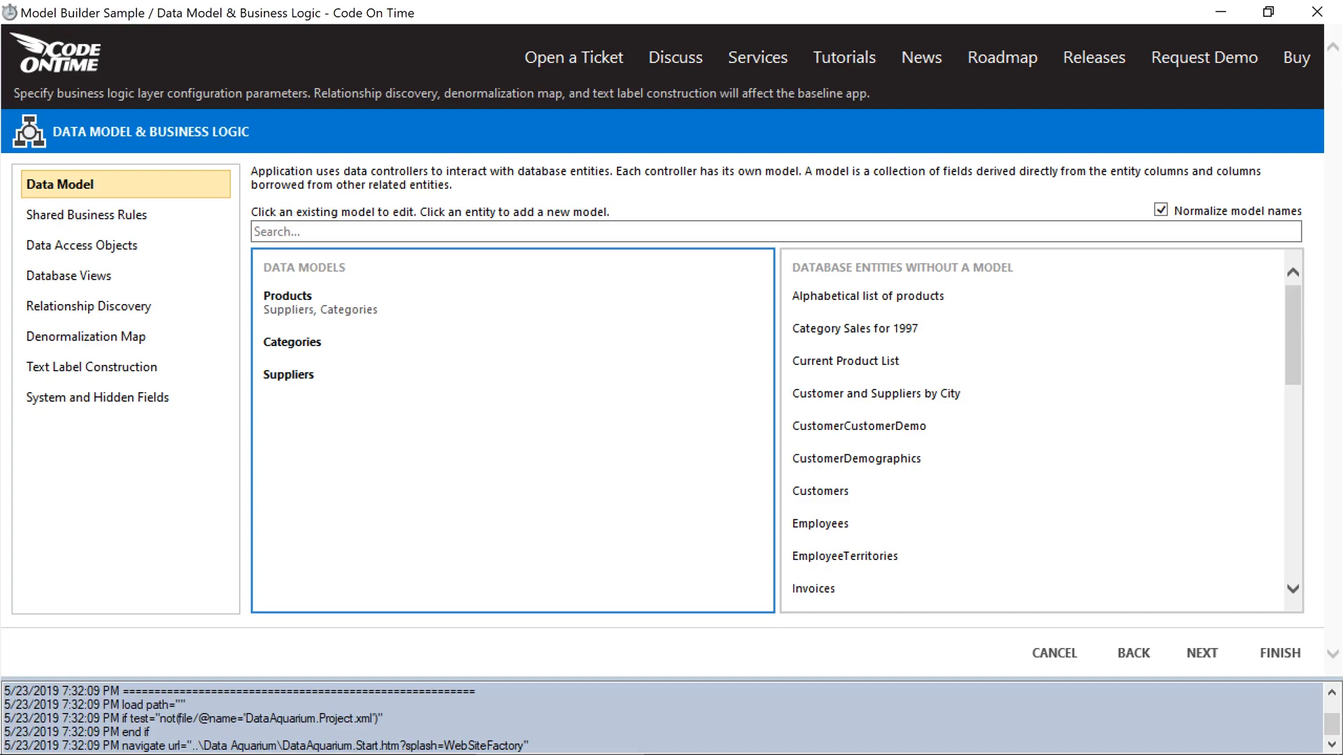
- Create a model for the Customers table with all its columns
left_click(820, 491)
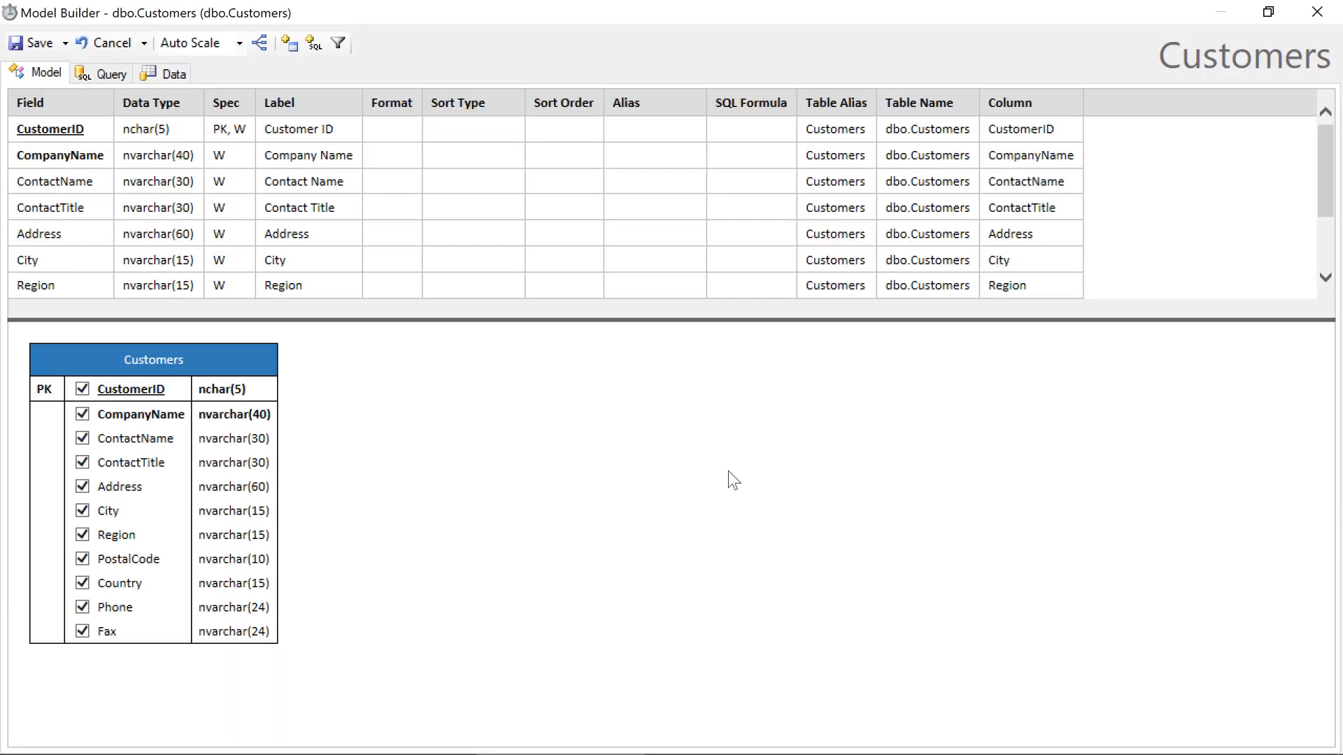
mouse_move(712, 493)
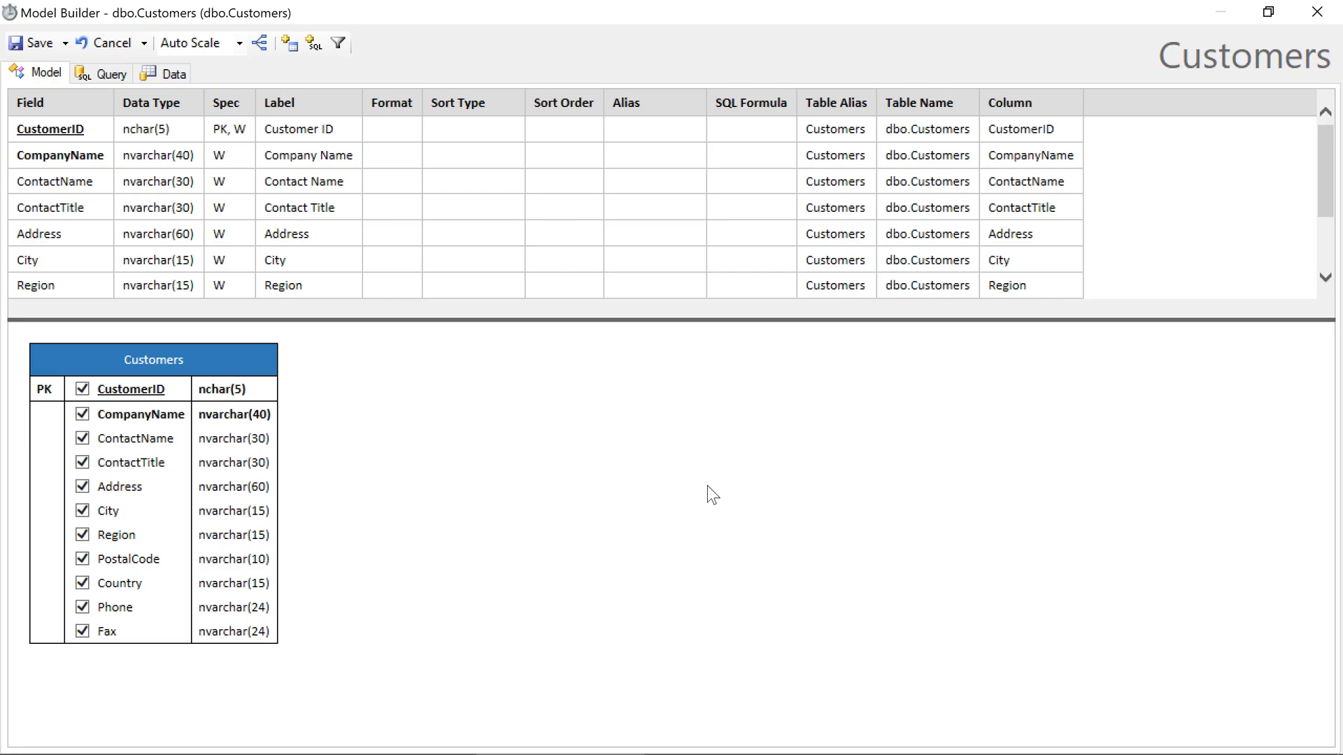
mouse_move(631, 456)
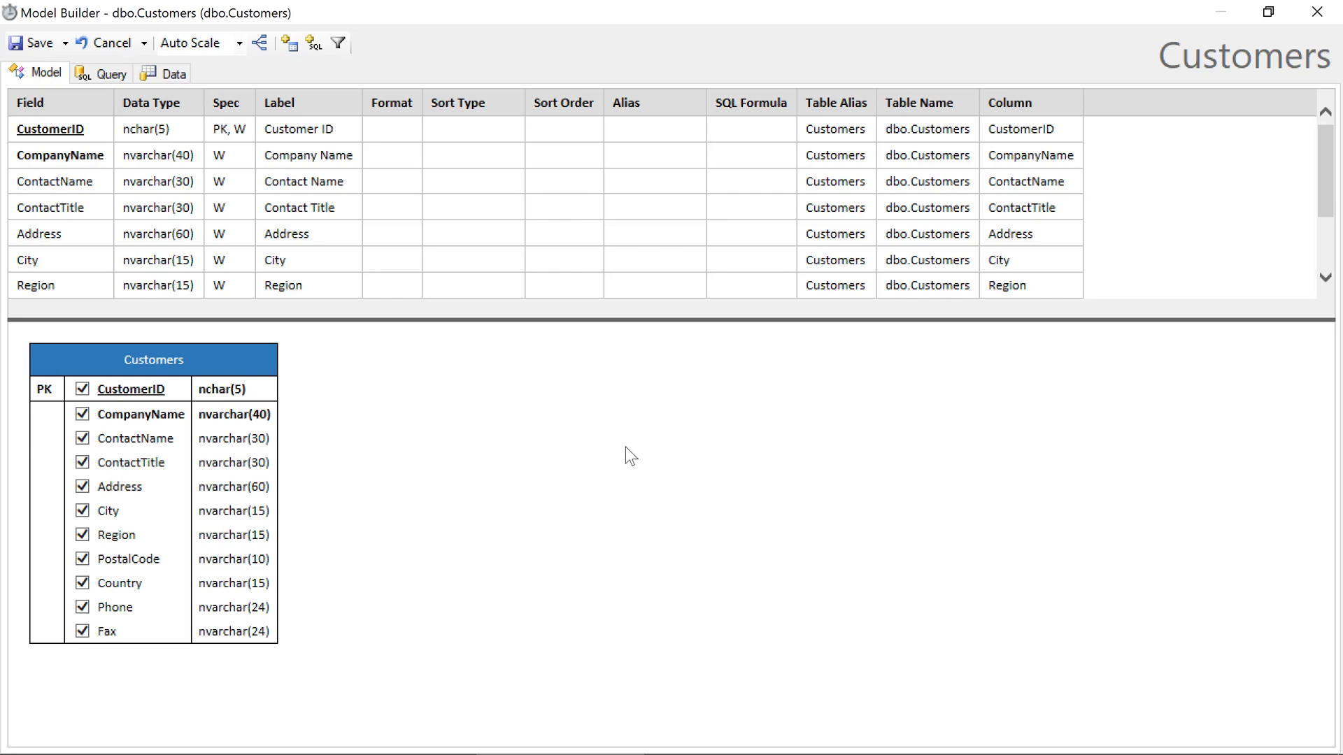
mouse_move(337, 43)
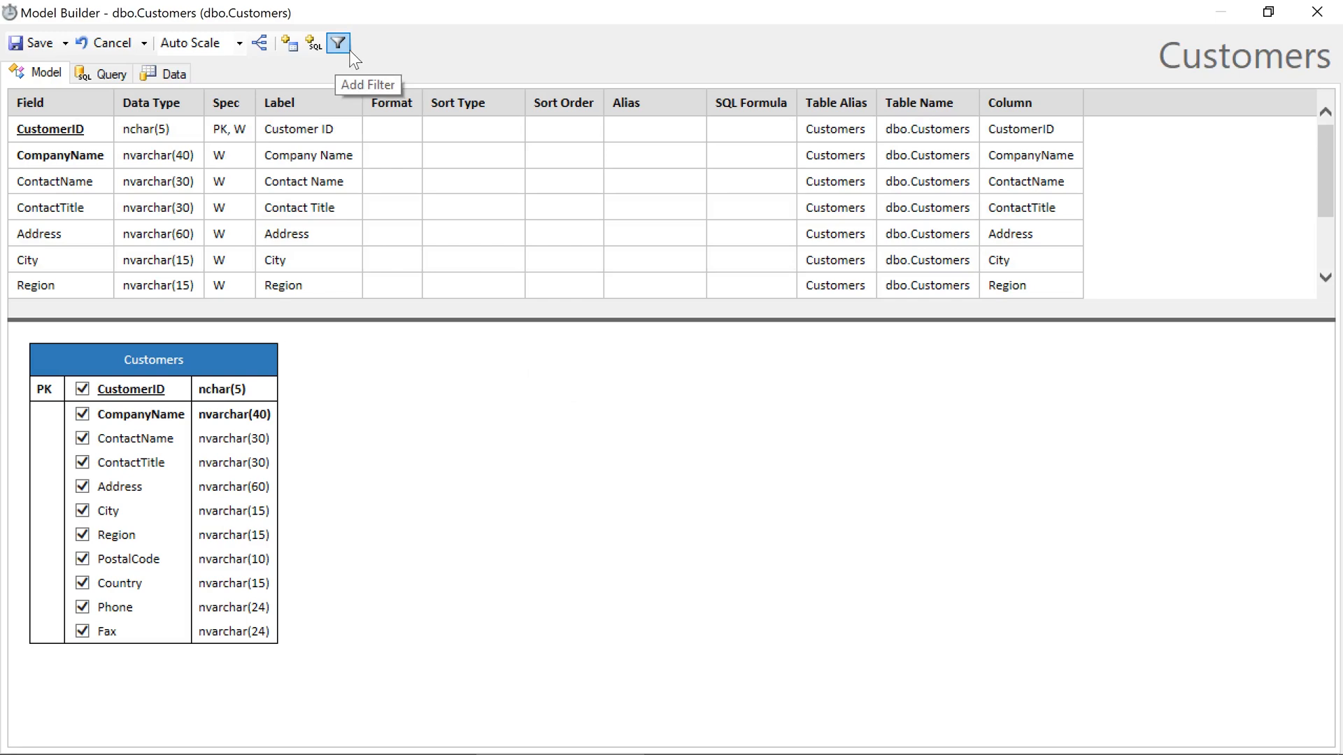
- Add a filter on Customers: Country IN ('USA', 'Canada')
left_click(337, 44)
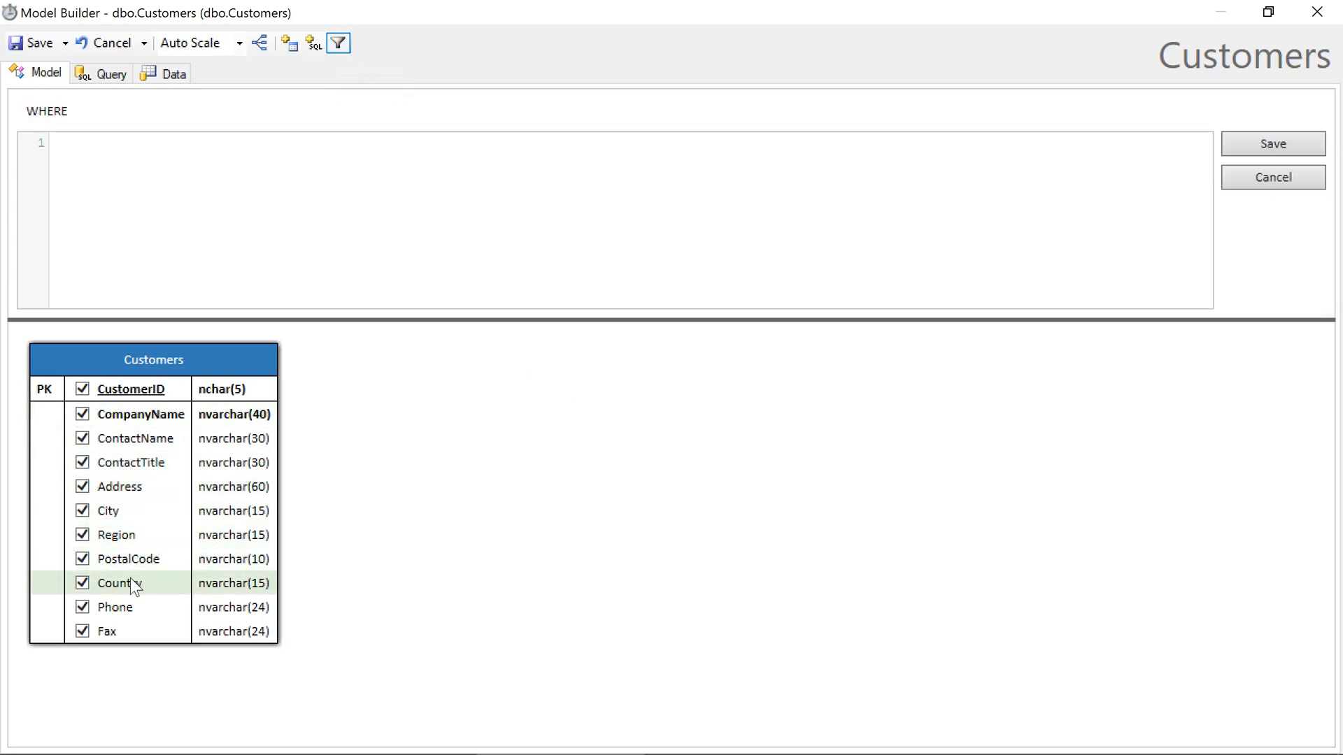
double_click(124, 584)
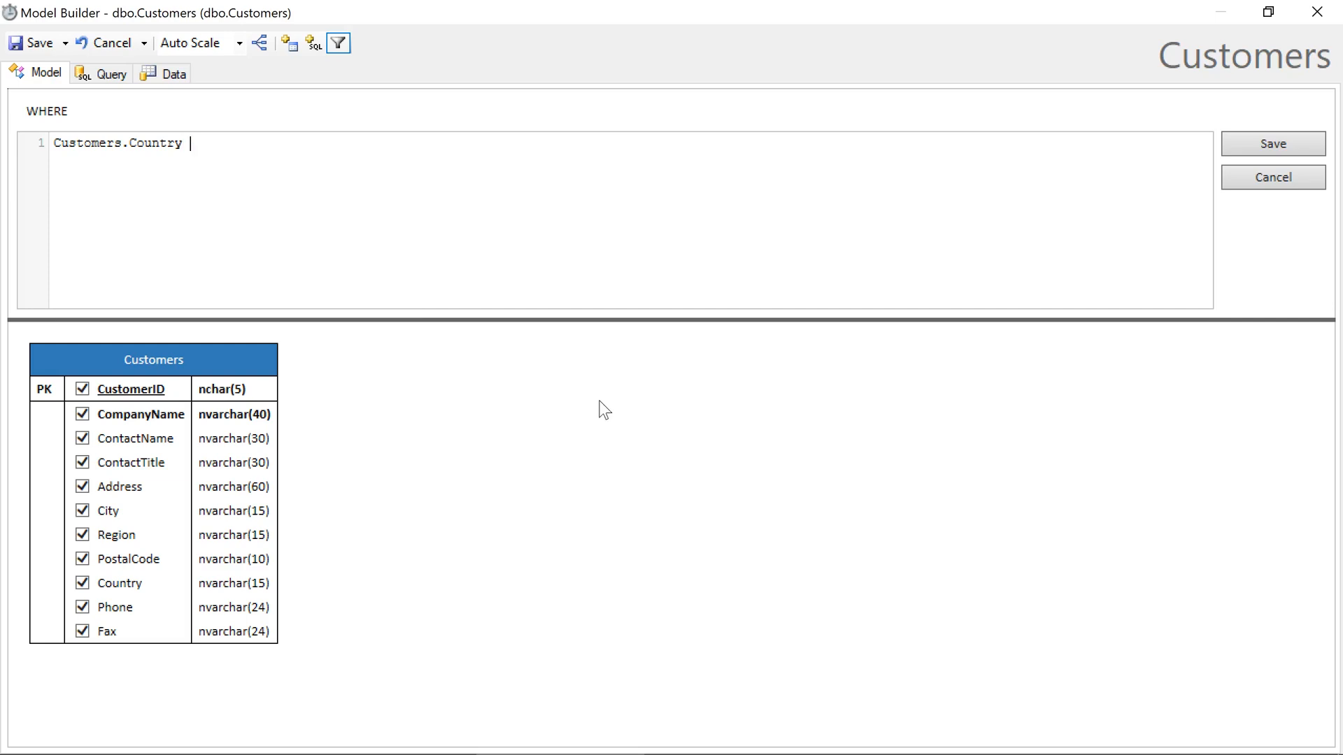
type("IN ('")
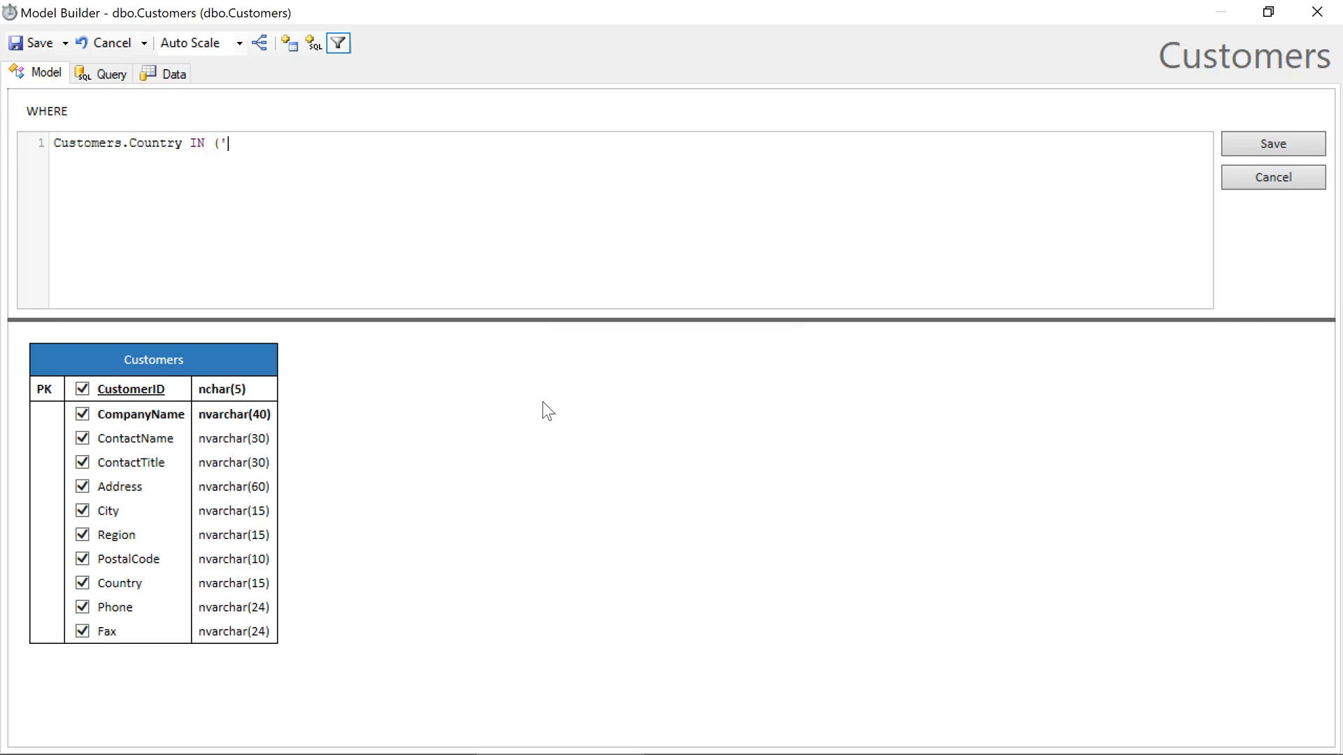
type("USA',")
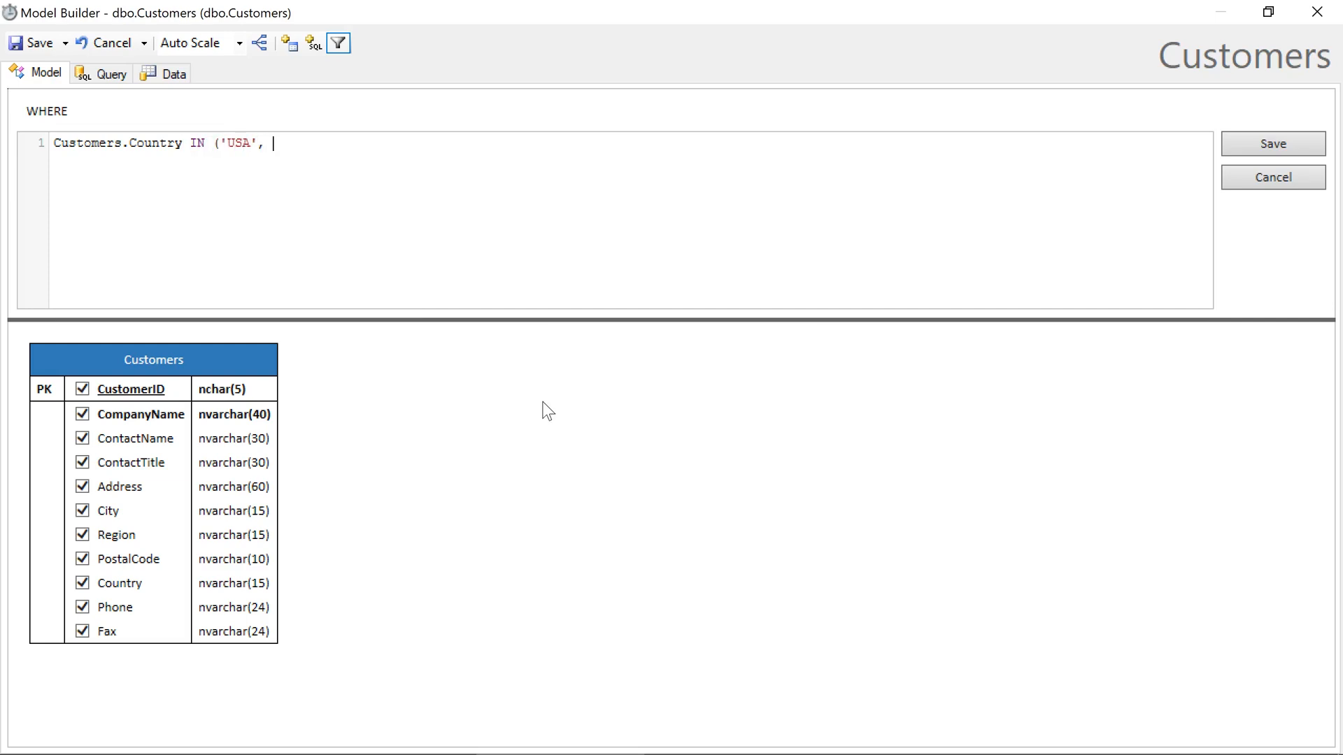
type("'Canada')")
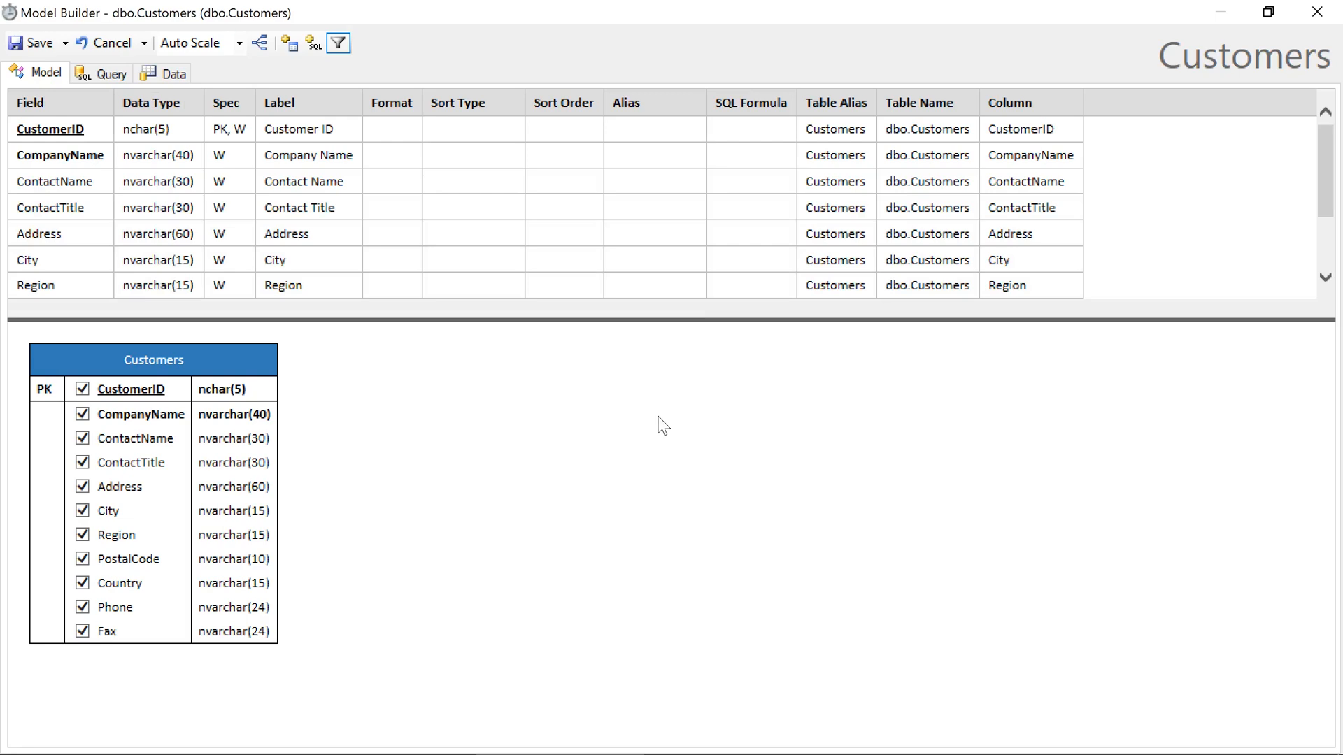
- Review the generated SQL with the WHERE clause and preview the filtered Customers data
left_click(102, 72)
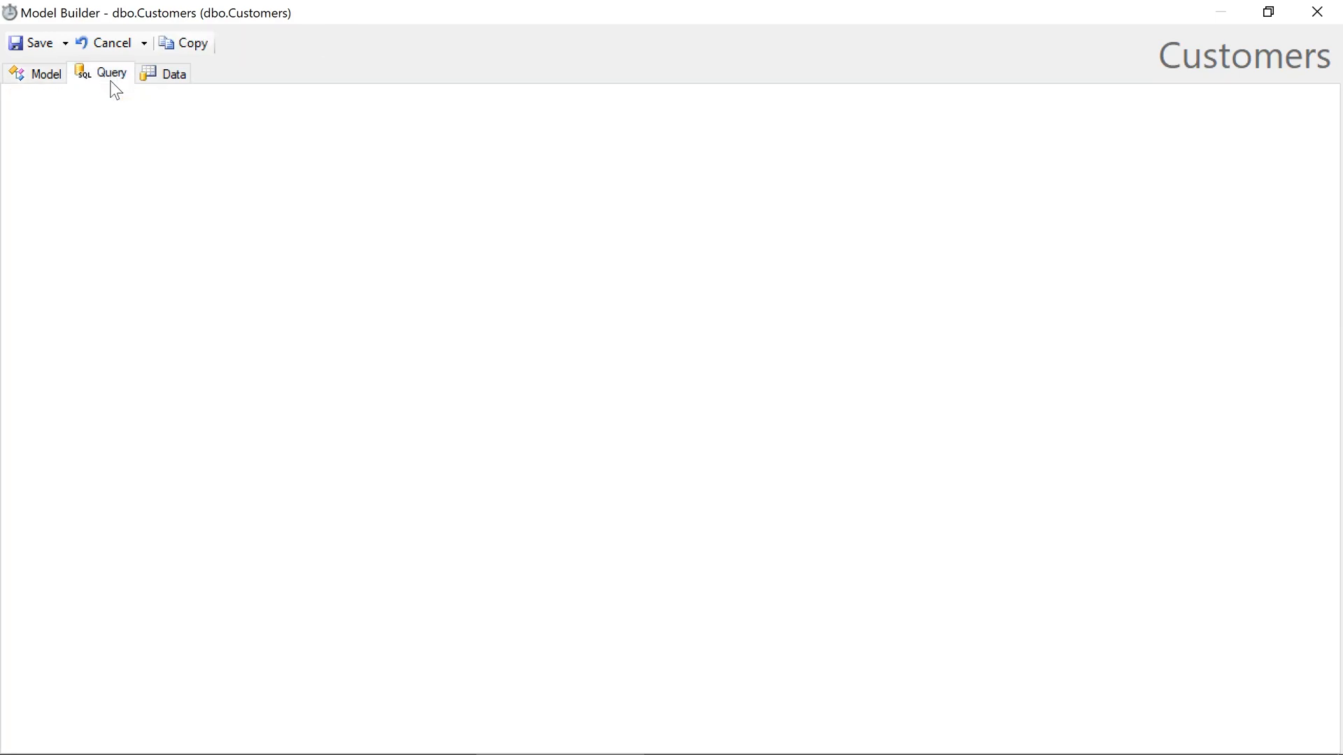
left_click(112, 73)
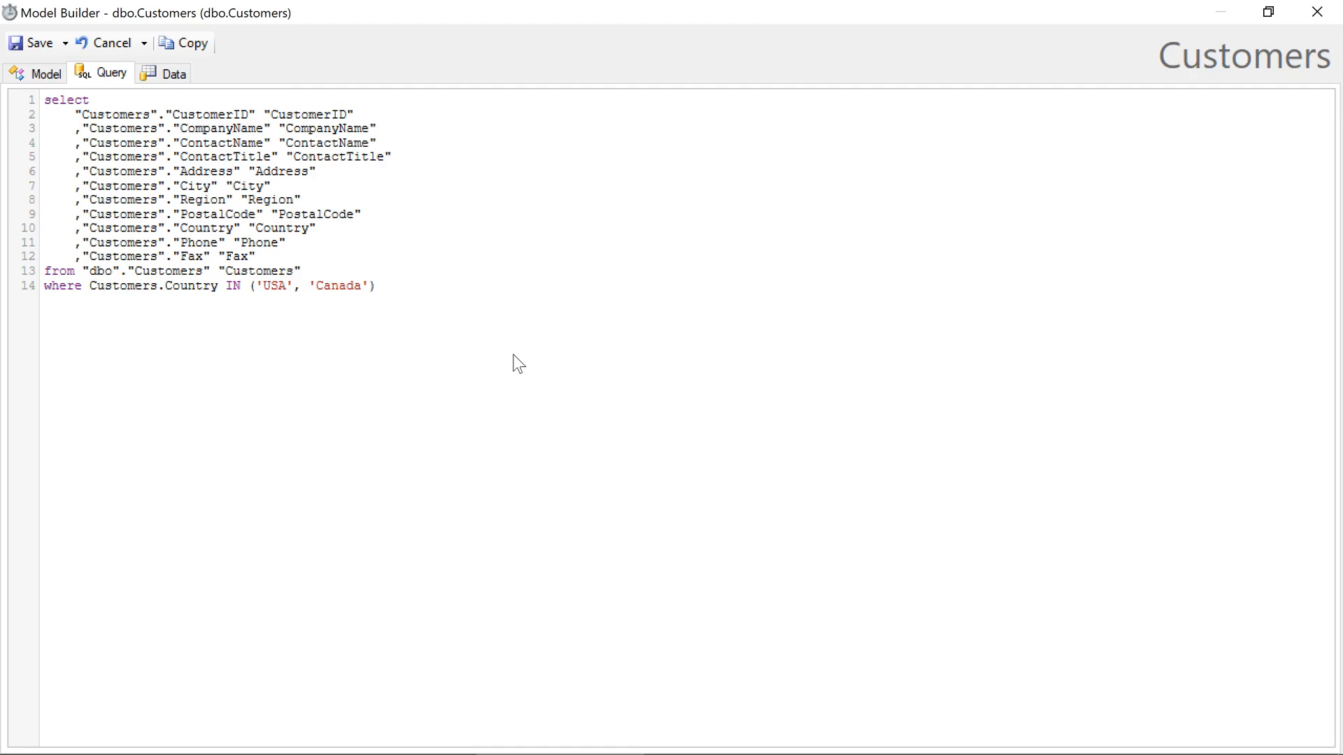
left_click(174, 74)
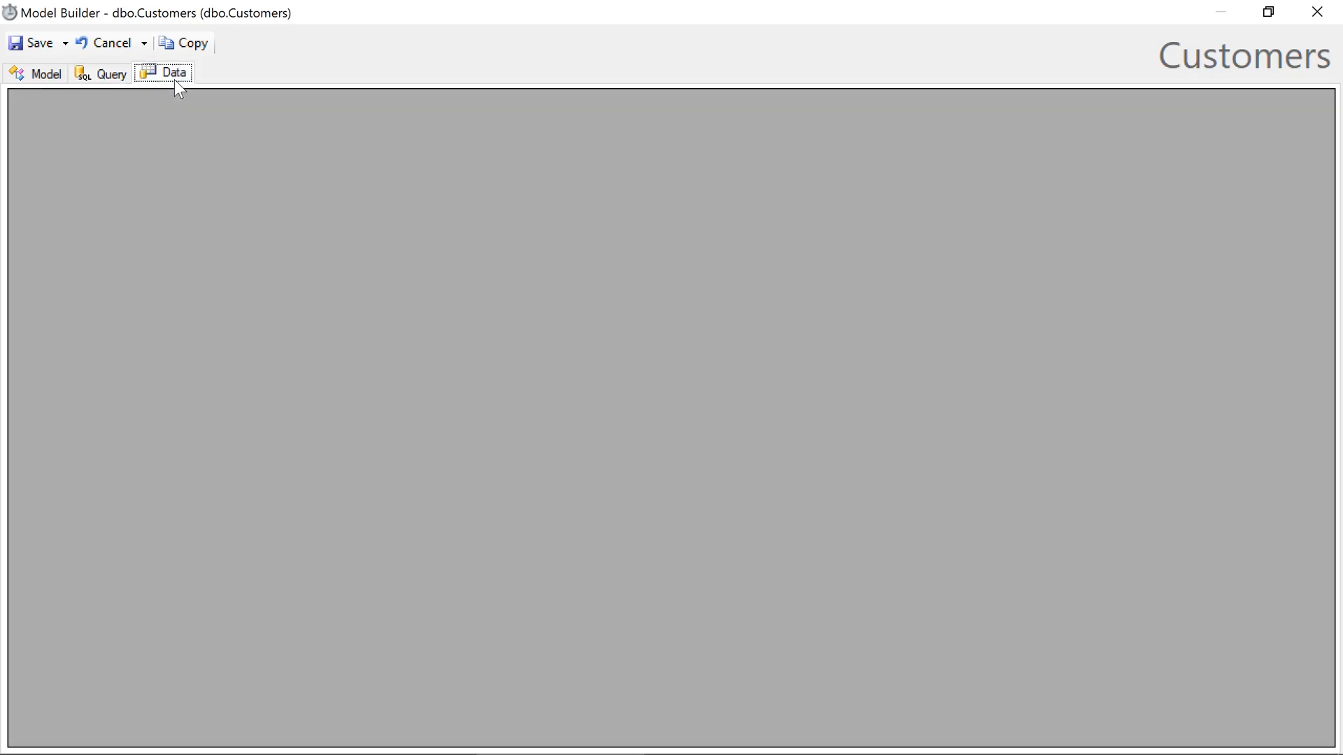
left_click(173, 73)
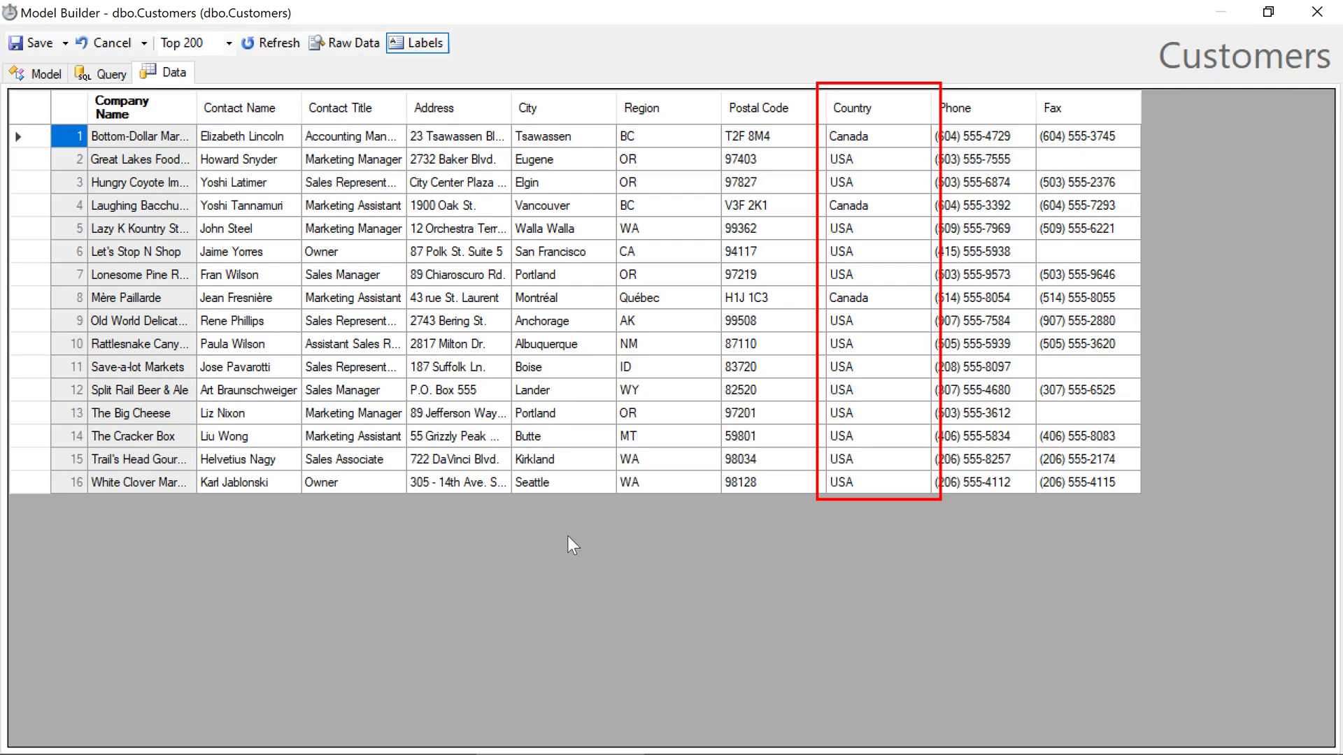
- View the Customers page in the running web app, showing the 16 USA and Canada customers
left_click(860, 108)
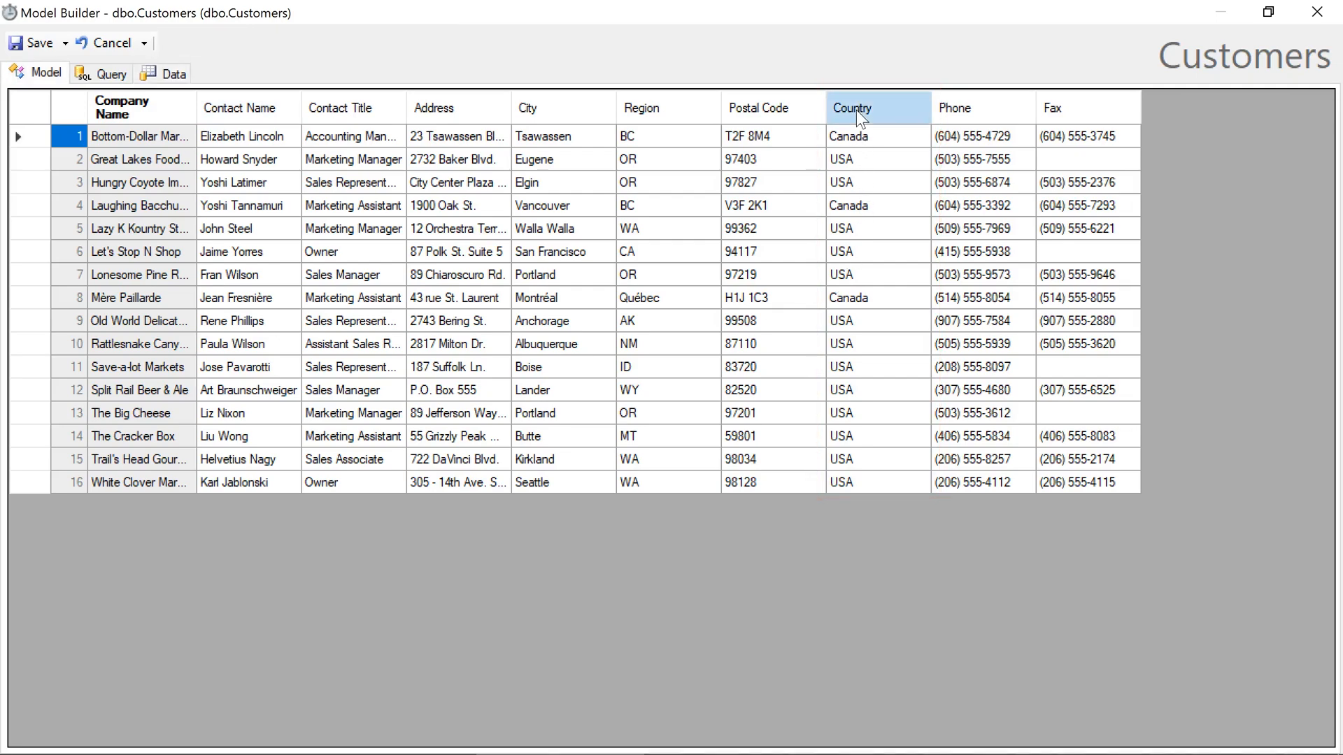
left_click(44, 71)
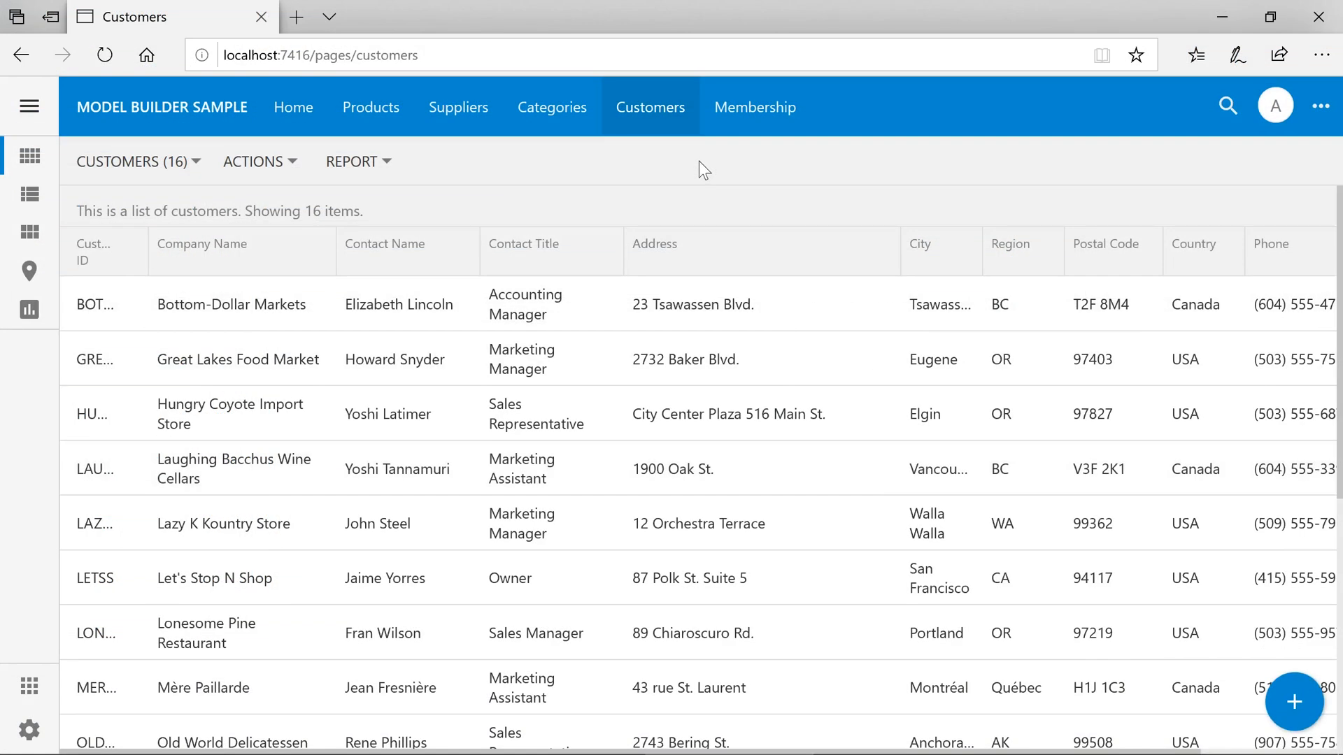
mouse_move(1120, 221)
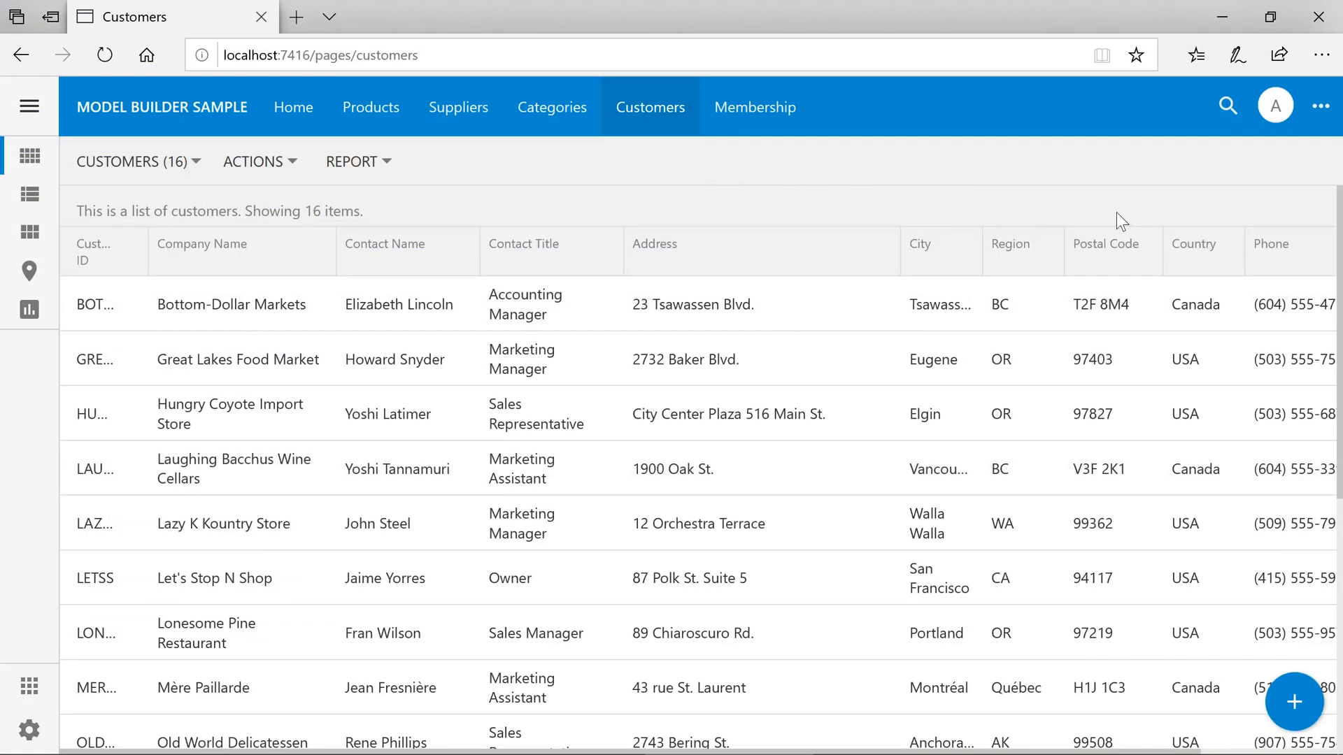
- Add a new customer TEST1 from Canada and save it
left_click(1224, 233)
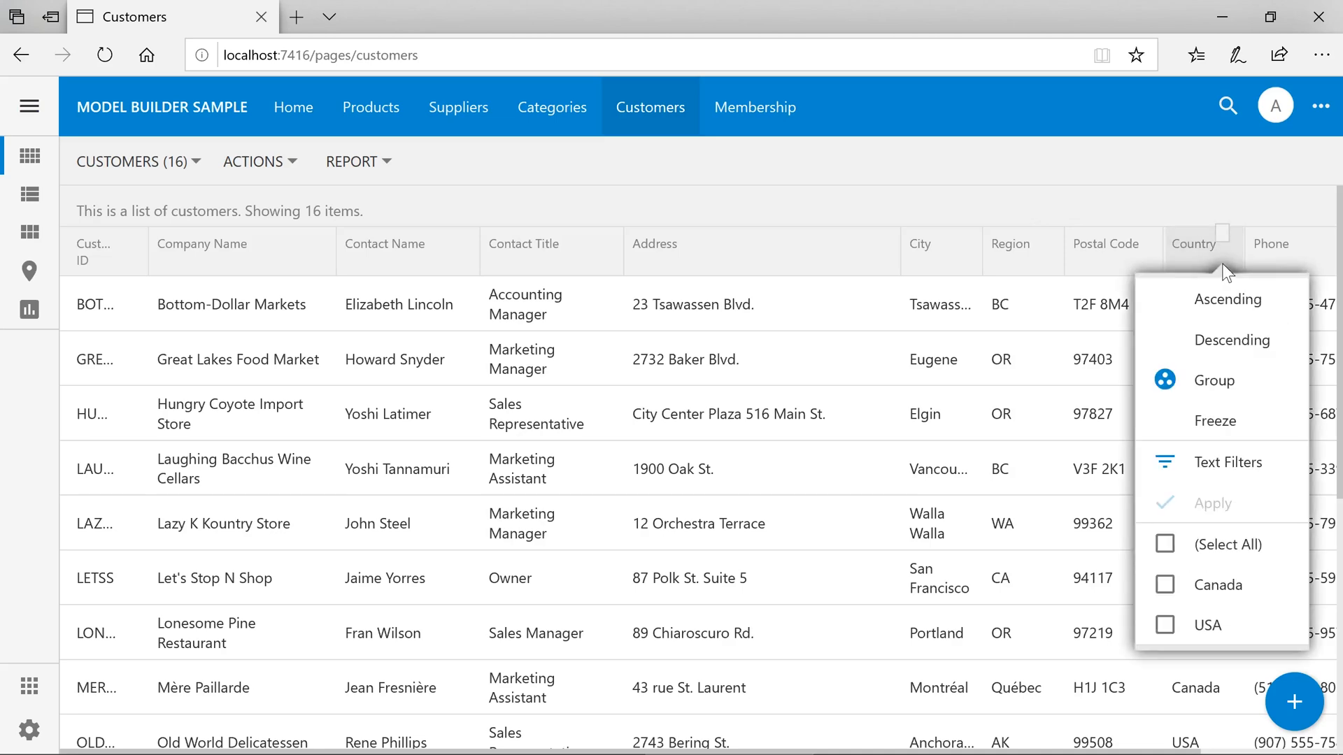
mouse_move(1216, 585)
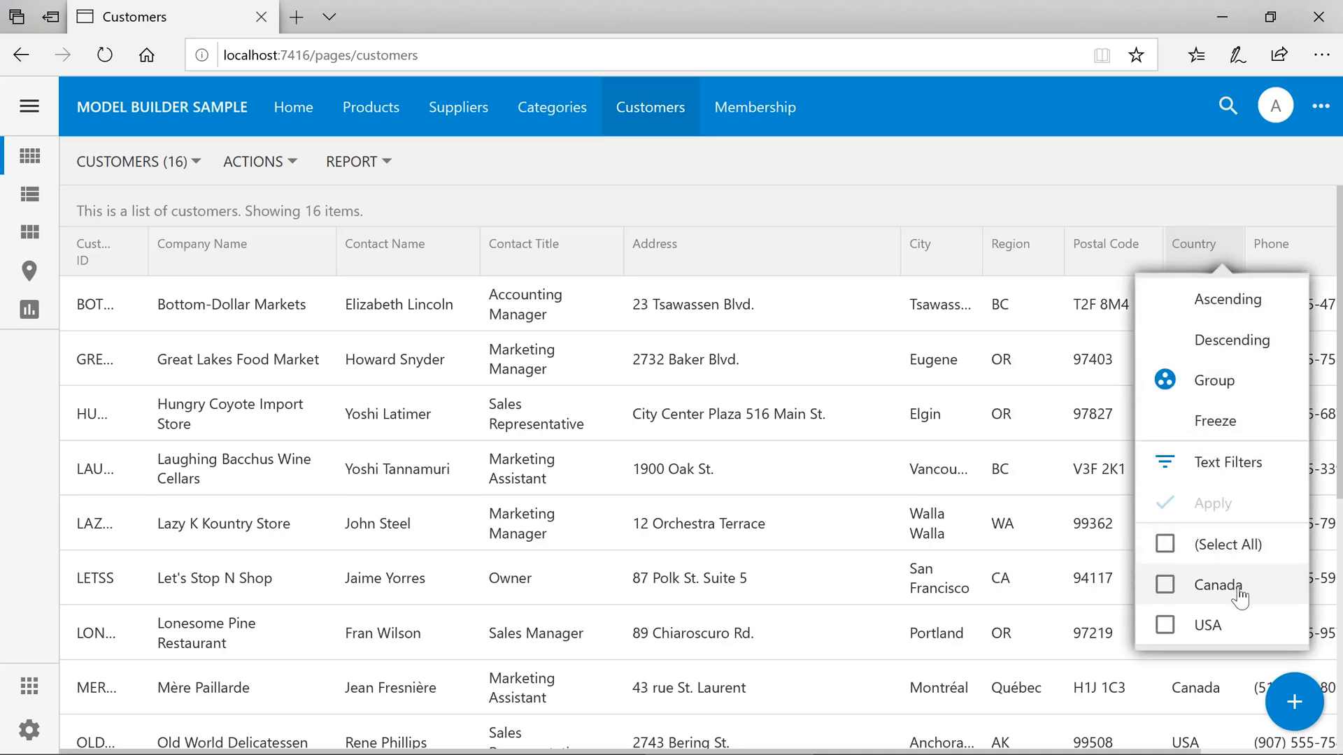
mouse_move(1234, 629)
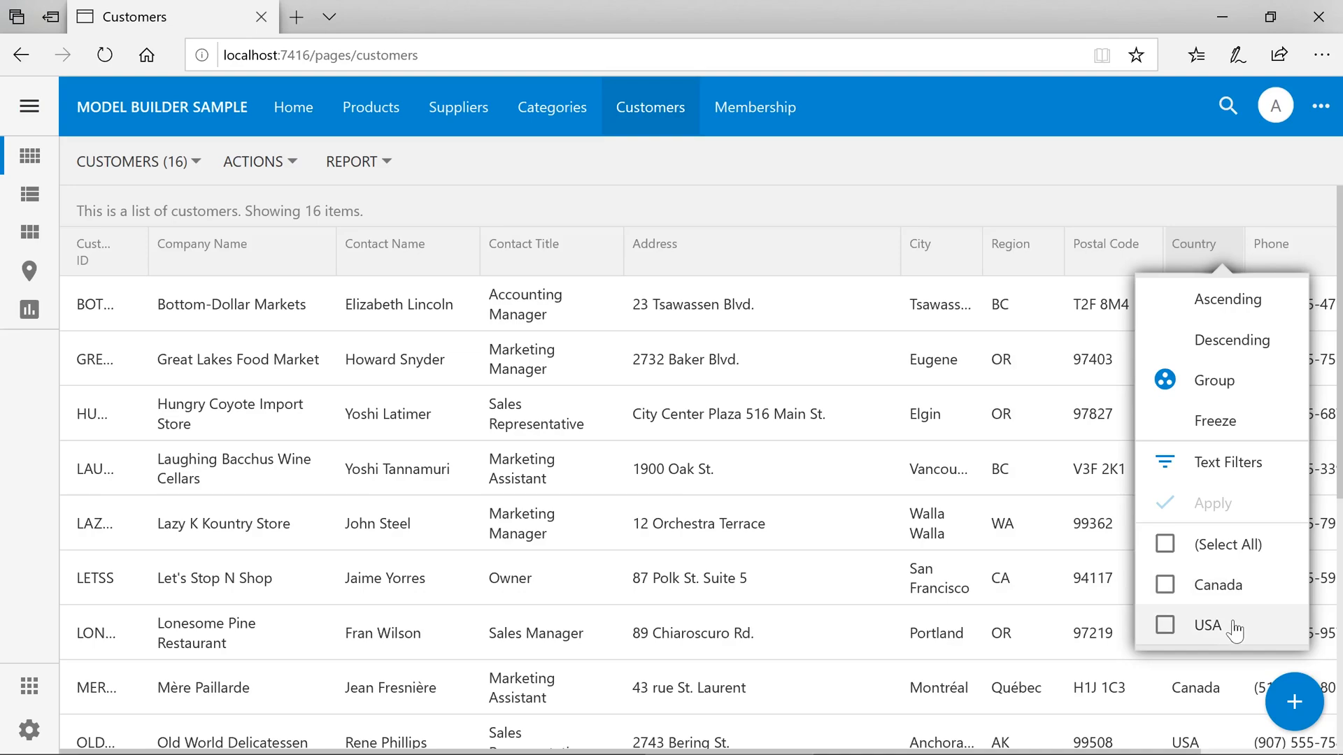
left_click(1294, 703)
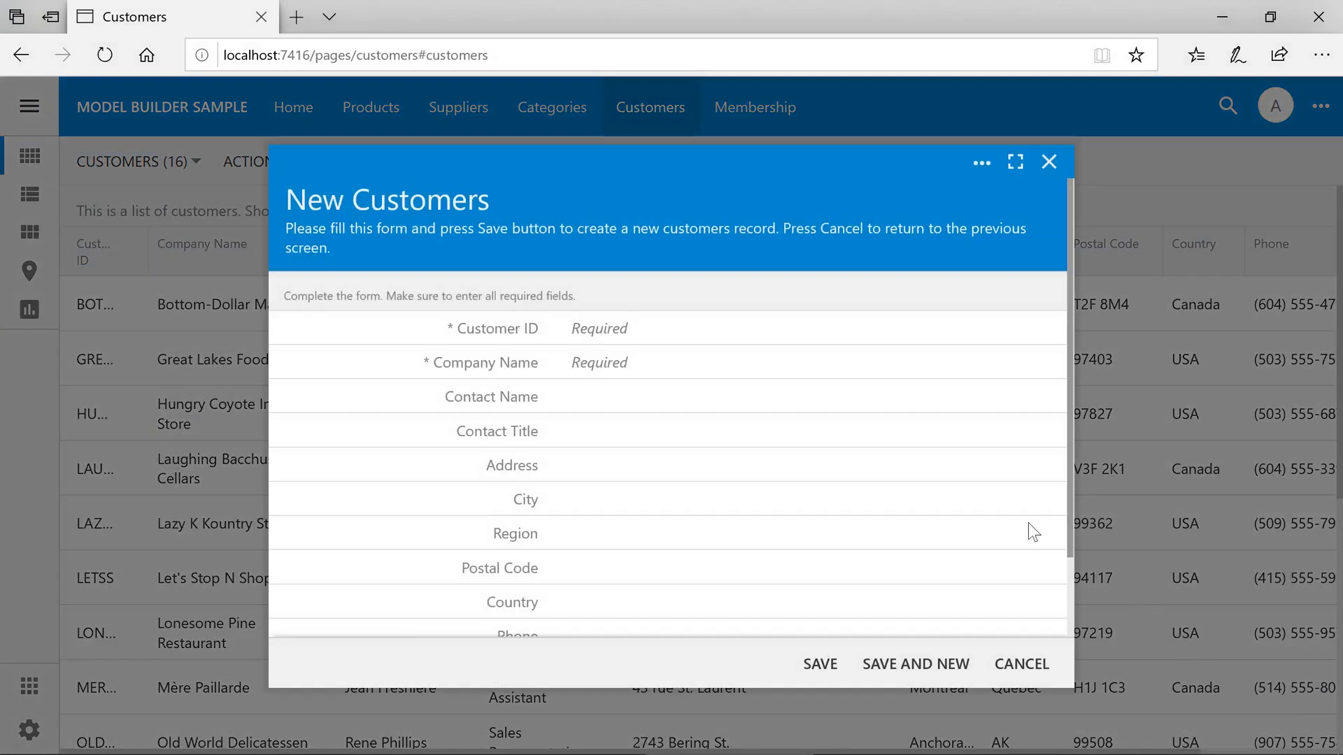
type("TEST1")
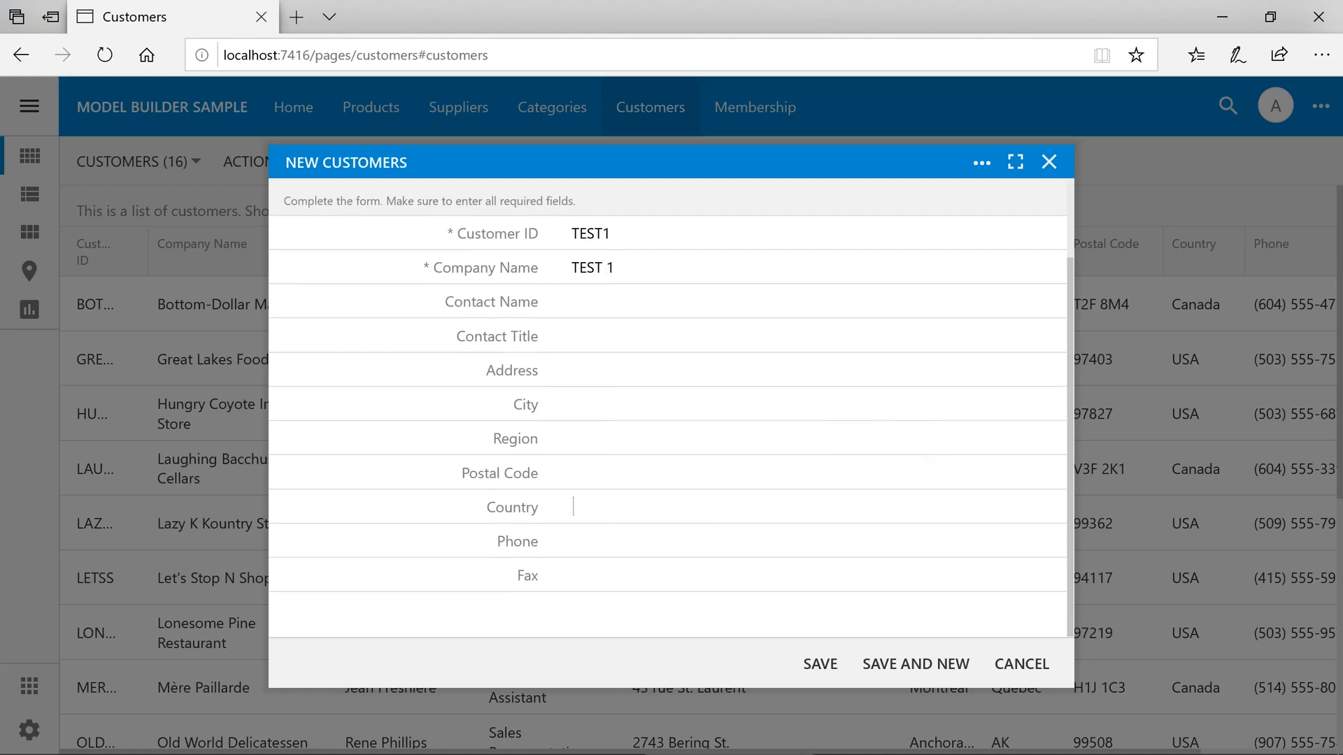
type("Canada")
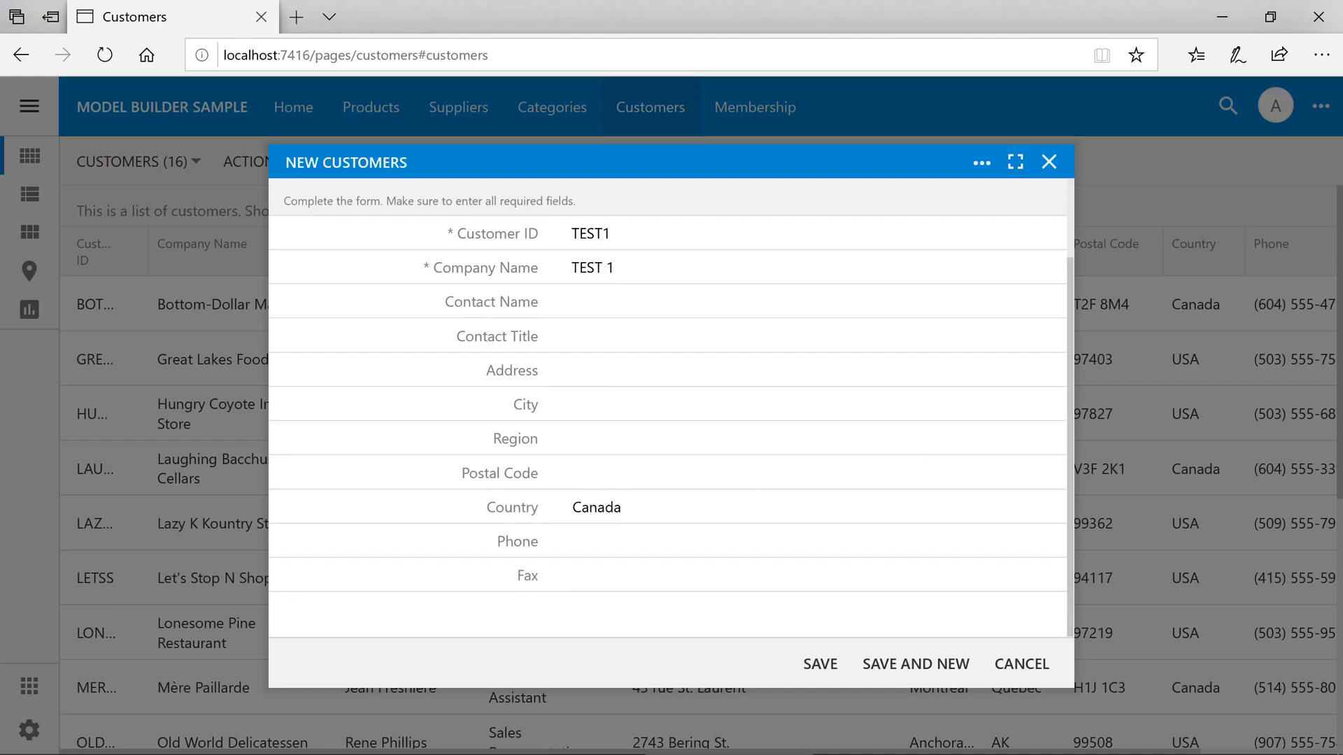
left_click(819, 663)
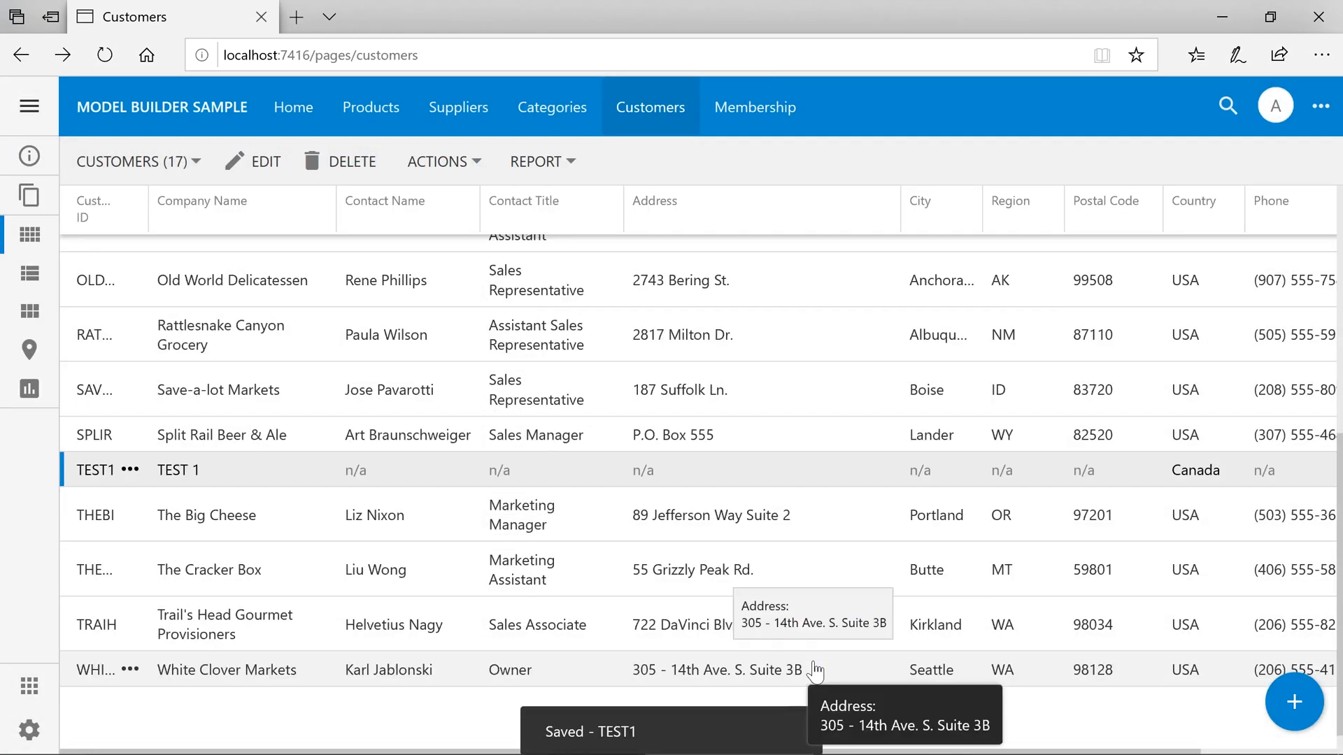
mouse_move(735, 470)
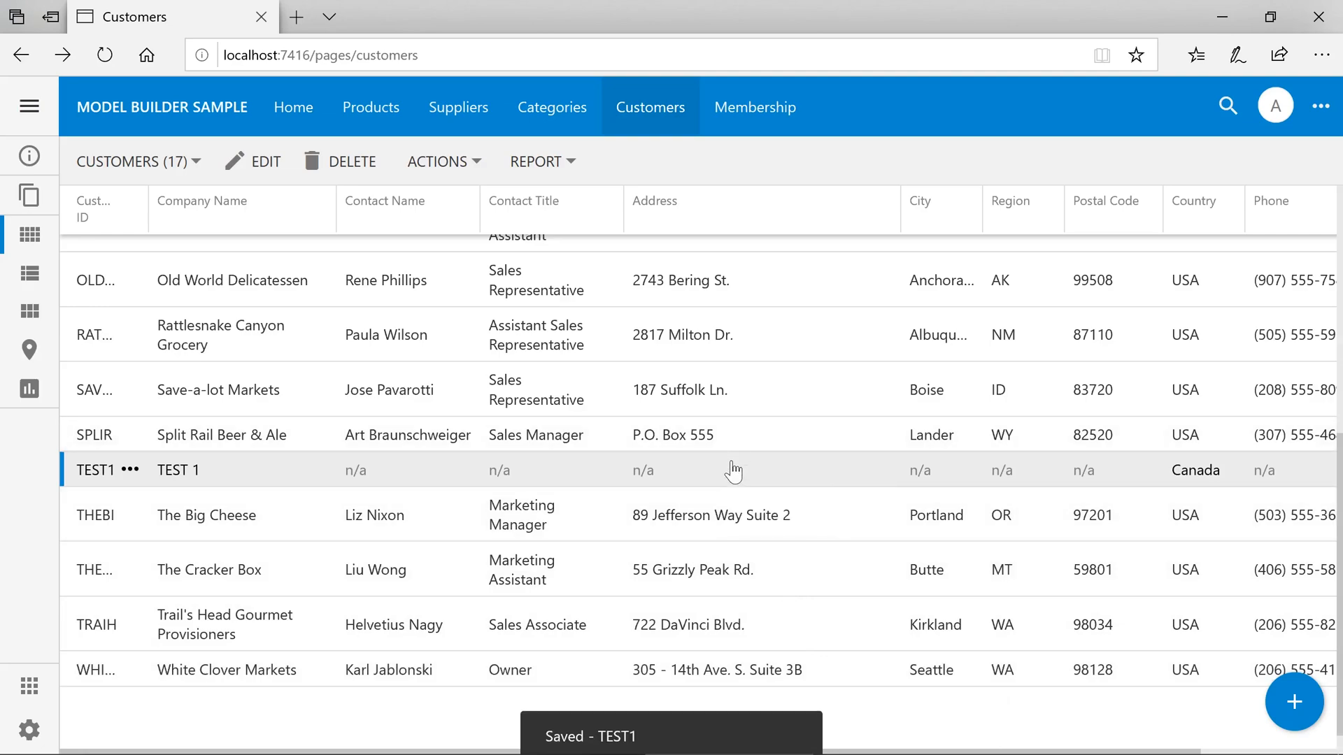
- Review the TEST1 record, then add and save a second customer TEST2 from the UK
left_click(178, 470)
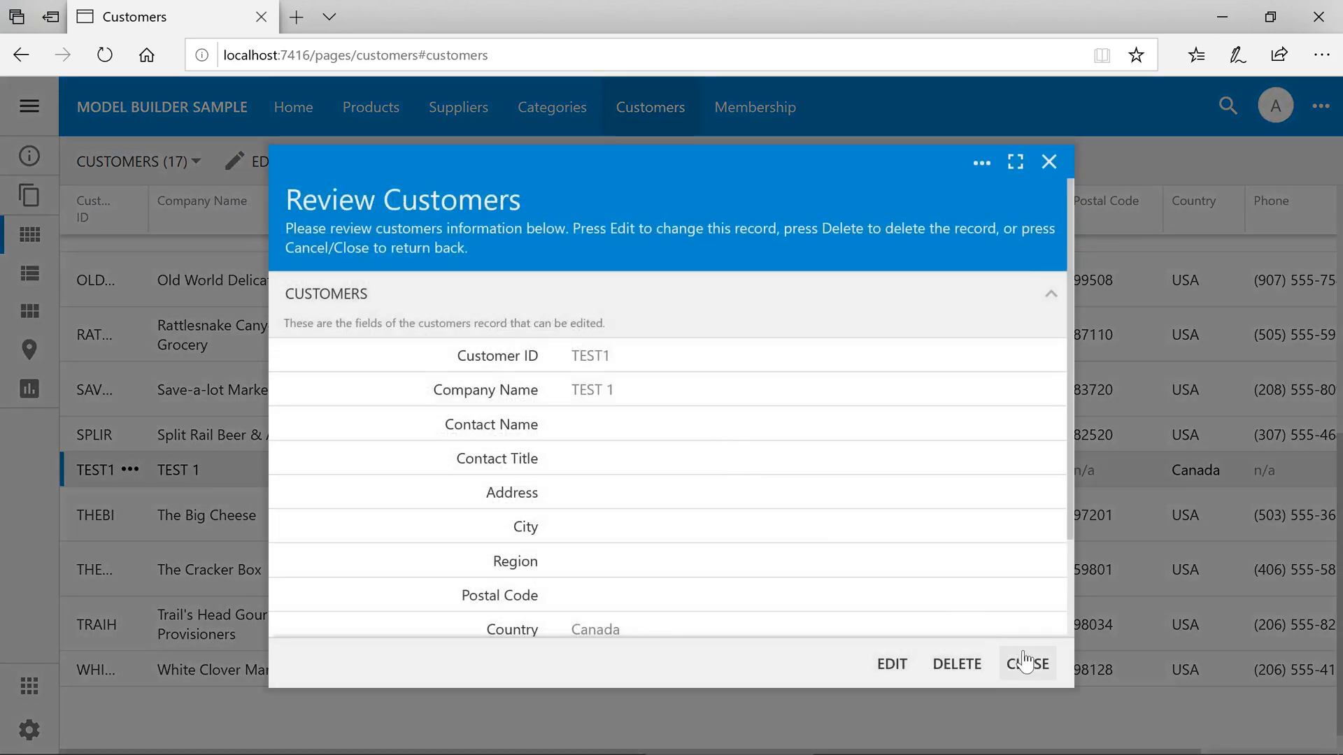
left_click(1026, 663)
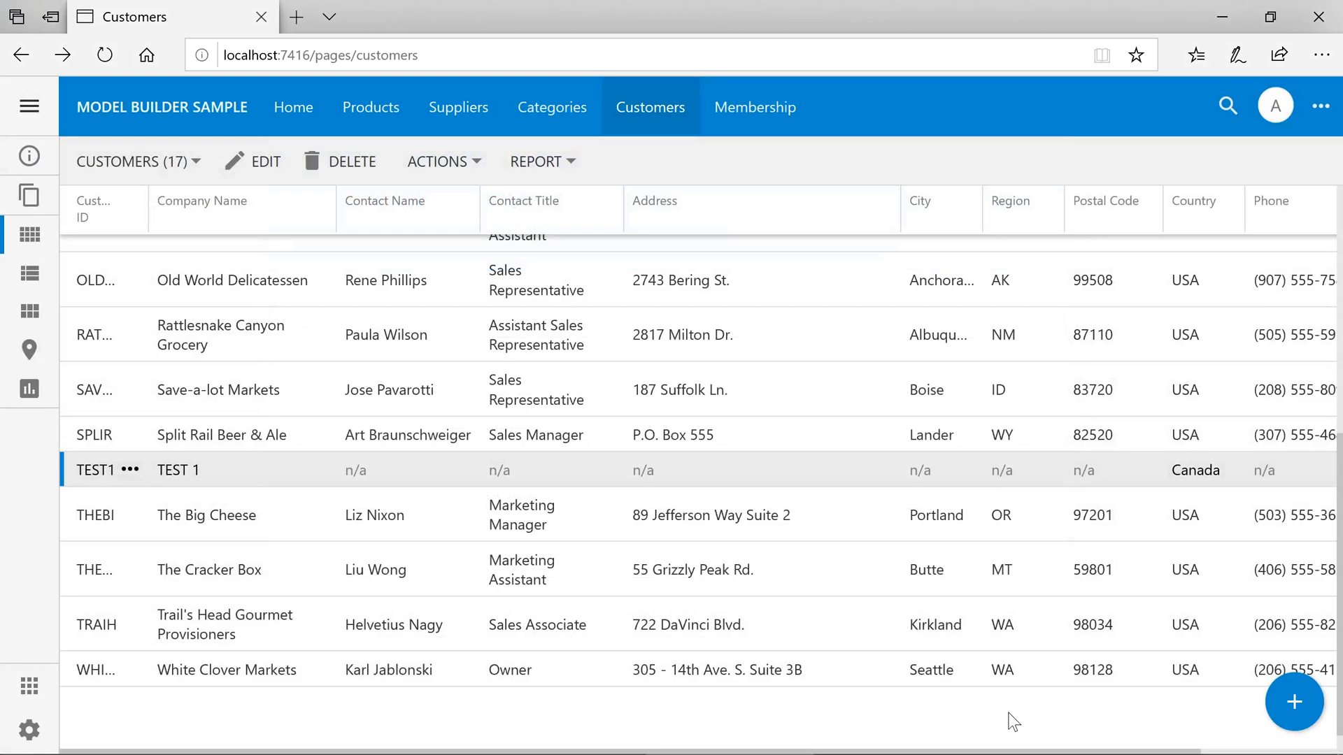
mouse_move(1081, 722)
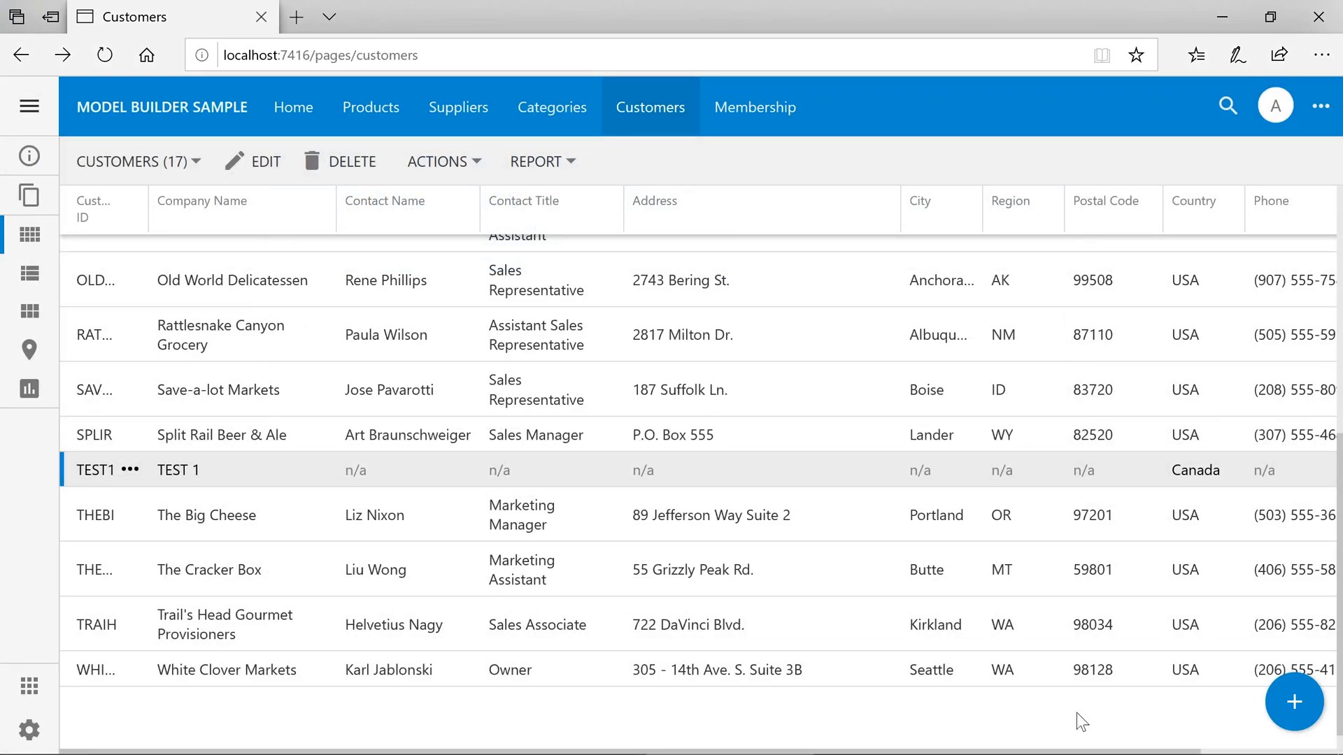
left_click(1294, 702)
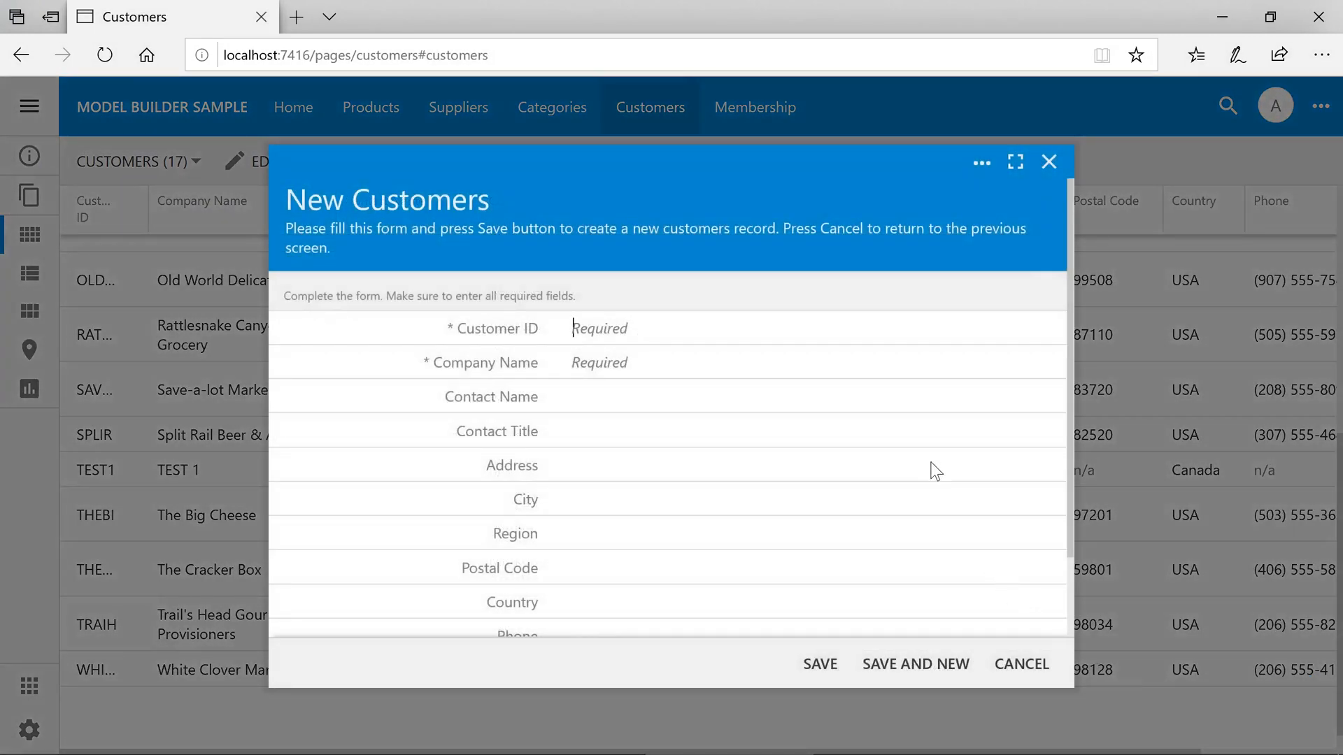
type("Test 2")
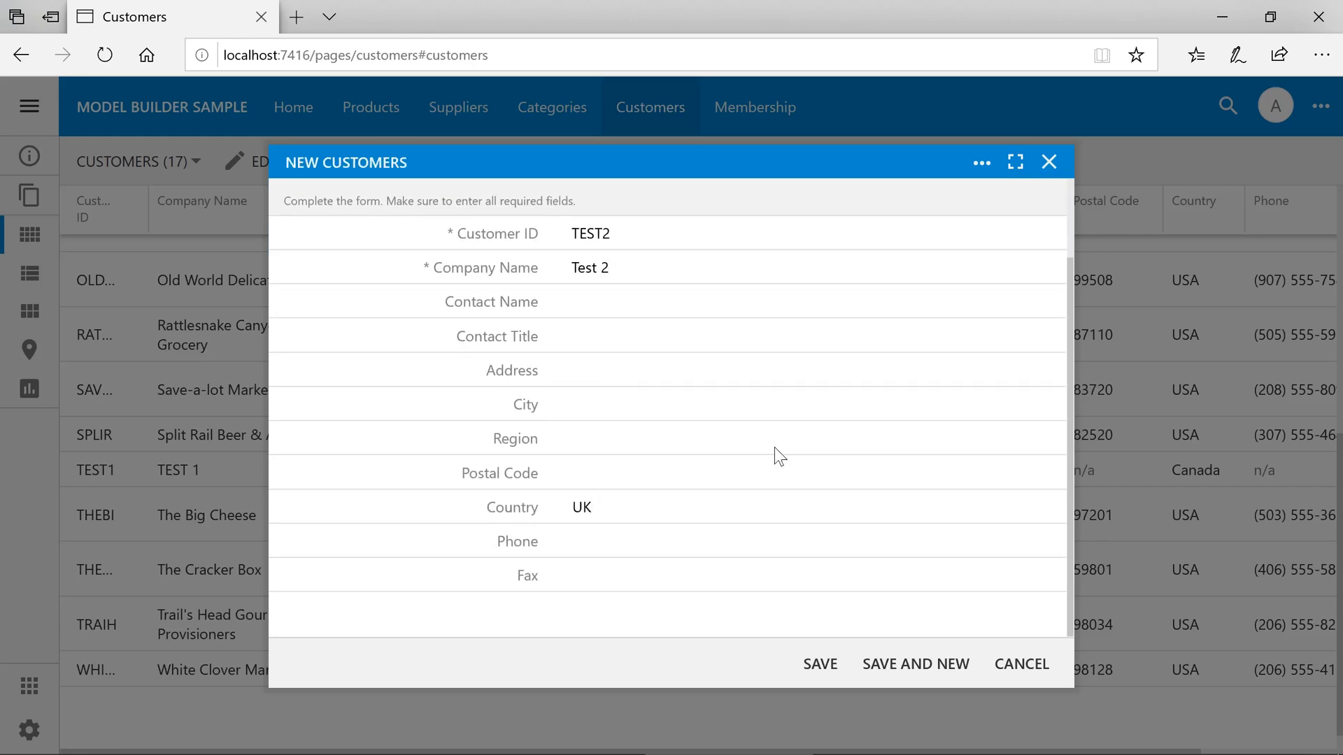
left_click(818, 663)
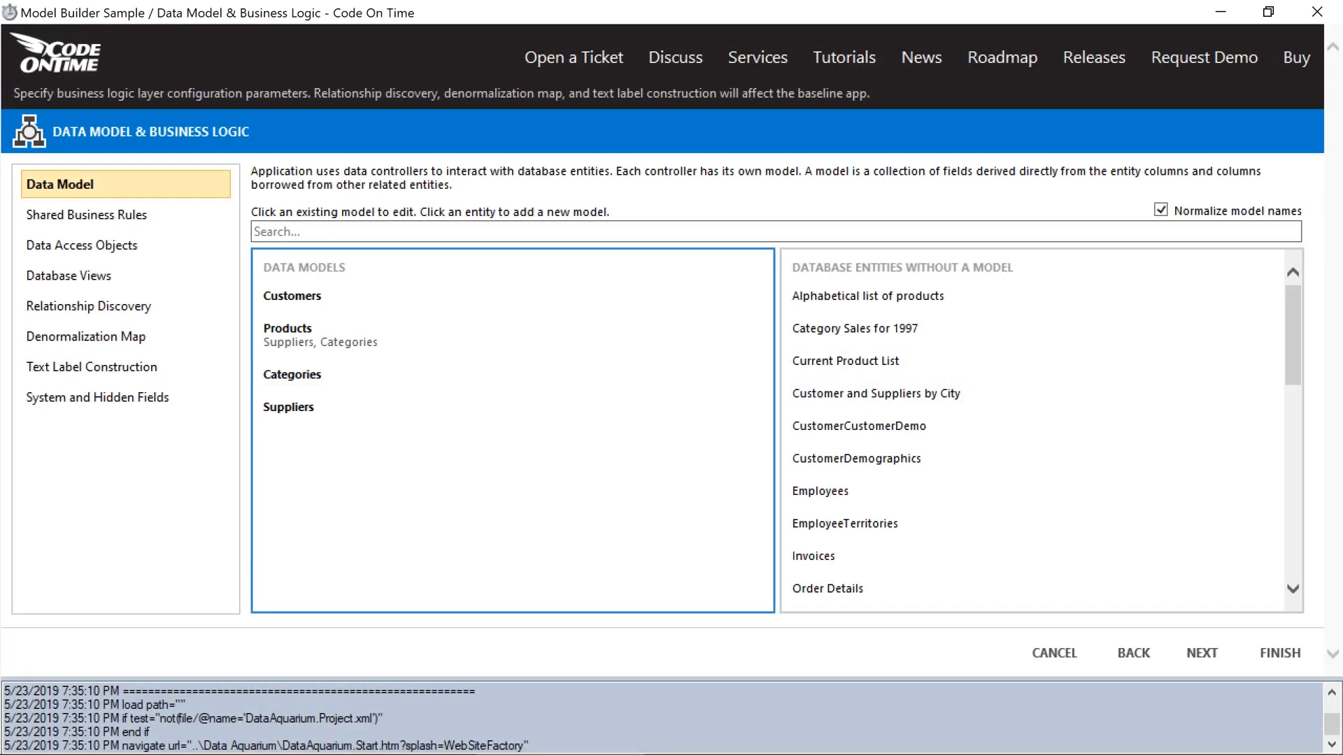
- Create a second model of the Customers entity and rename it AllCustomers
scroll("down", 3)
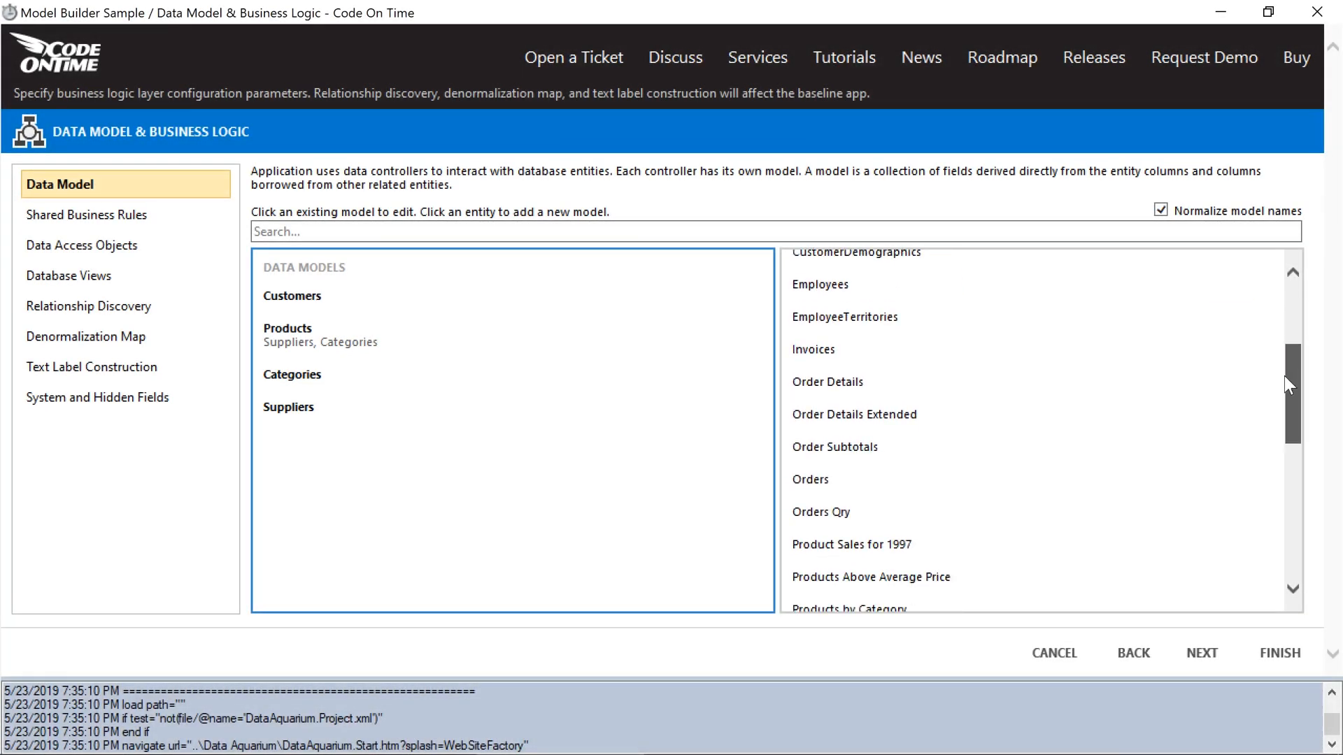
scroll("down", 3)
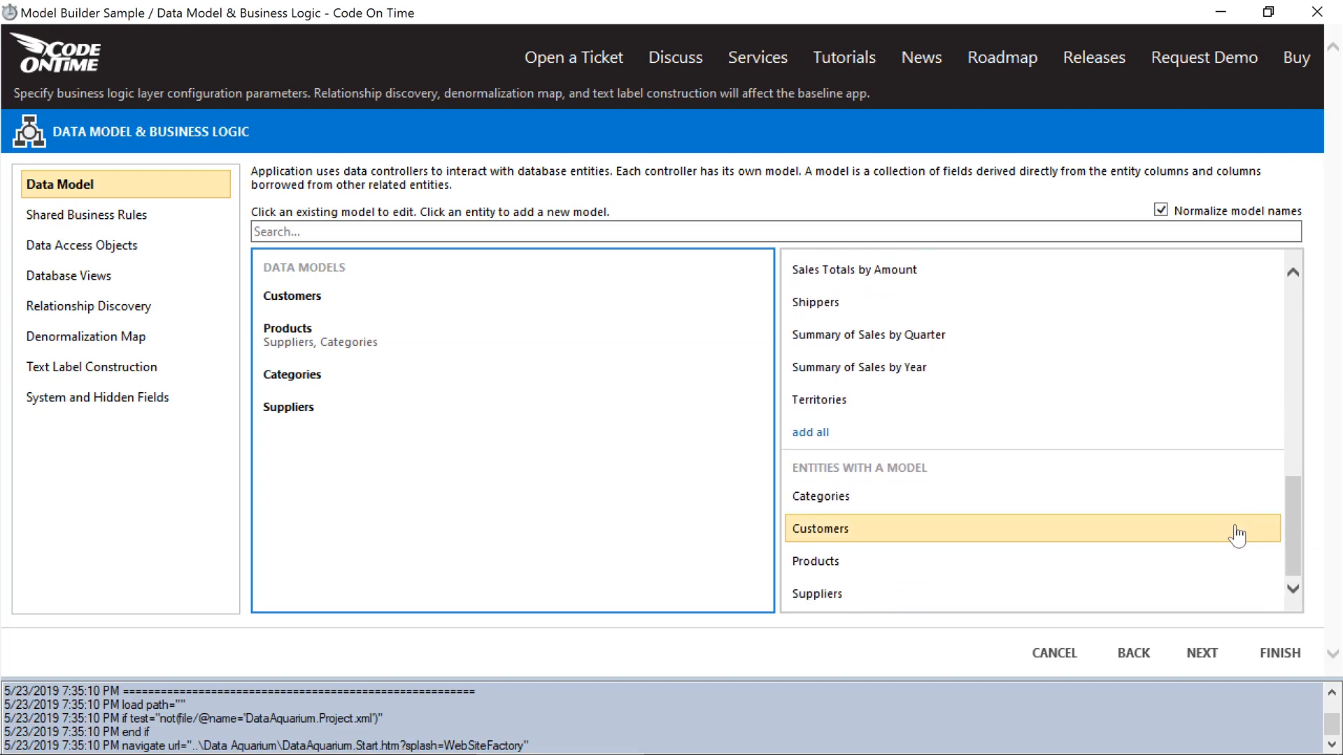
mouse_move(1227, 537)
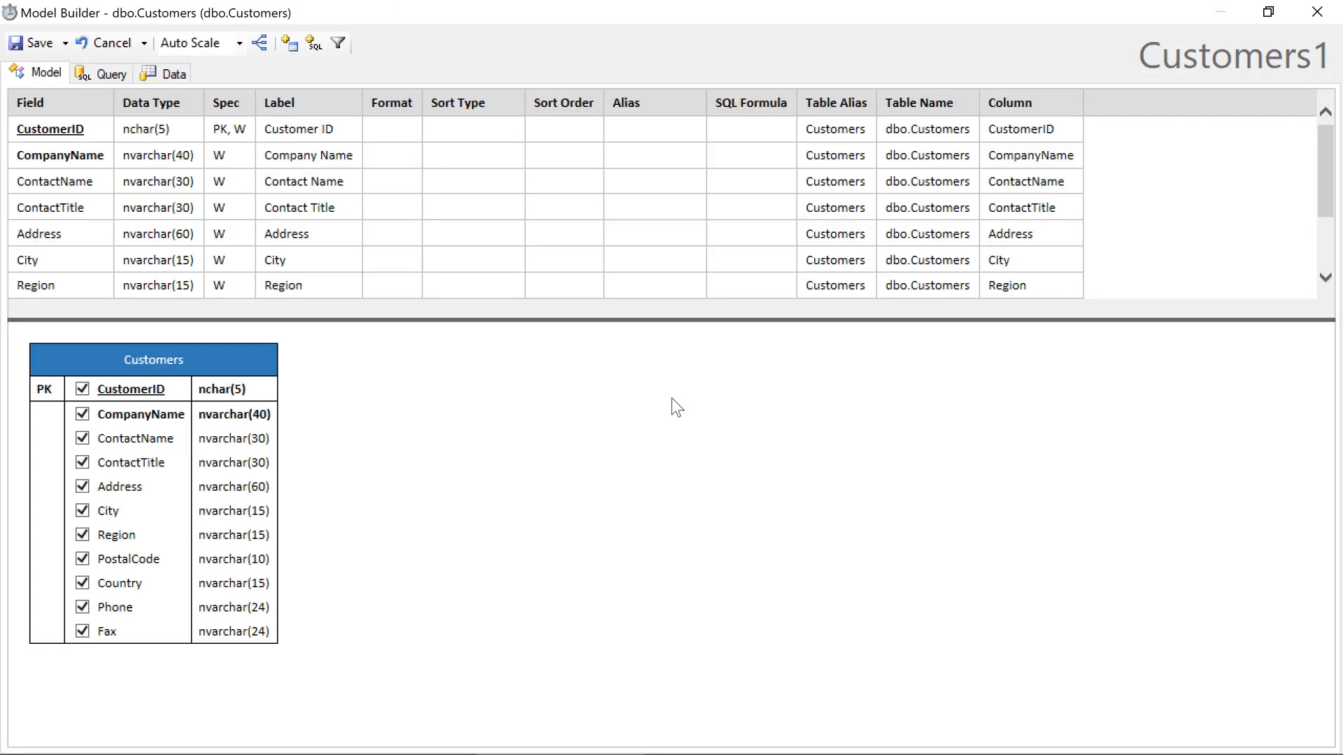
mouse_move(670, 412)
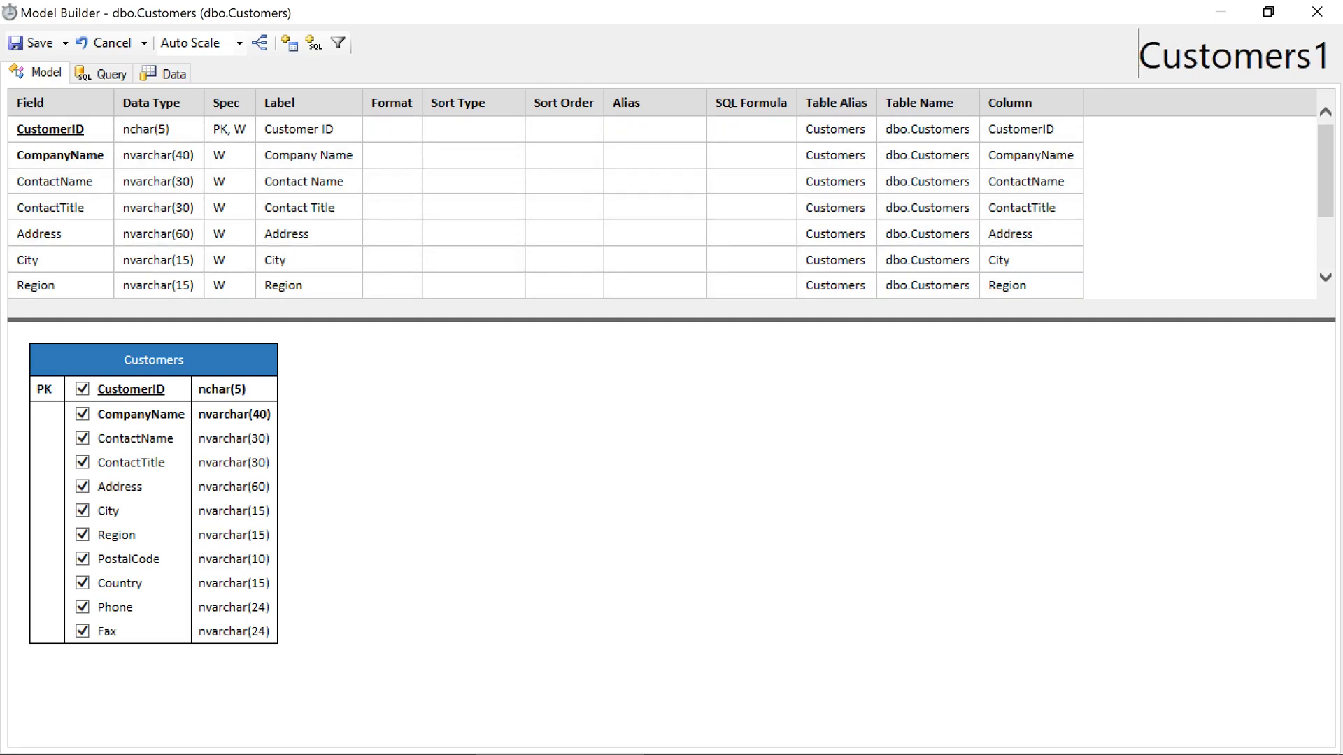
left_click(1236, 53)
type("All")
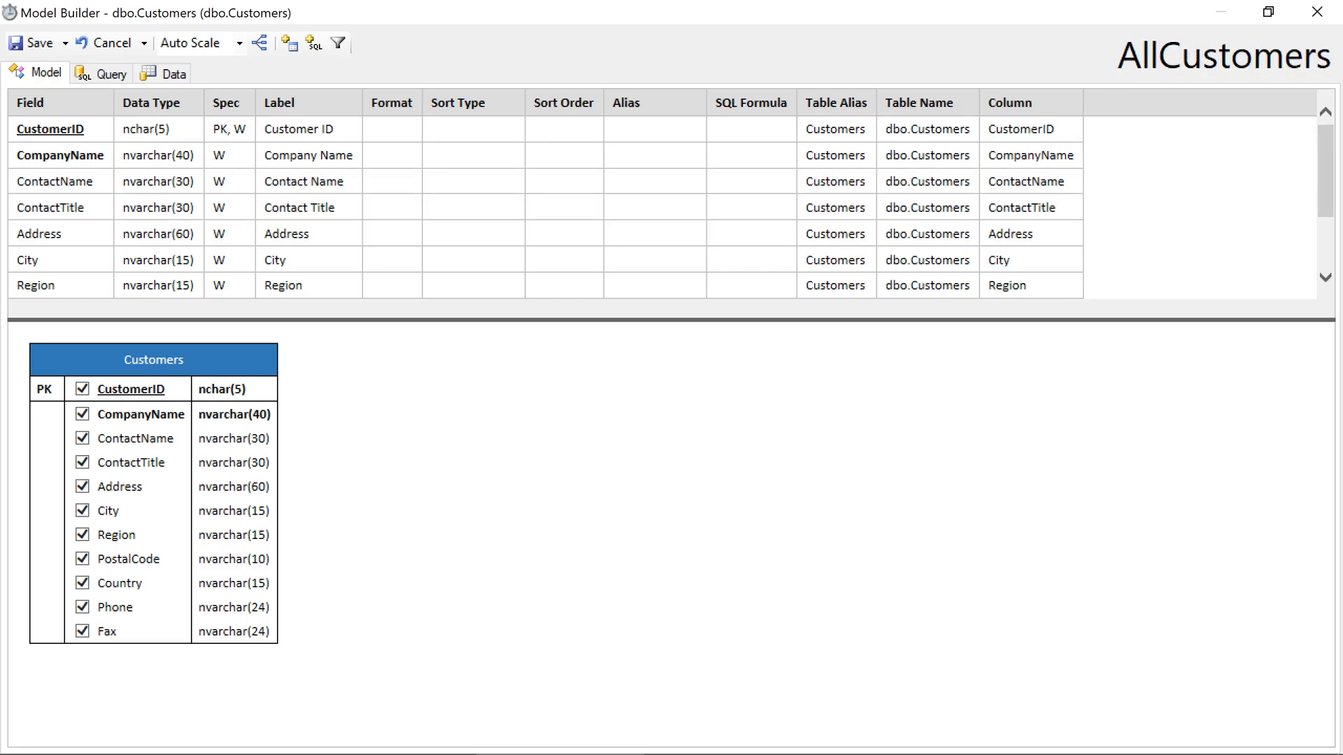
mouse_move(907, 474)
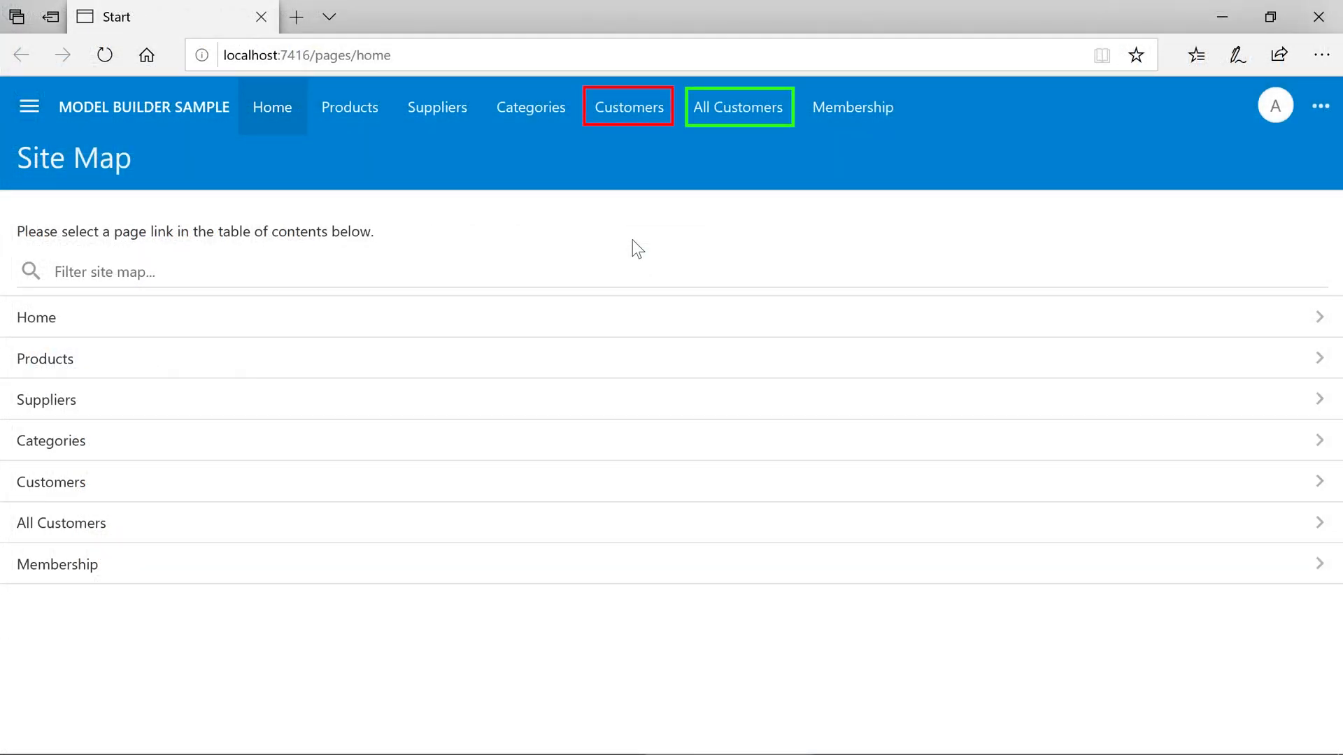
mouse_move(635, 120)
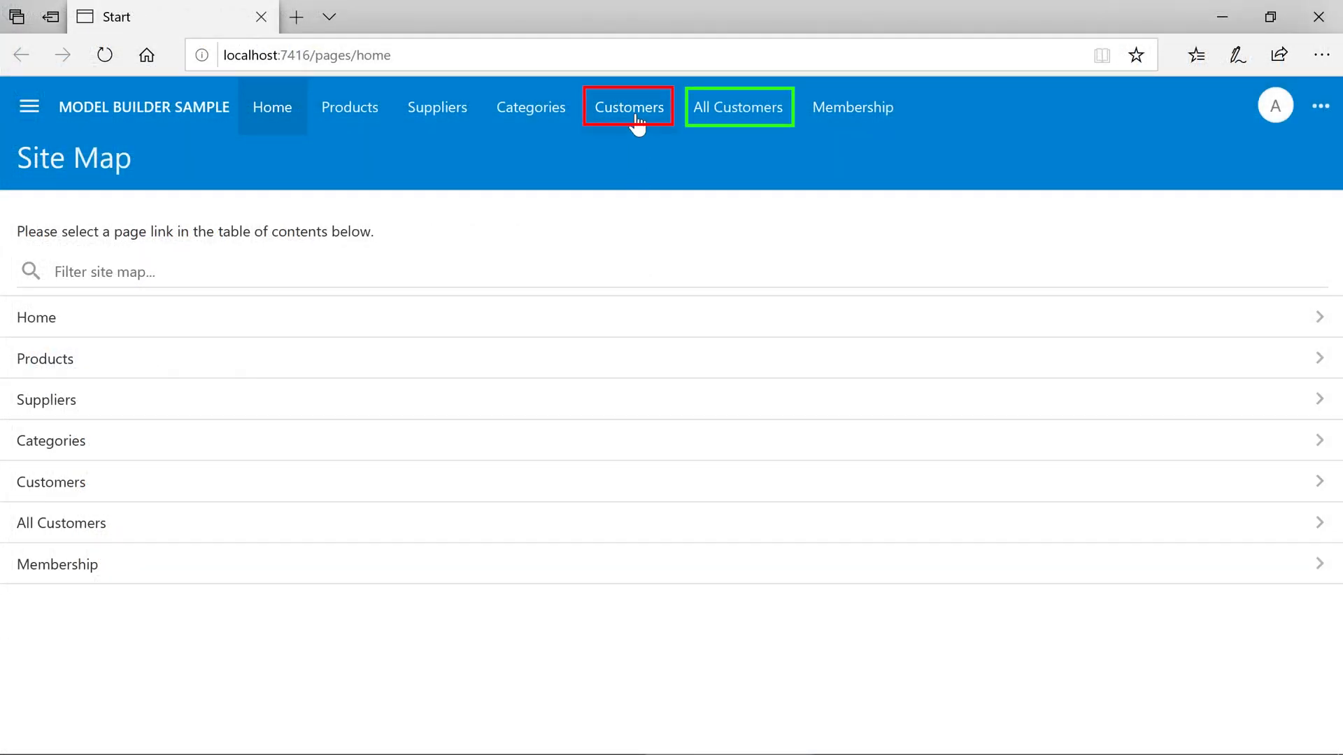
- Load the All Customers page listing all 93 customers, then view the database diagram in SSMS
left_click(737, 108)
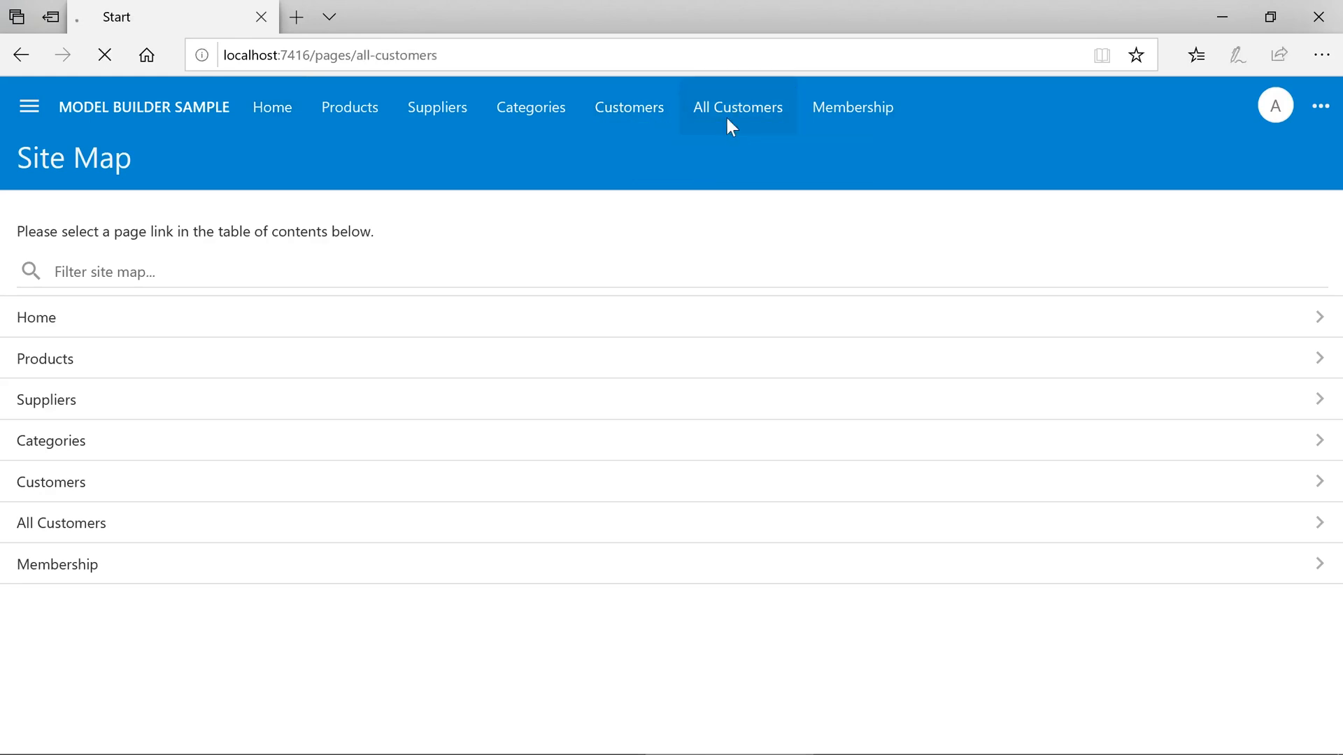
left_click(737, 108)
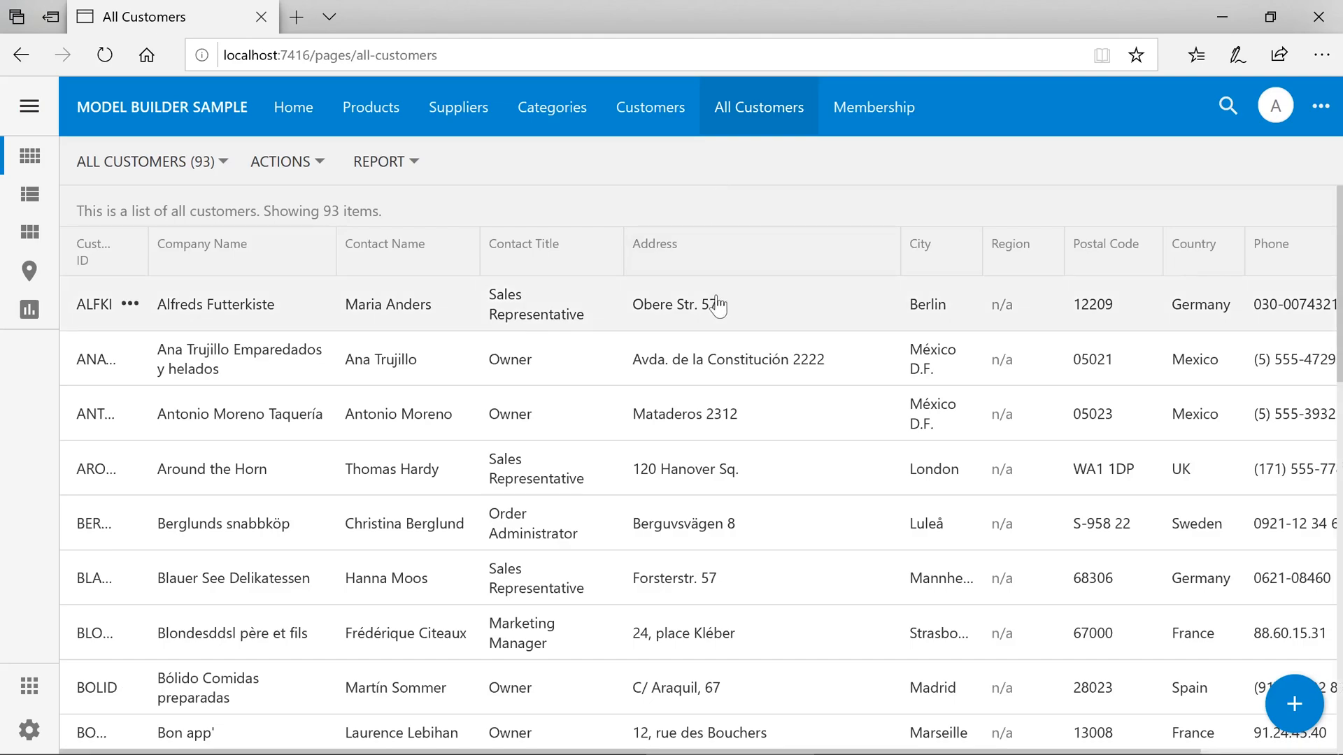
left_click(130, 303)
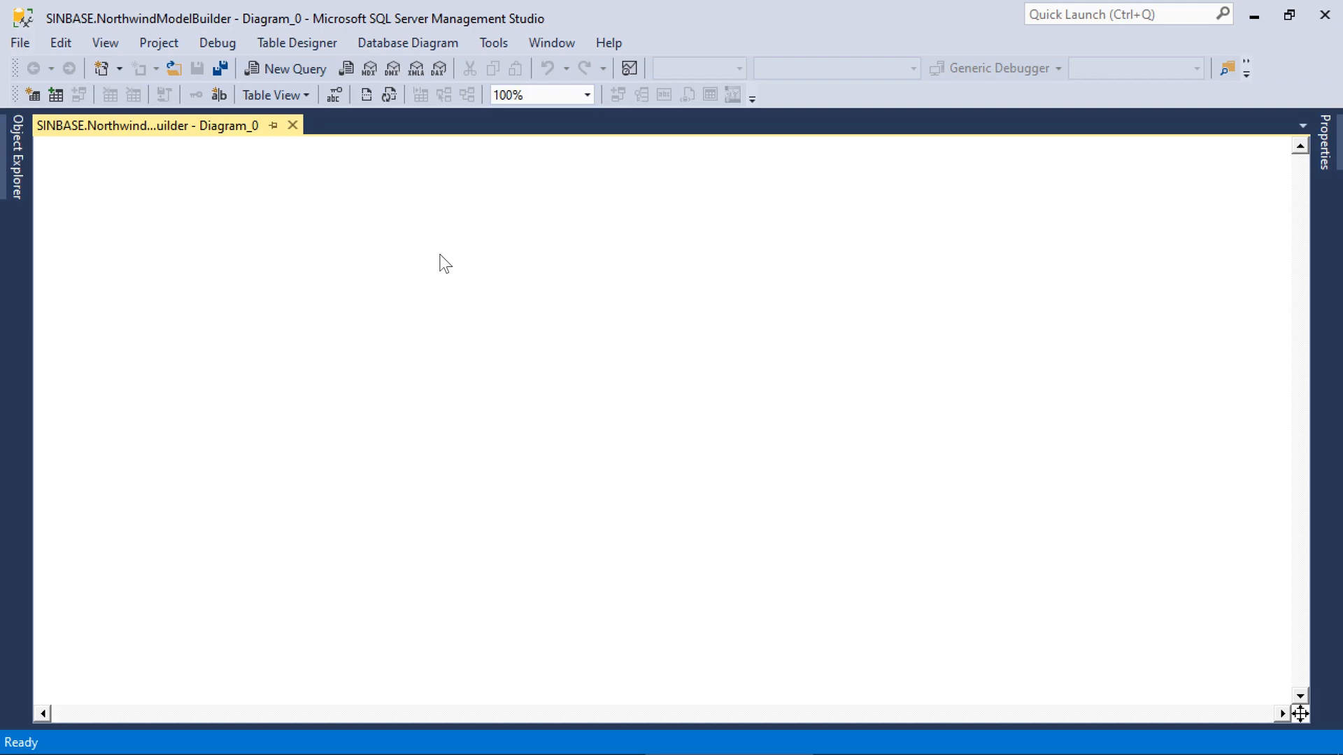
mouse_move(178, 266)
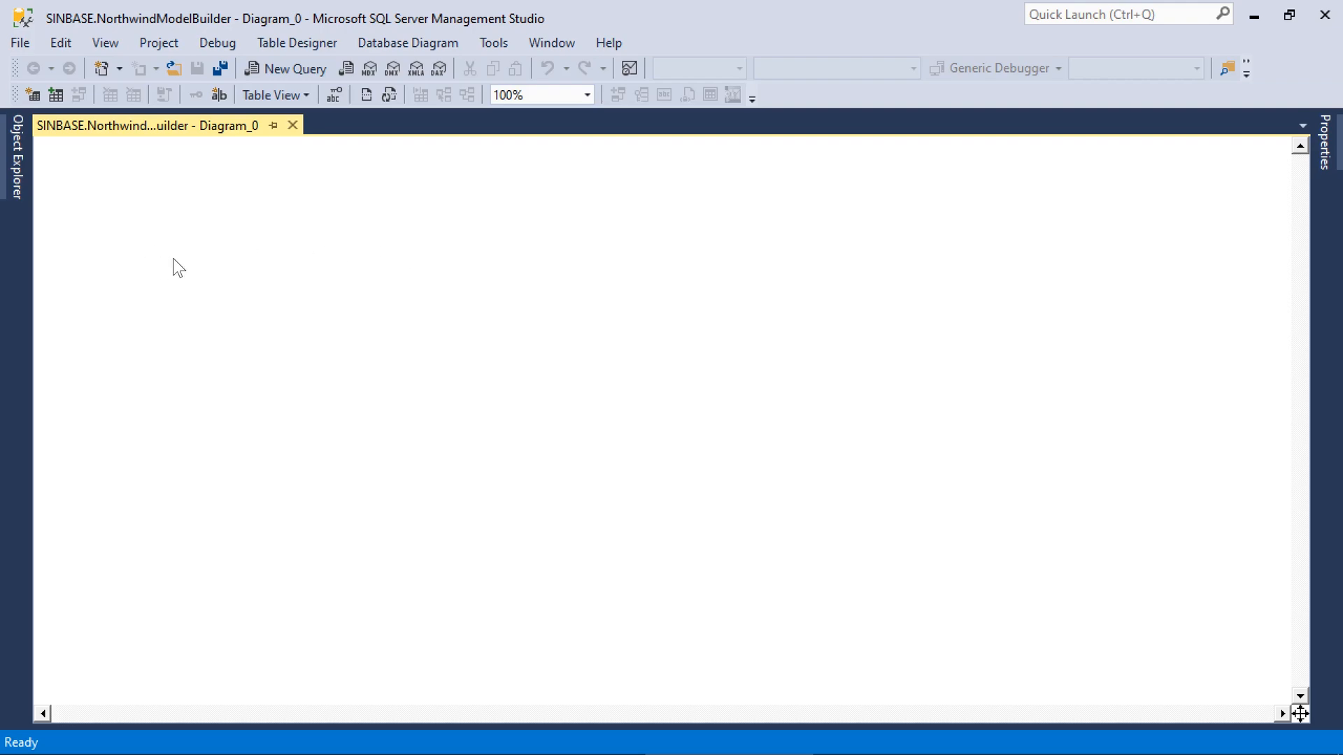
- Add a Contacts table to the diagram with ContactID int as its primary key
type("Contact")
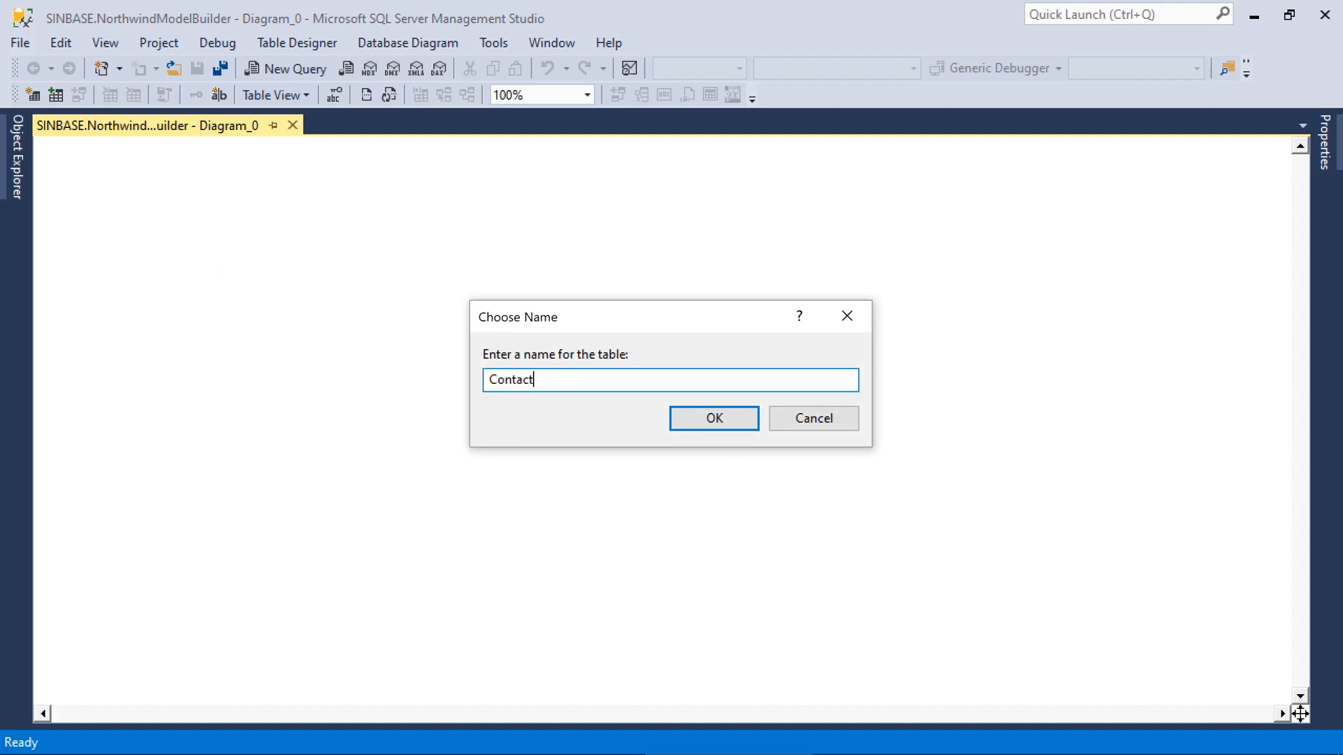
left_click(712, 418)
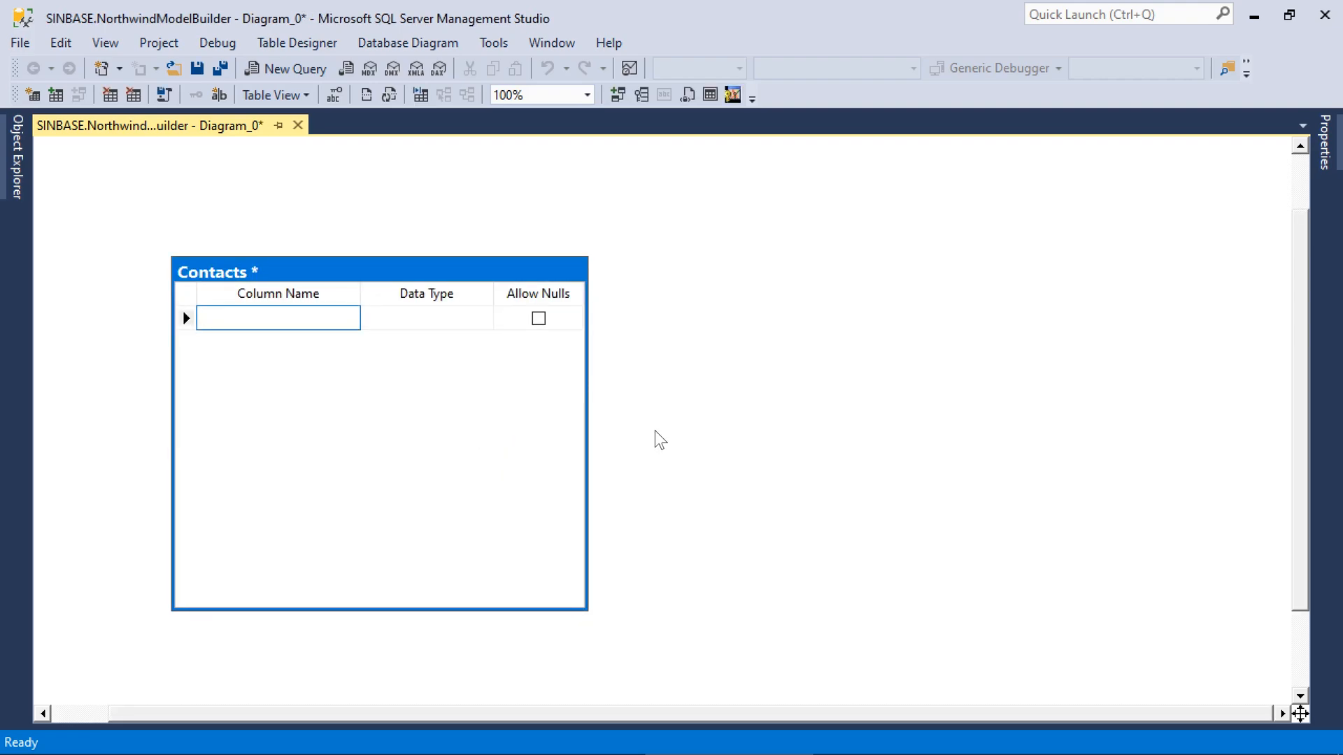
type("ContactID")
left_click(426, 318)
type("int")
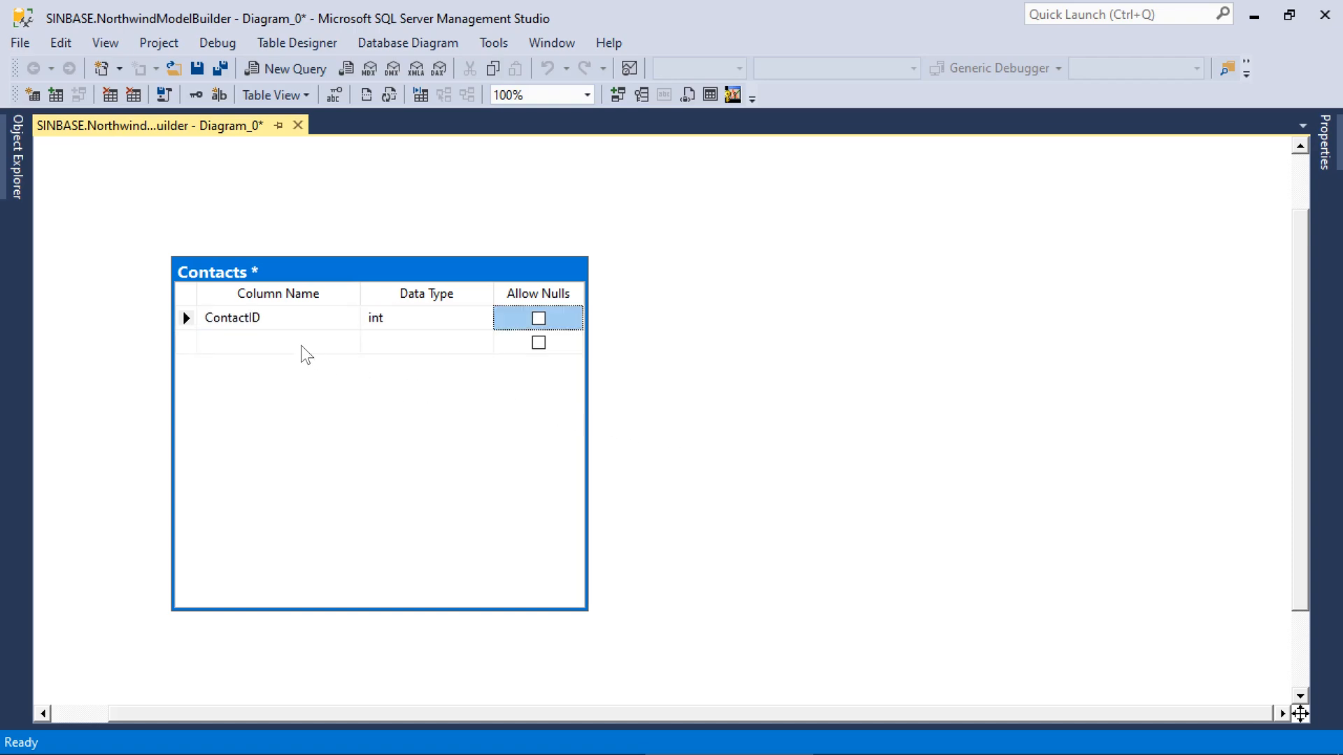
left_click(196, 94)
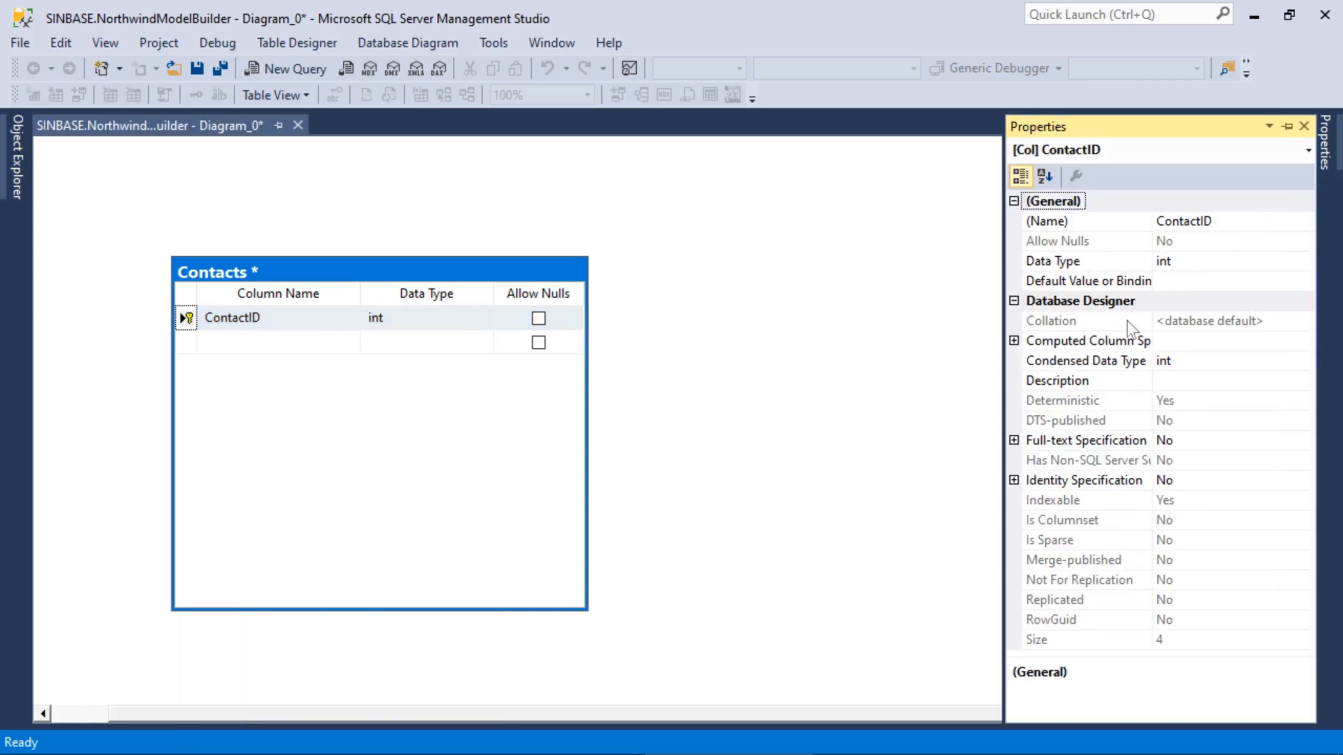
left_click(1015, 480)
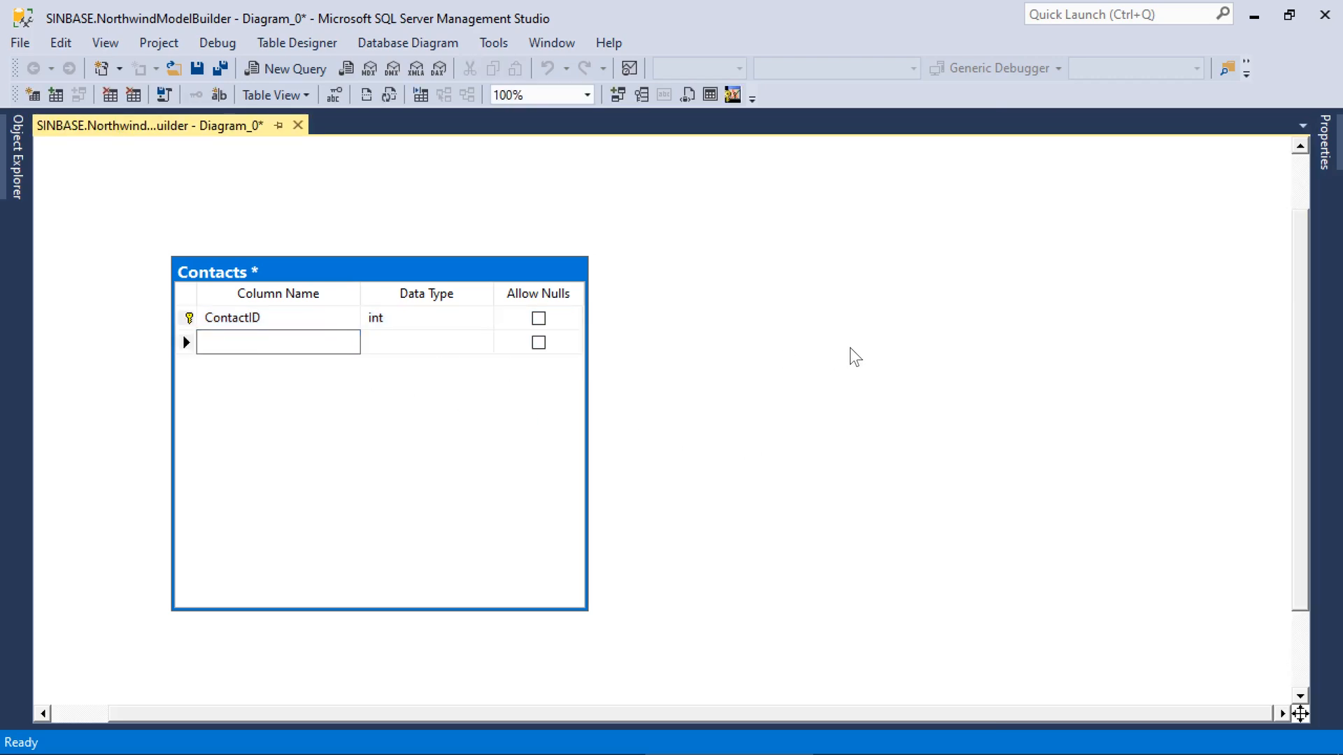
- Add Name, Type and Phone columns to Contacts and save the diagram under its default name
type("Name")
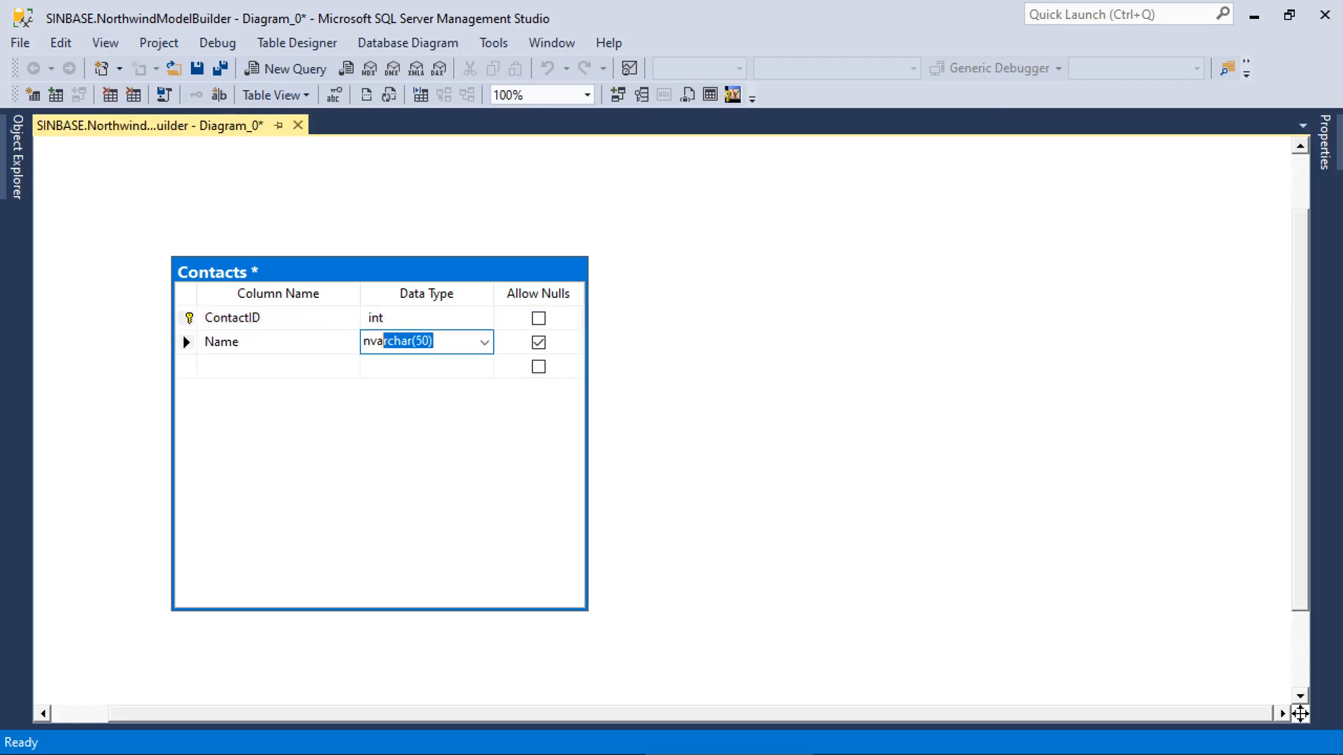
type("Type")
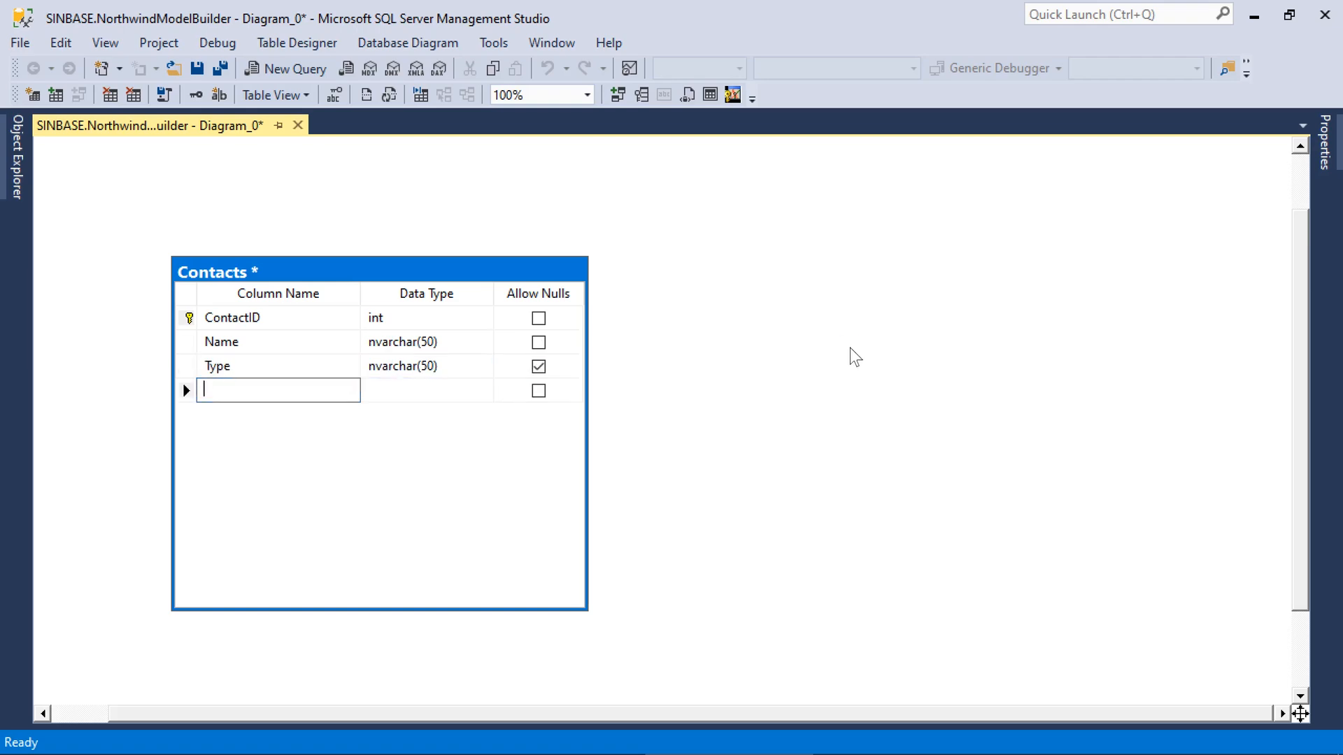
type("Phone")
left_click(426, 391)
type("nvarchar(15)")
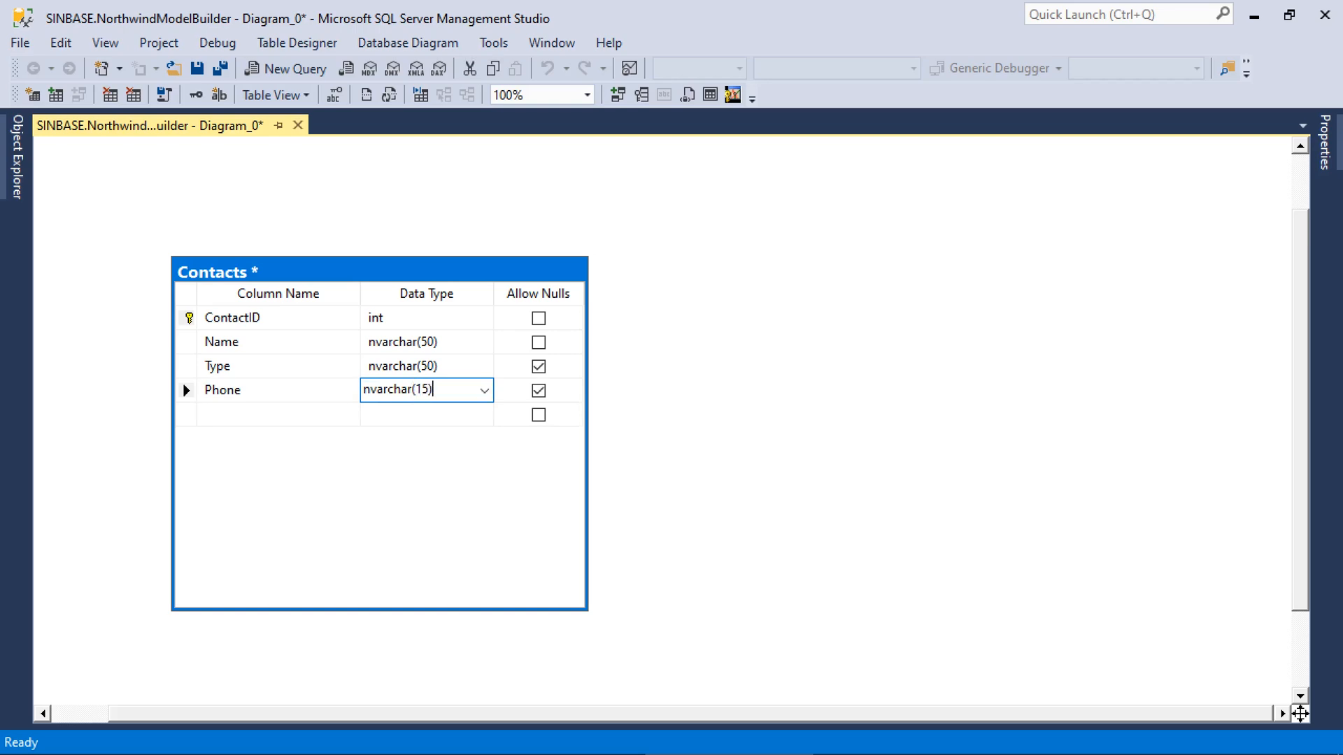
left_click(538, 390)
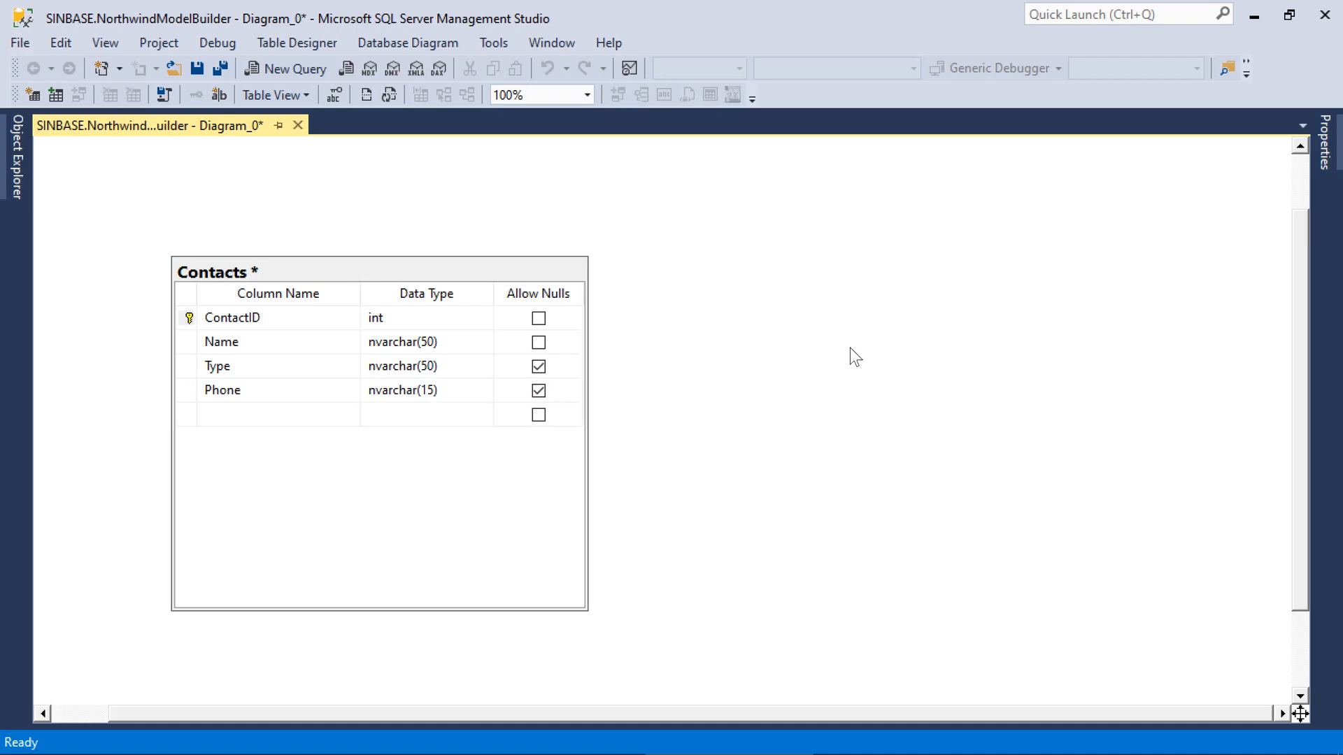
left_click(196, 68)
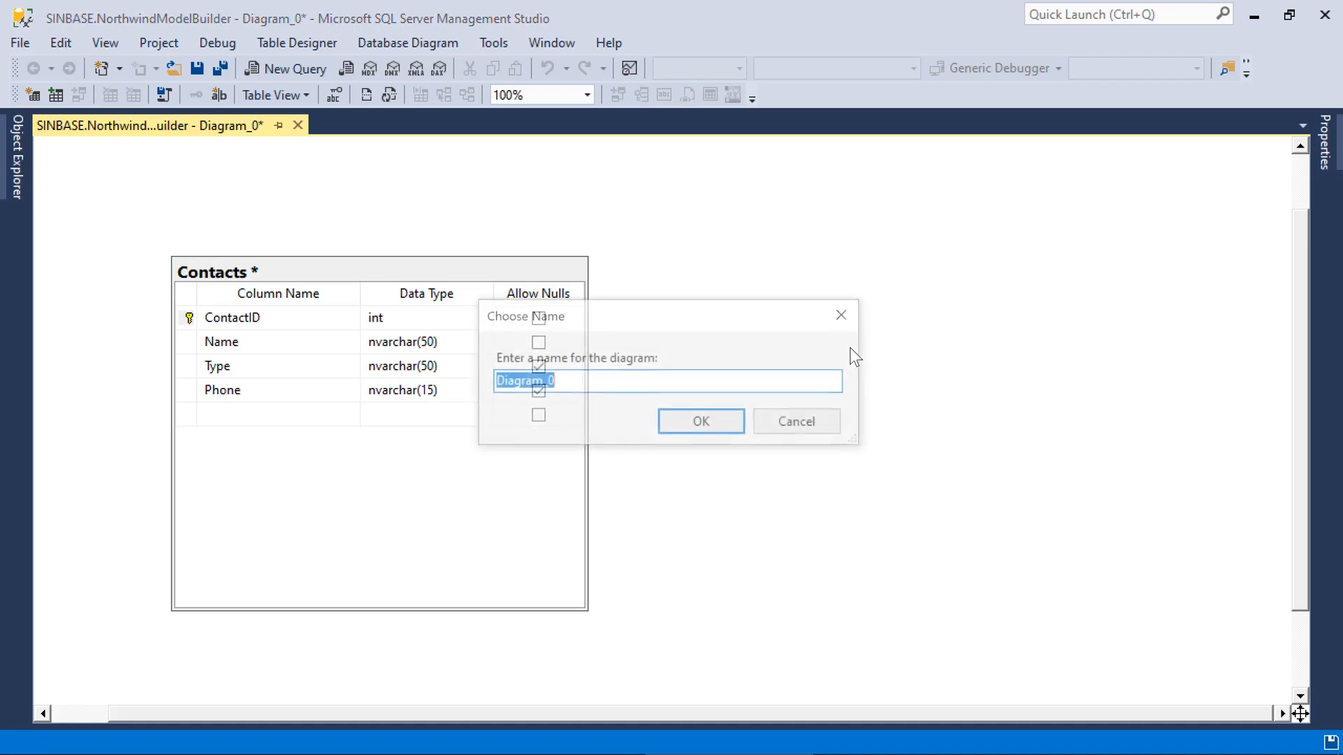
left_click(699, 421)
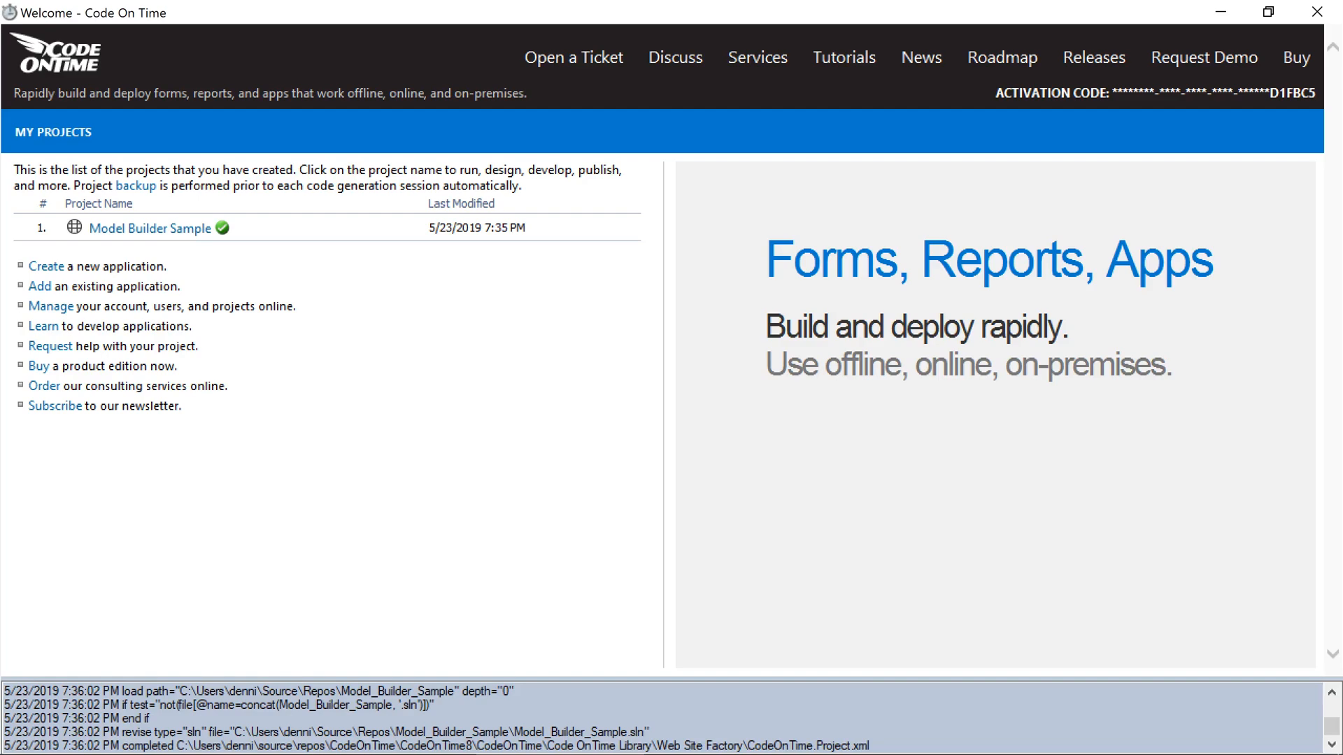
- Refresh the Model Builder Sample project for the changed database schema
left_click(150, 228)
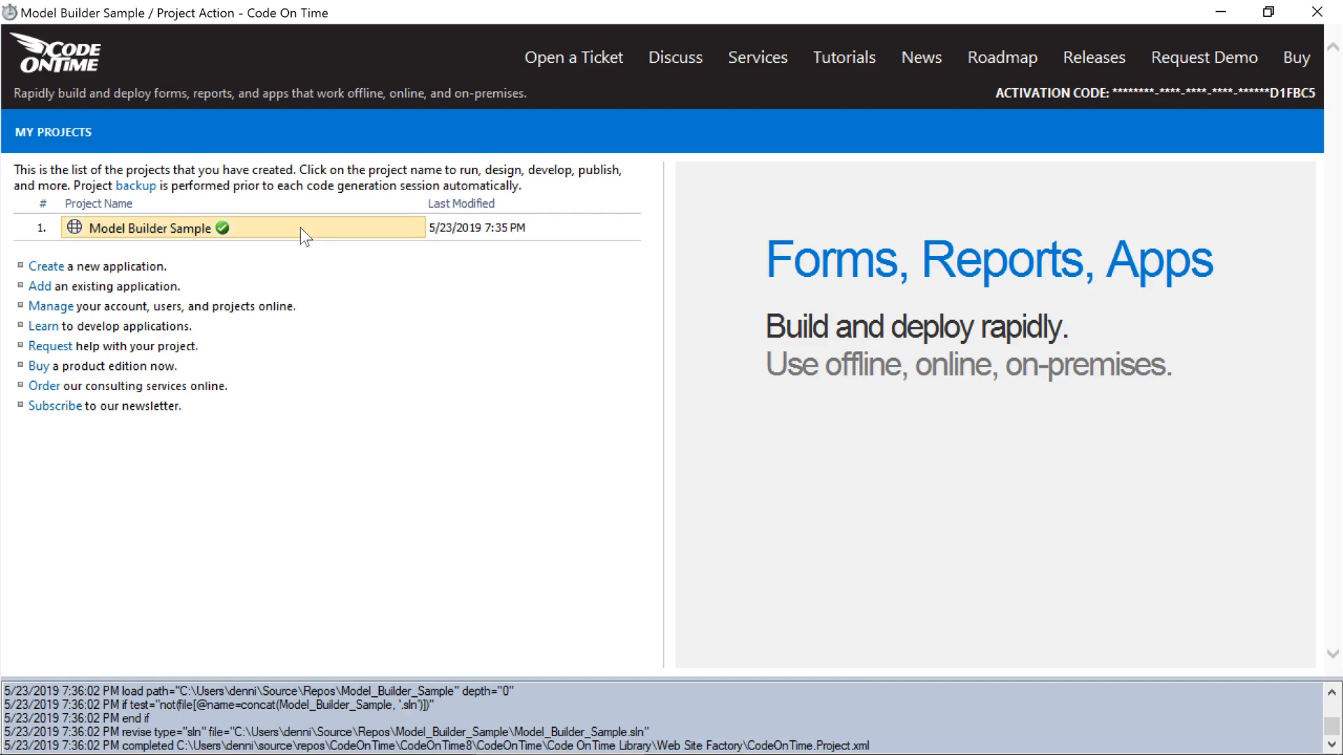
left_click(151, 228)
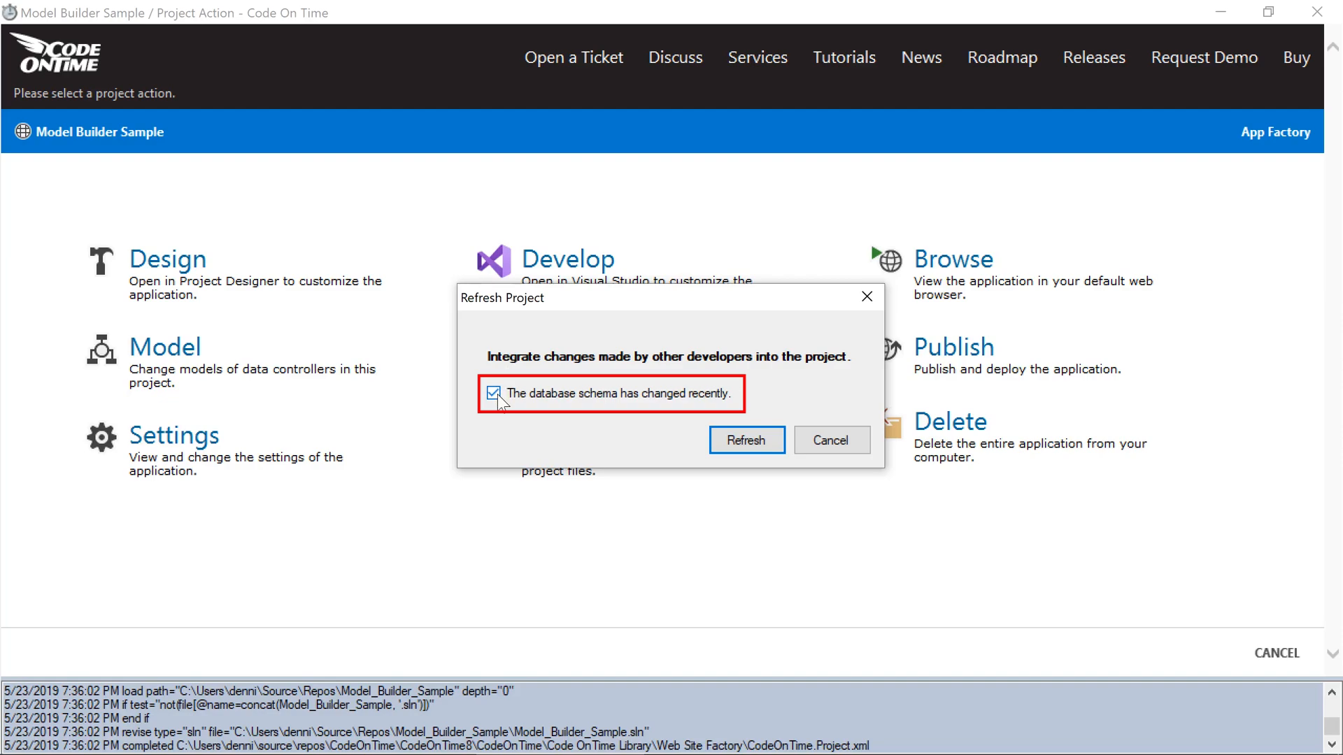
left_click(745, 439)
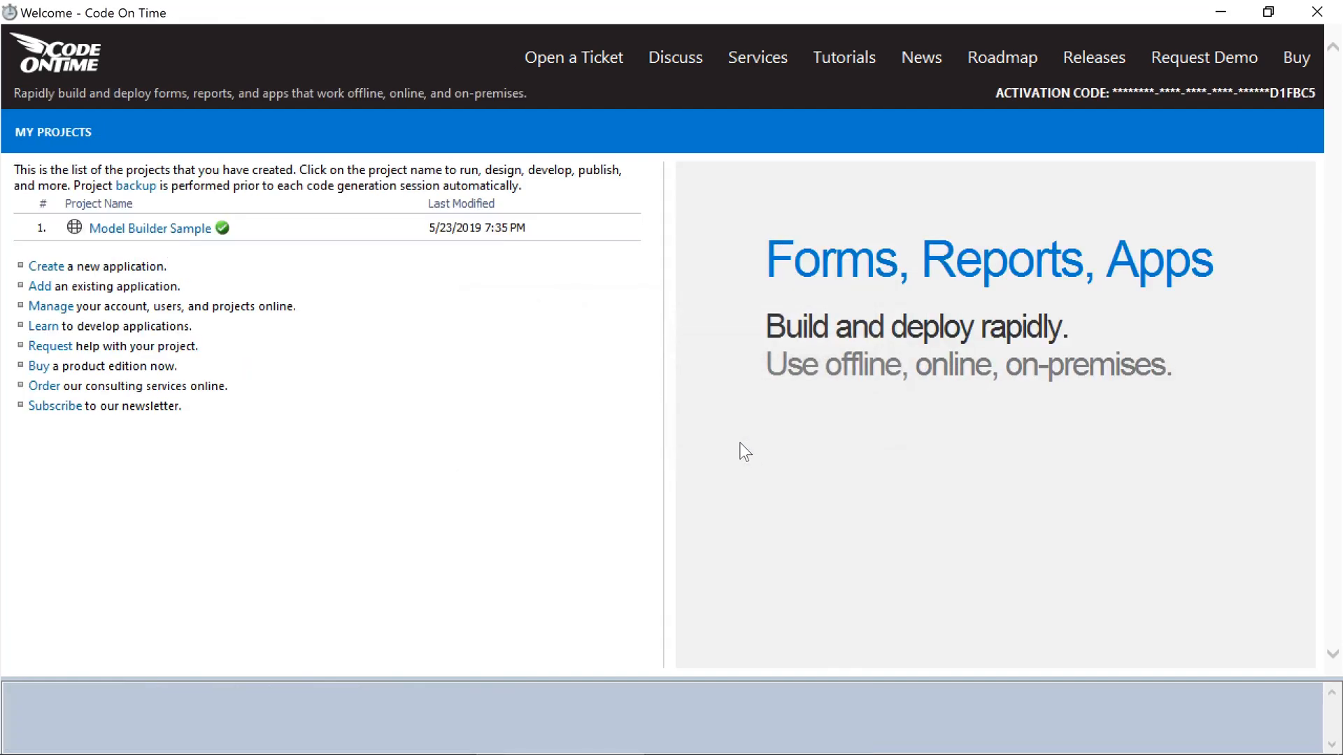
left_click(150, 228)
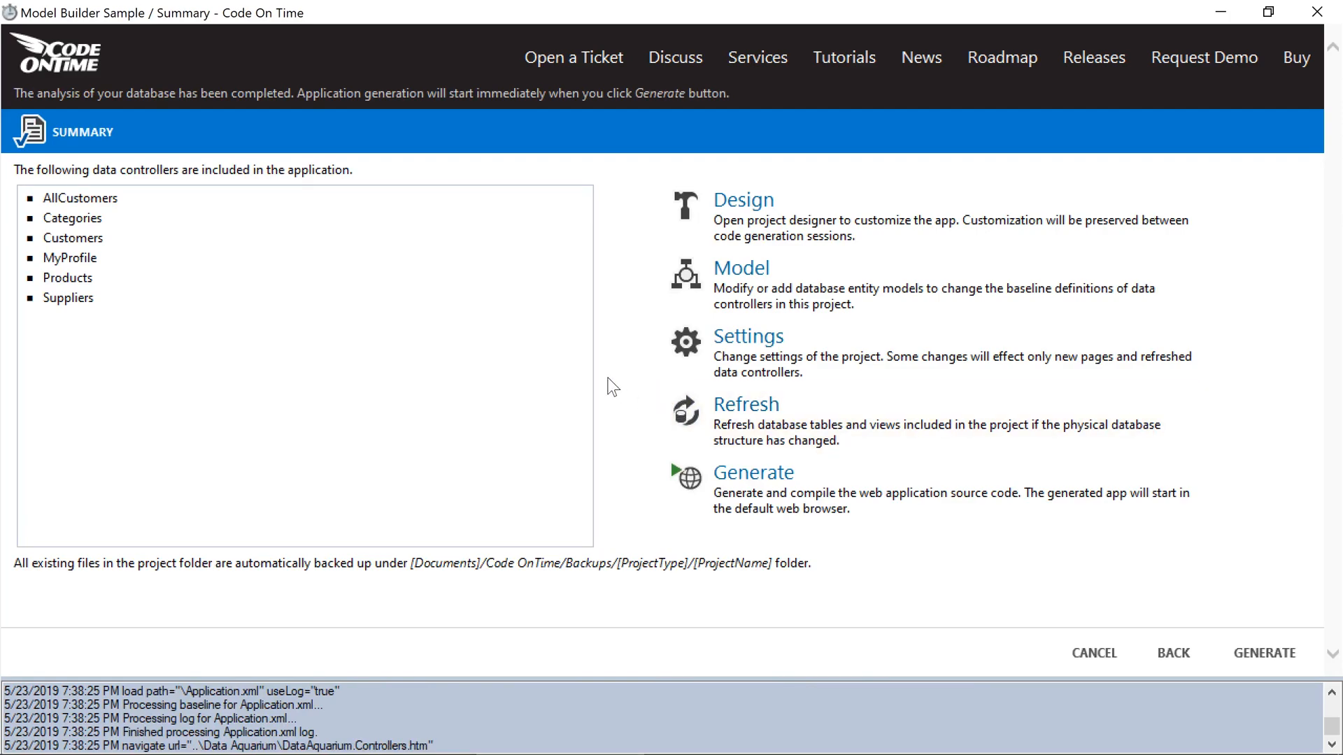
- Create a data model for the new Contacts entity
left_click(741, 267)
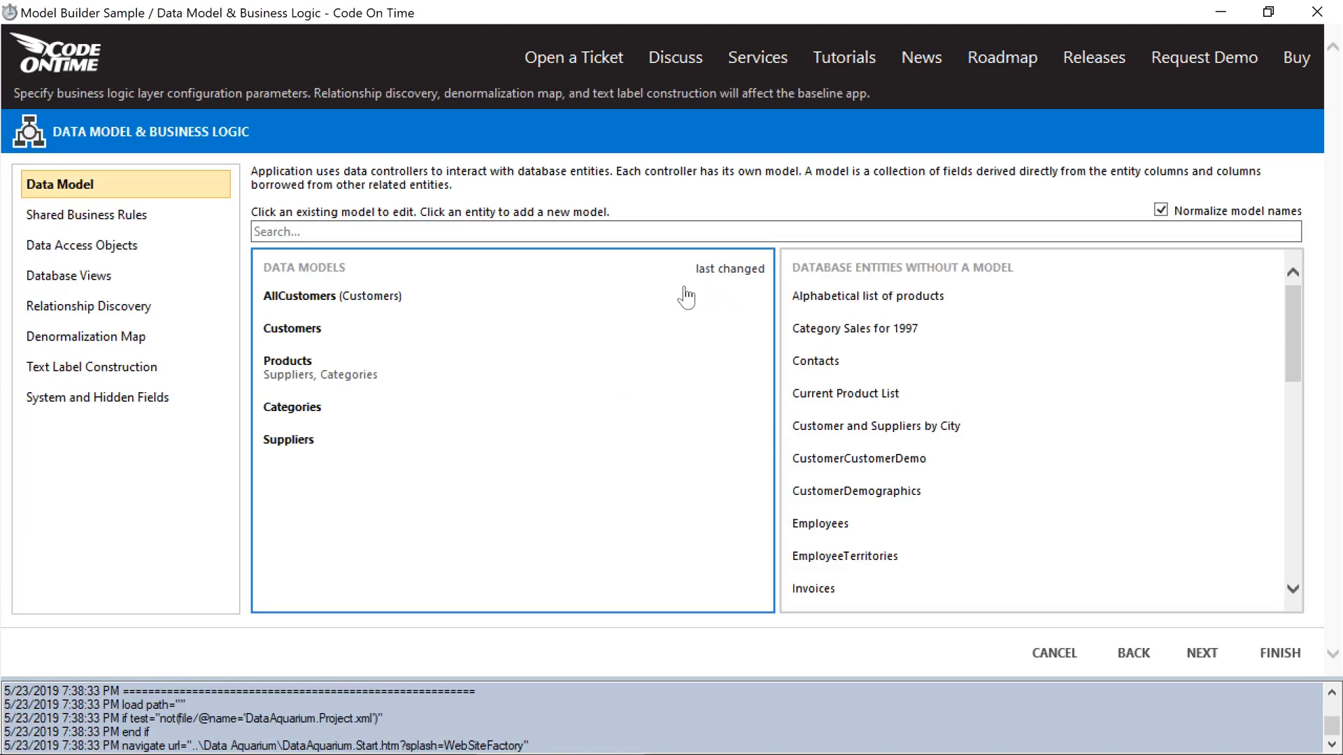
left_click(814, 361)
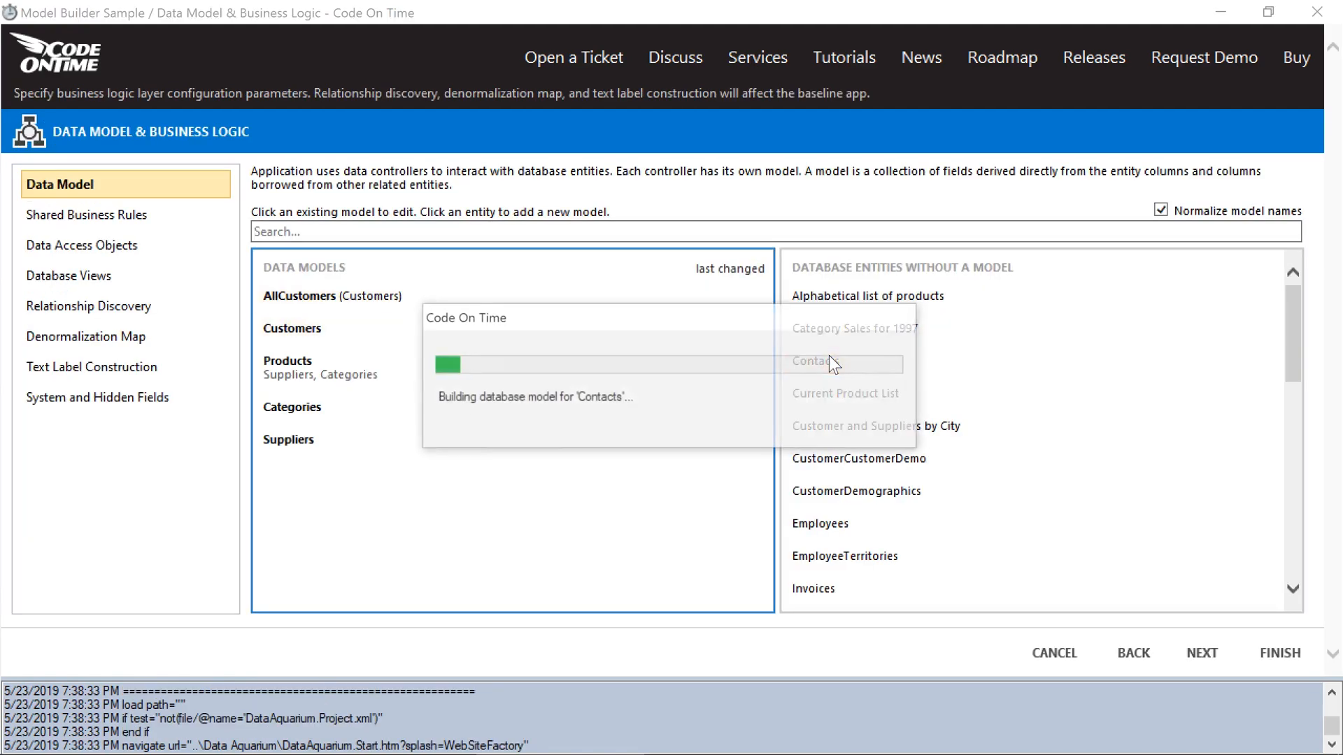
left_click(844, 361)
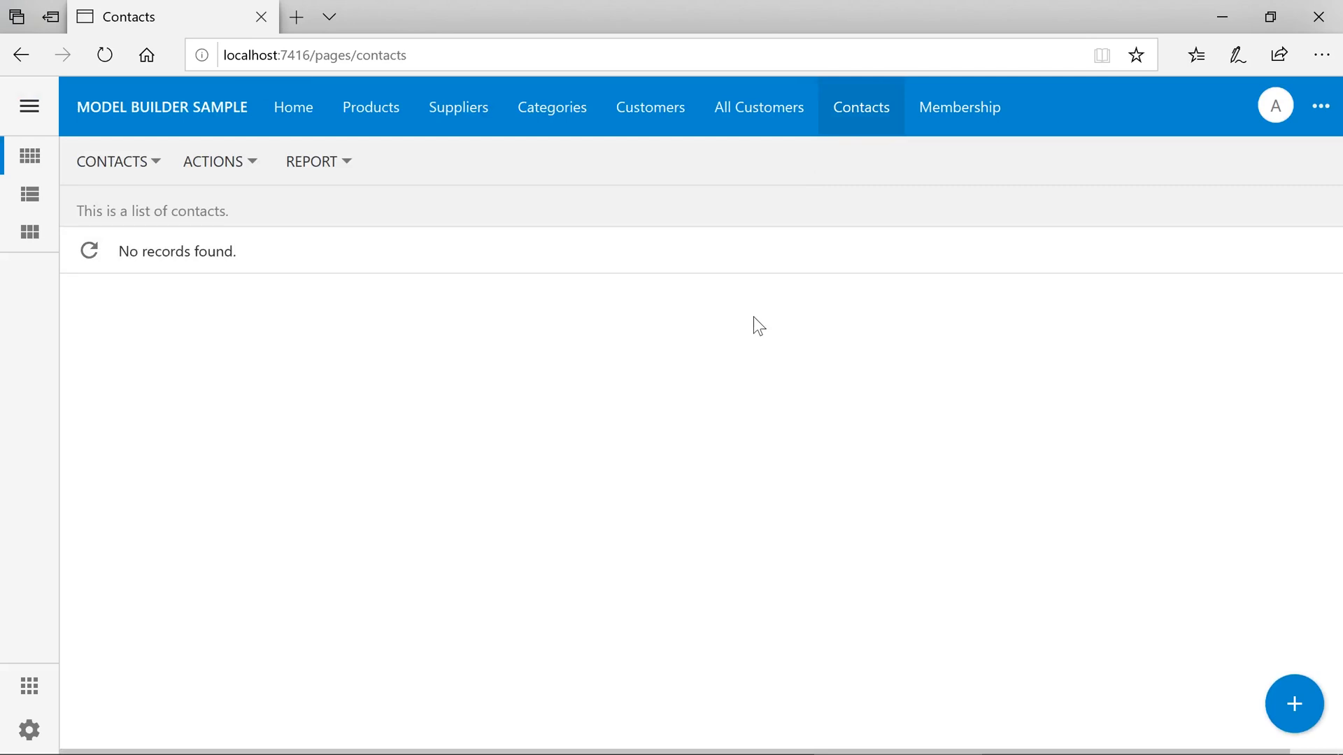
left_click(1292, 703)
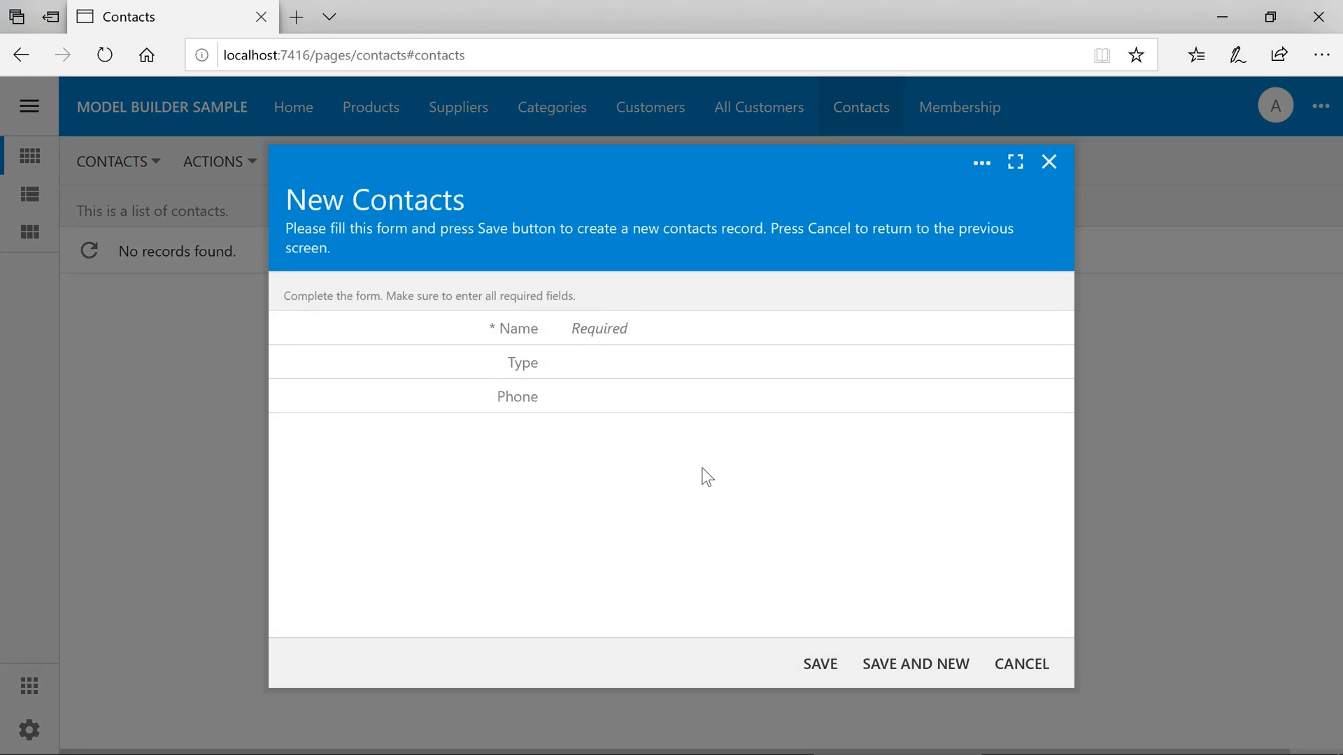
type("Billy Joe")
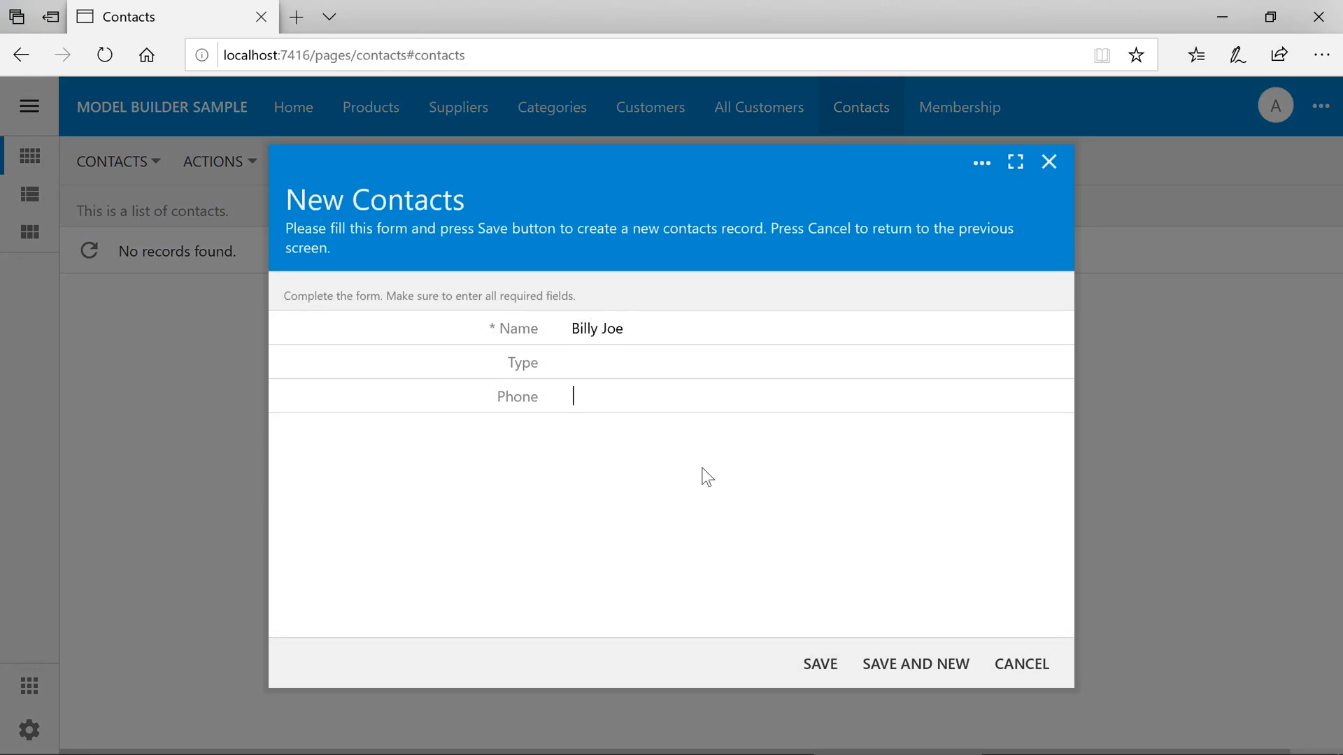
type("1112223")
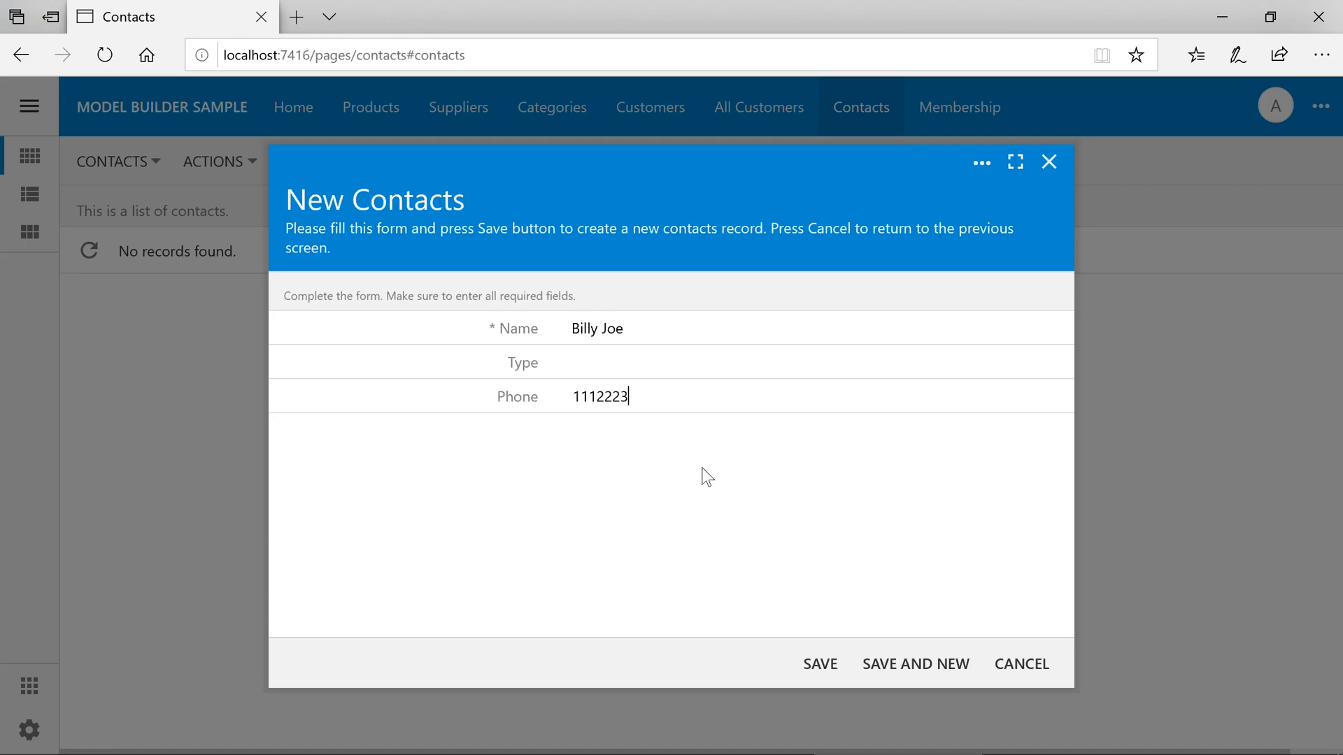
type("333")
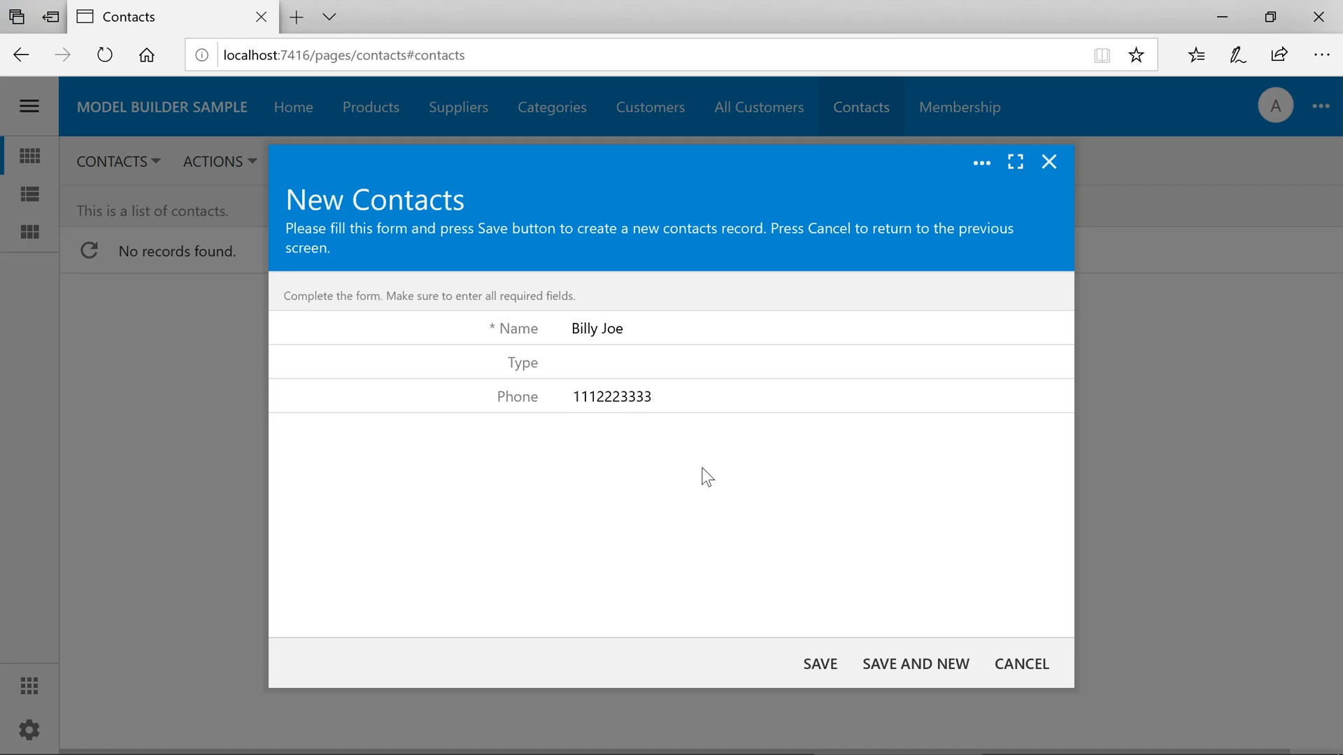
left_click(611, 396)
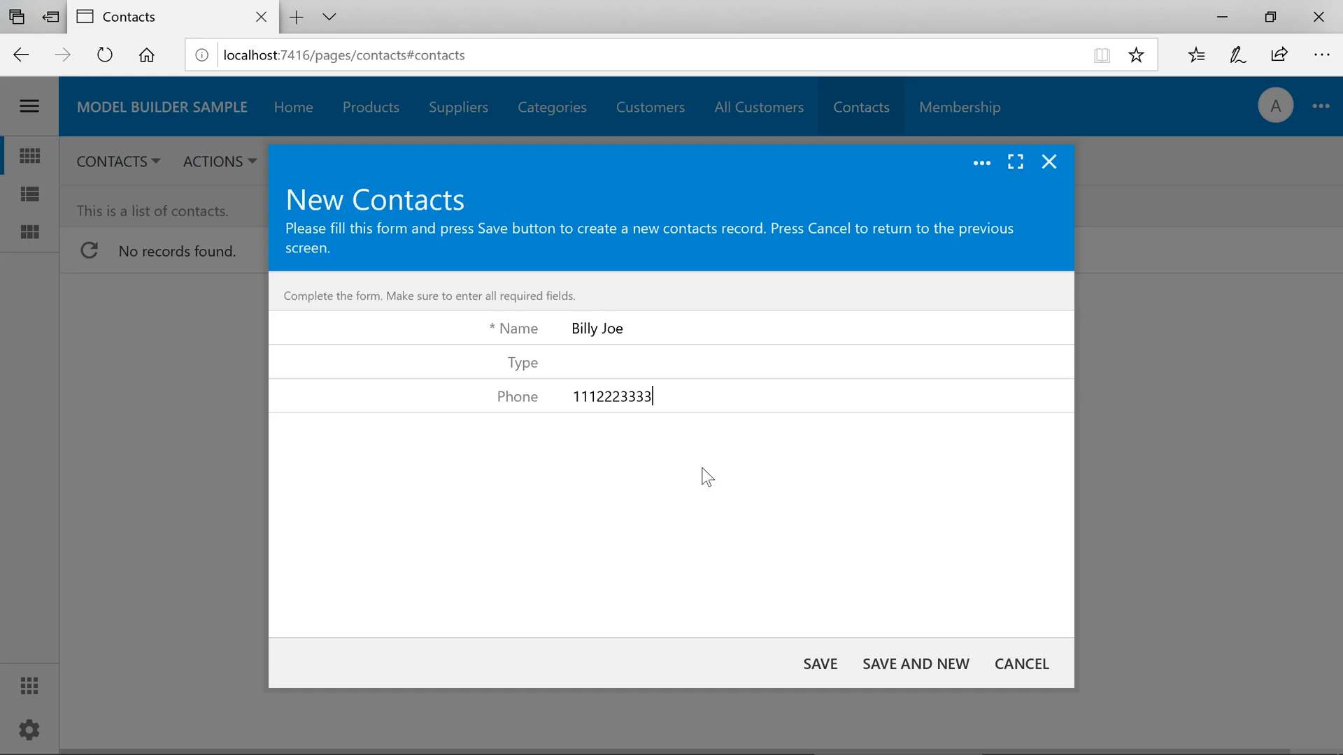
type("CEO")
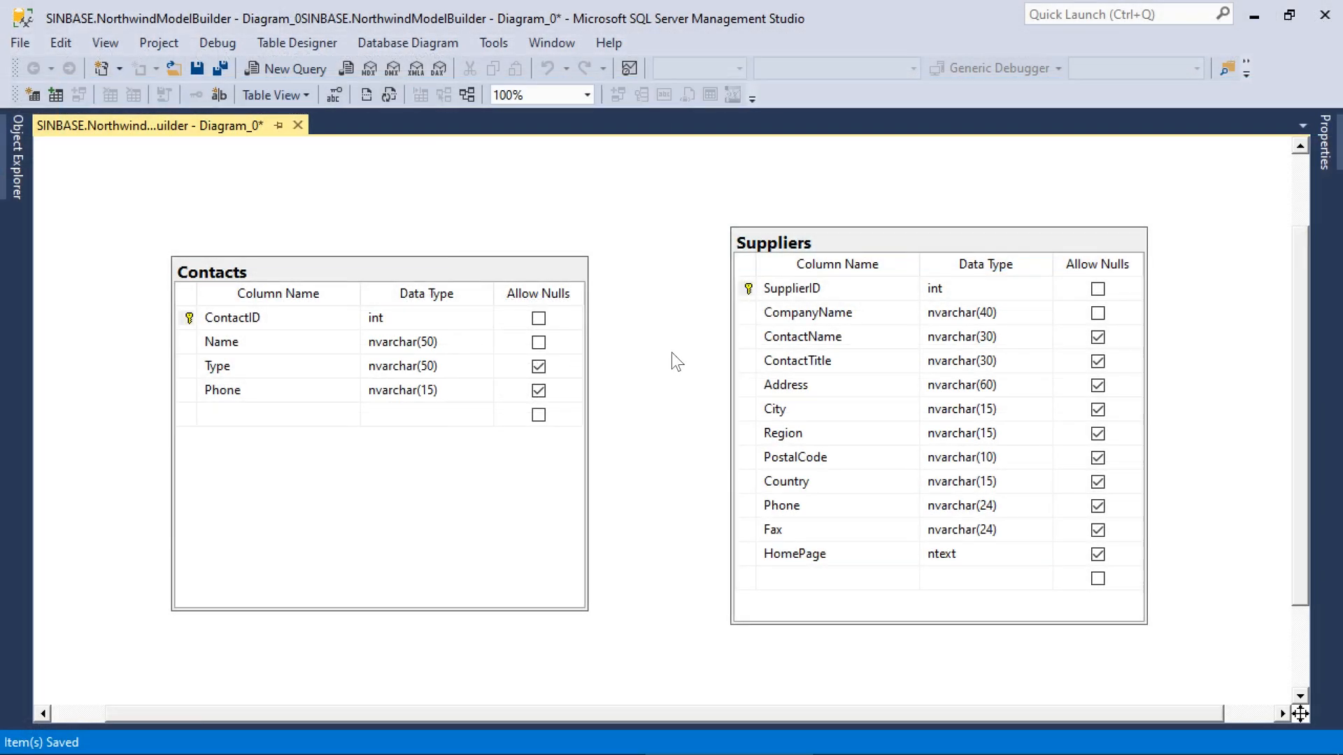
- Add a non-nullable SupplierID int column to Contacts
left_click(277, 414)
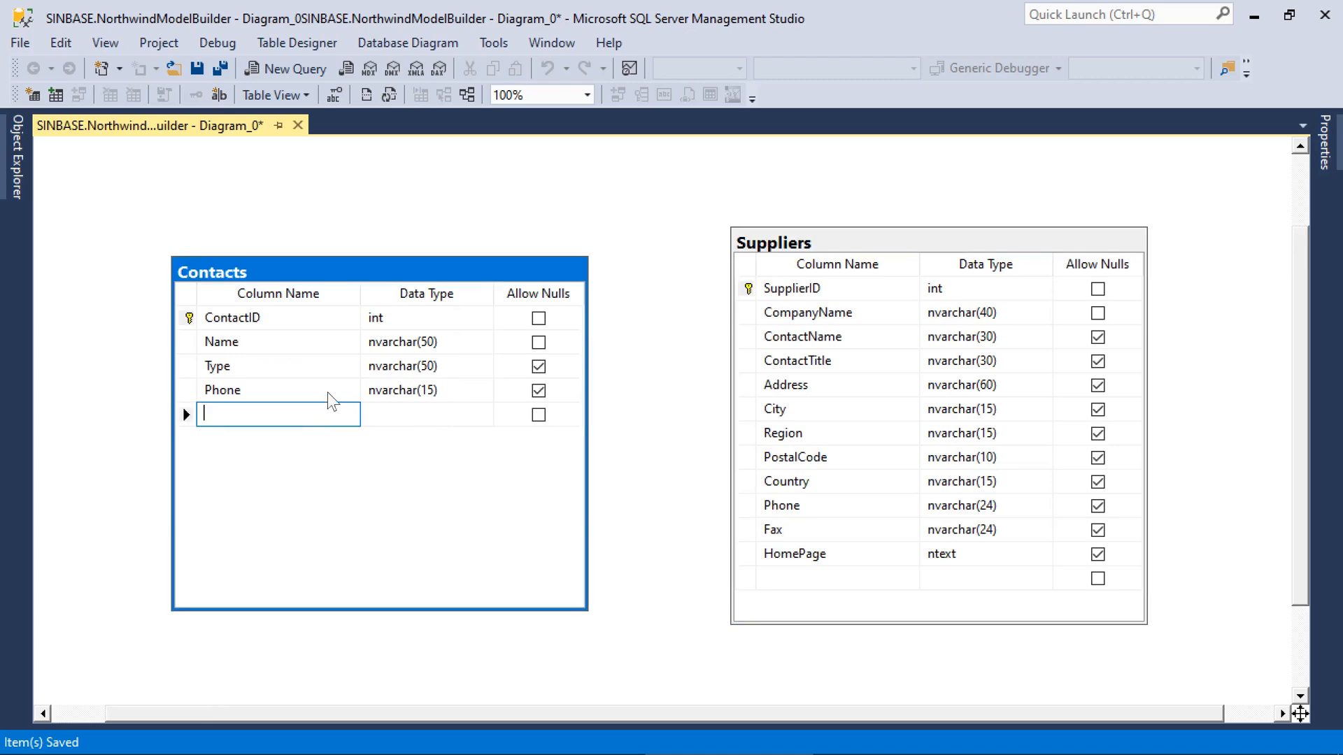
type("SupplierID")
left_click(427, 414)
type("int")
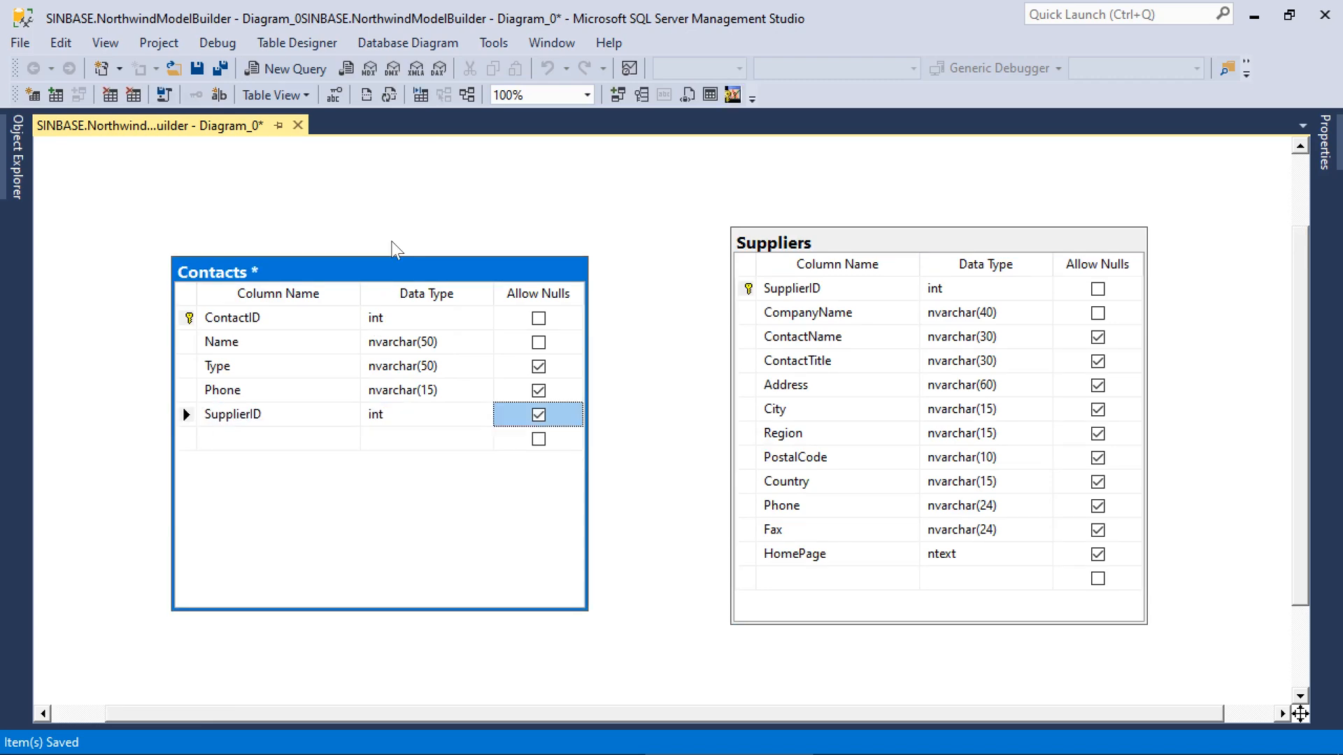
left_click(539, 414)
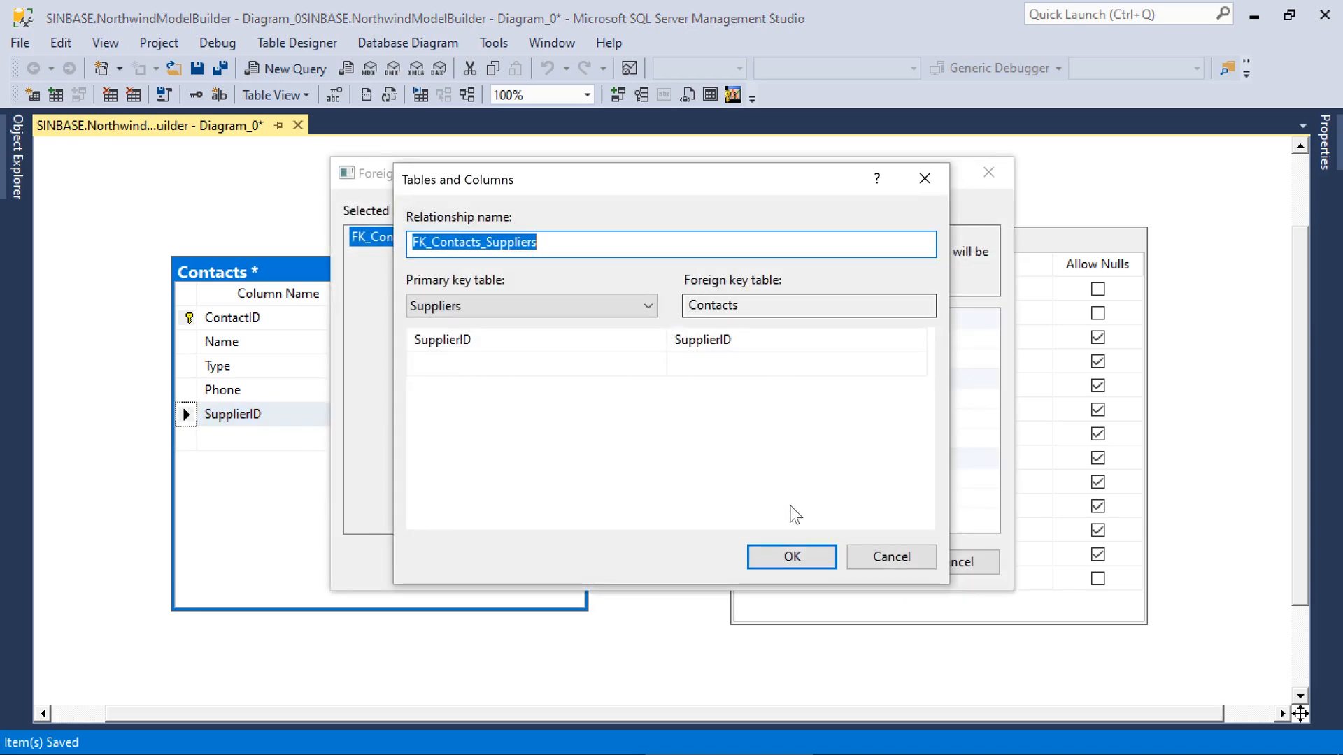
- Create the FK_Contacts_Suppliers relationship and save both Suppliers and Contacts
left_click(790, 556)
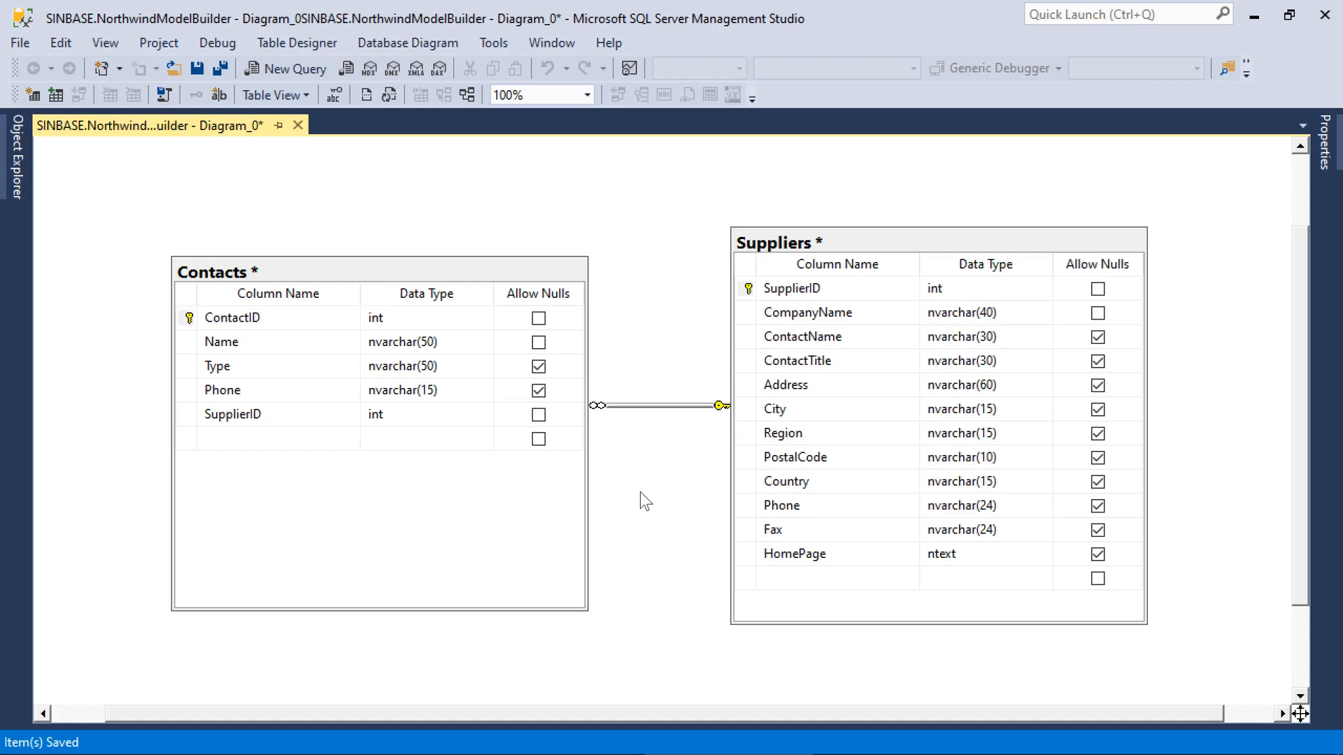
left_click(196, 68)
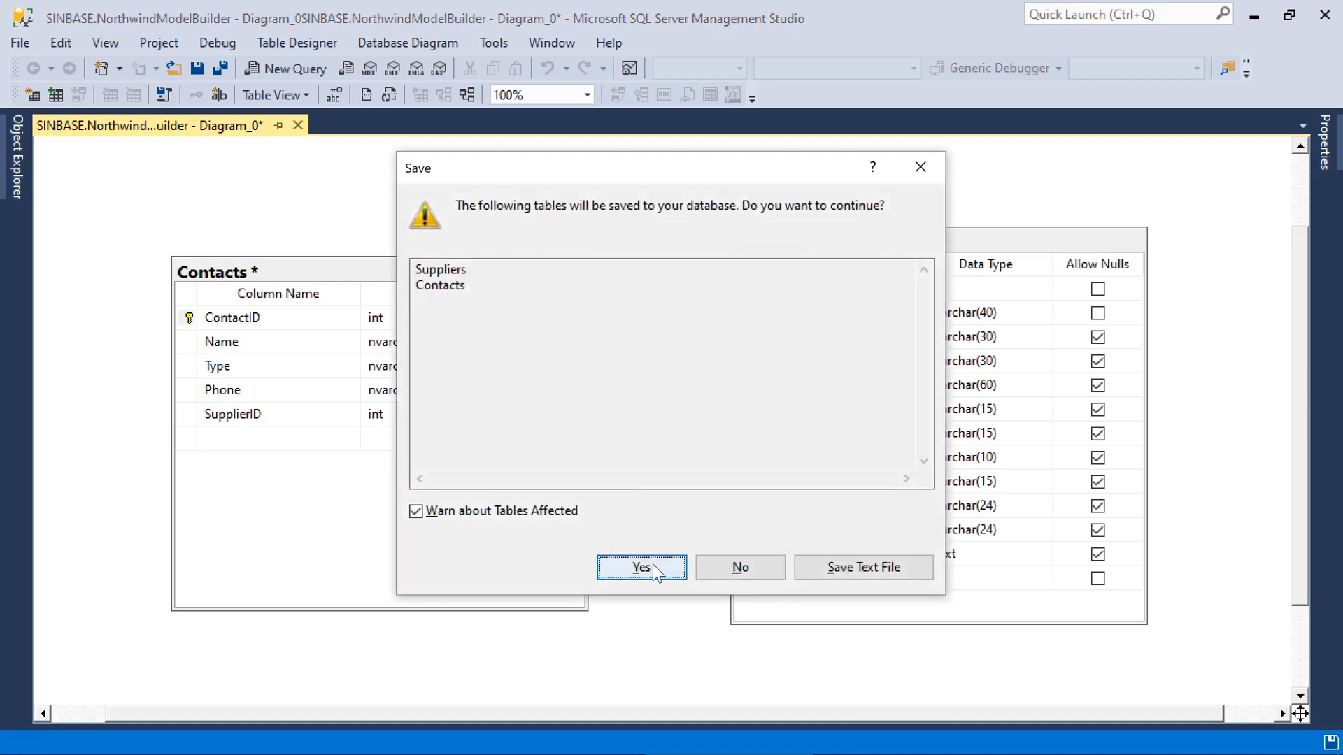
left_click(641, 568)
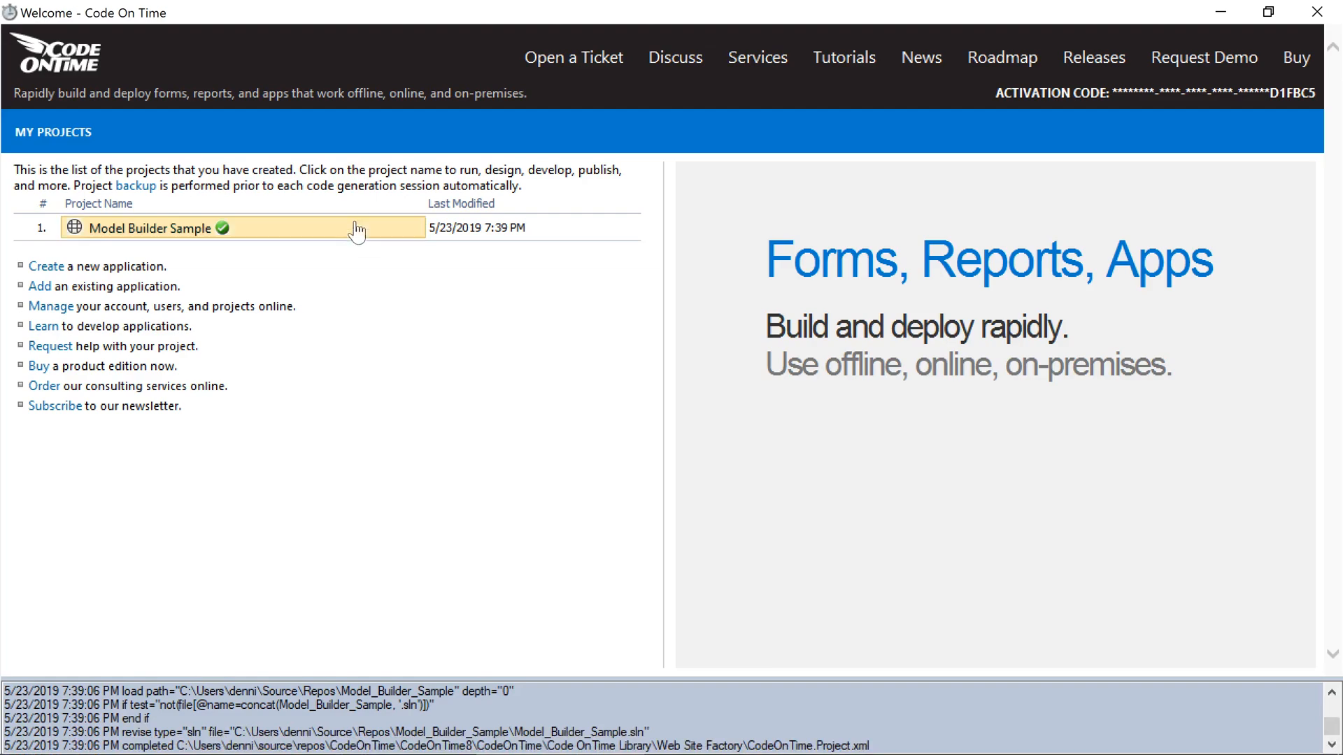
- Refresh the Model Builder Sample project for the new SupplierID column
left_click(152, 228)
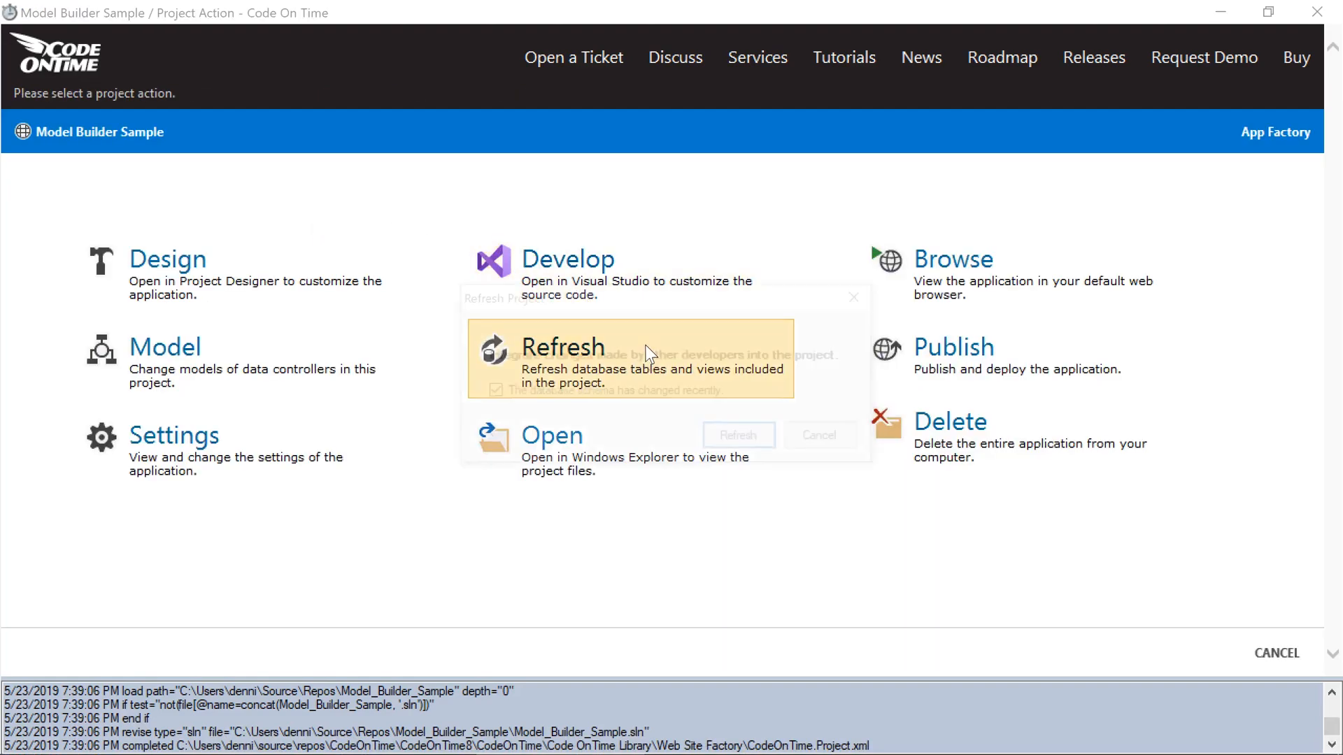
left_click(737, 435)
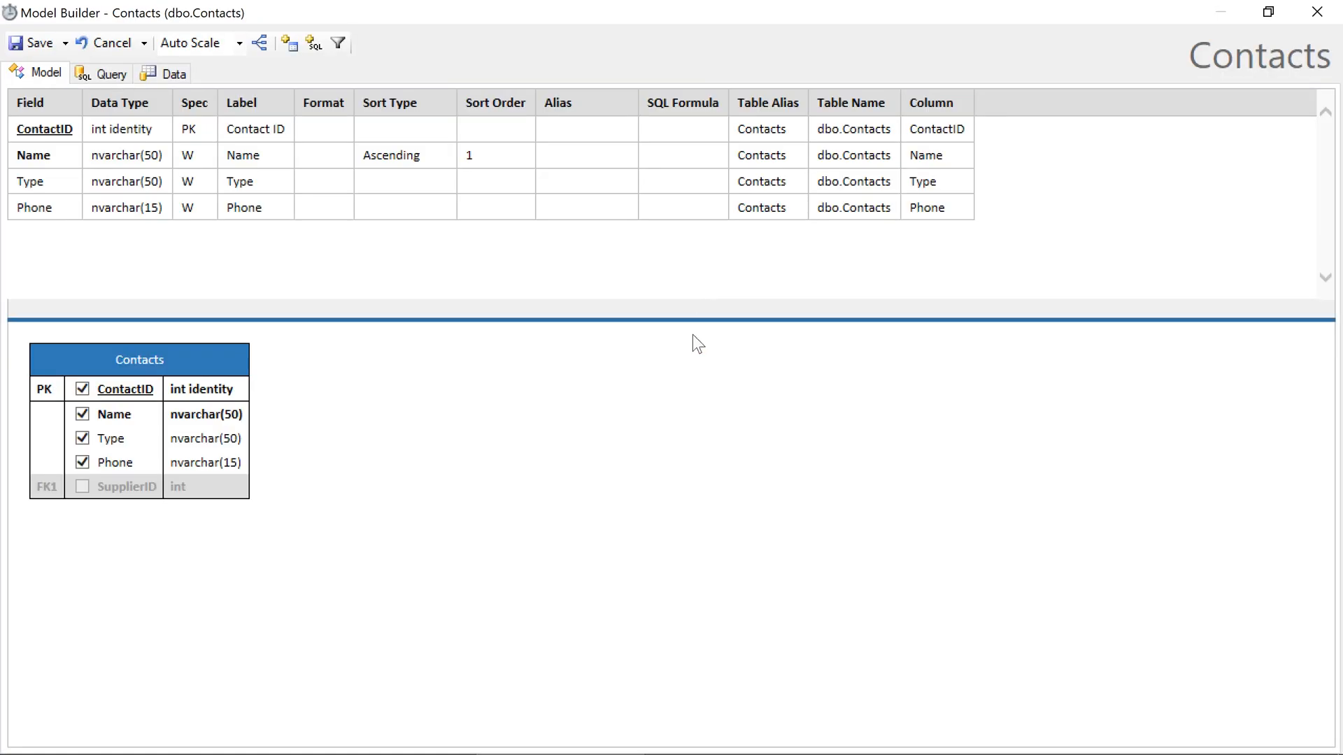
mouse_move(680, 453)
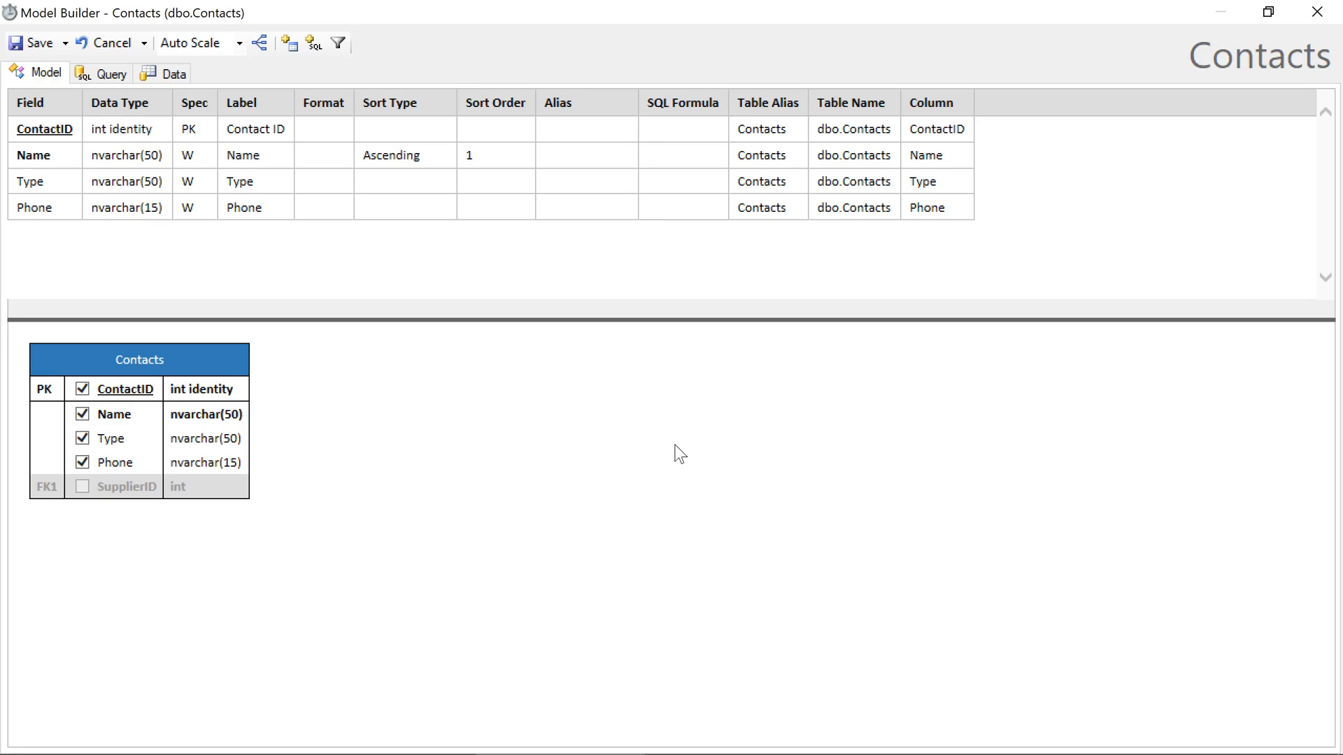
- Add SupplierID to Contacts, connect it to dbo.Suppliers, include supplier CompanyName, and save the model
left_click(83, 487)
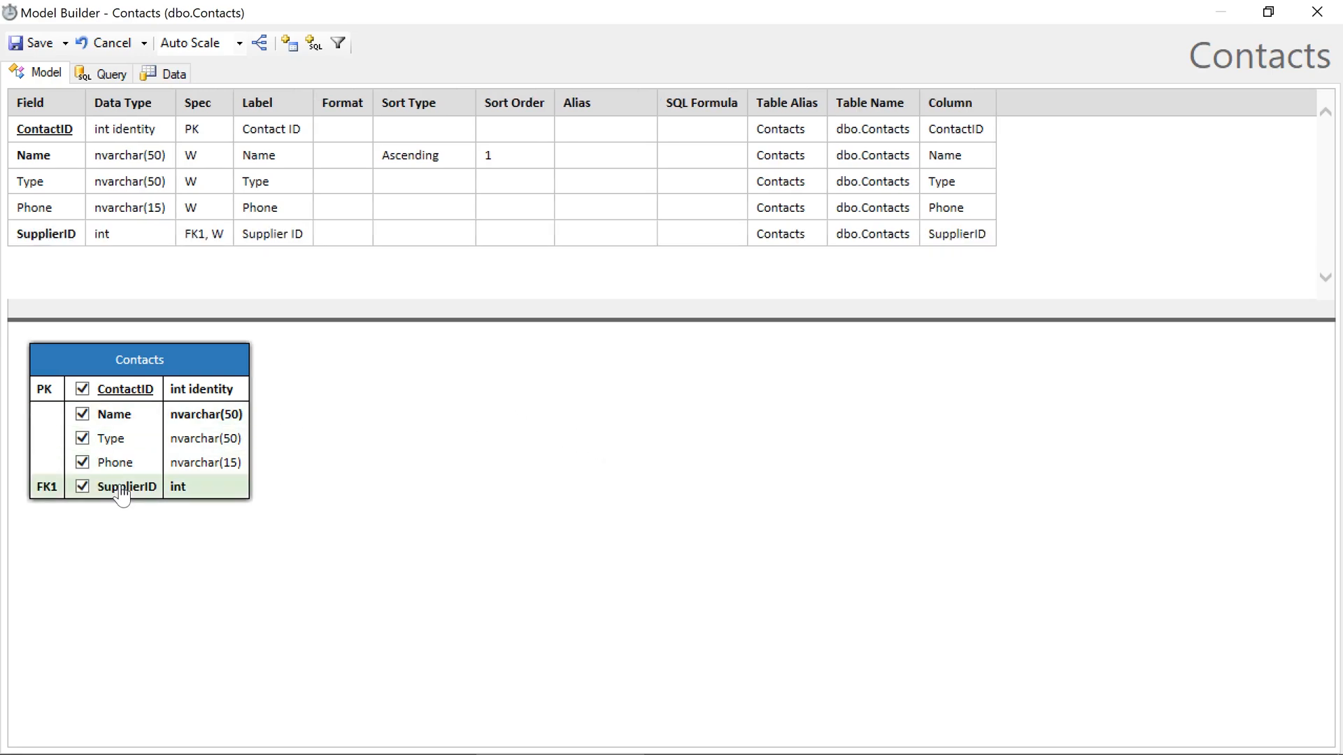
right_click(127, 486)
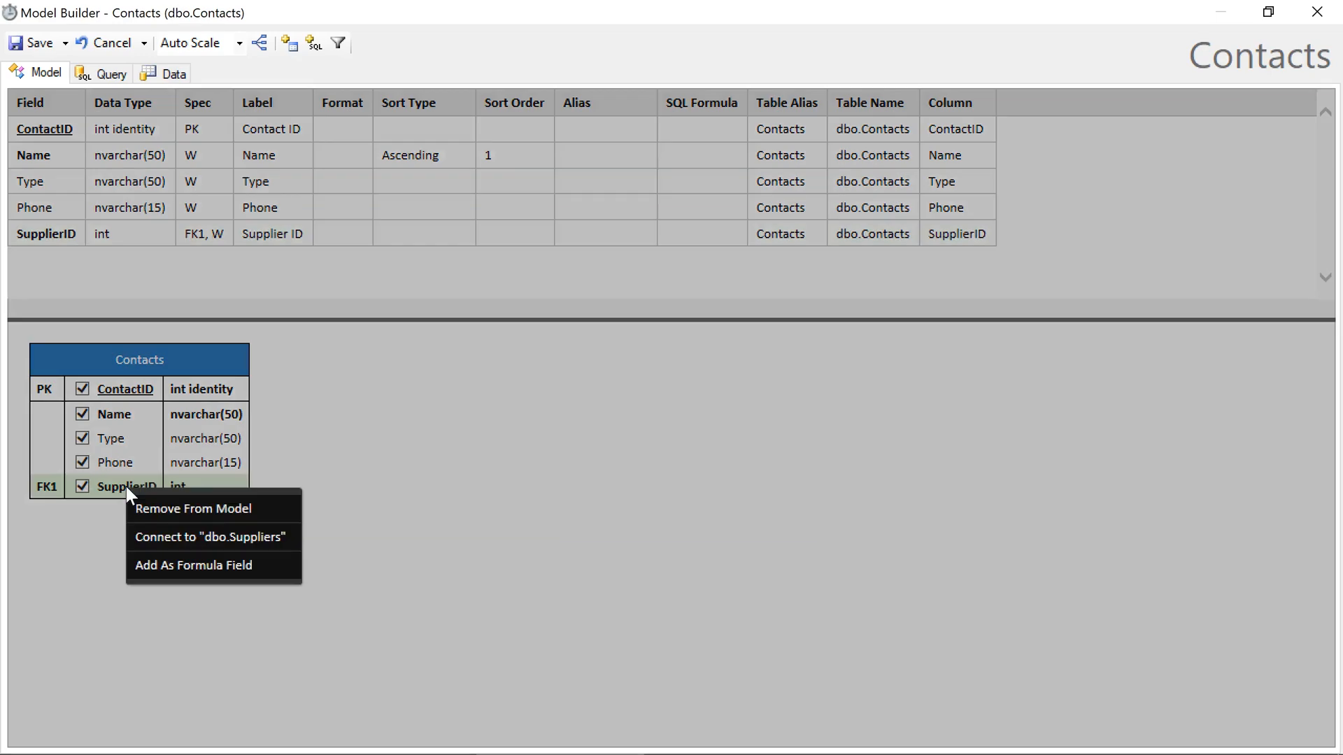
mouse_move(212, 537)
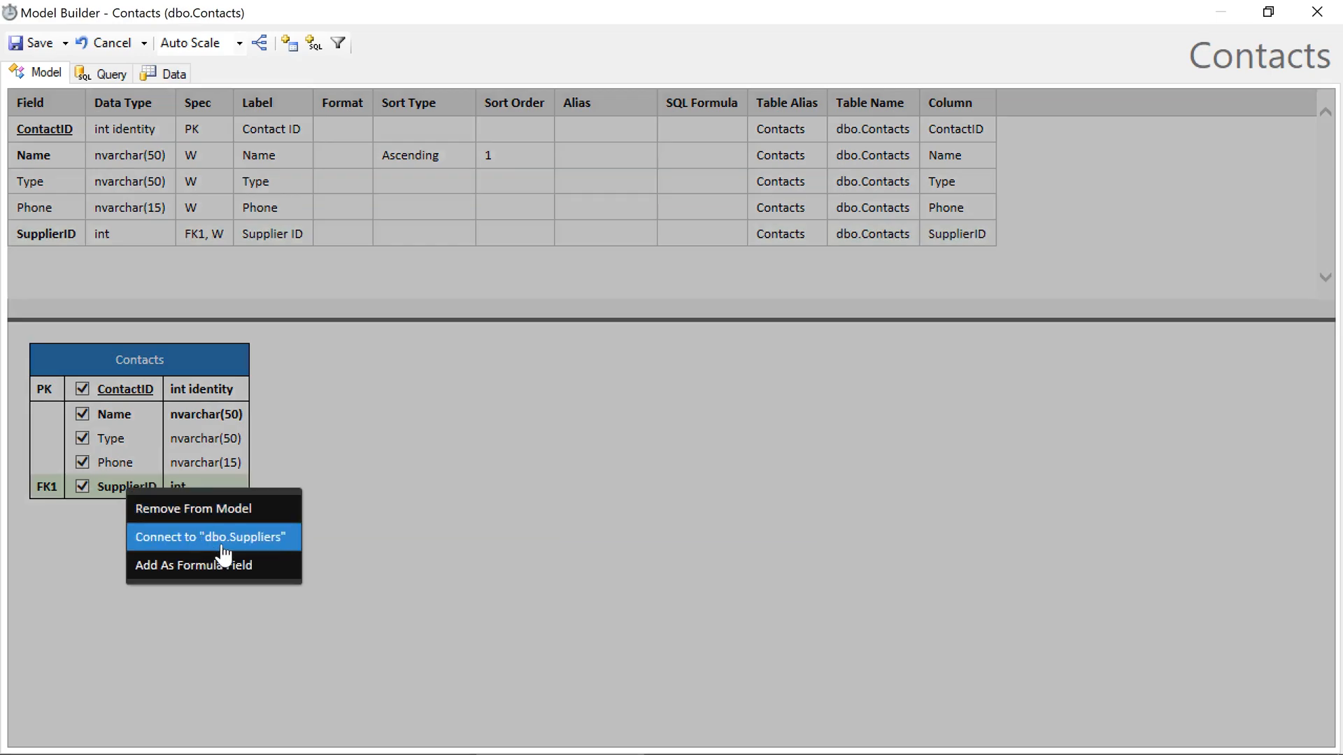
left_click(212, 538)
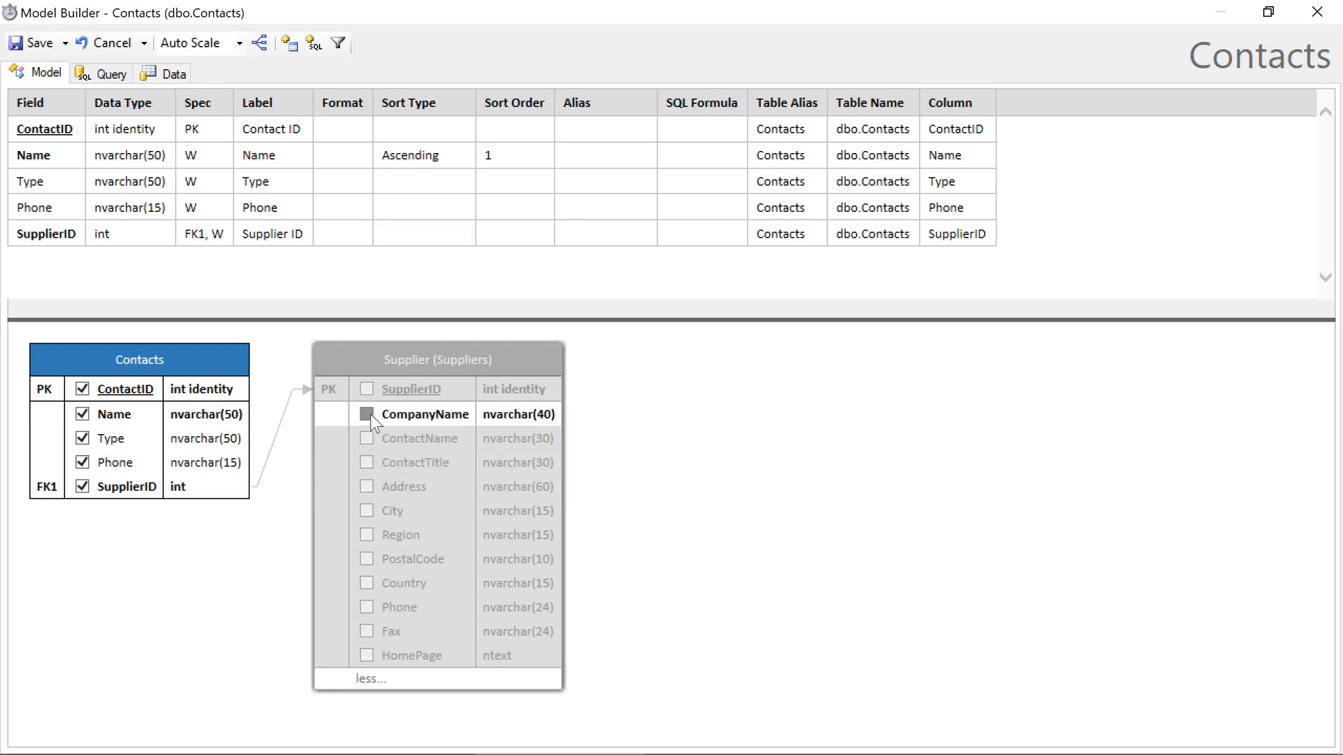
left_click(367, 414)
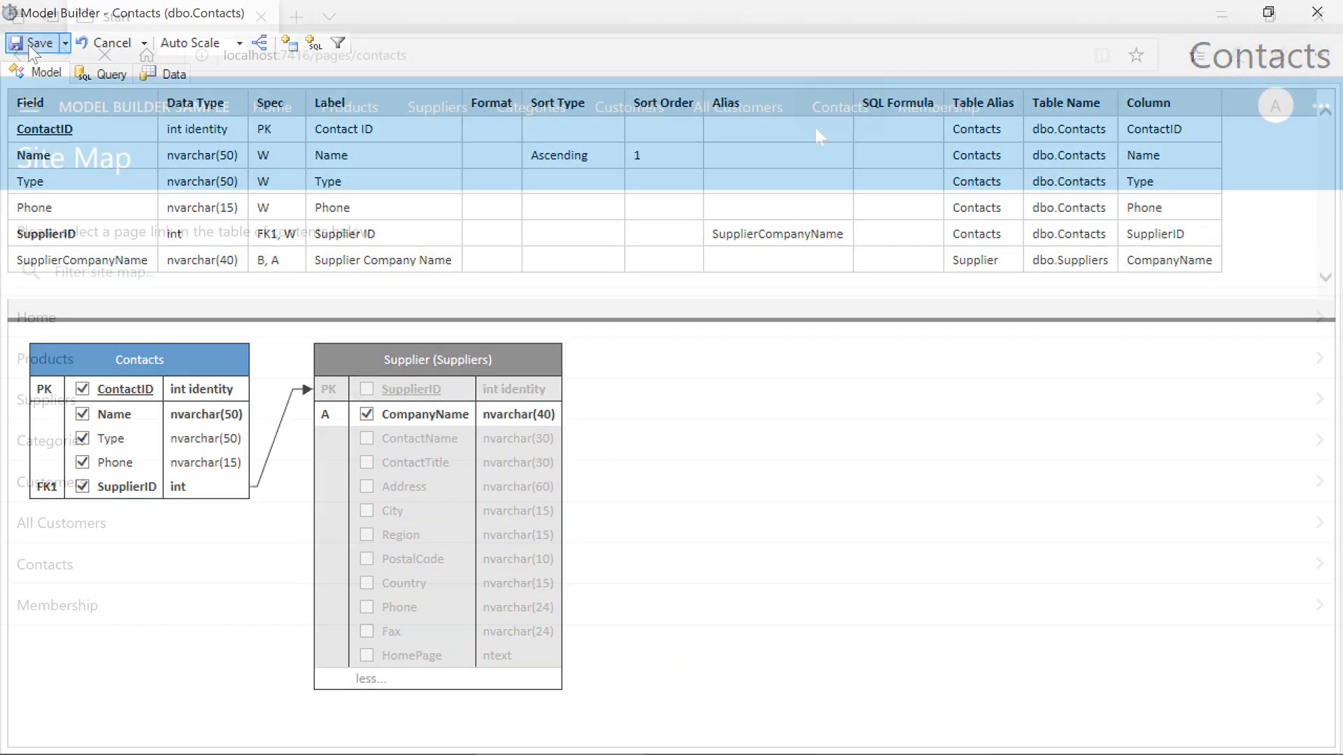
left_click(35, 42)
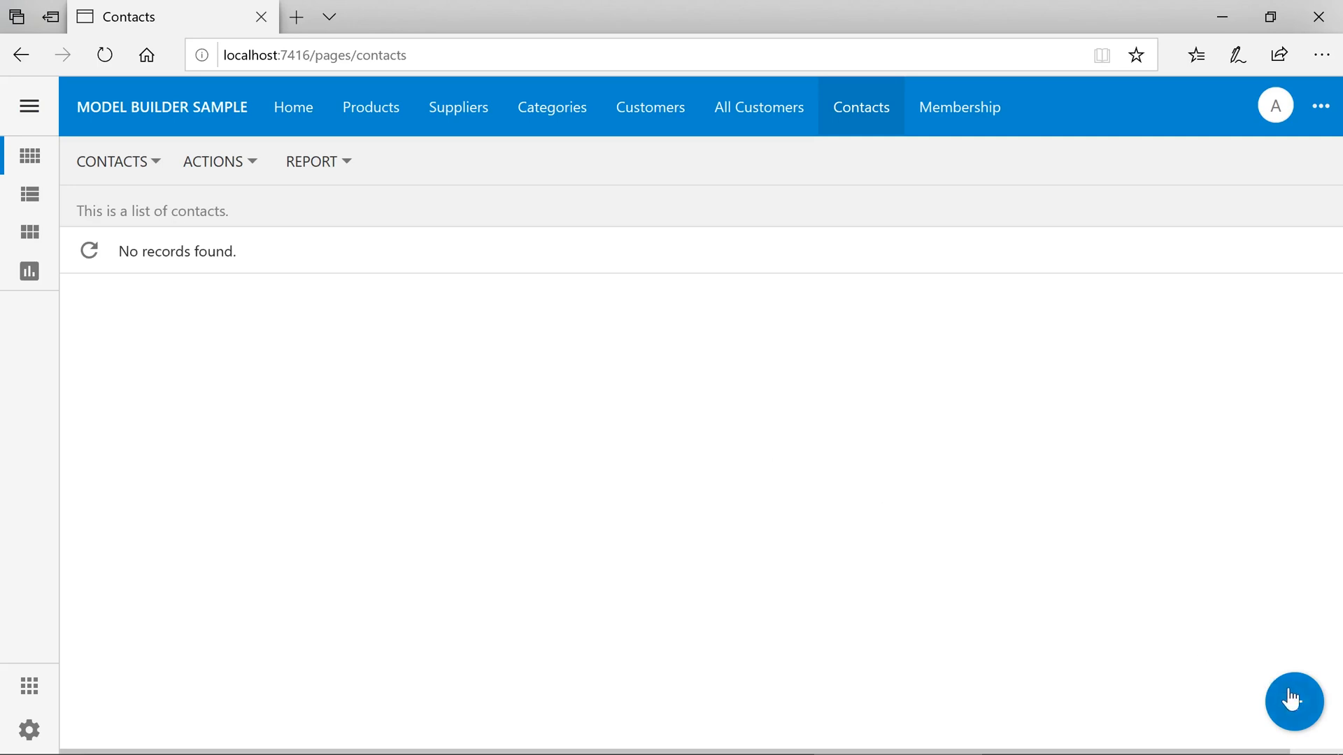
left_click(1293, 701)
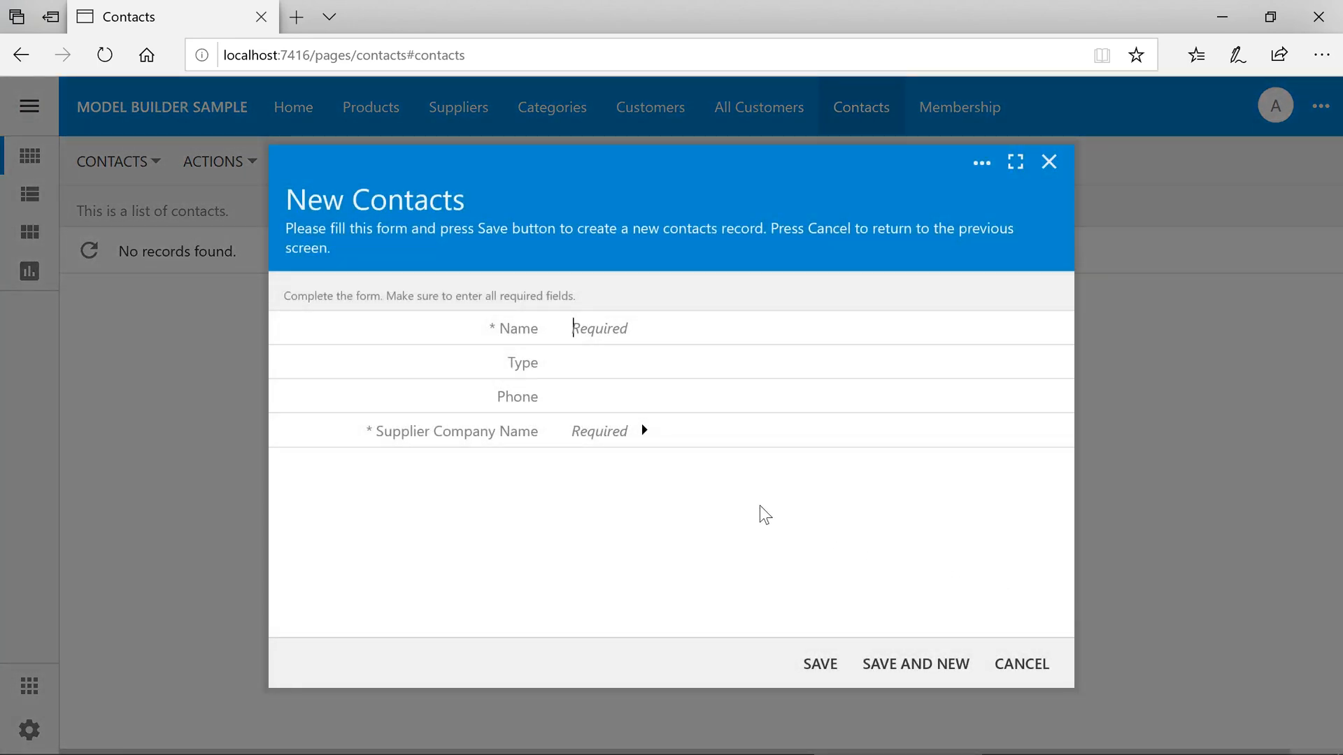
left_click(643, 431)
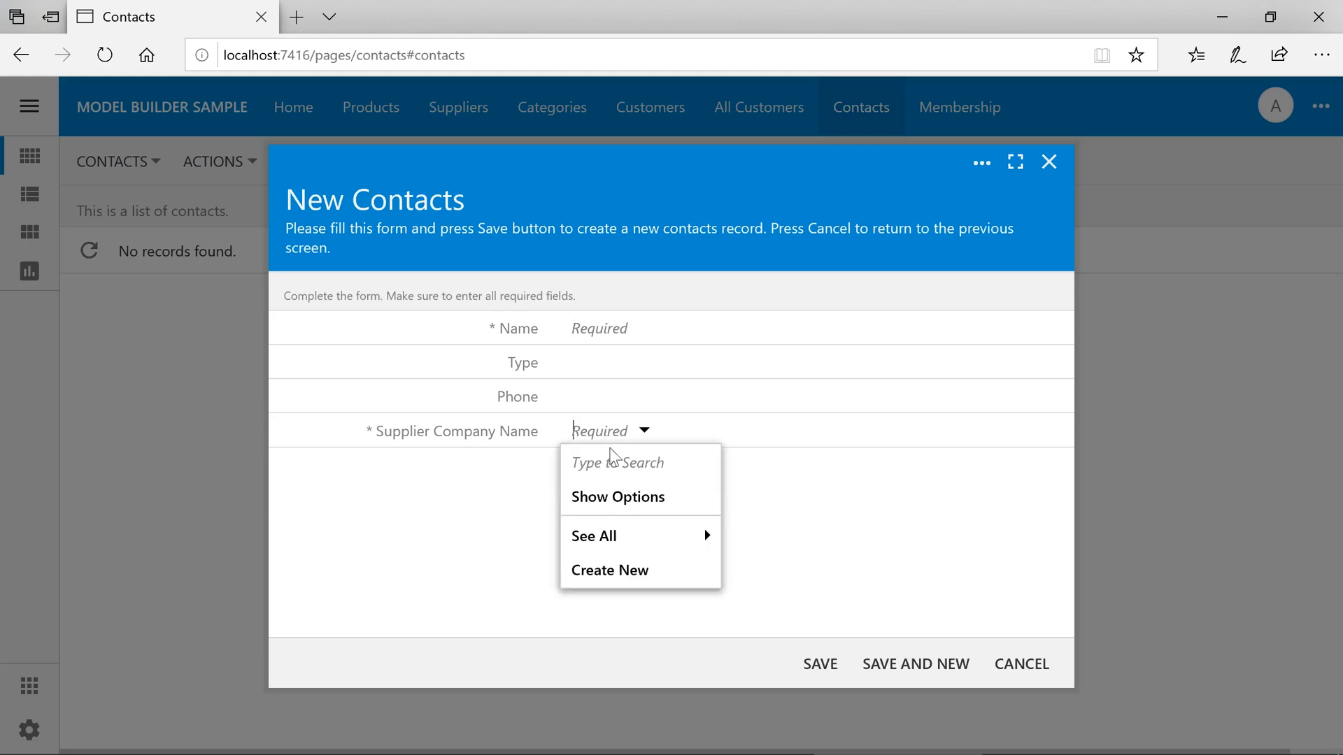
left_click(617, 496)
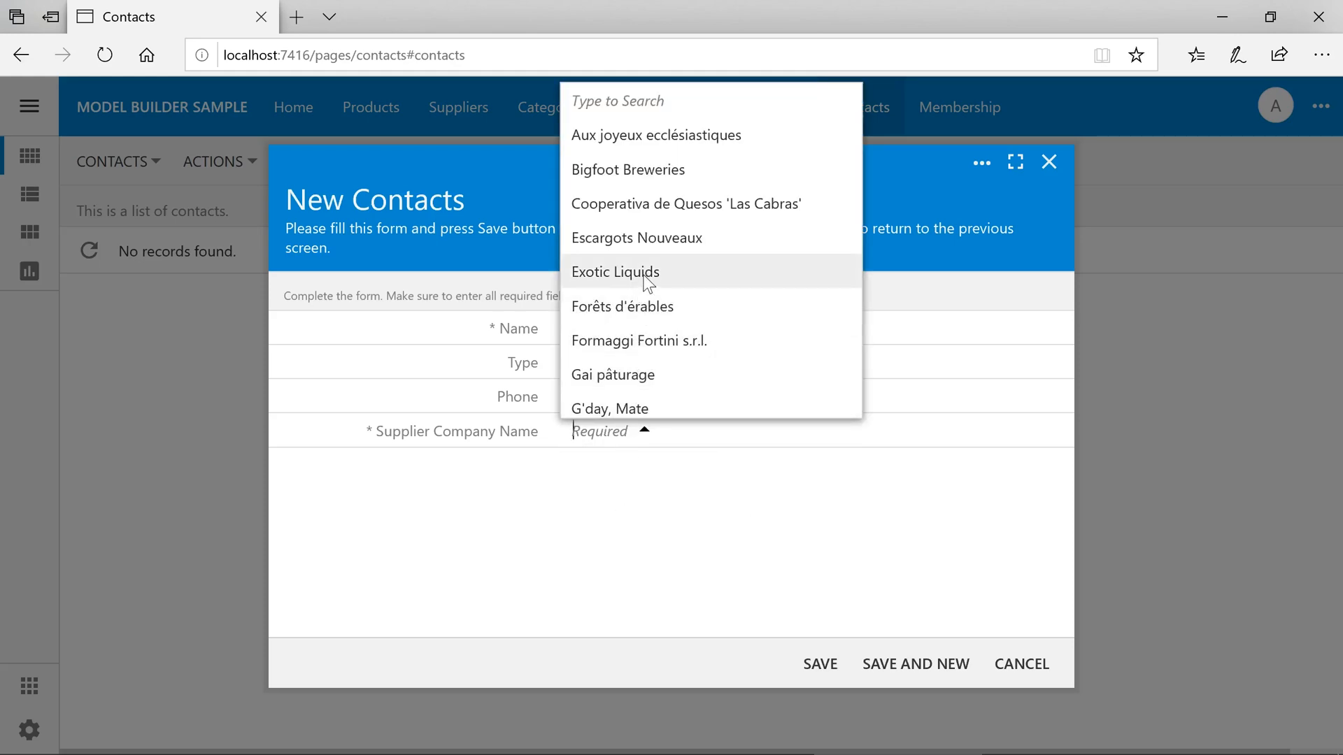
left_click(614, 272)
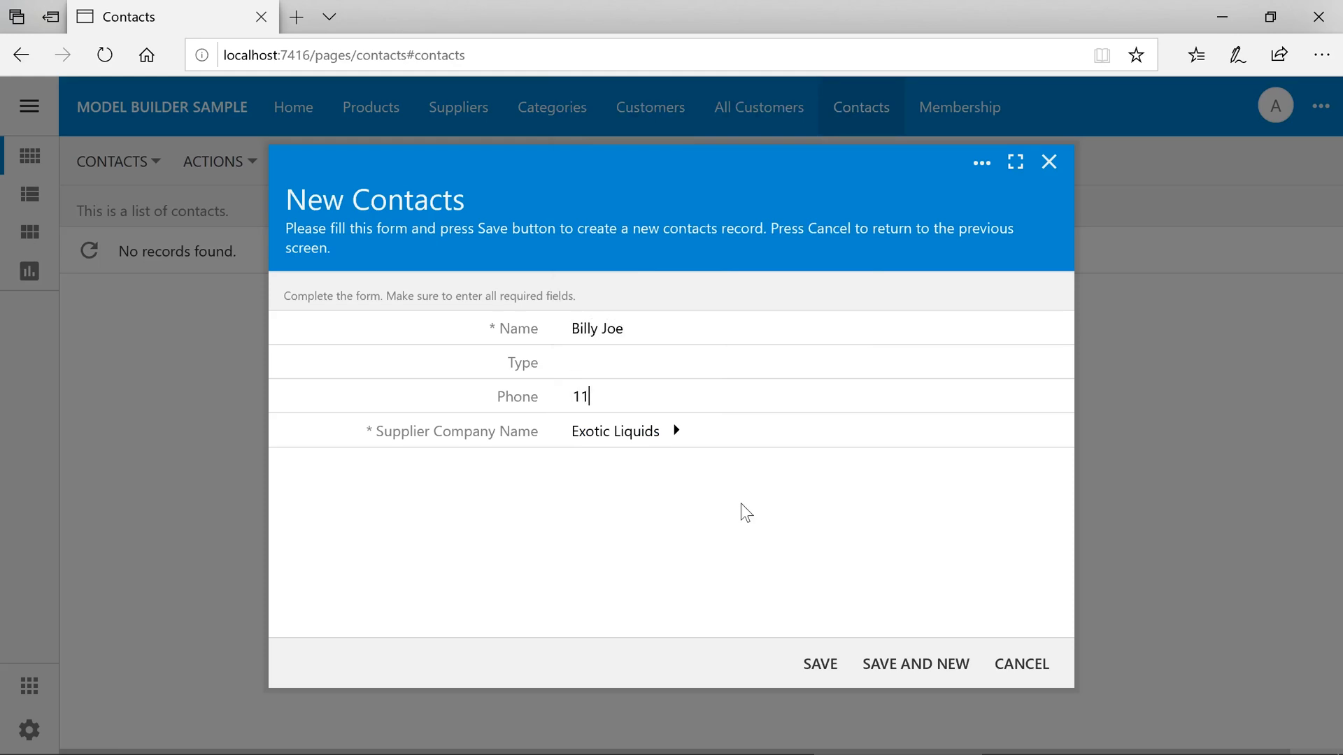
type("12223333")
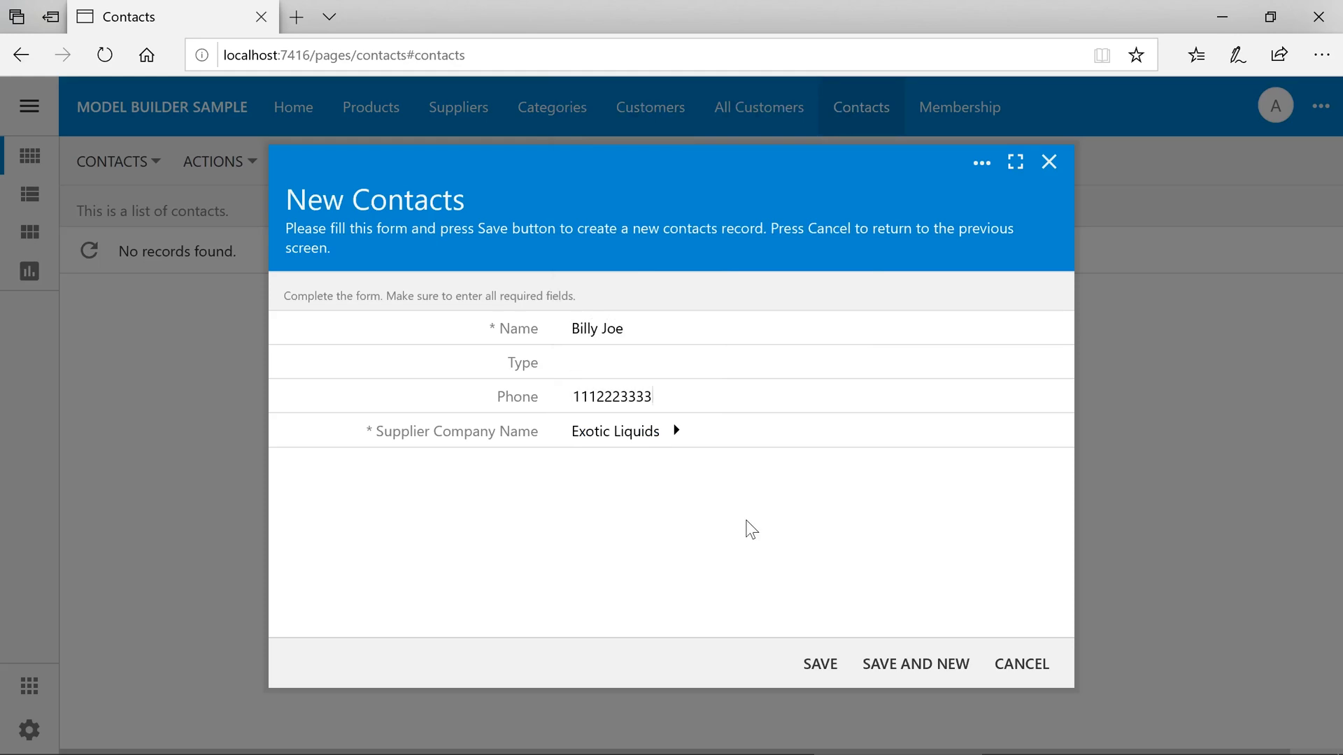
left_click(819, 663)
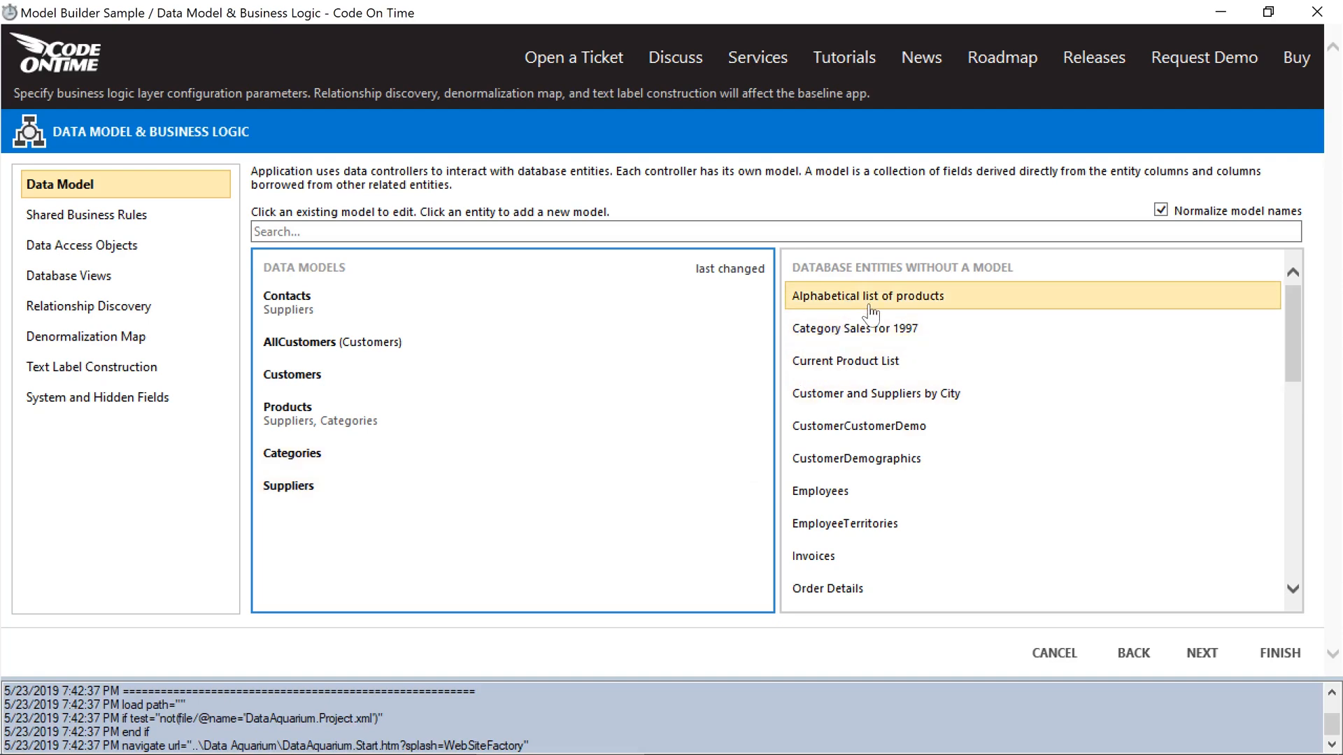
- Start a model for 'Alphabetical list of products' from Database Entities Without a Model
left_click(868, 295)
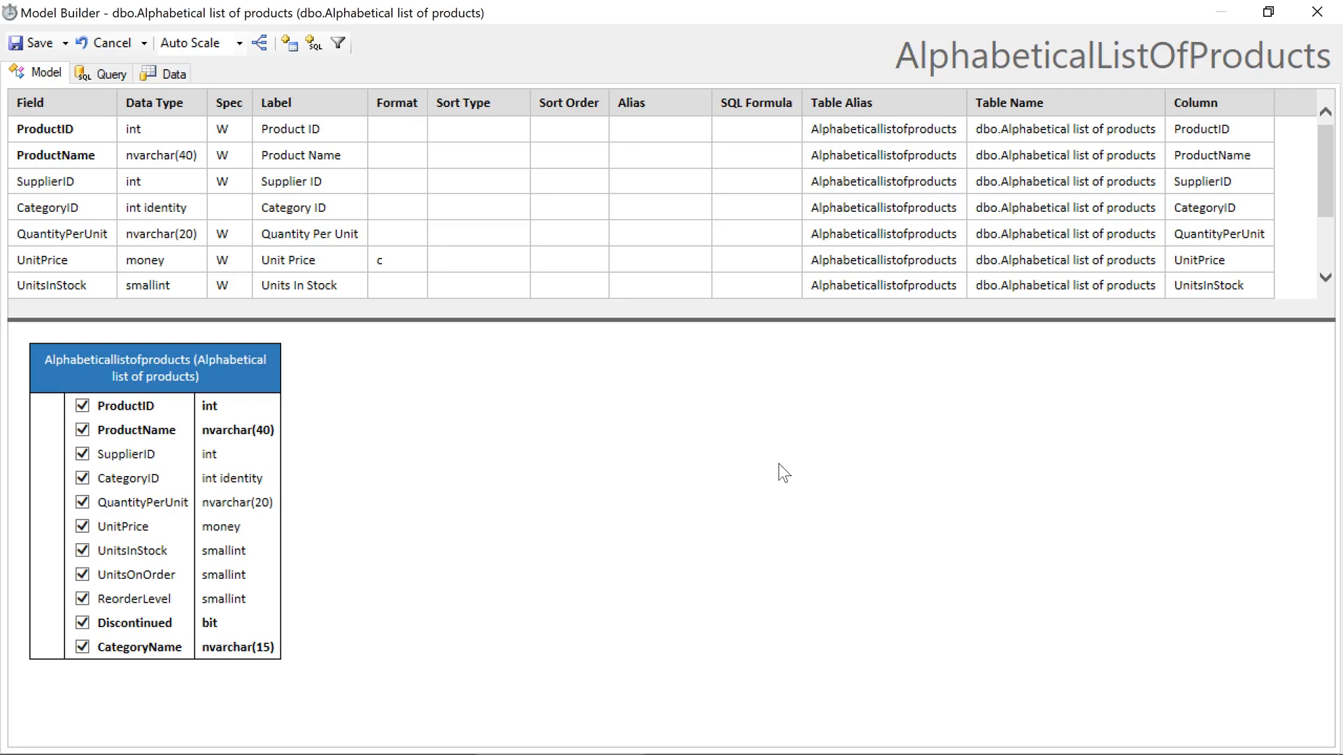
mouse_move(421, 372)
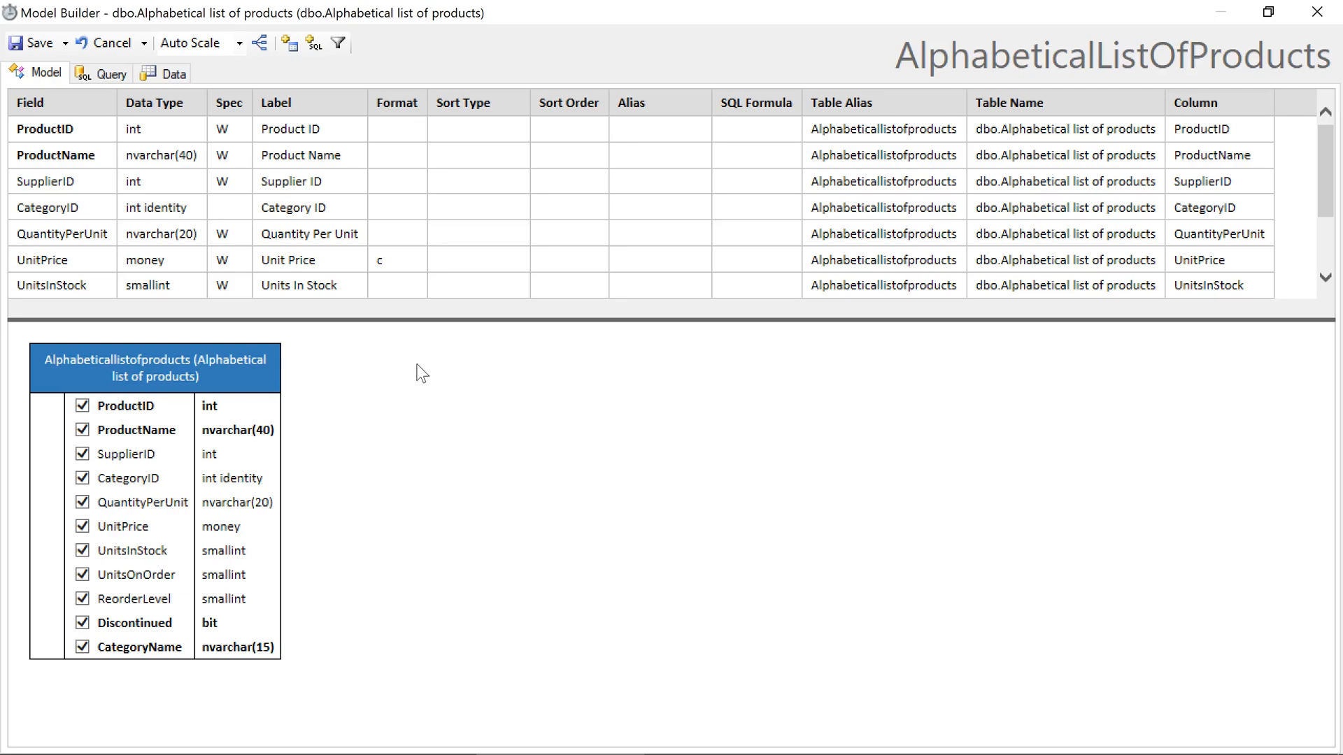
- Add the Suppliers table via SupplierID and include its CompanyName field in the products model
right_click(419, 372)
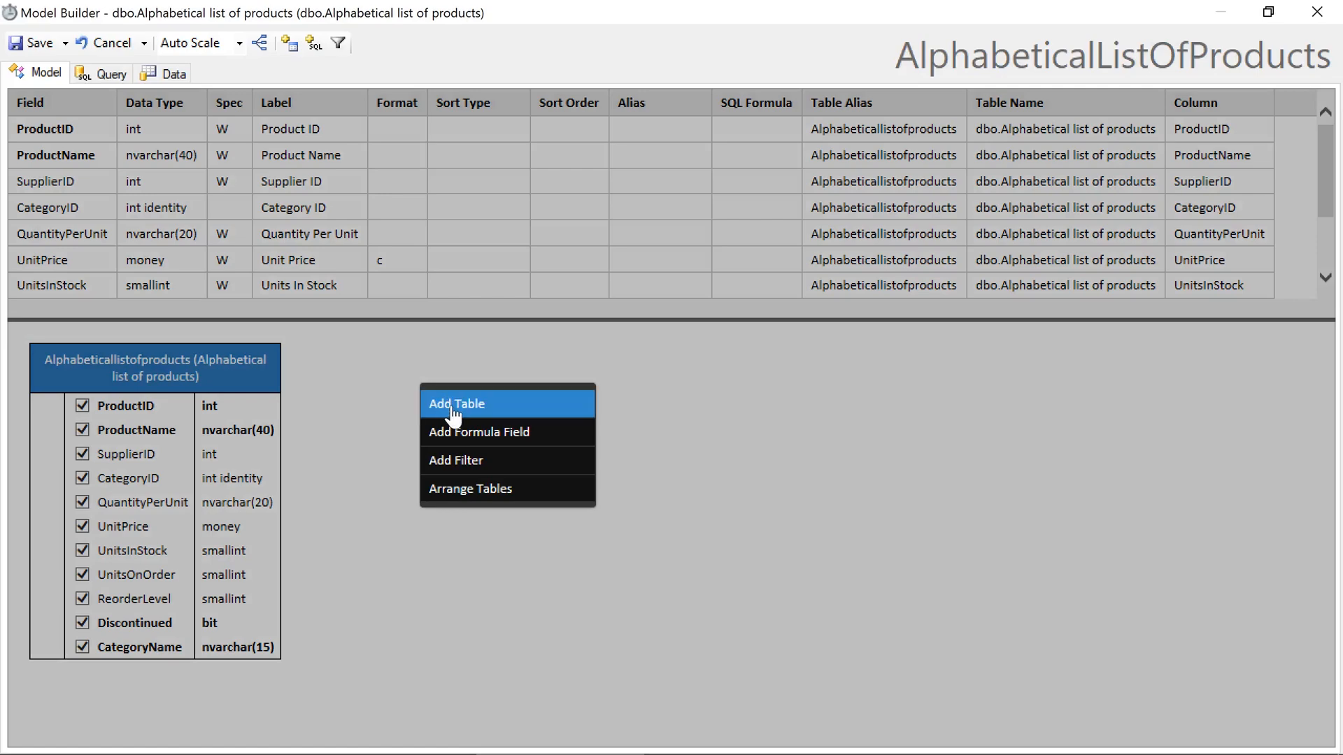
left_click(456, 403)
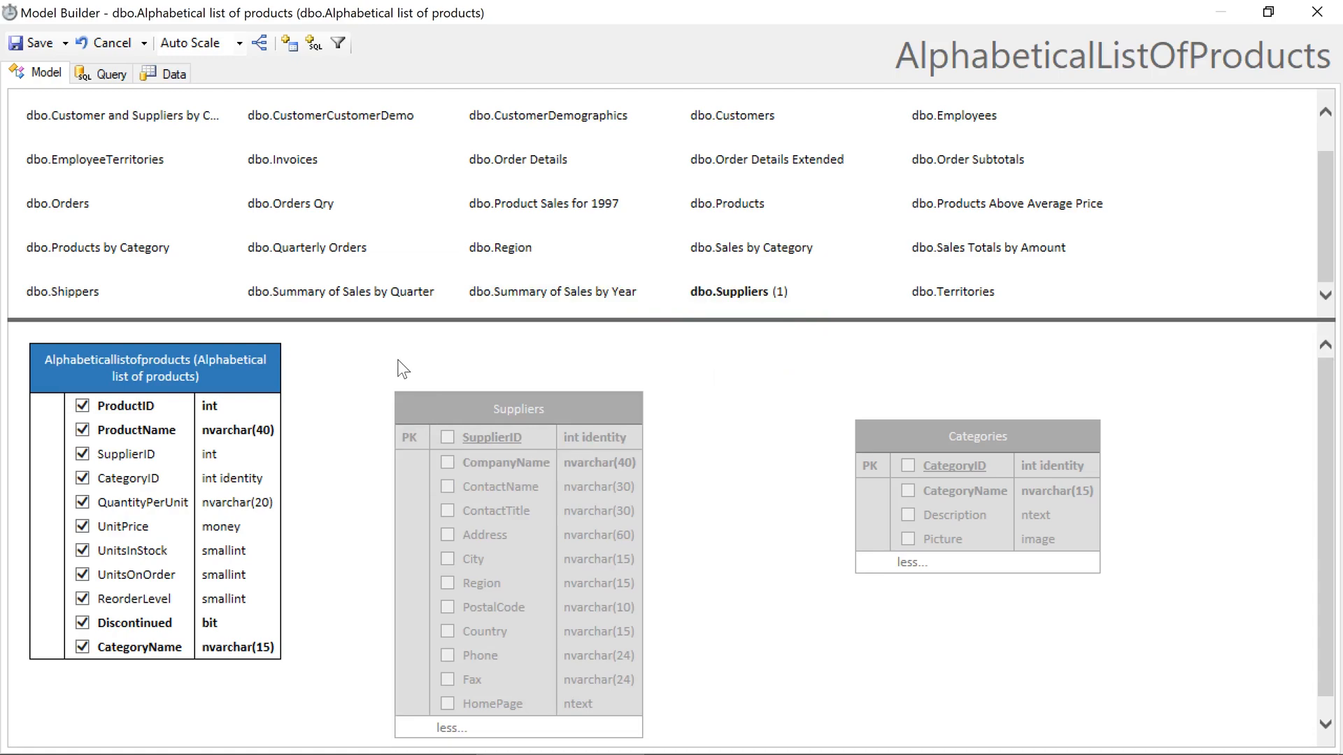
left_click(133, 453)
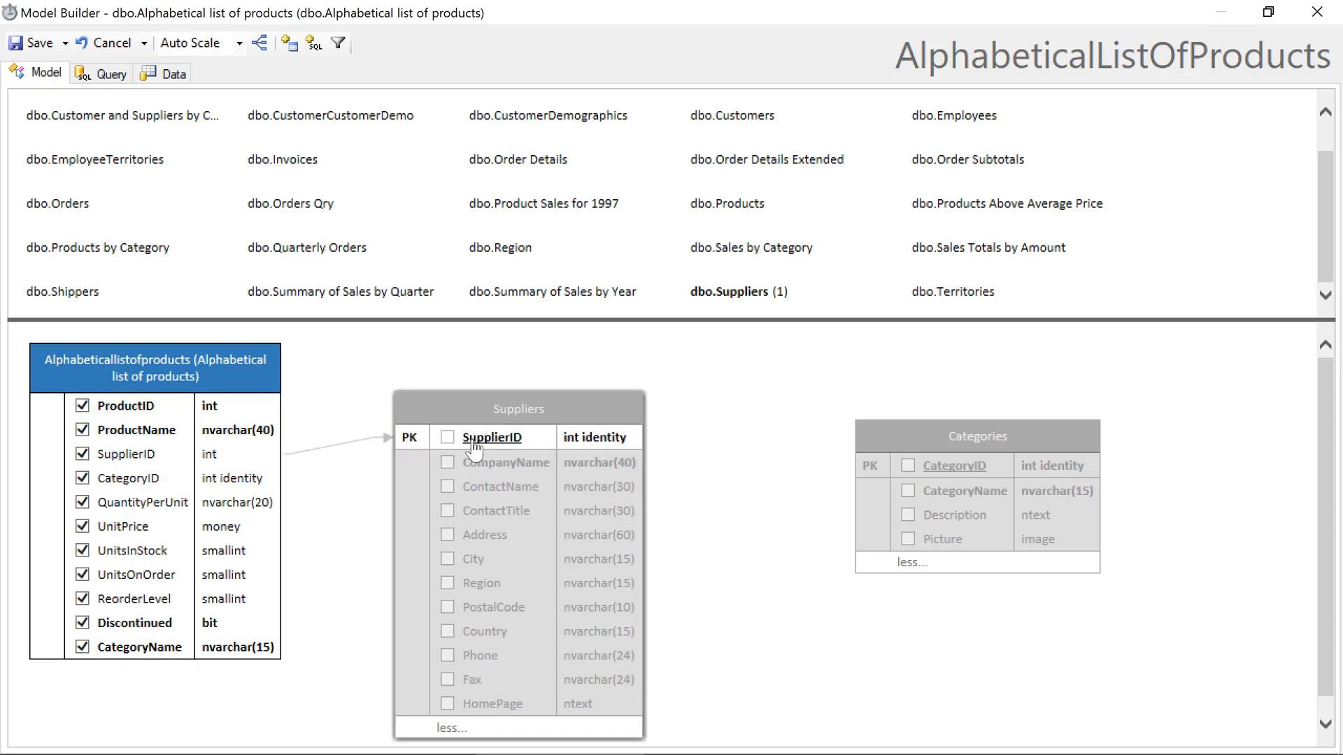
mouse_move(540, 375)
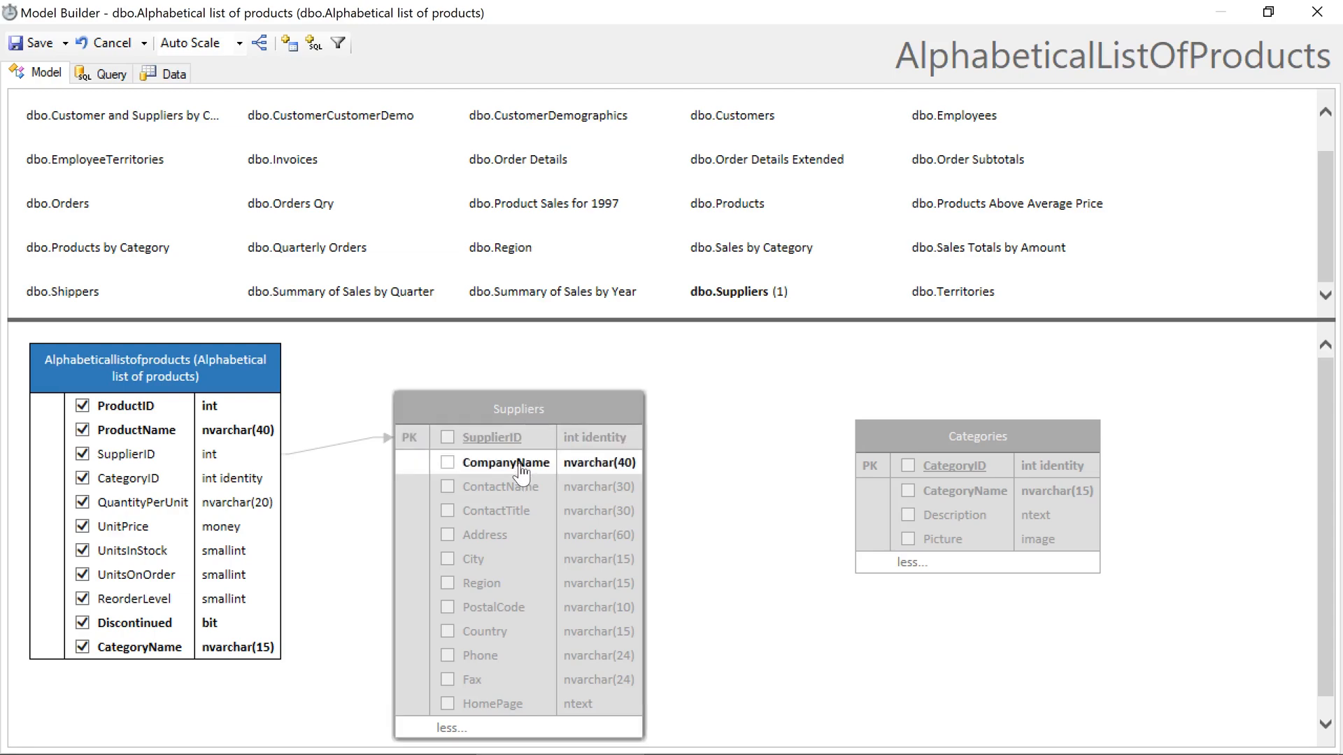
left_click(448, 463)
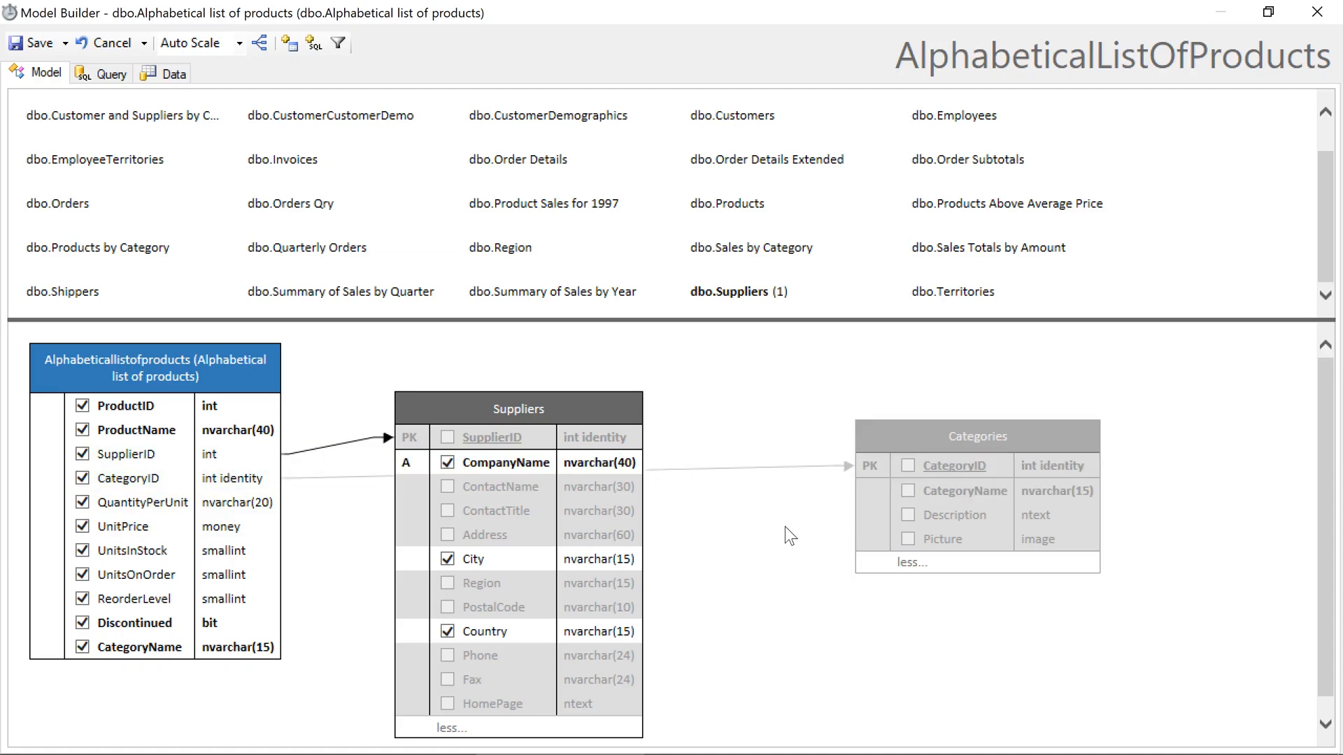
- Include CategoryName in the model and show the model's field list
left_click(908, 491)
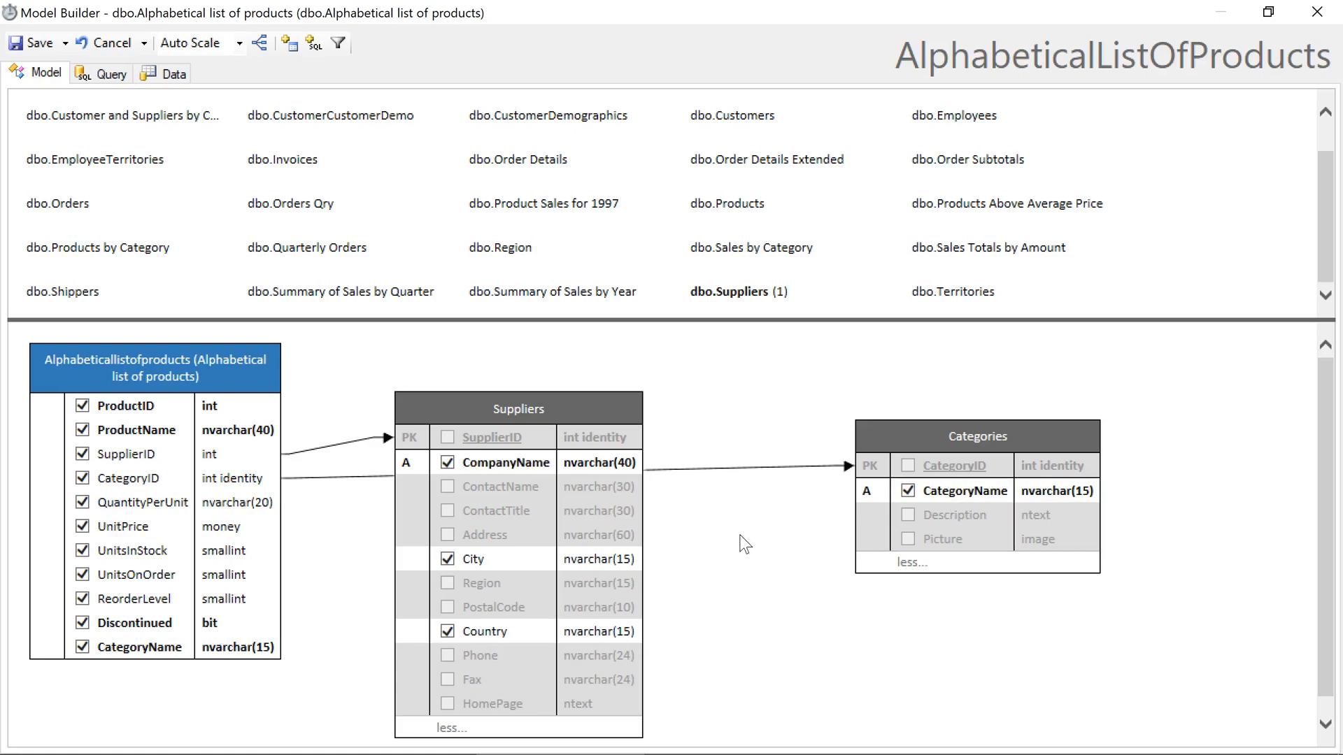
right_click(741, 545)
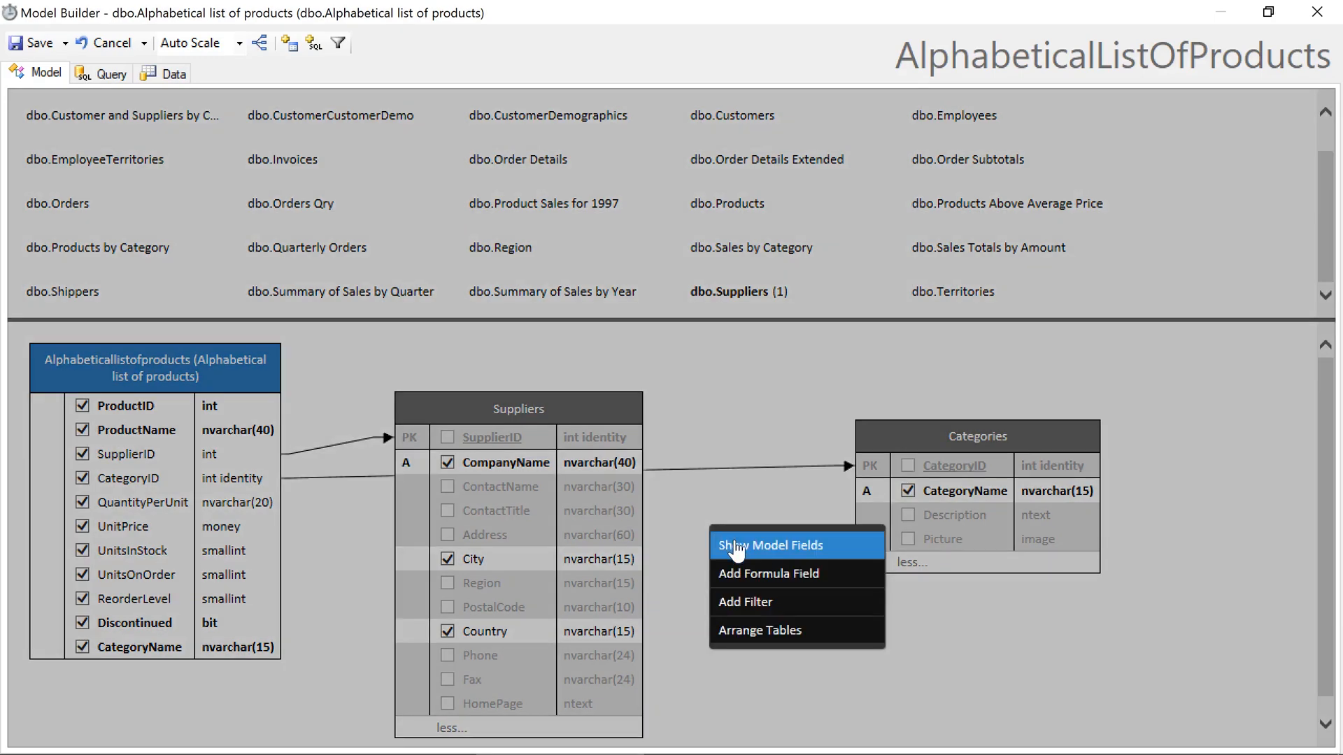
left_click(769, 546)
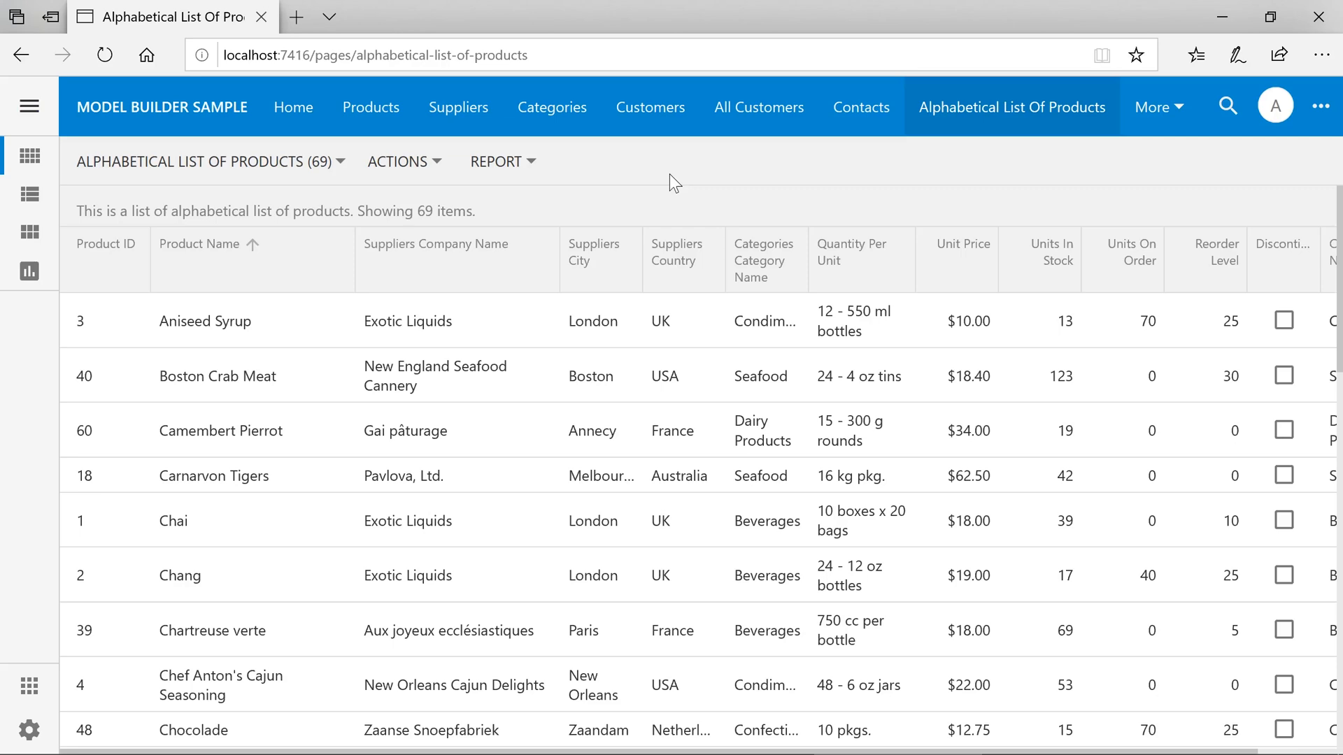
mouse_move(677, 214)
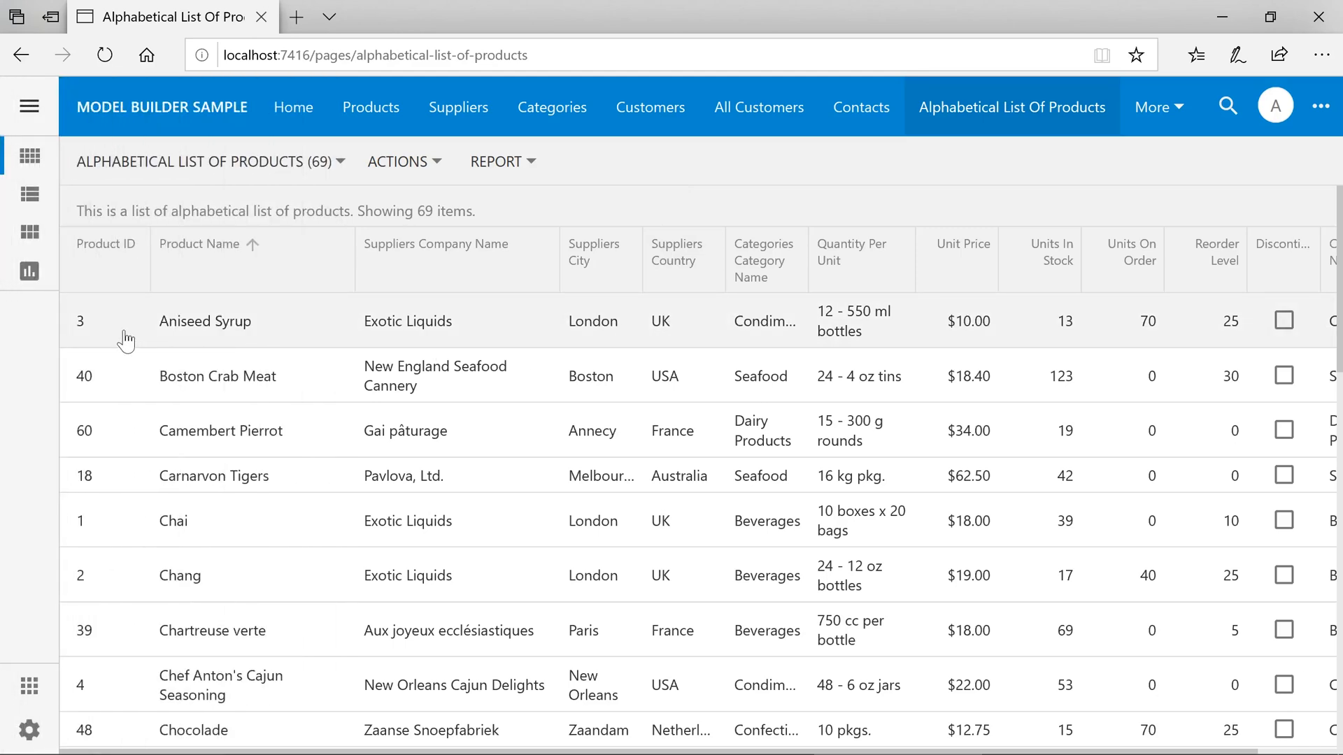
mouse_move(126, 333)
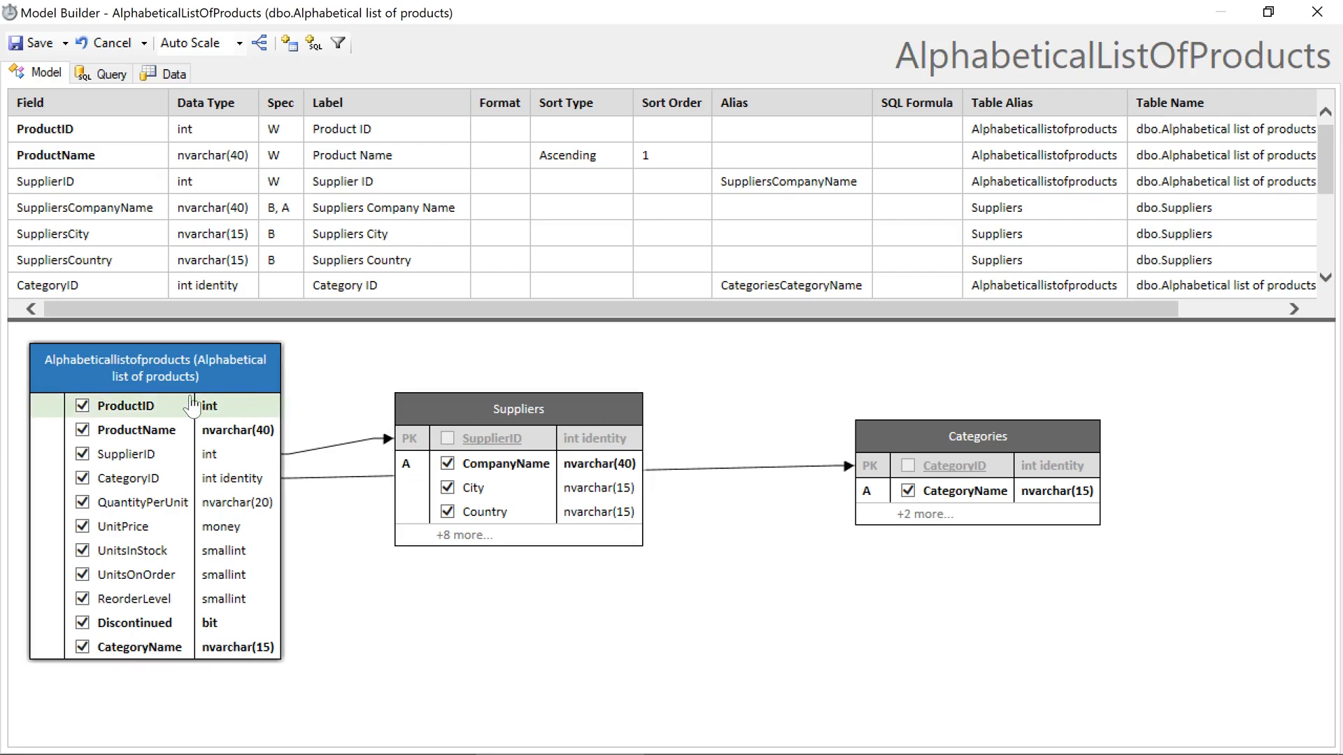
- Set ProductID as the virtual primary key of AlphabeticalListOfProducts and save the model
right_click(125, 405)
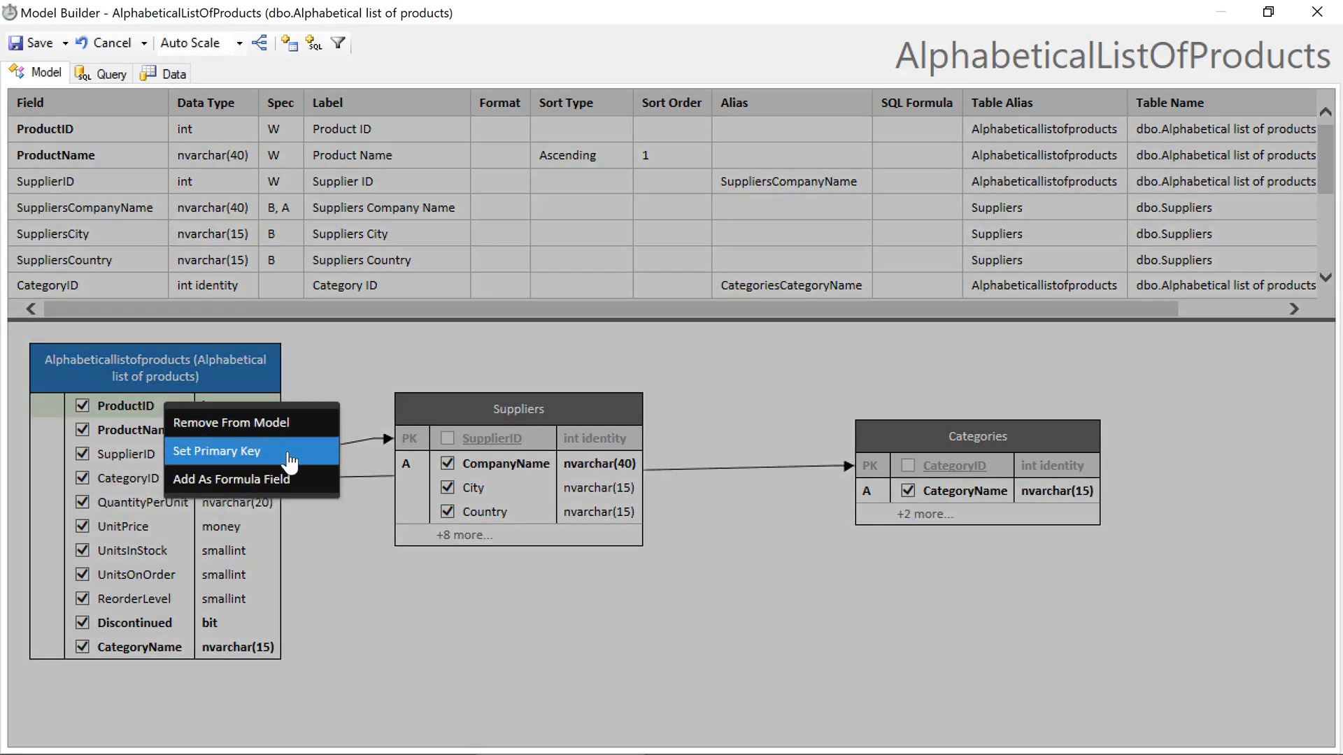
left_click(216, 452)
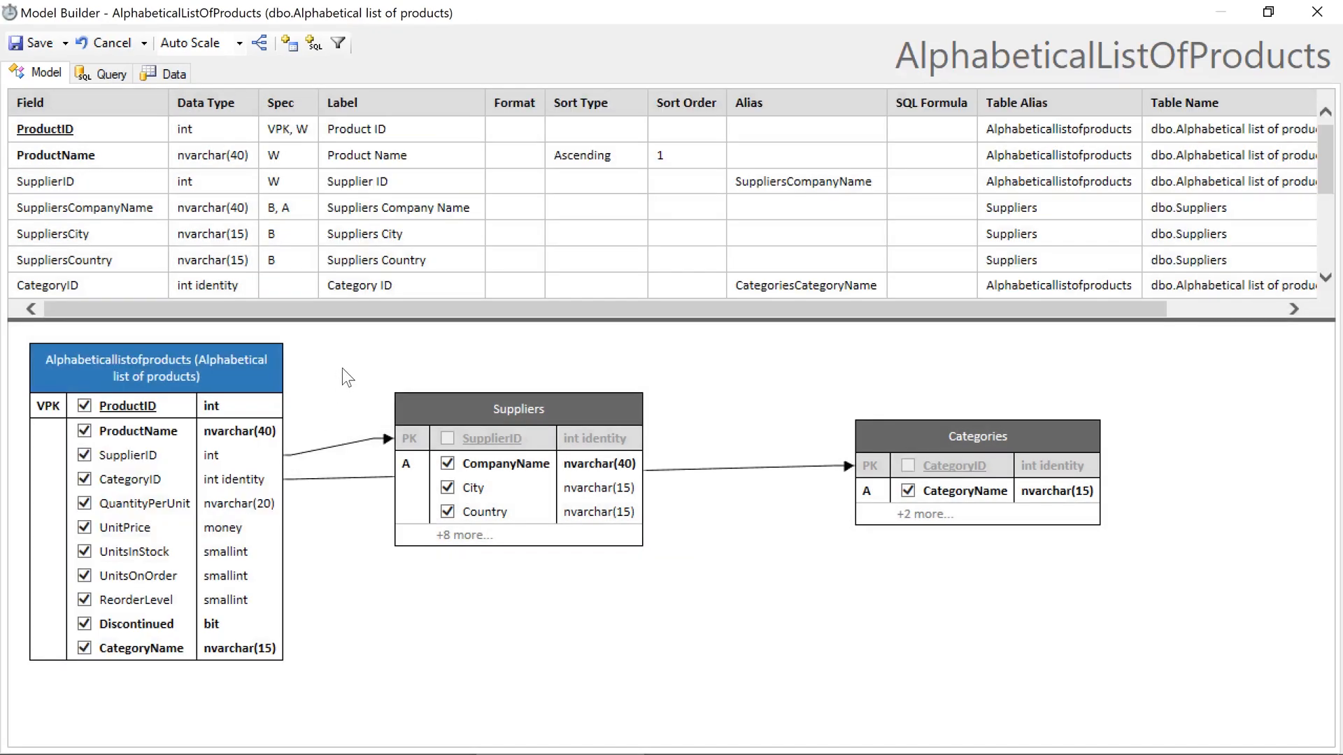
mouse_move(48, 415)
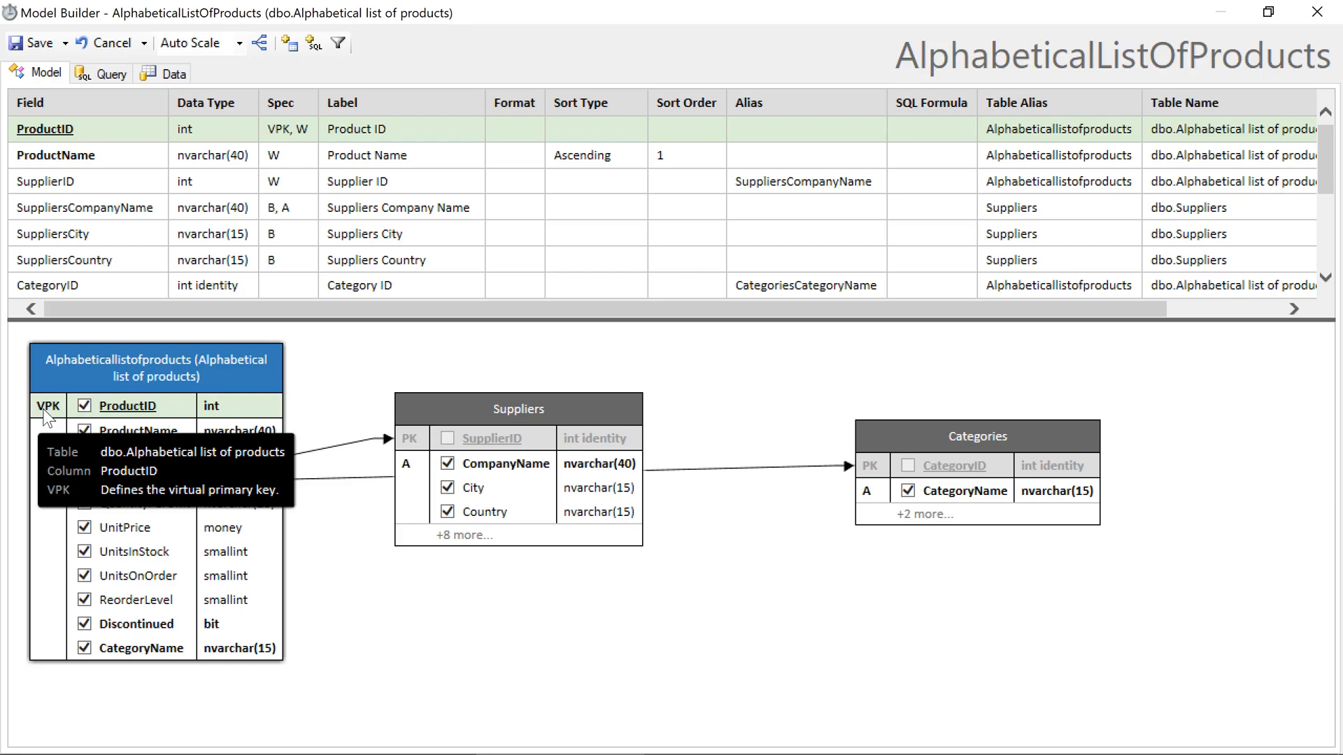
left_click(32, 42)
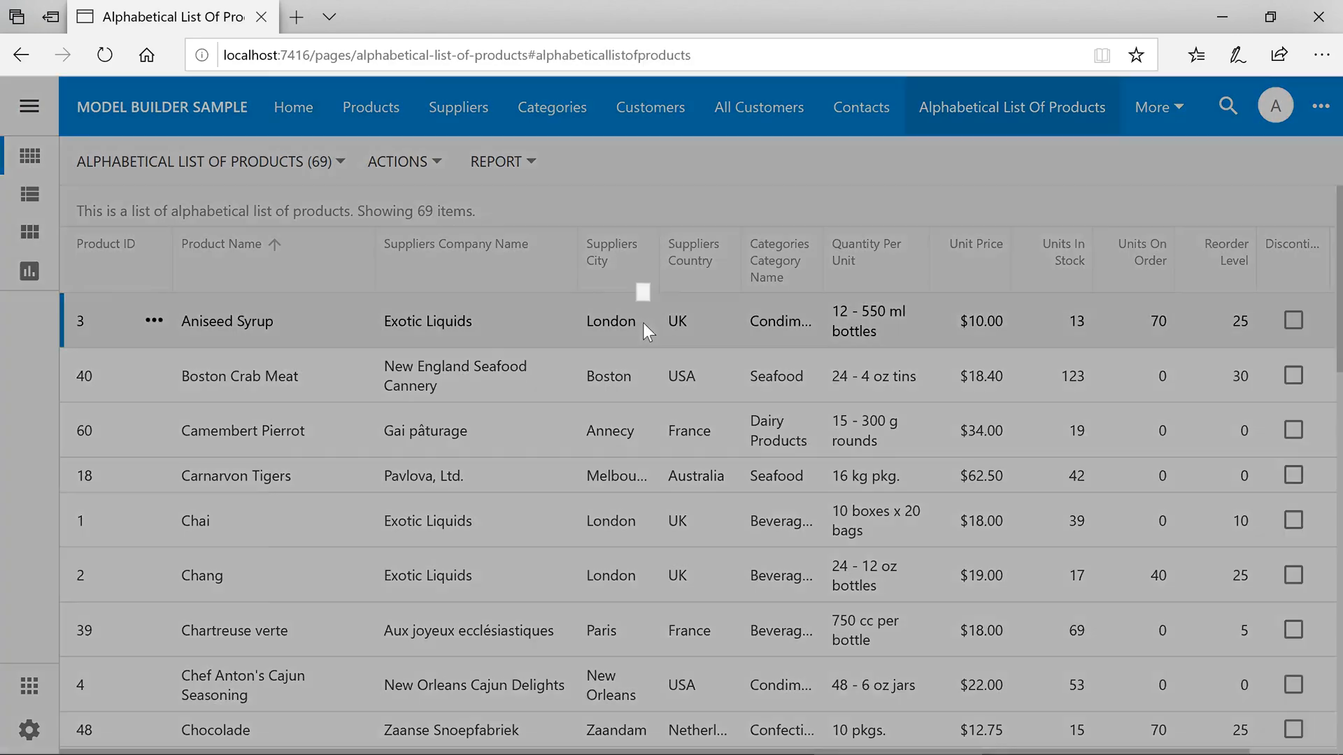
- Edit the Aniseed Syrup record to set Unit Price to 99 and save it
left_click(155, 320)
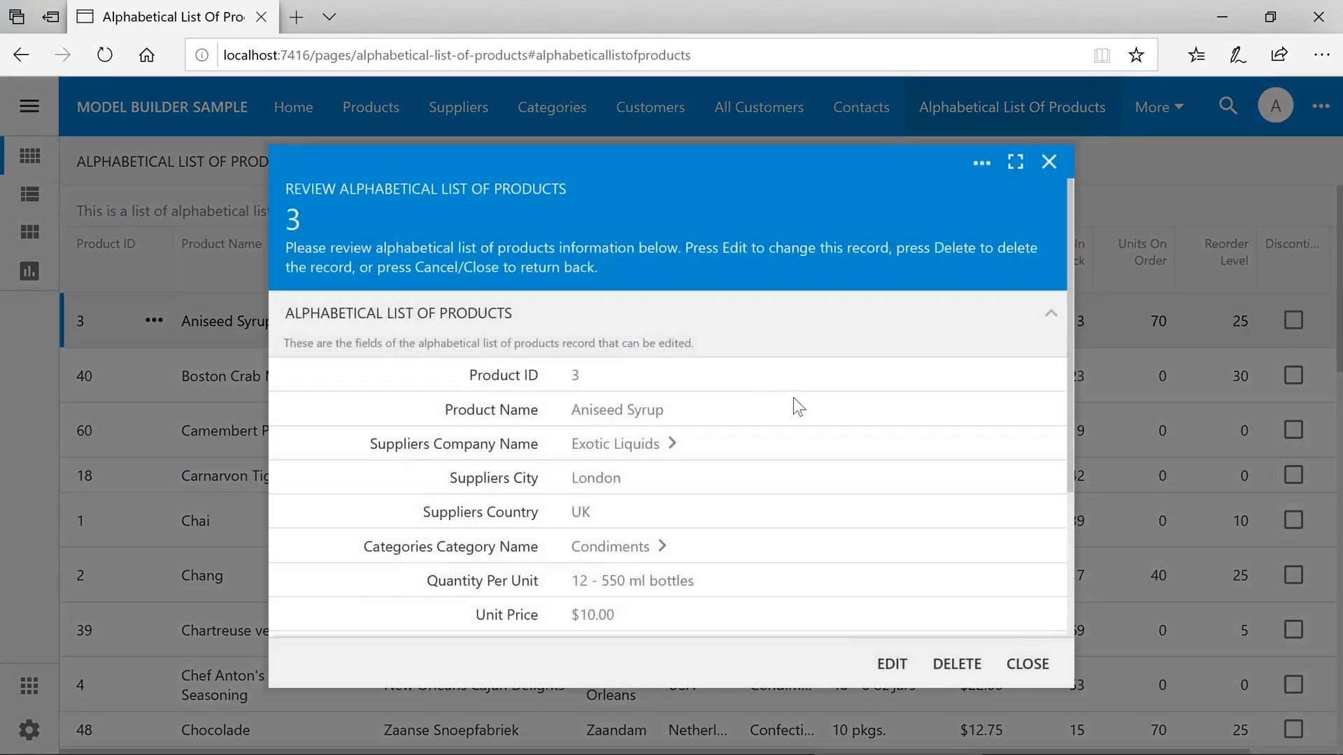
mouse_move(891, 663)
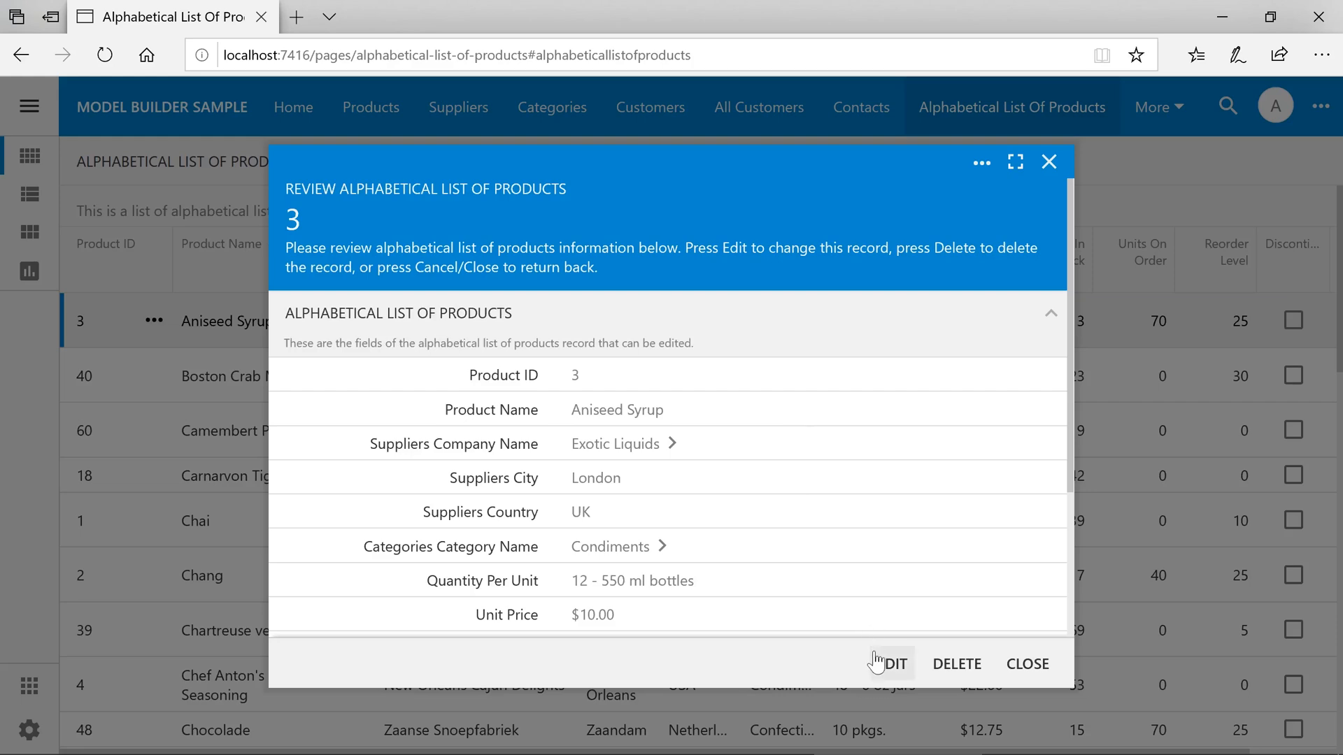
left_click(889, 663)
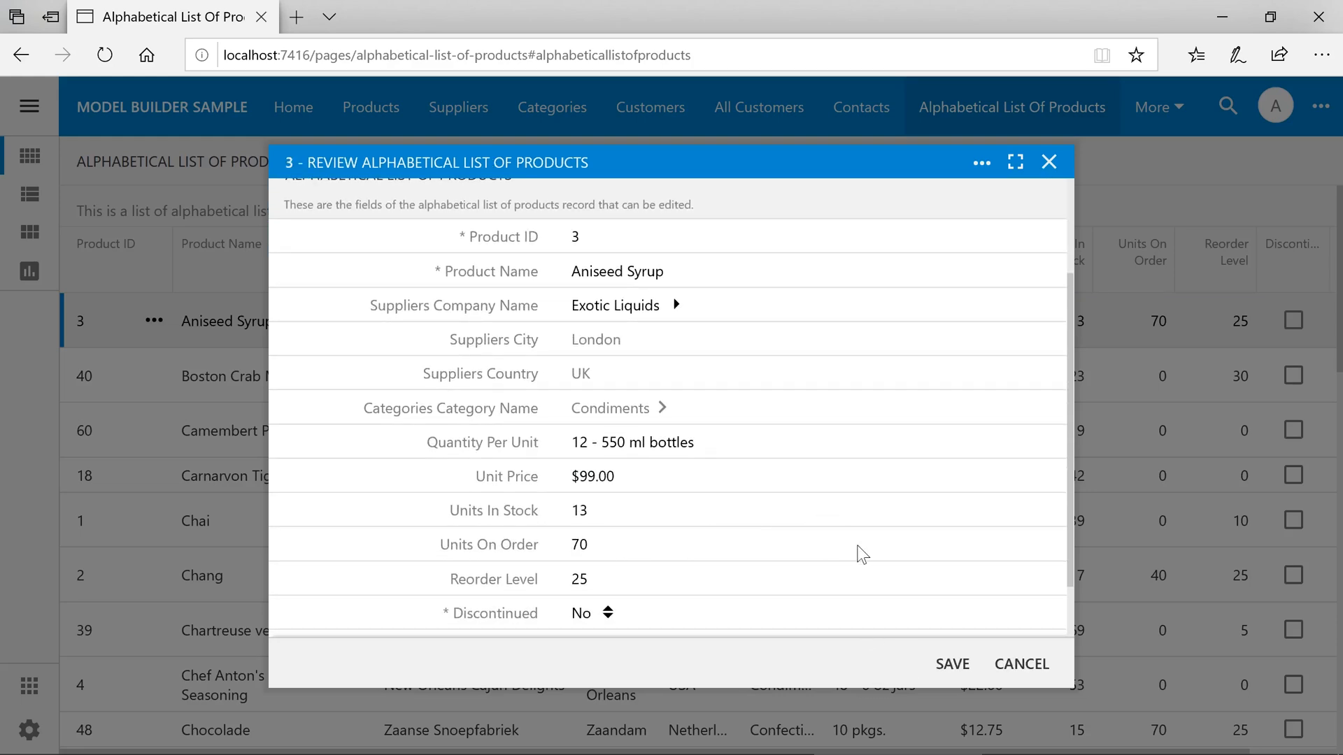
left_click(951, 663)
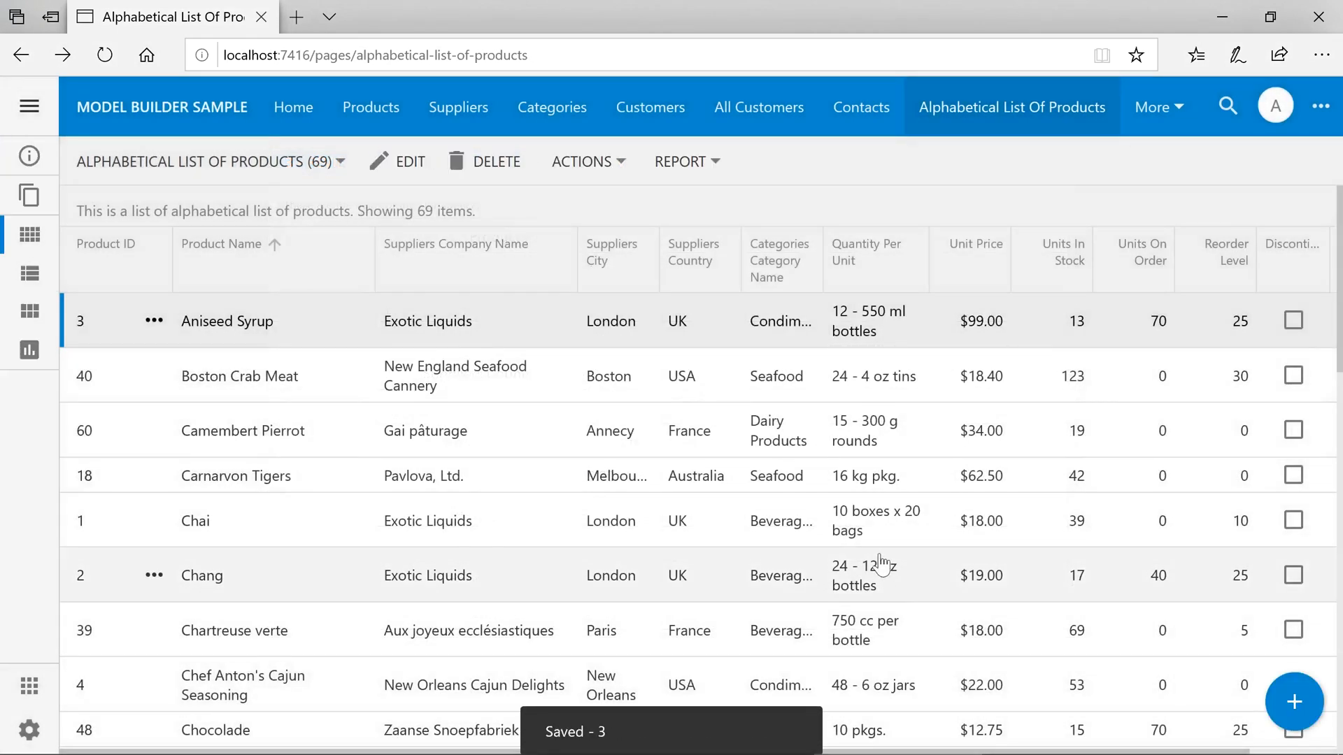
mouse_move(781, 322)
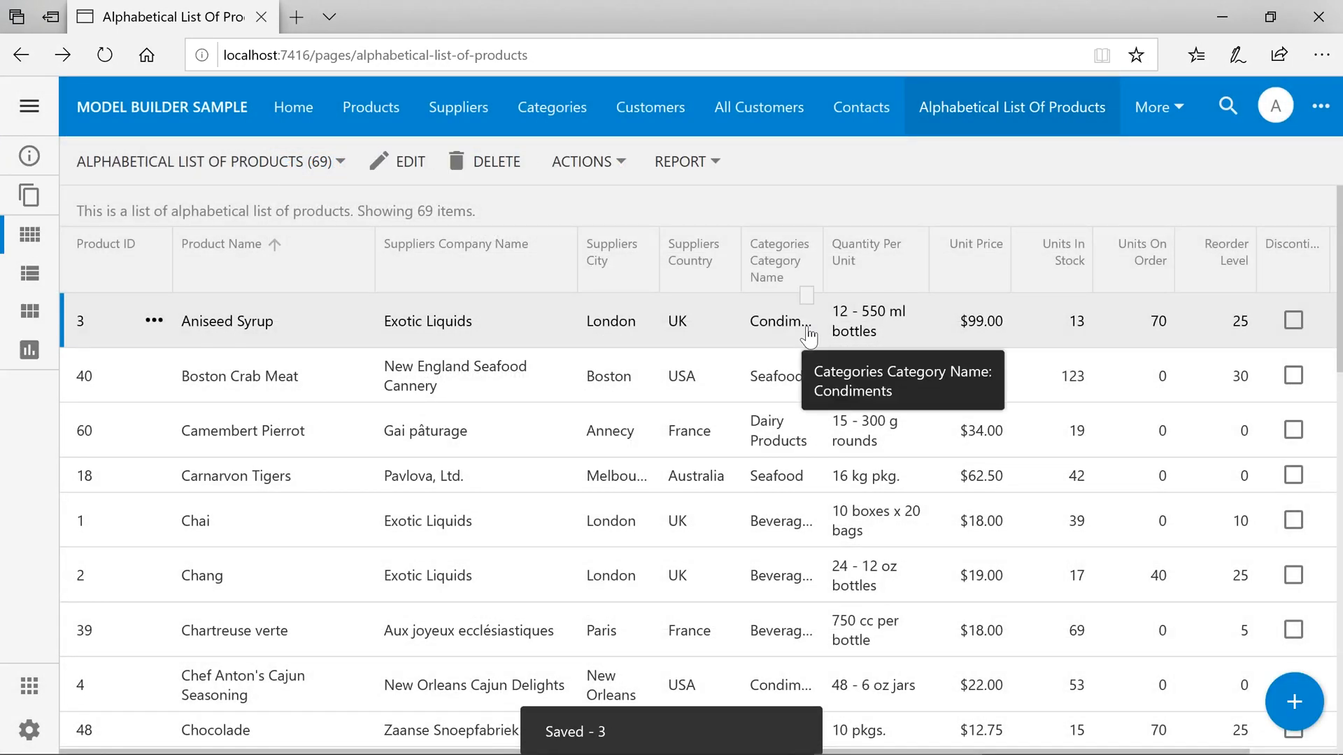